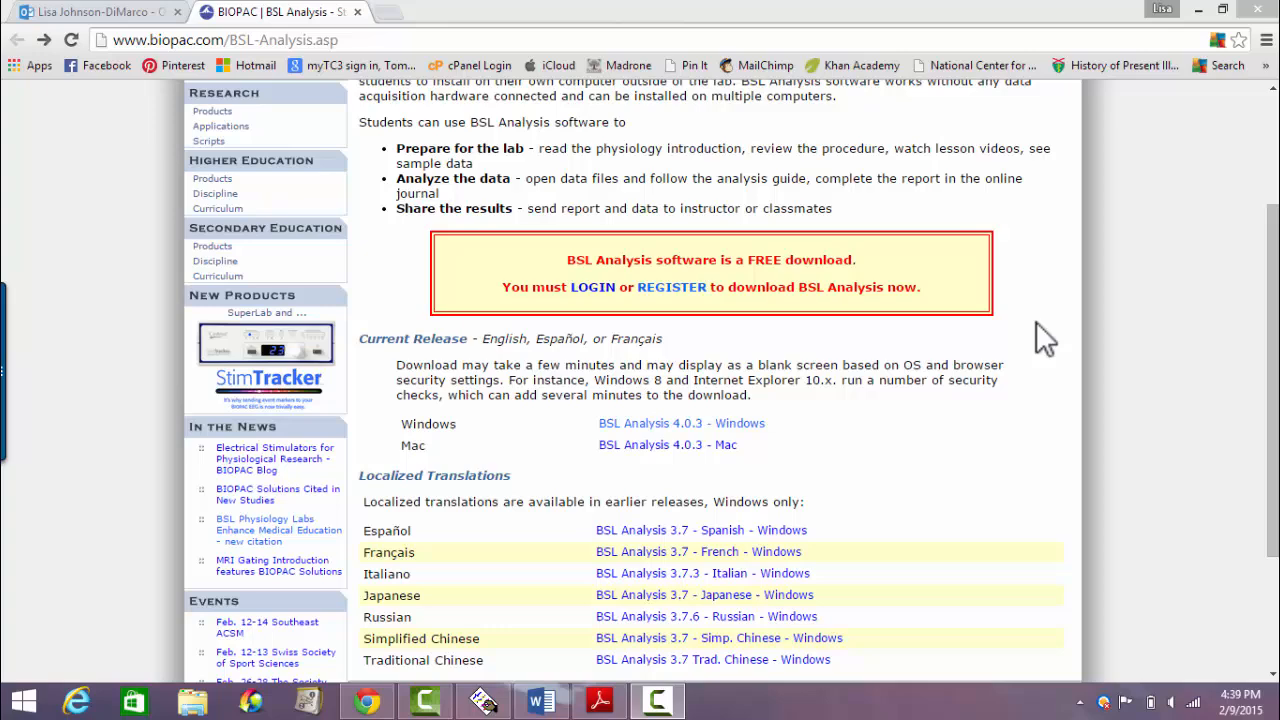
mouse_move(1085, 335)
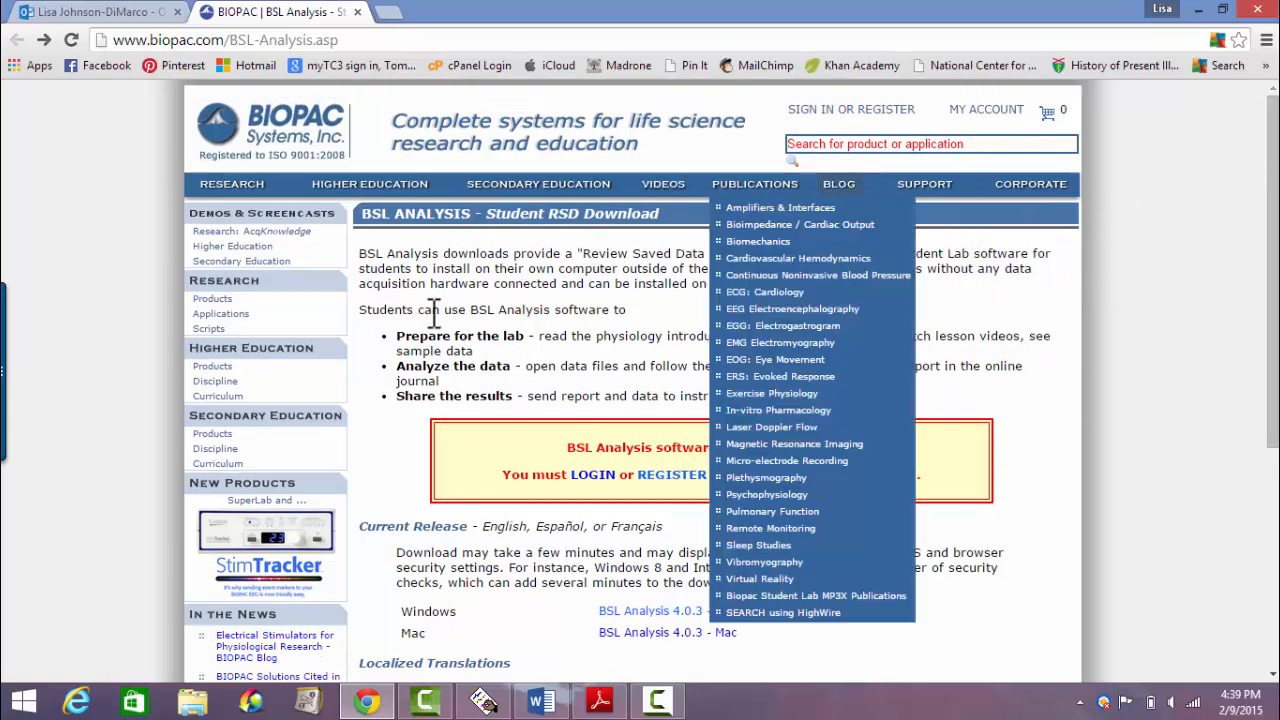
mouse_move(1020, 315)
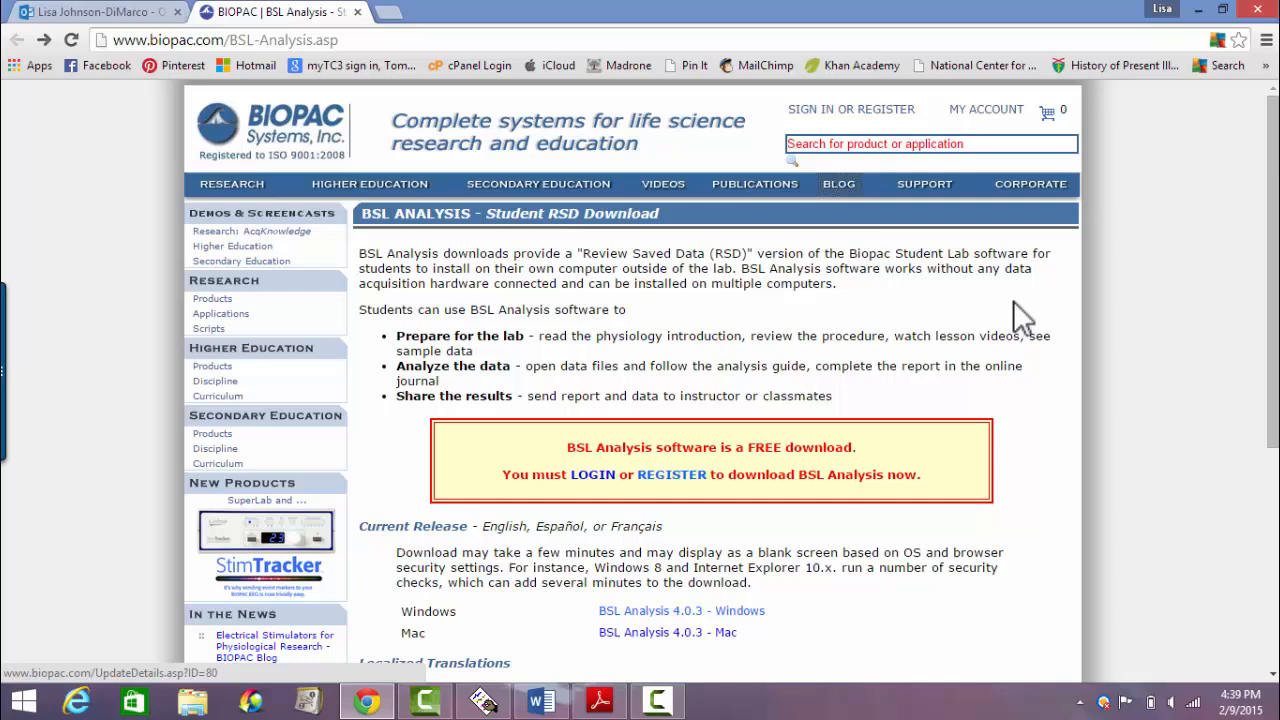
Scroll the Biopac downloads page and choose the BSL Analysis 4.0.3 for Windows link
scroll(down, 3)
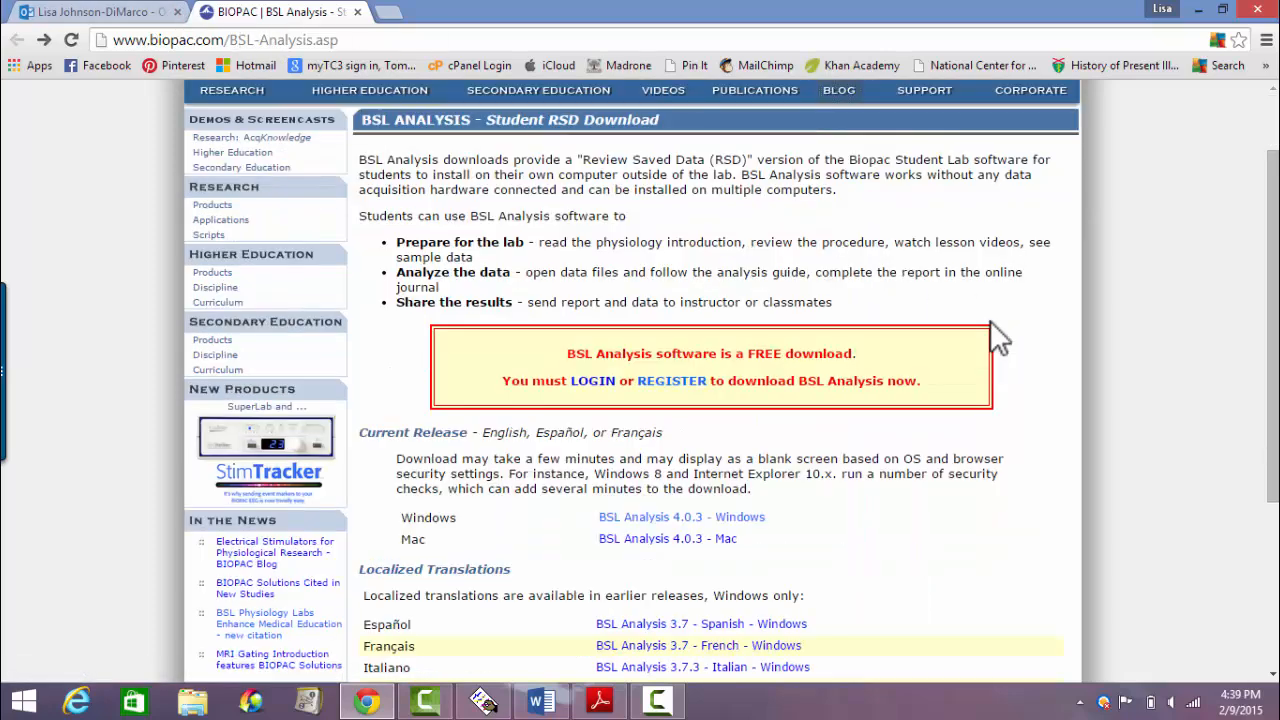
mouse_move(673, 381)
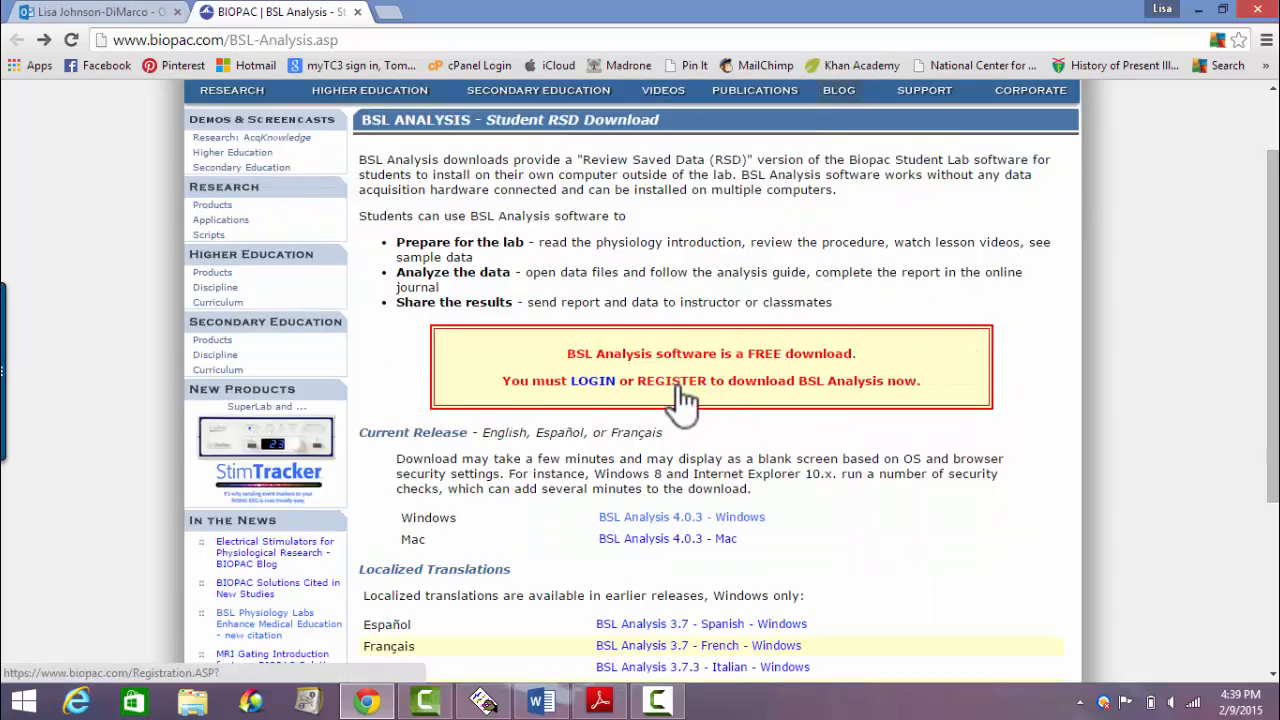
scroll(down, 3)
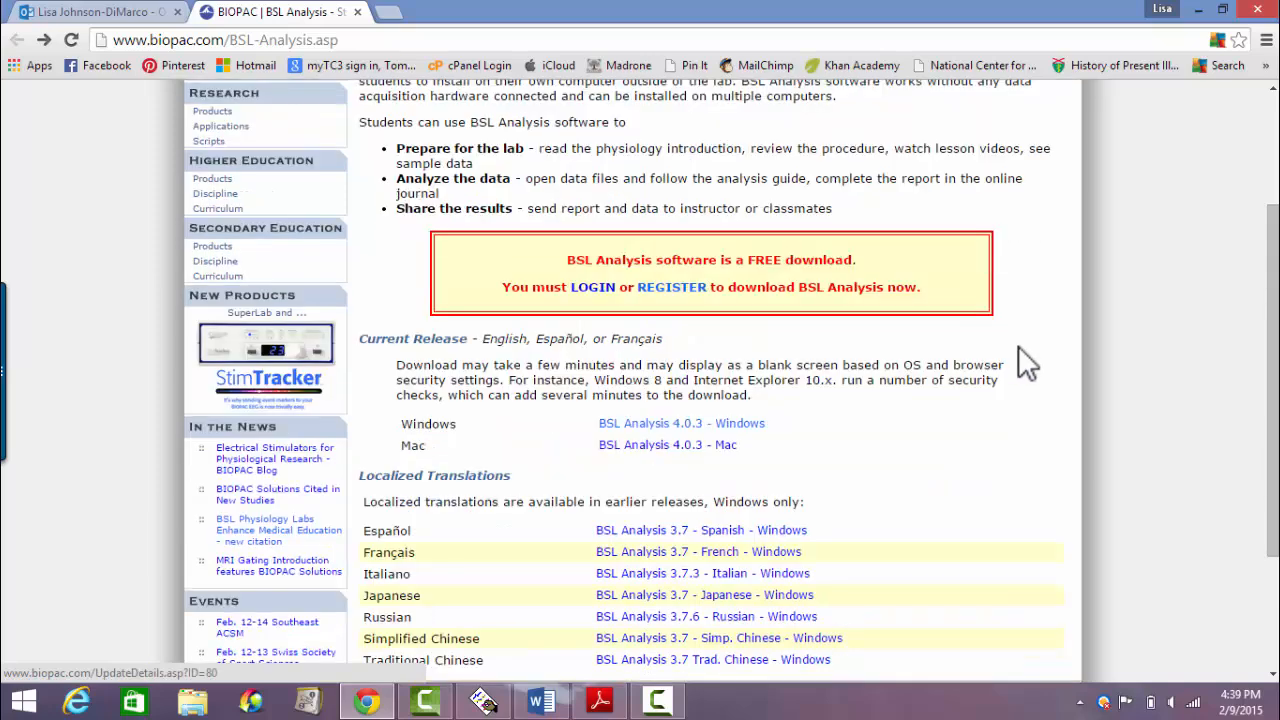
scroll(down, 3)
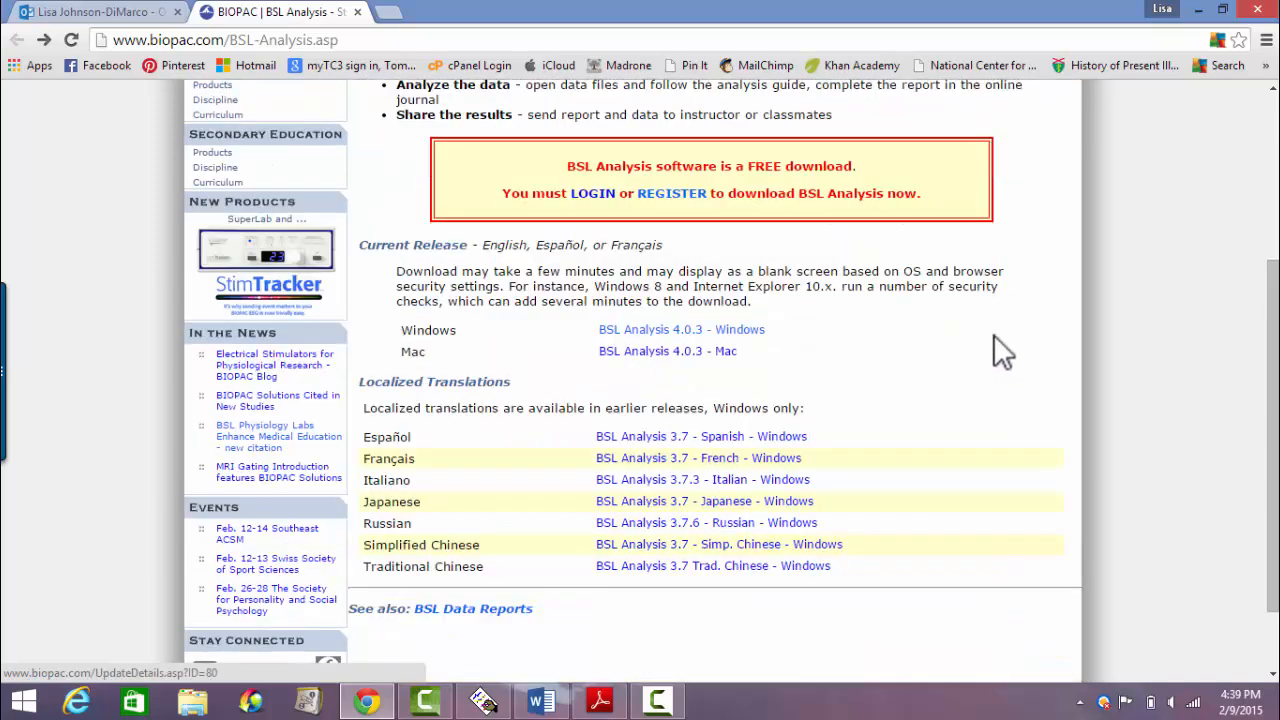
mouse_move(698, 345)
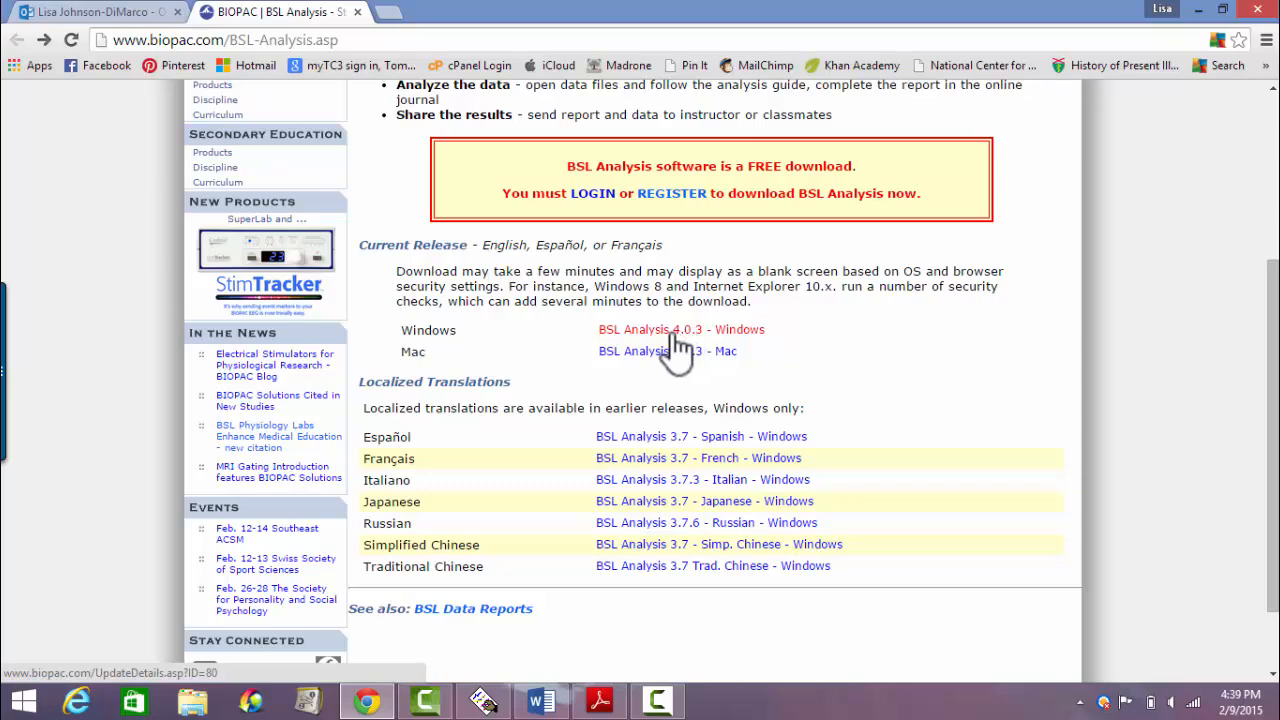
click(680, 329)
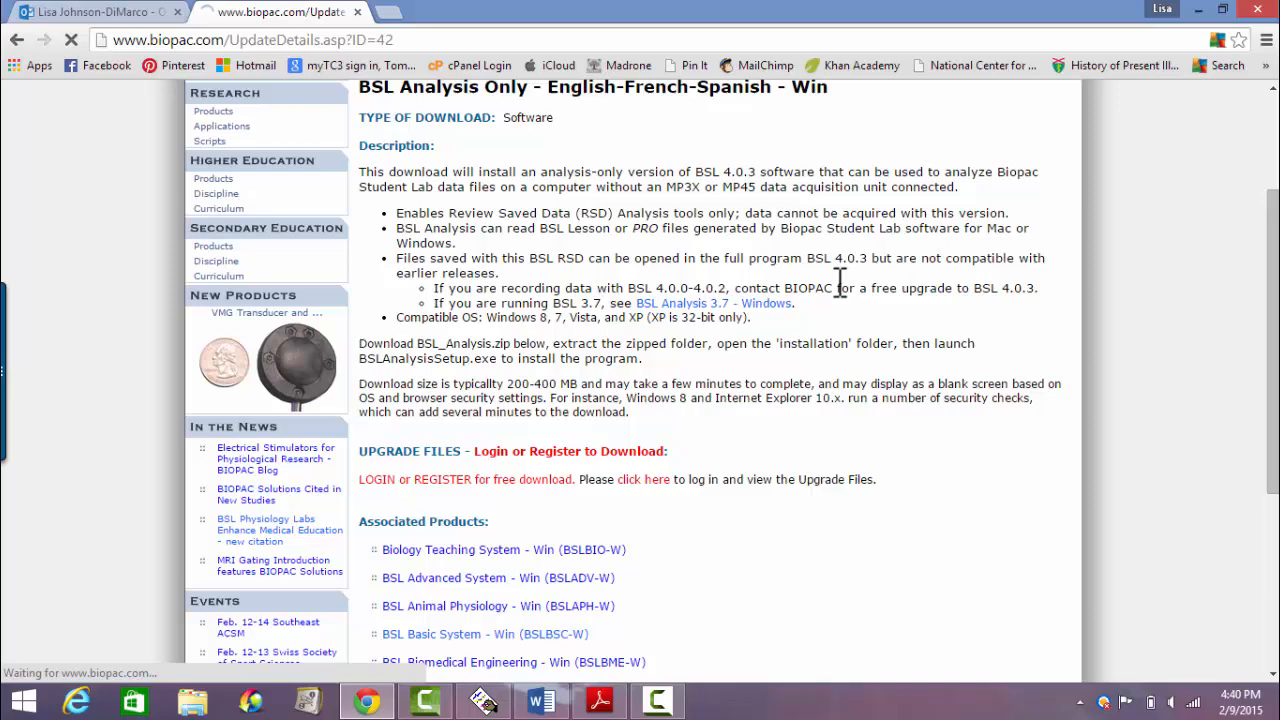
Look through the Windows analysis software download details page
click(713, 303)
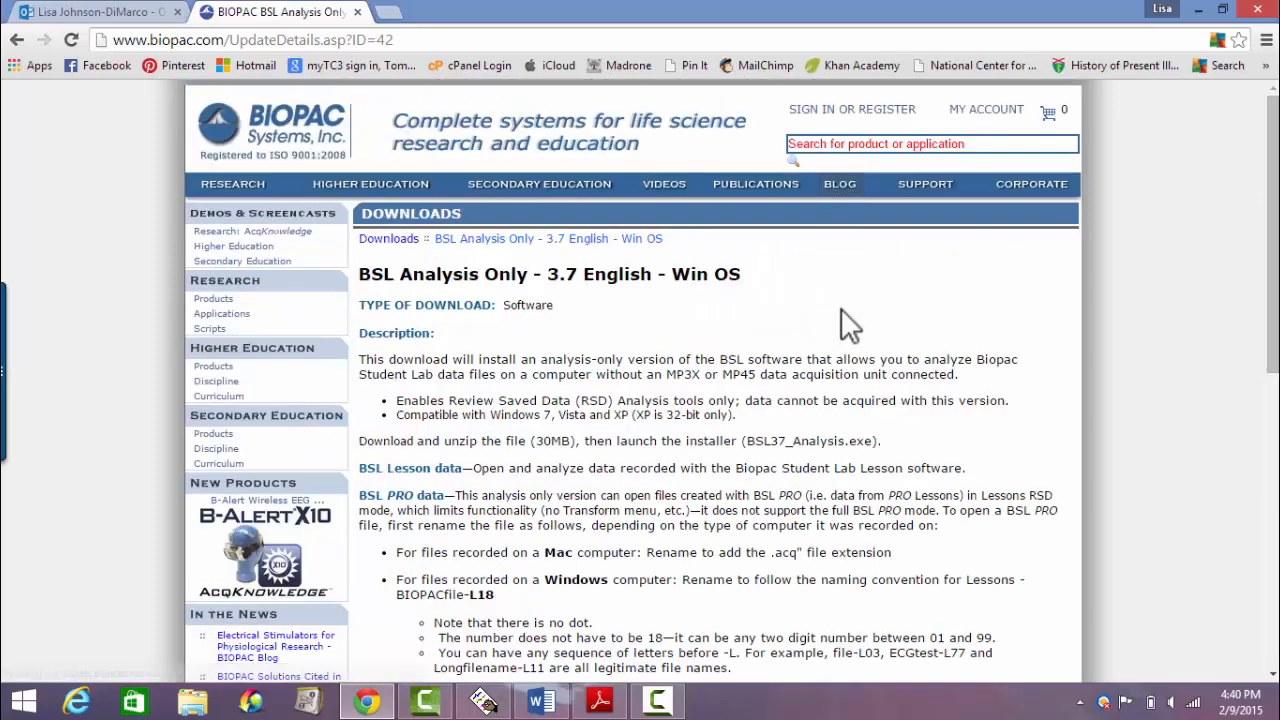
scroll(down, 3)
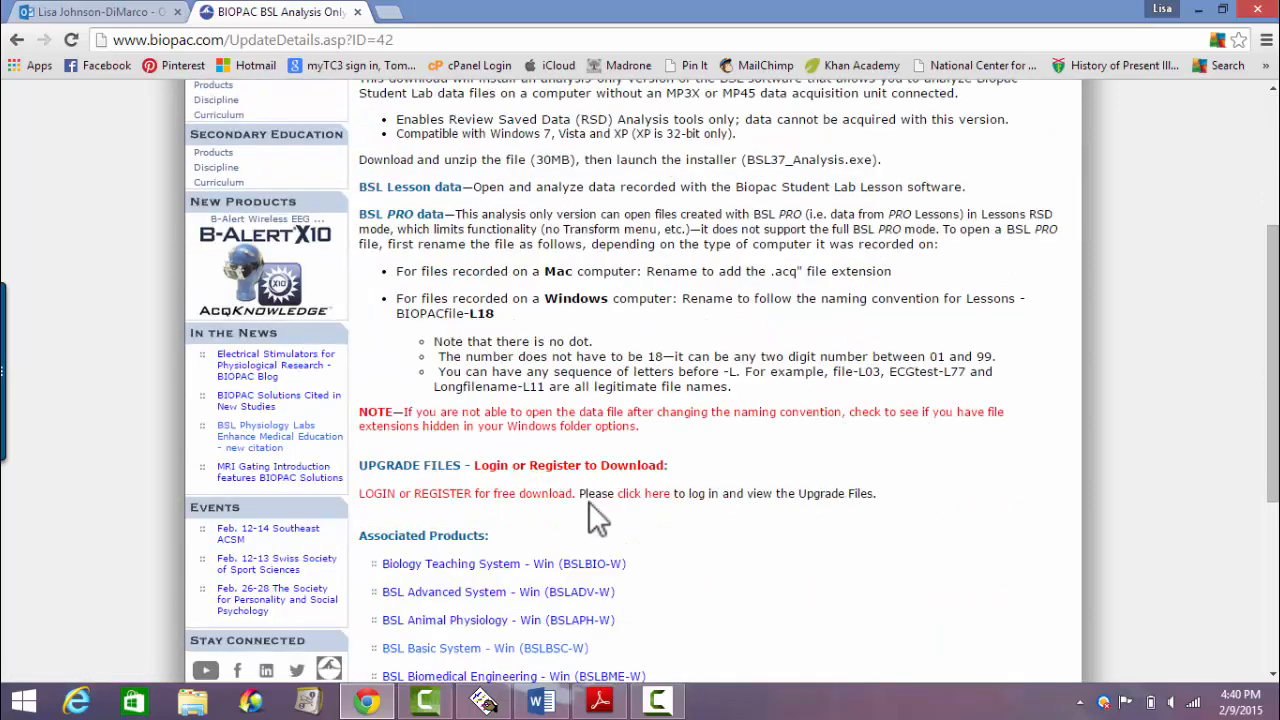
scroll(down, 3)
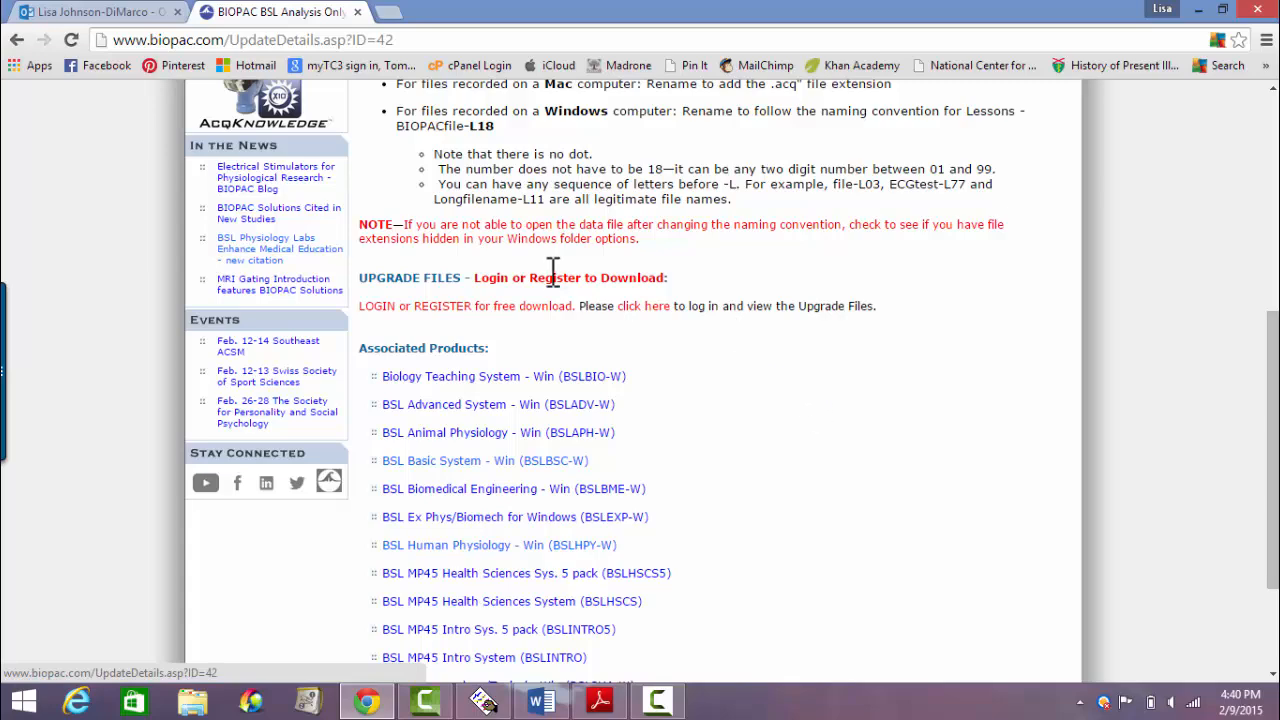
mouse_move(715, 350)
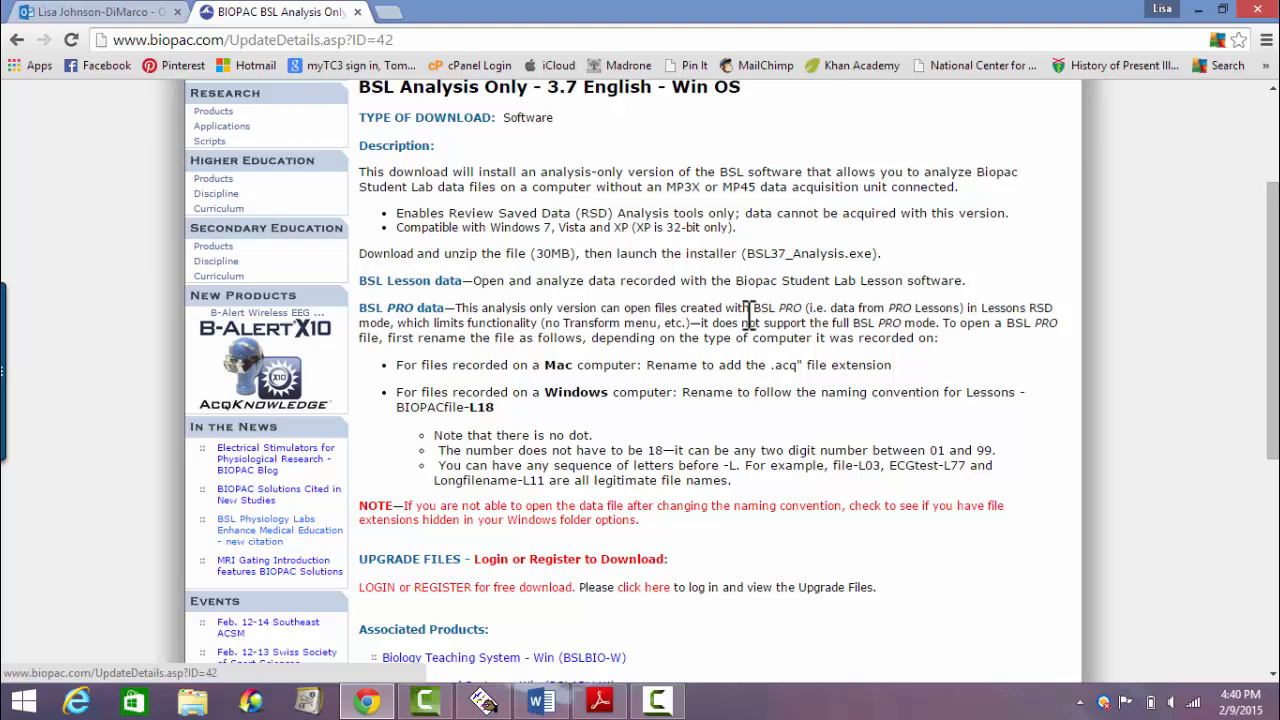
scroll(up, 3)
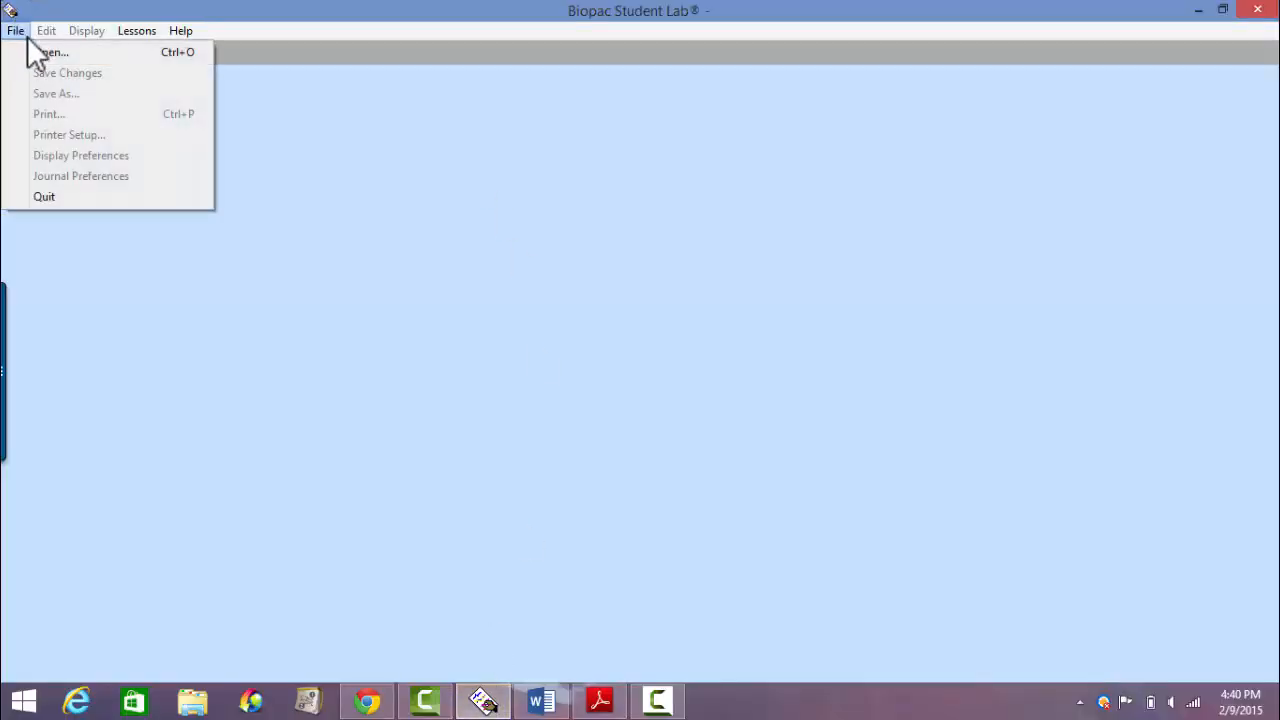
Start File > Open and browse the Look in locations for the Jared-L05 lesson file
click(60, 44)
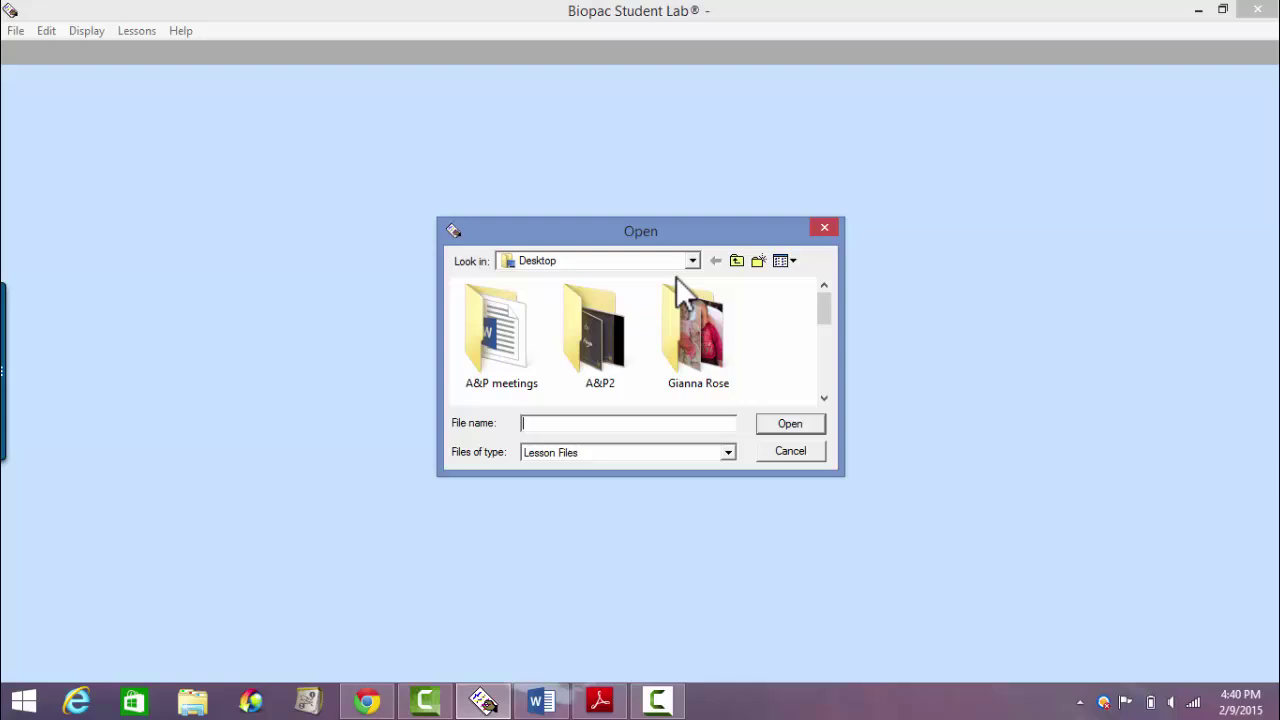
click(691, 261)
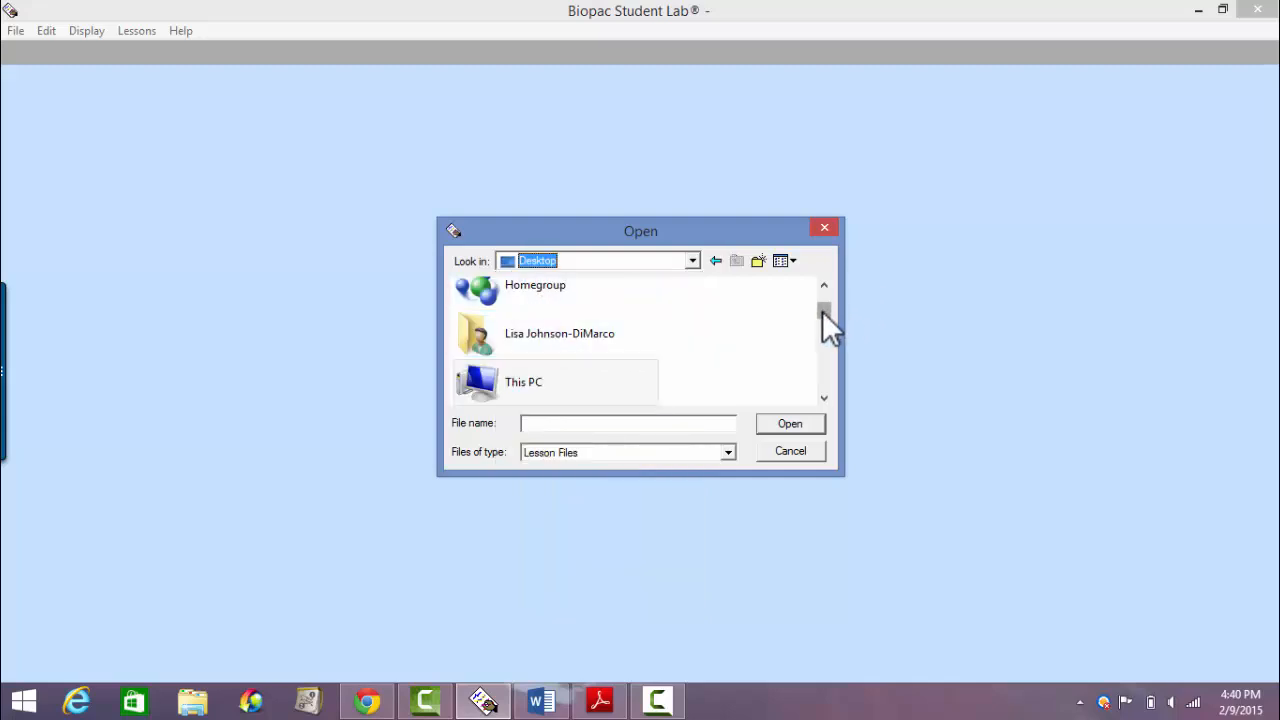
scroll(down, 3)
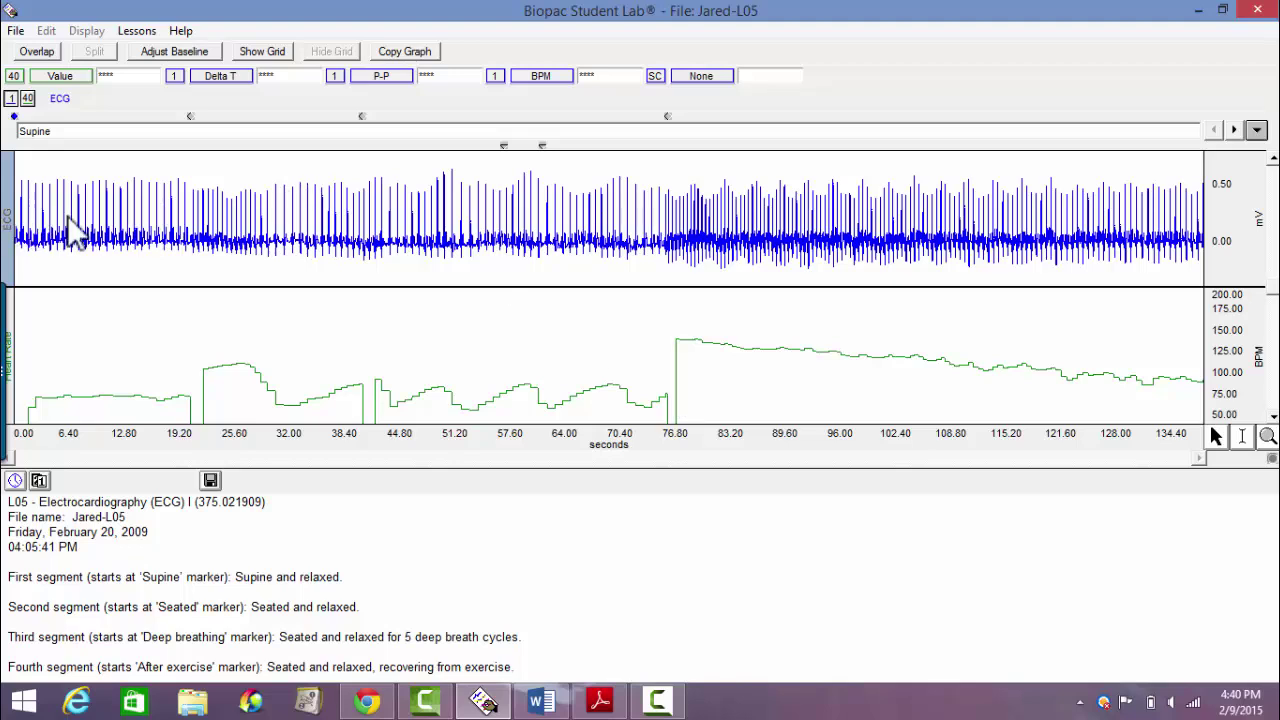
mouse_move(730, 195)
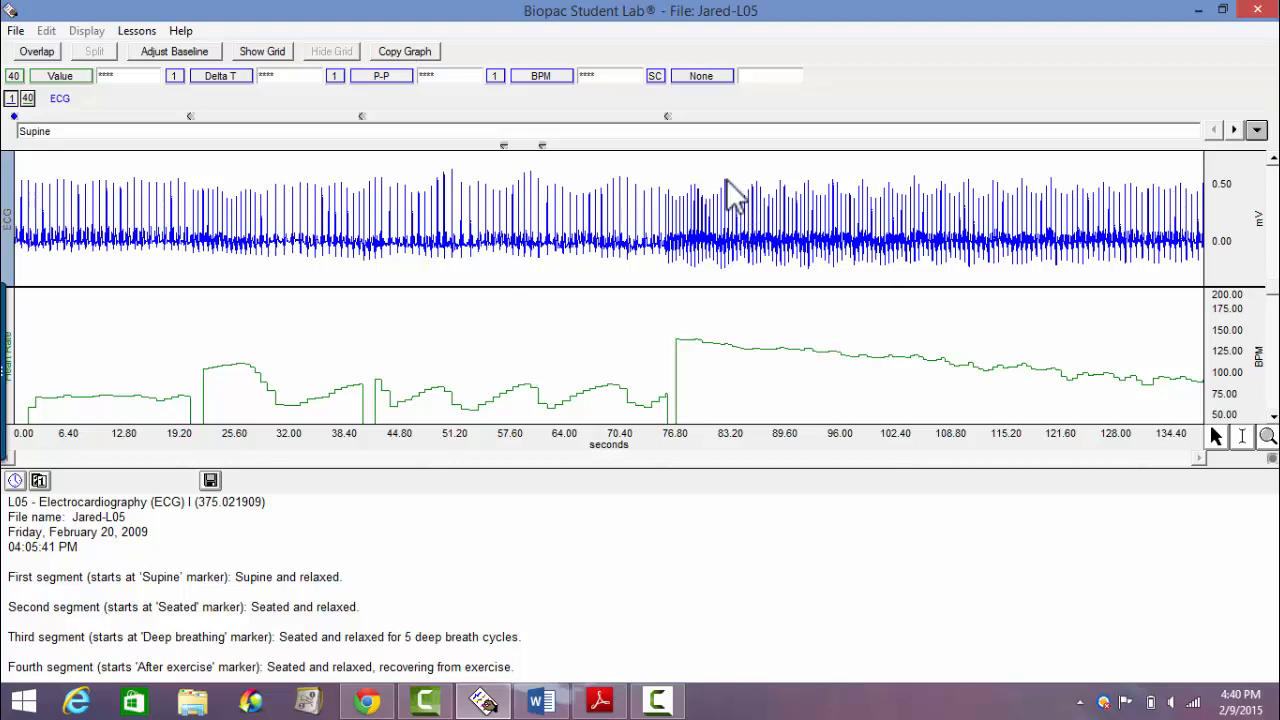
mouse_move(713, 210)
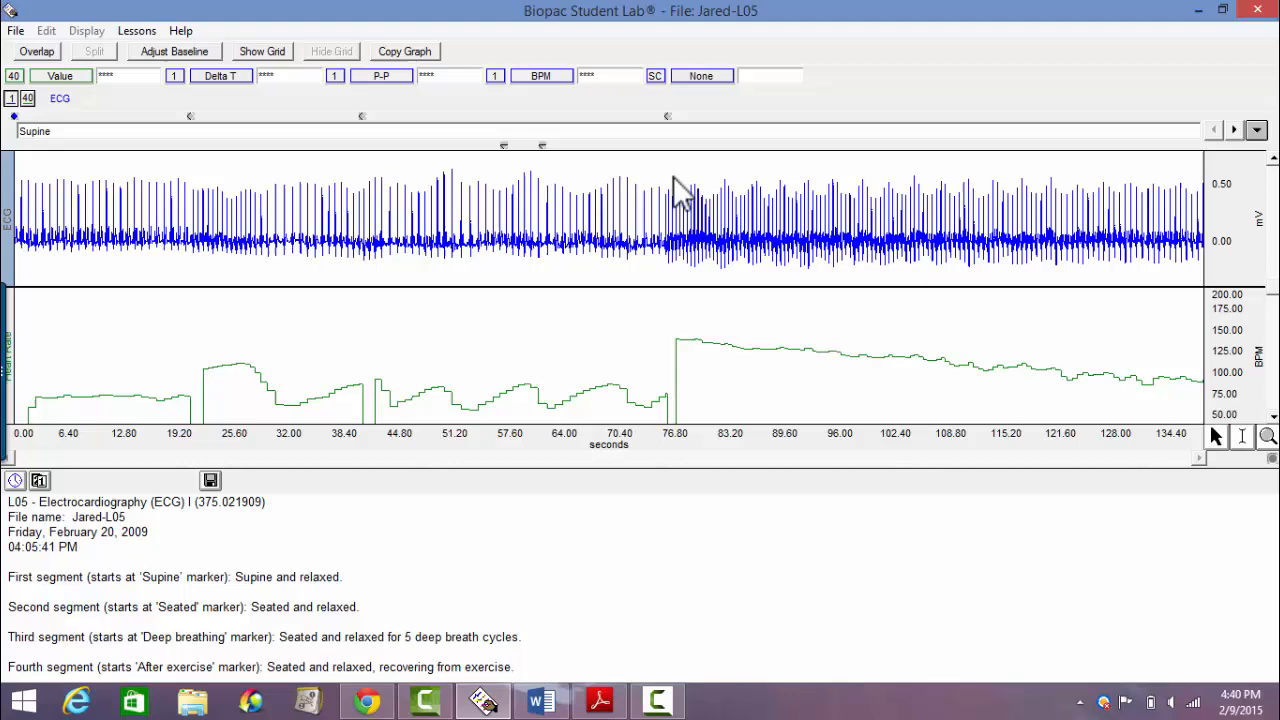
mouse_move(60, 165)
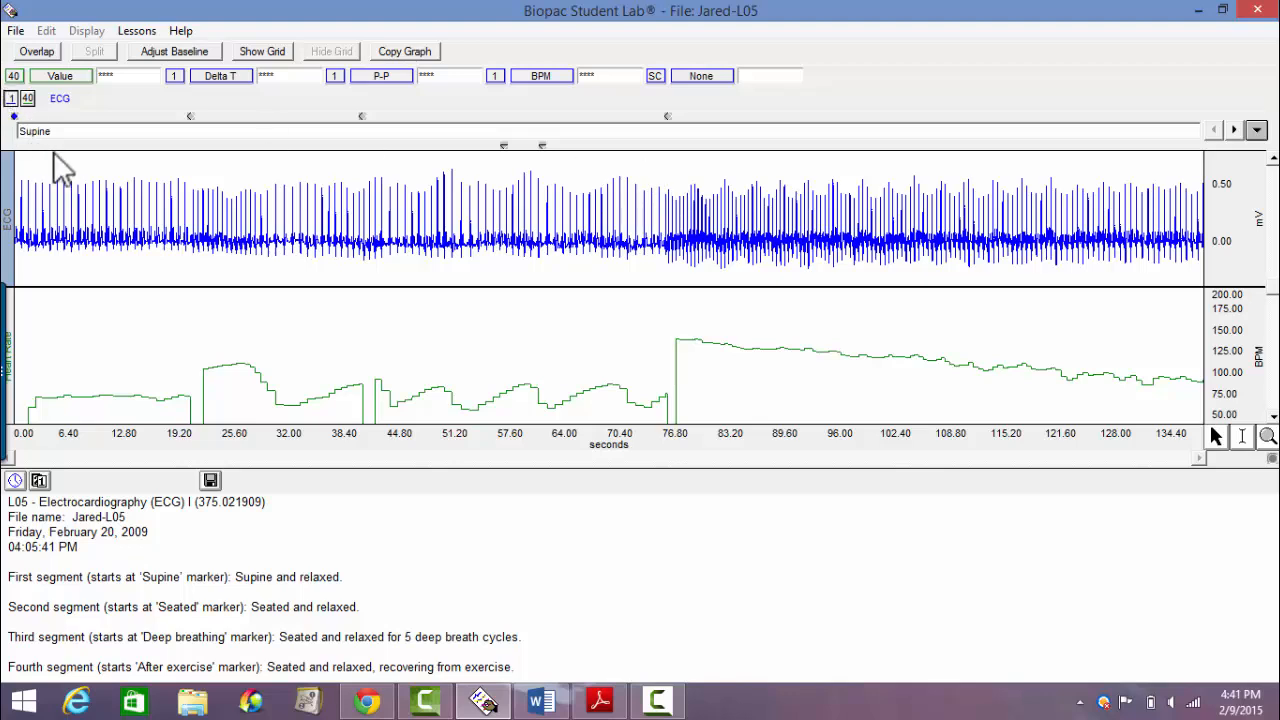
mouse_move(76, 155)
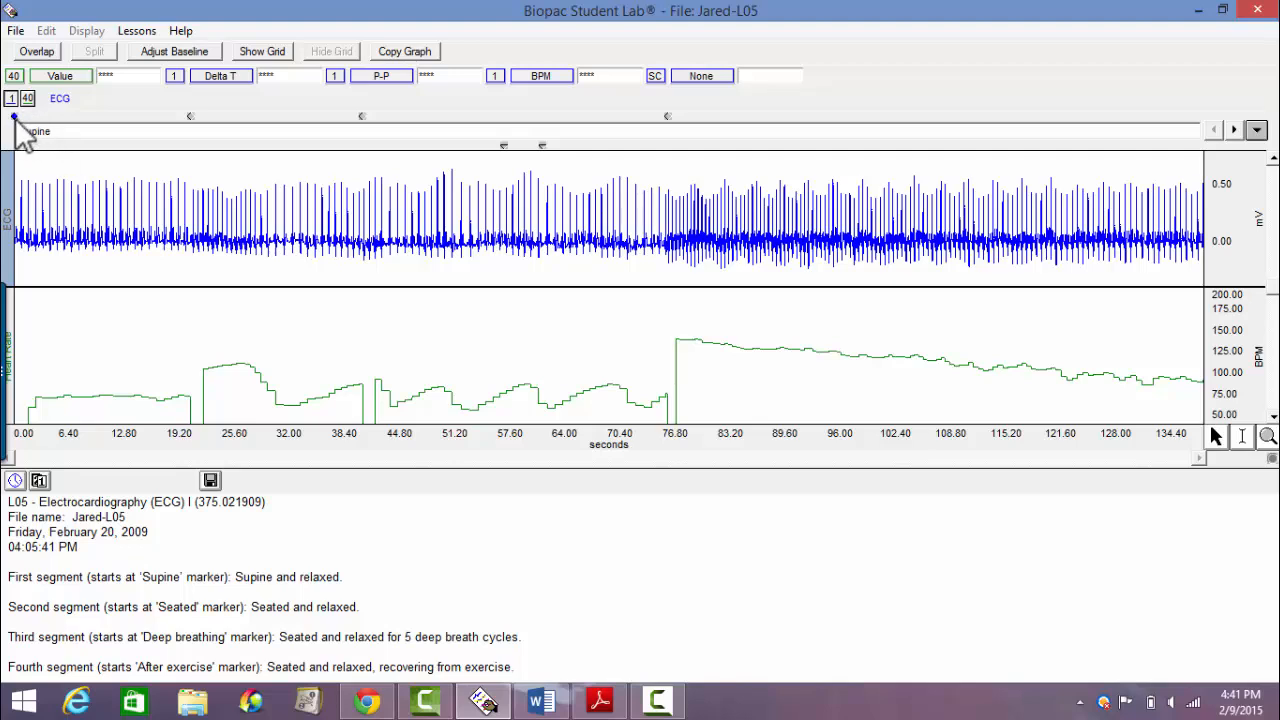
click(50, 131)
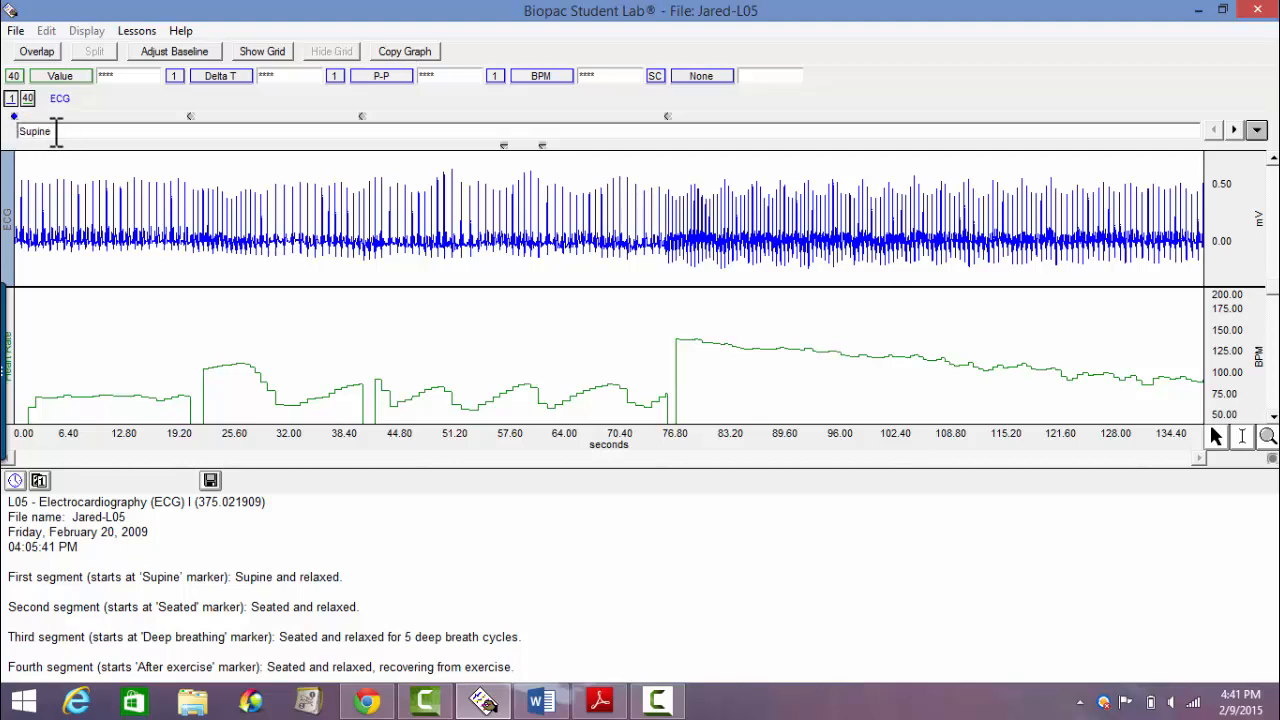
mouse_move(190, 135)
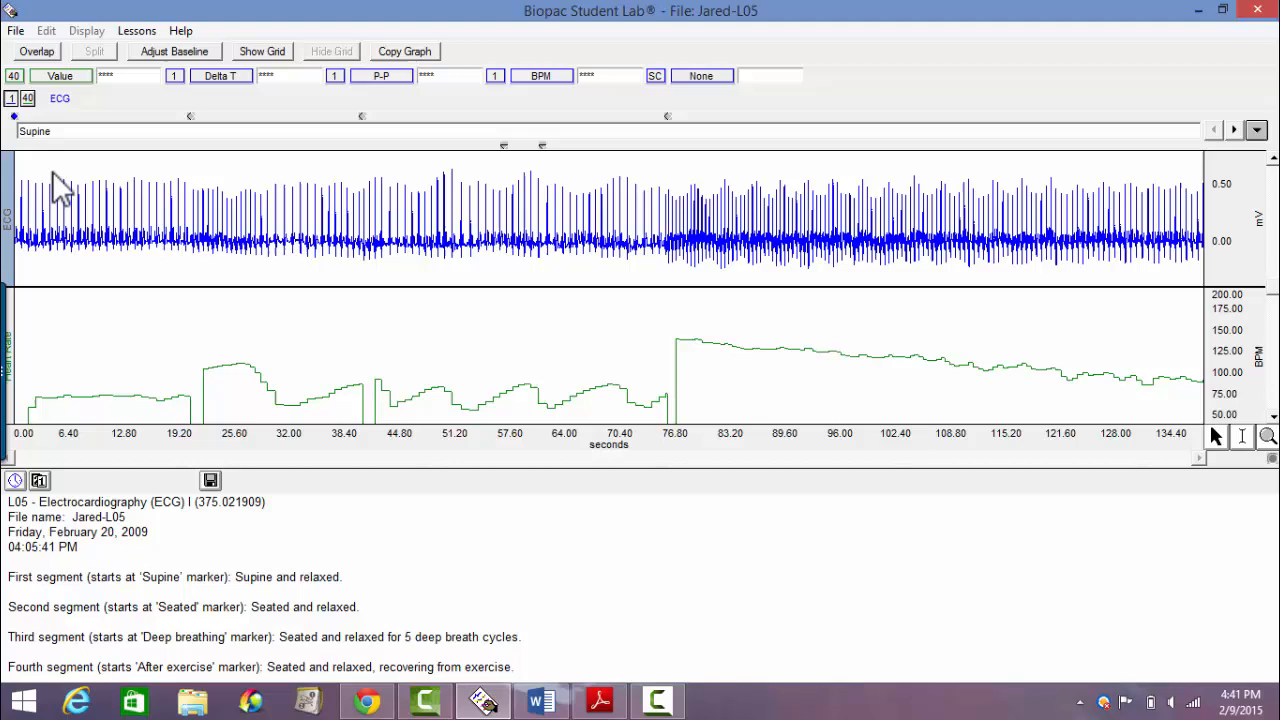
mouse_move(58, 468)
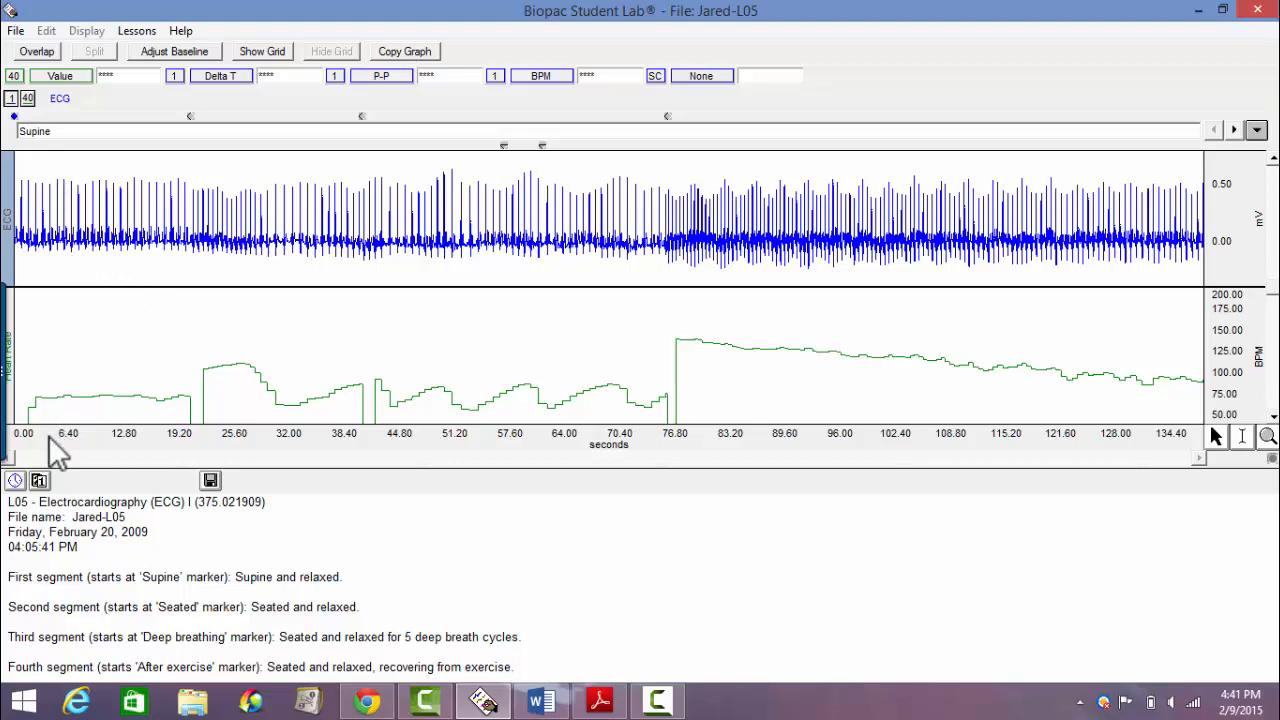
mouse_move(120, 285)
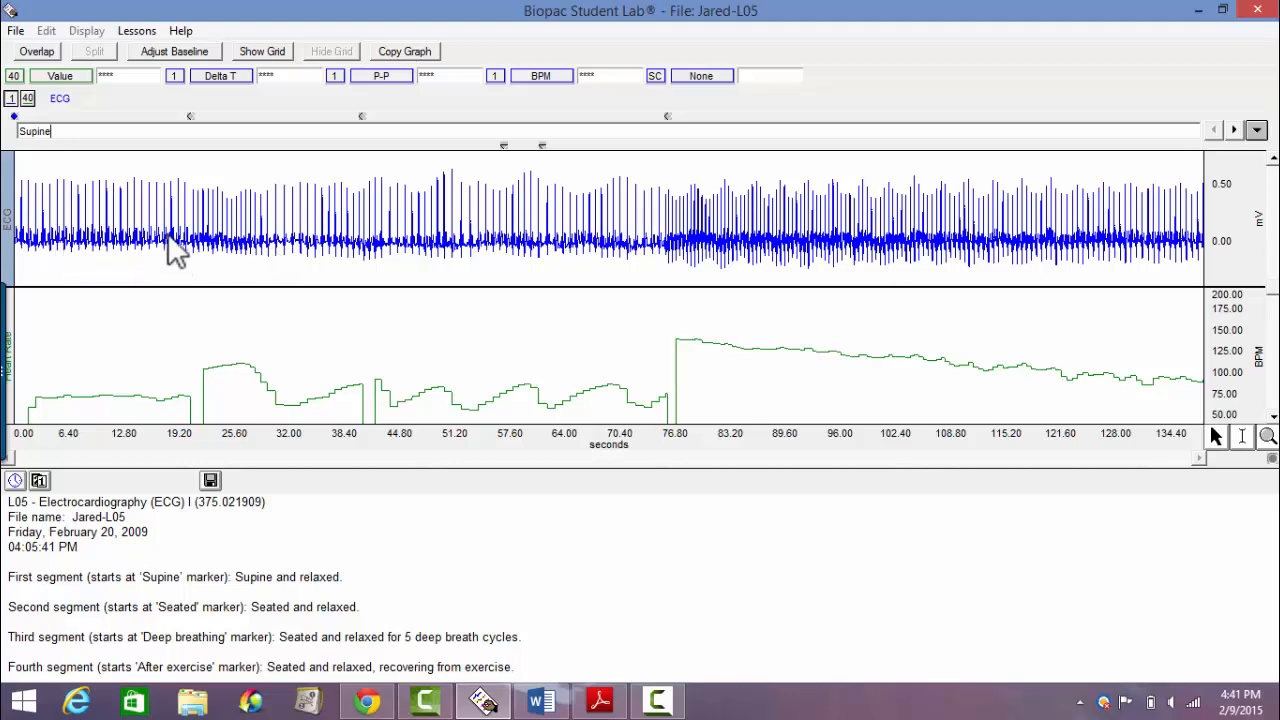
mouse_move(342, 245)
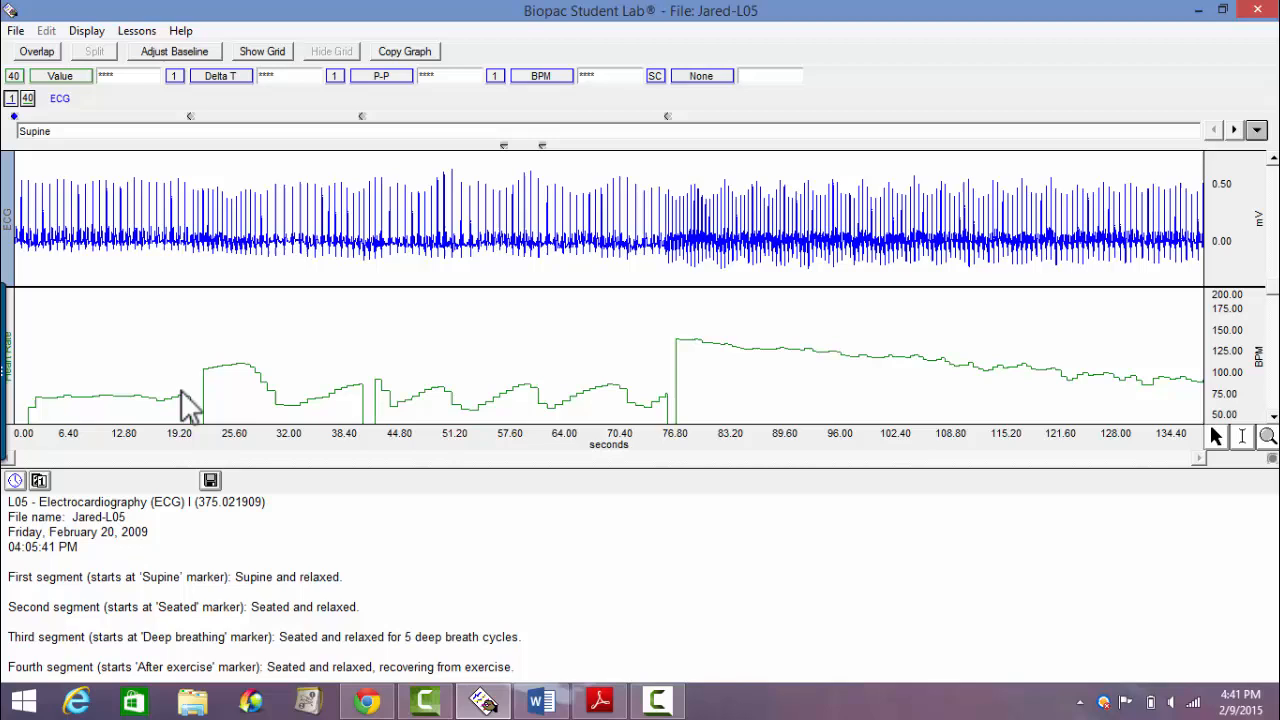
mouse_move(1058, 398)
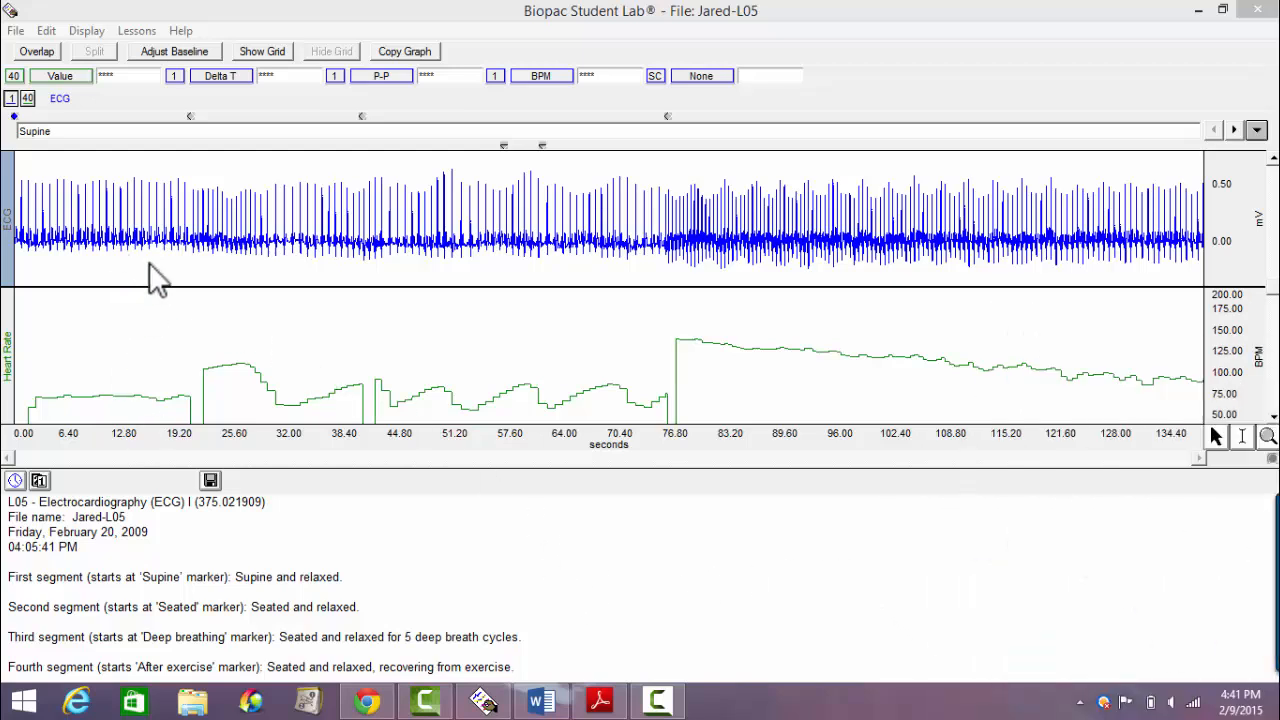
mouse_move(793, 210)
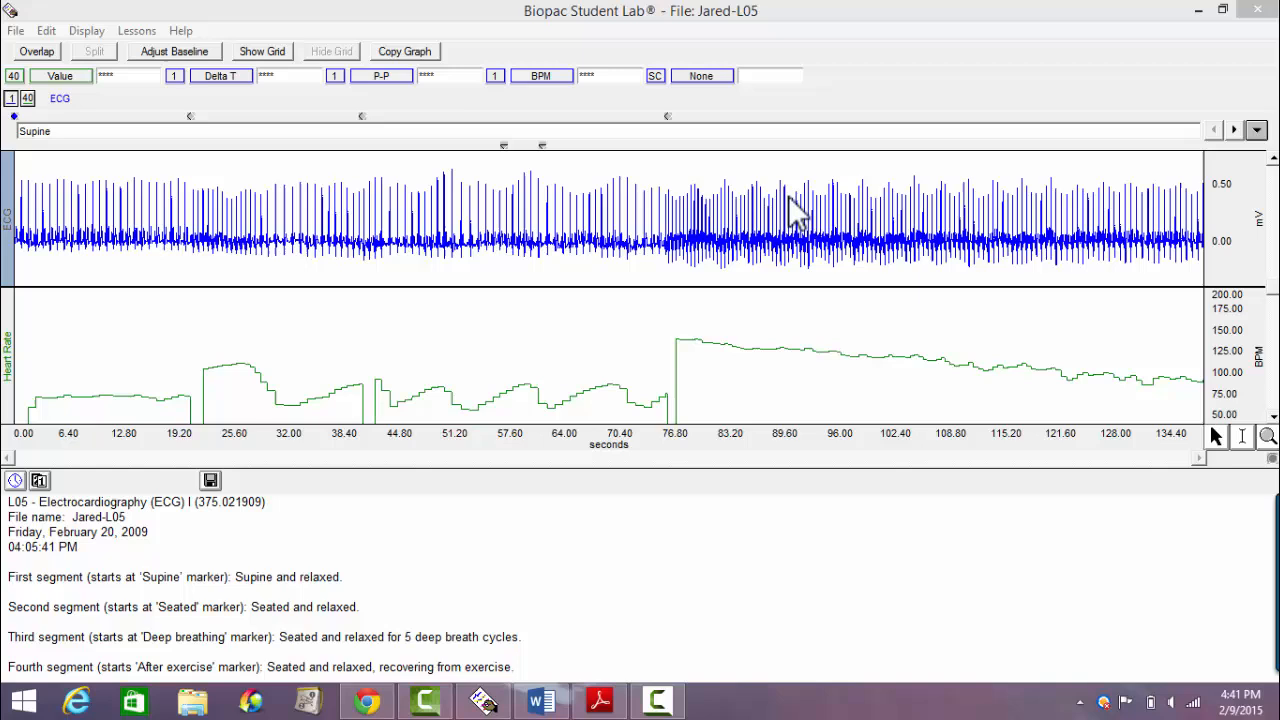
mouse_move(520, 232)
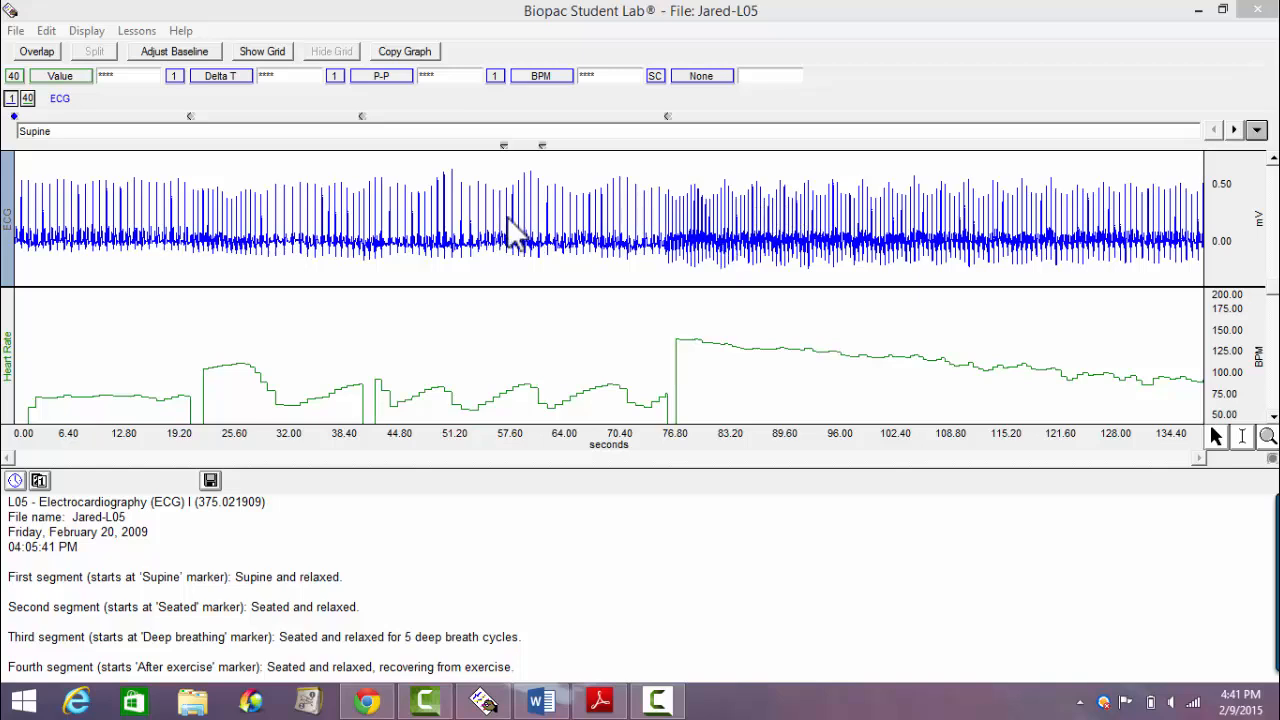
mouse_move(578, 370)
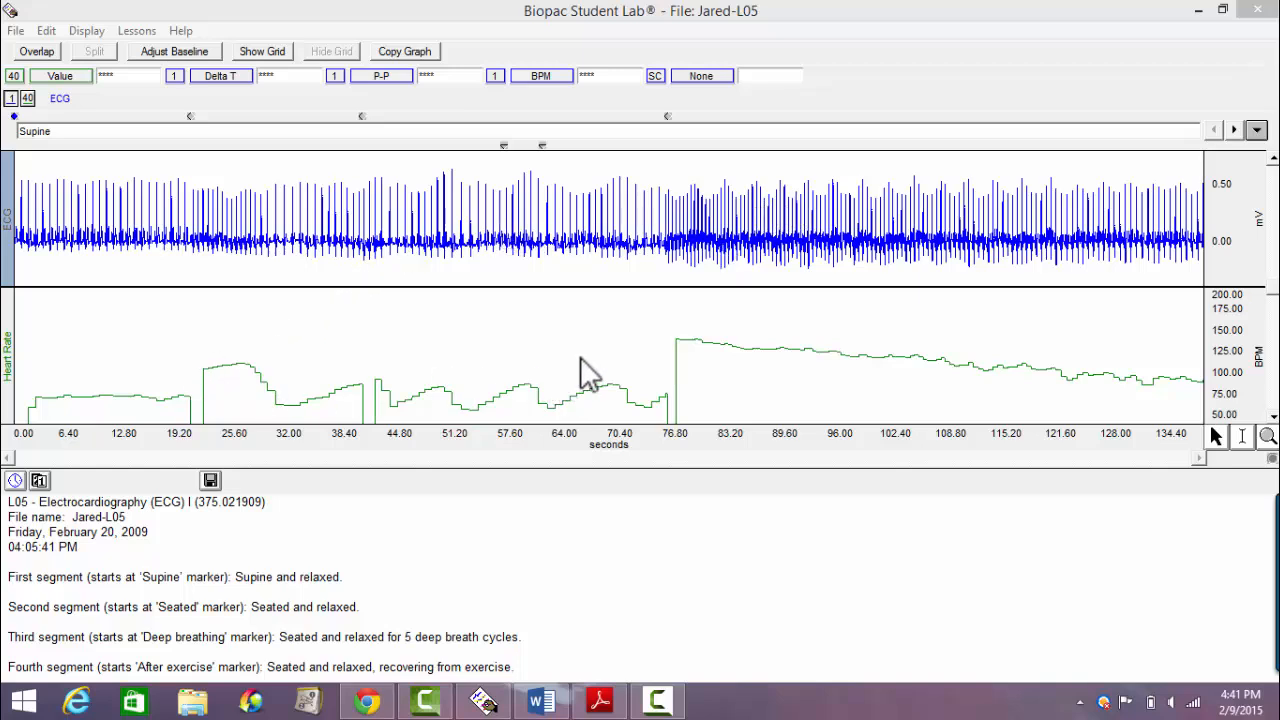
mouse_move(600, 360)
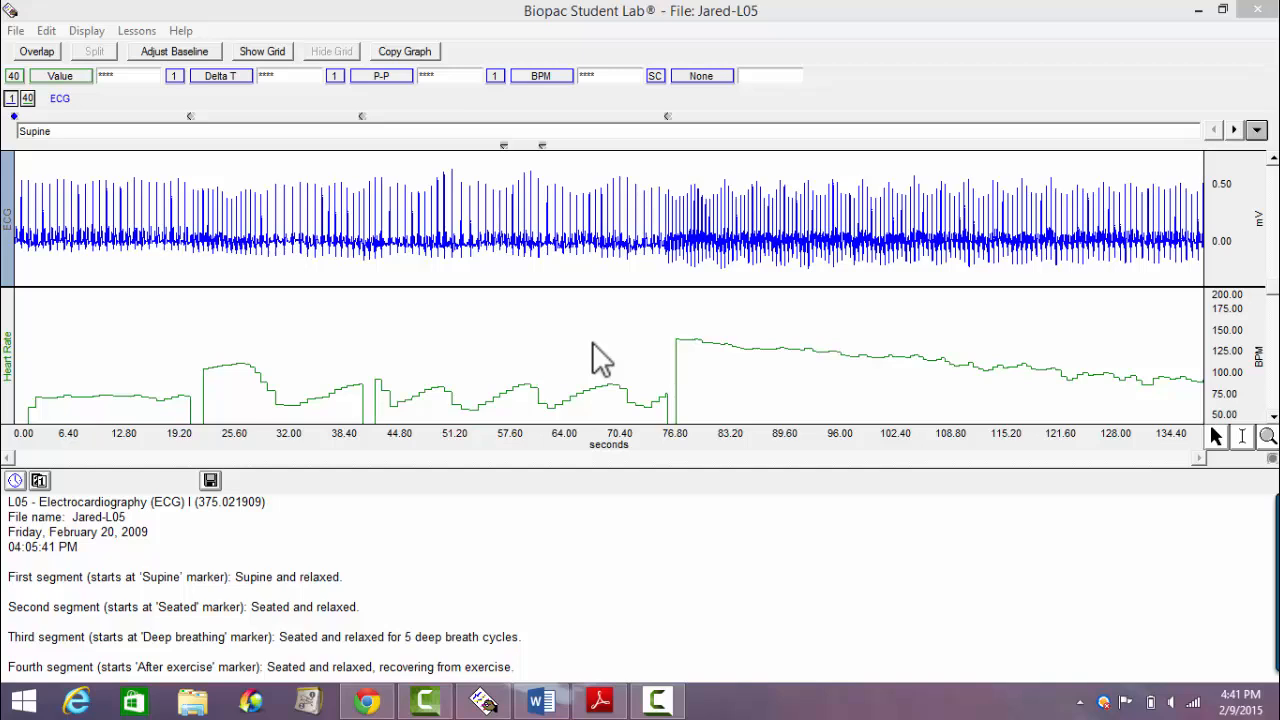
mouse_move(70, 410)
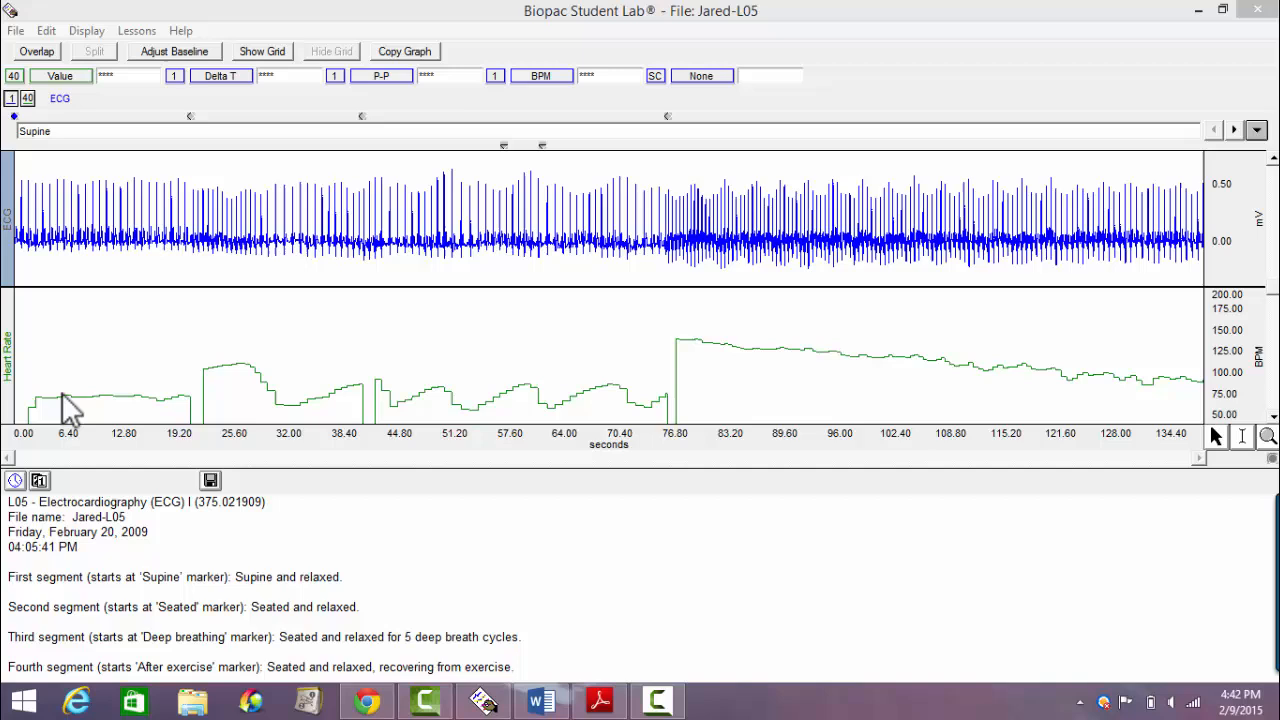
mouse_move(115, 415)
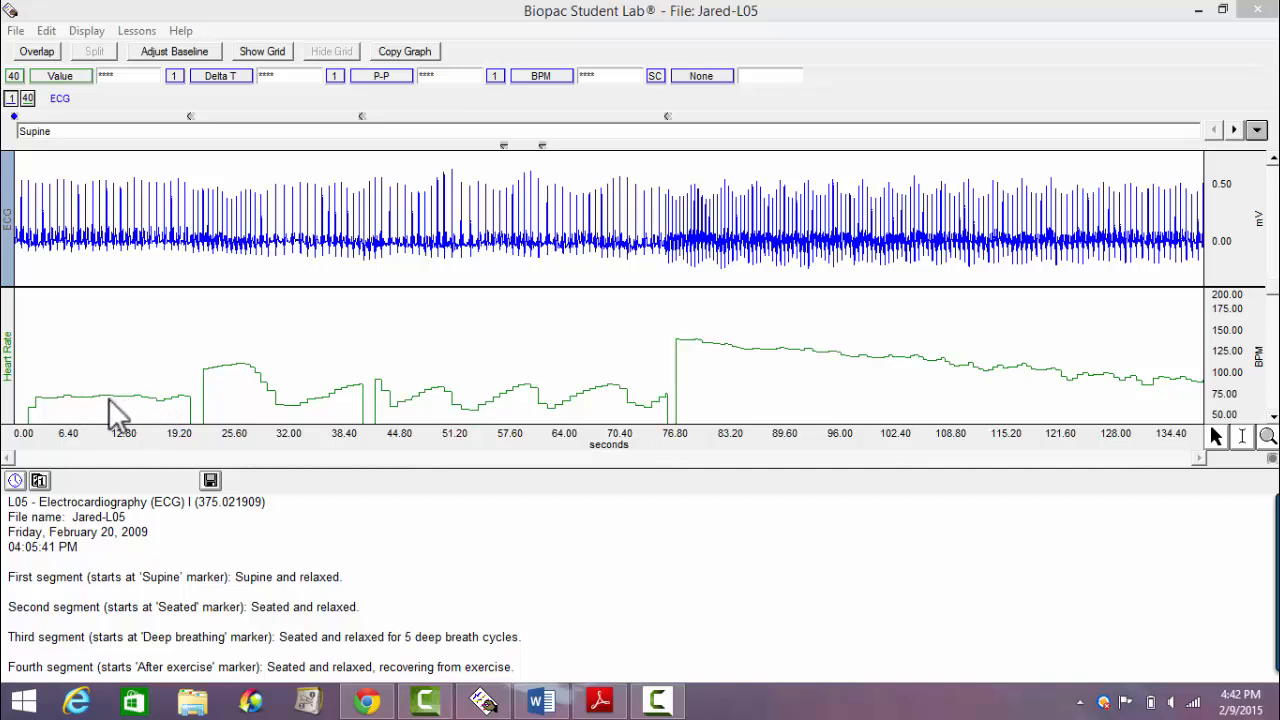
mouse_move(120, 390)
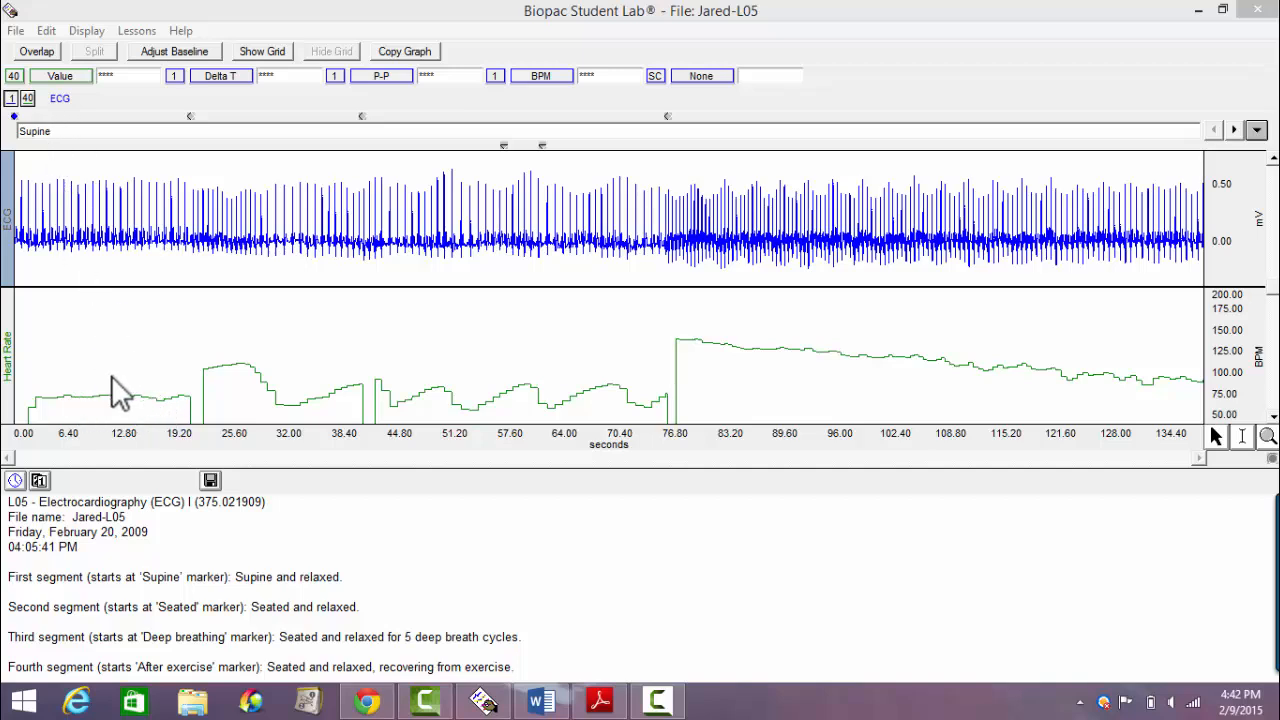
mouse_move(150, 415)
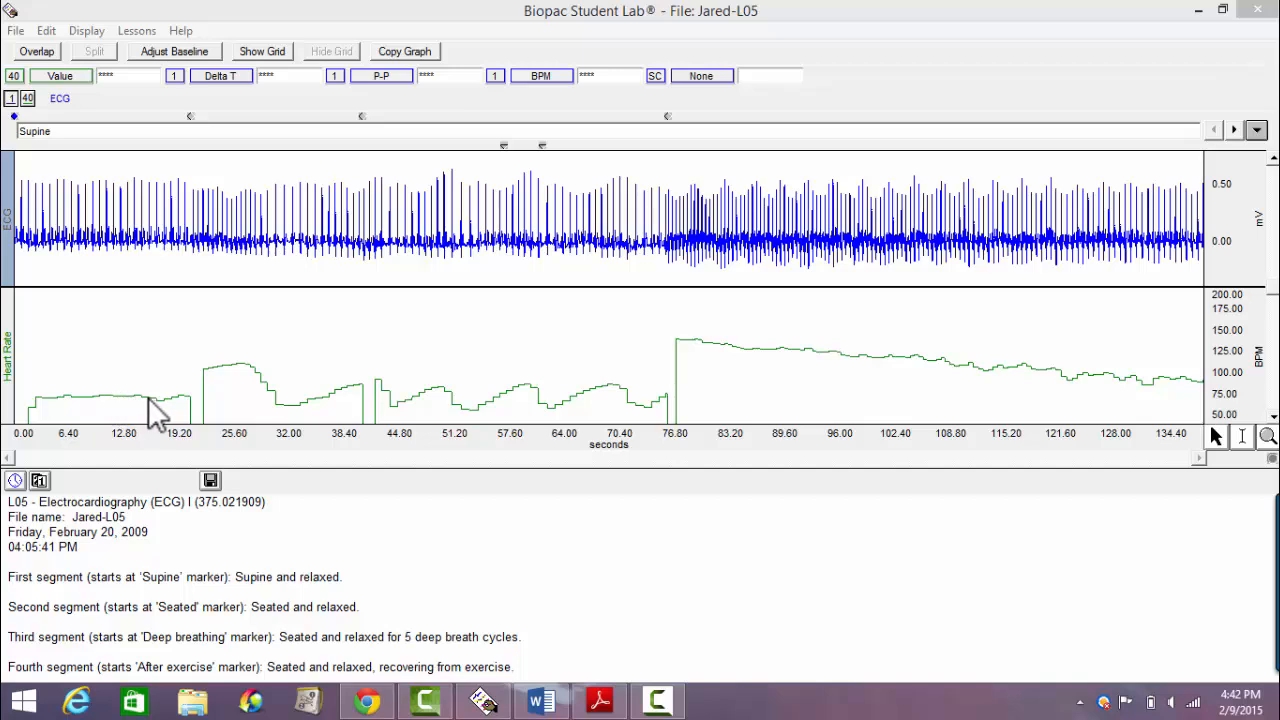
mouse_move(222, 391)
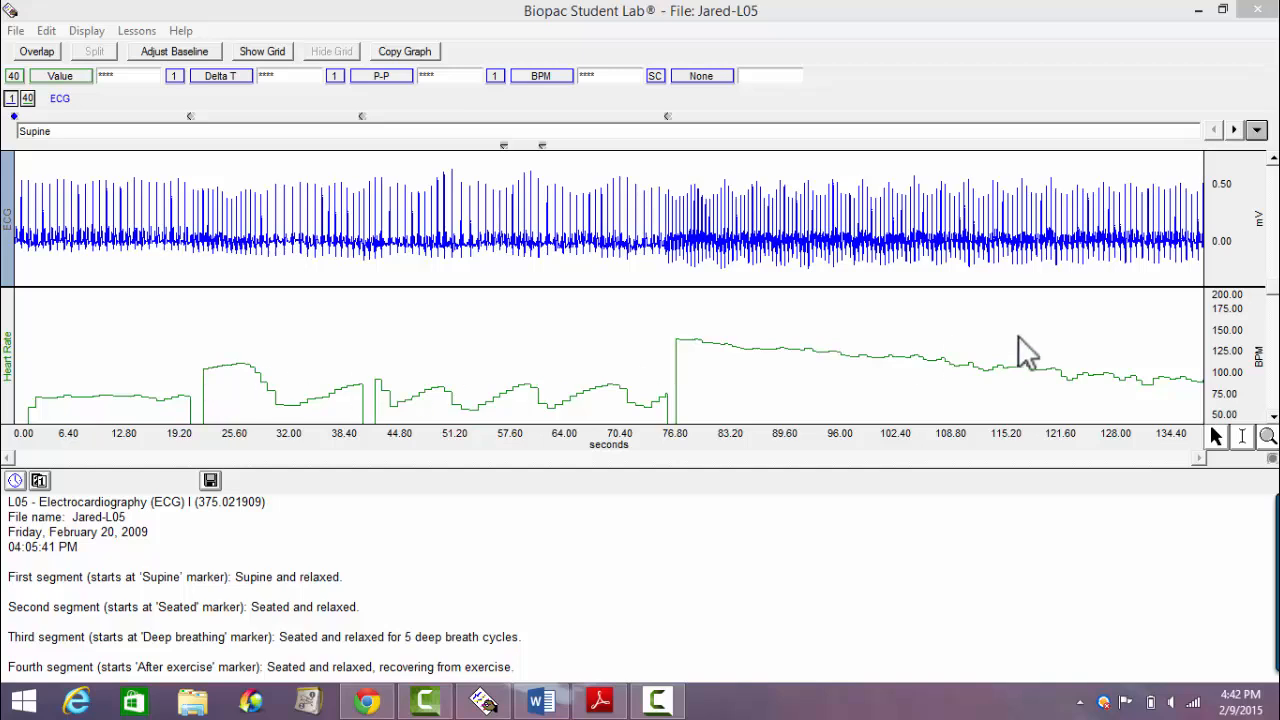
mouse_move(1190, 390)
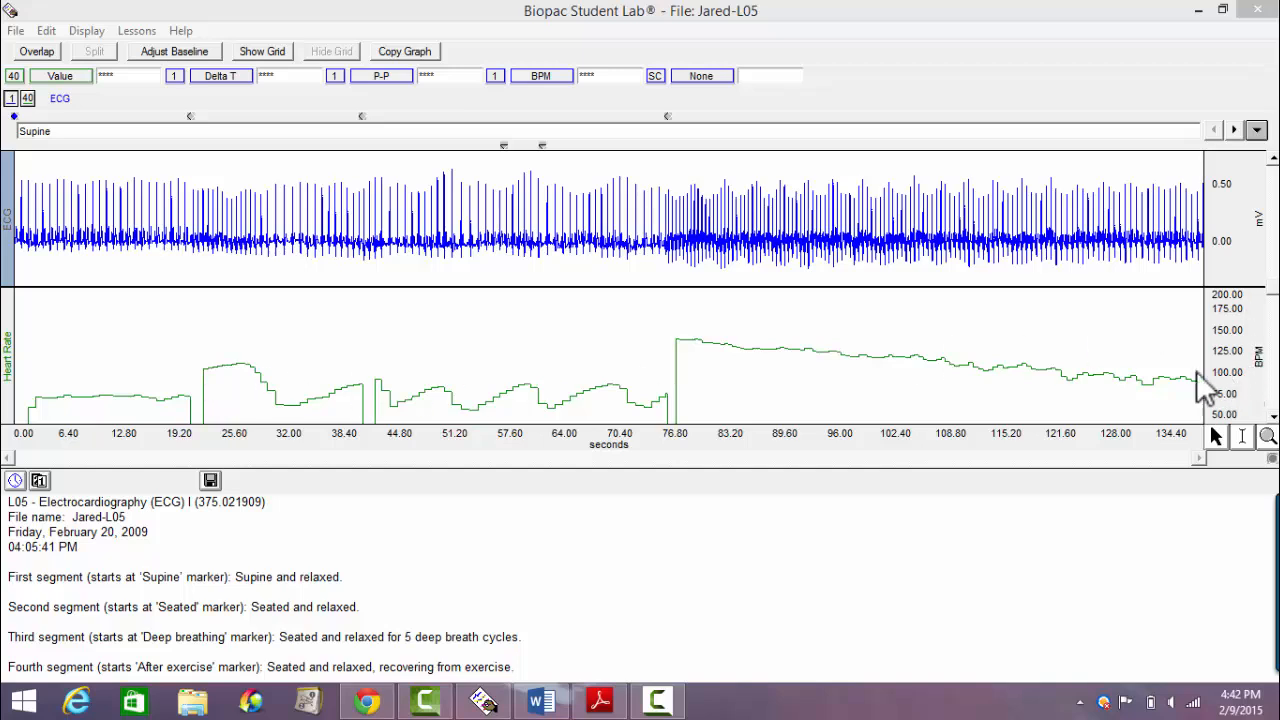
mouse_move(1220, 395)
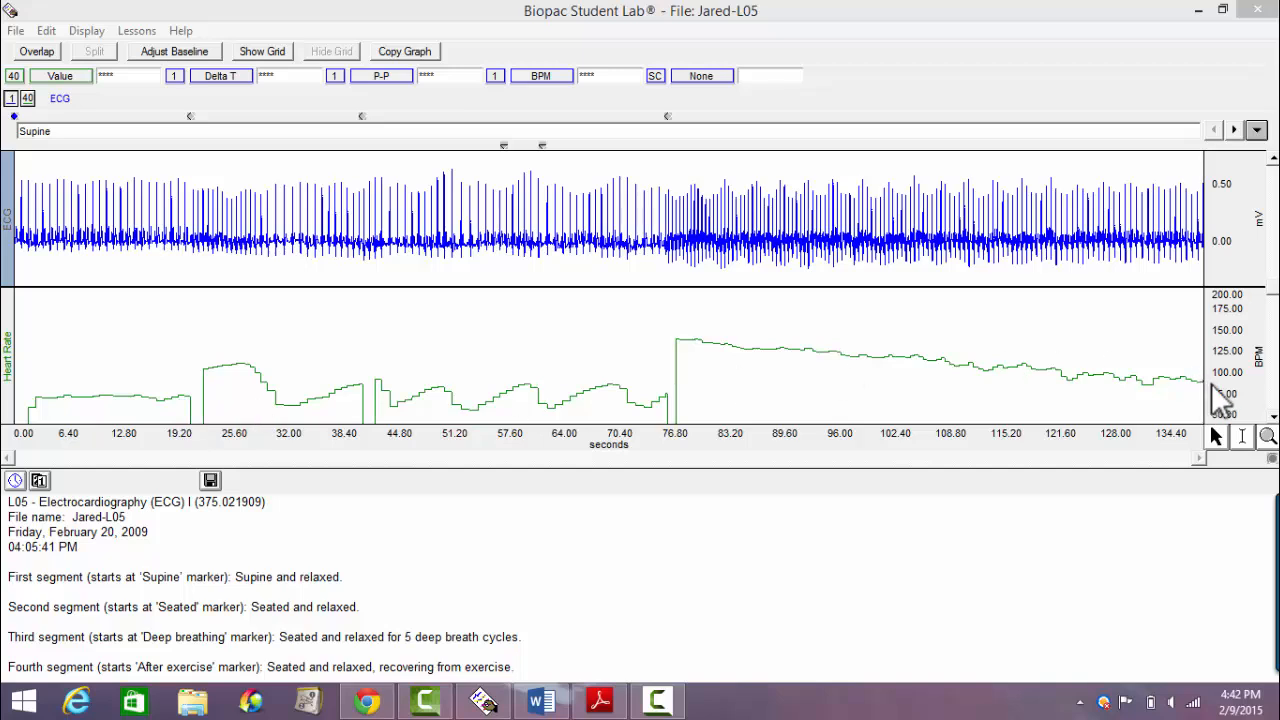
mouse_move(248, 406)
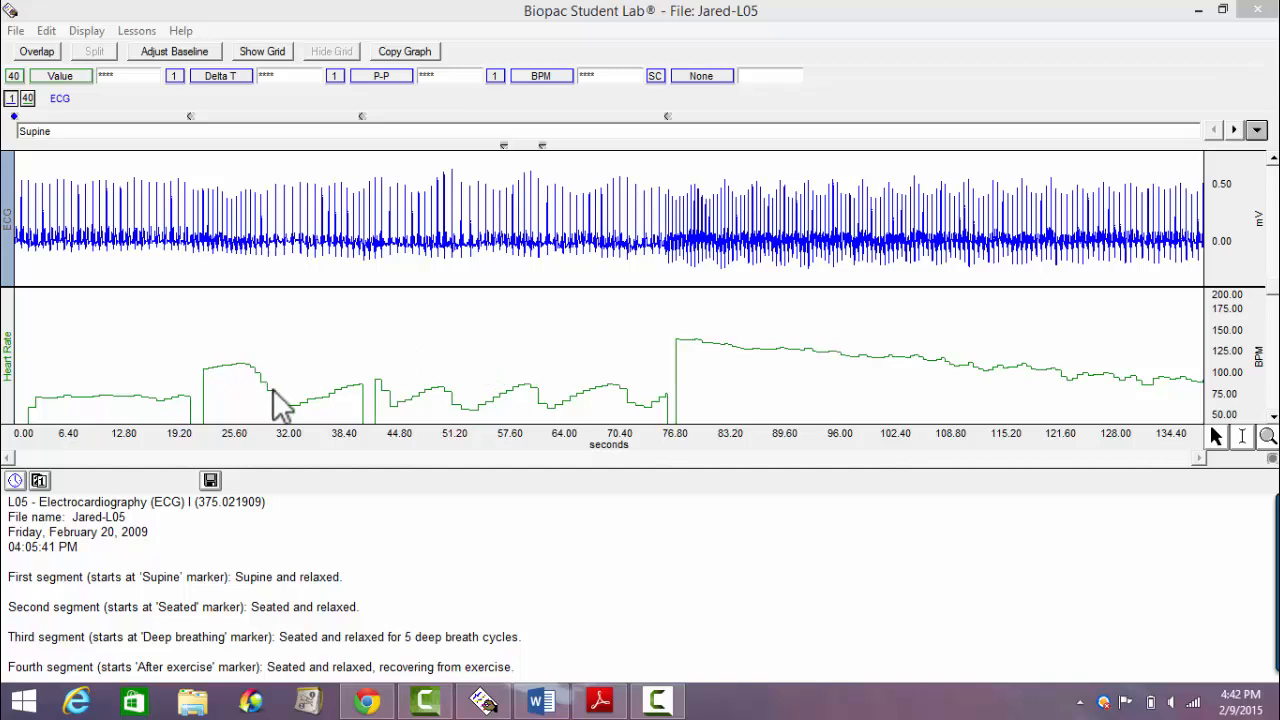
mouse_move(263, 414)
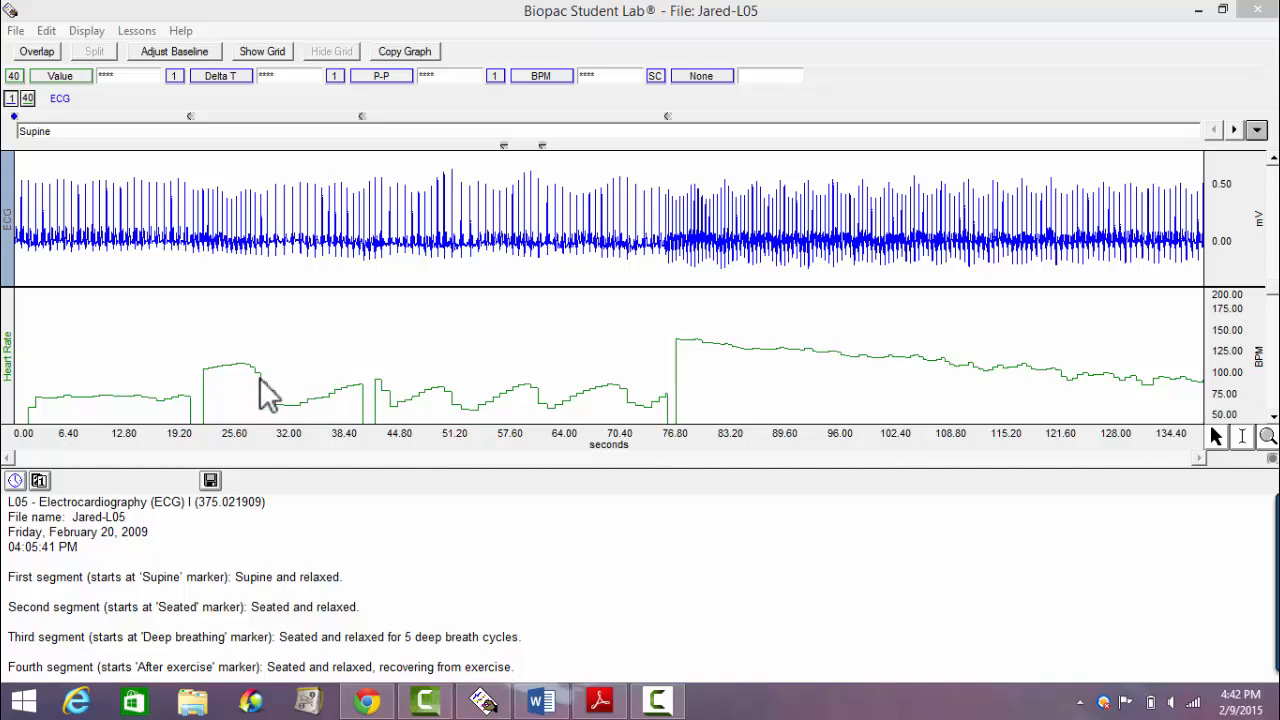
mouse_move(135, 270)
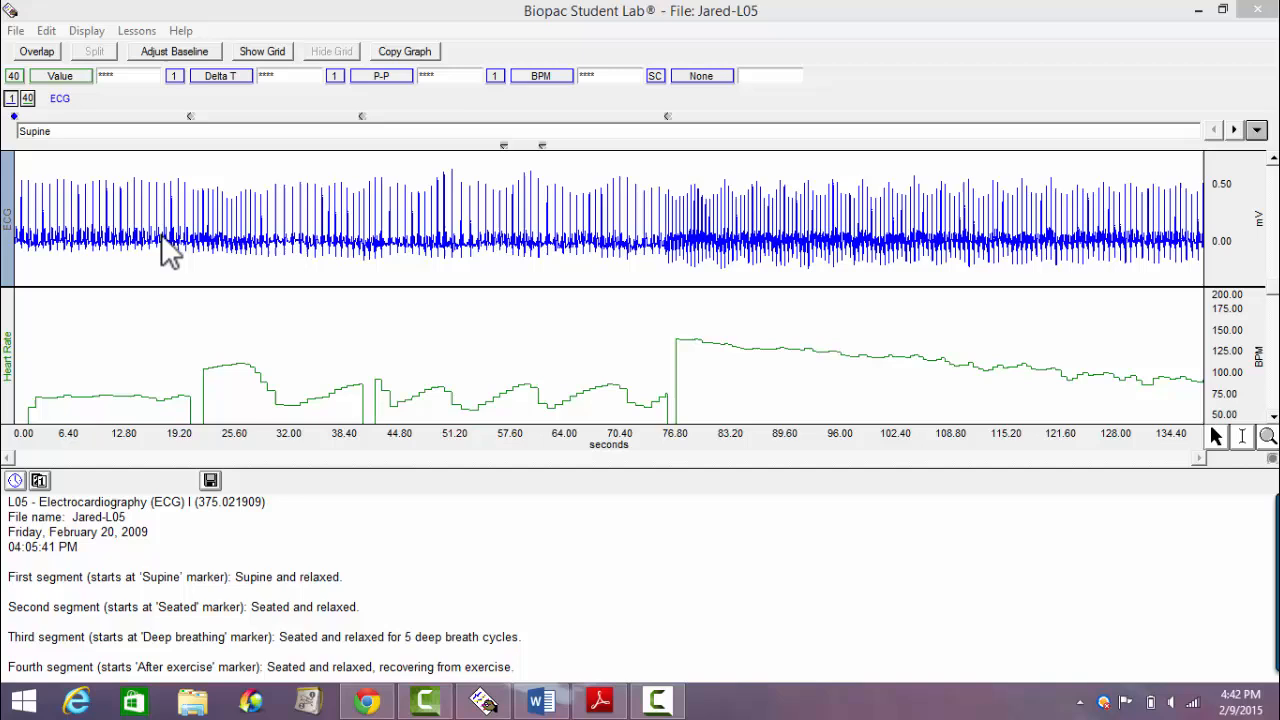
mouse_move(248, 350)
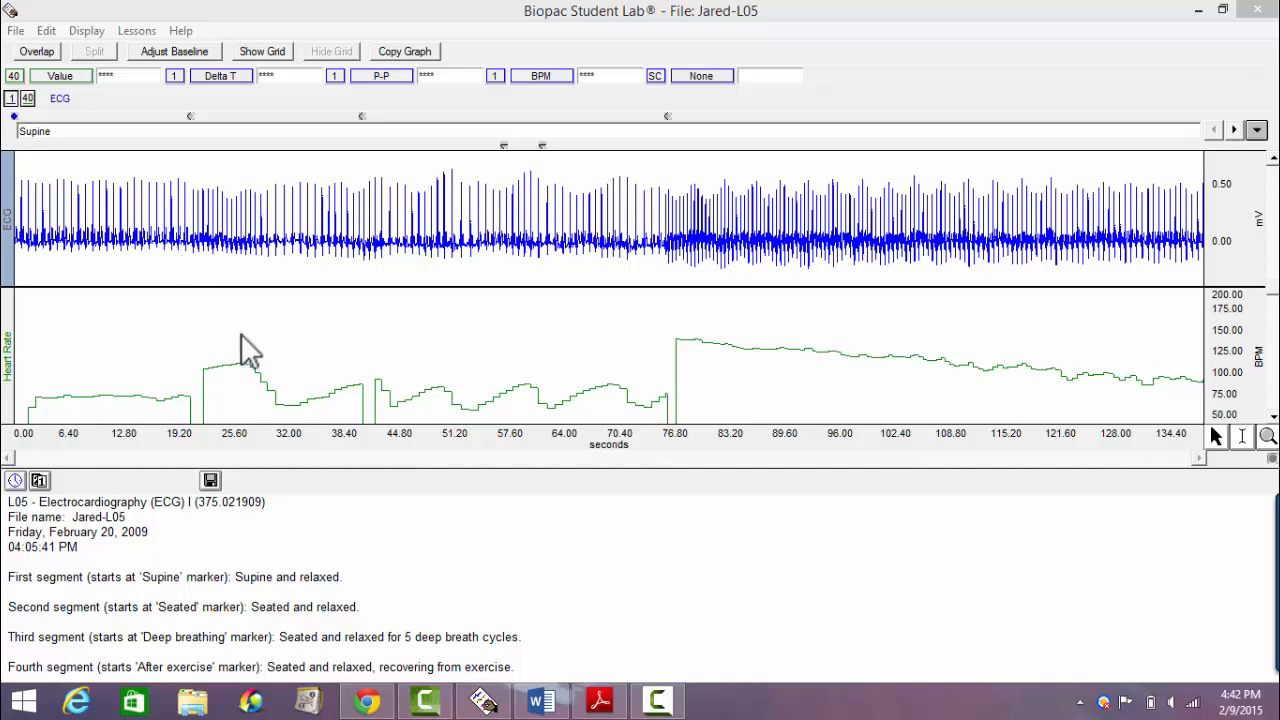
mouse_move(392, 410)
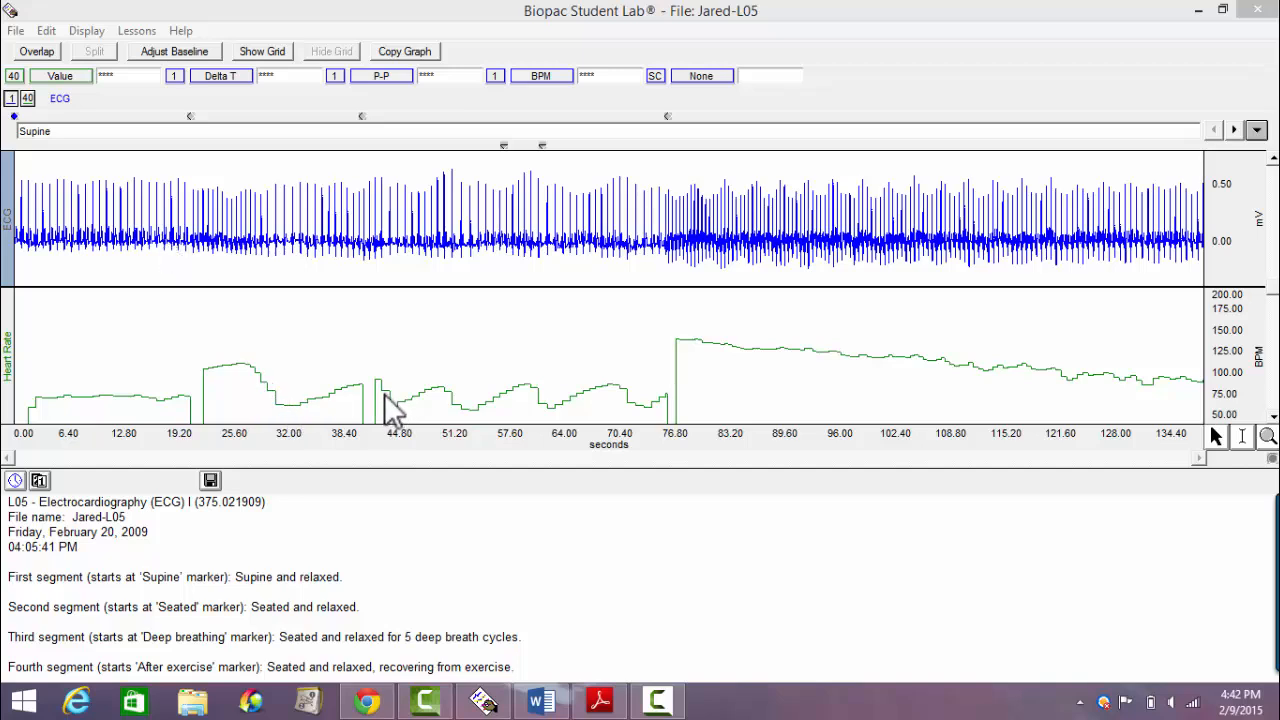
mouse_move(435, 278)
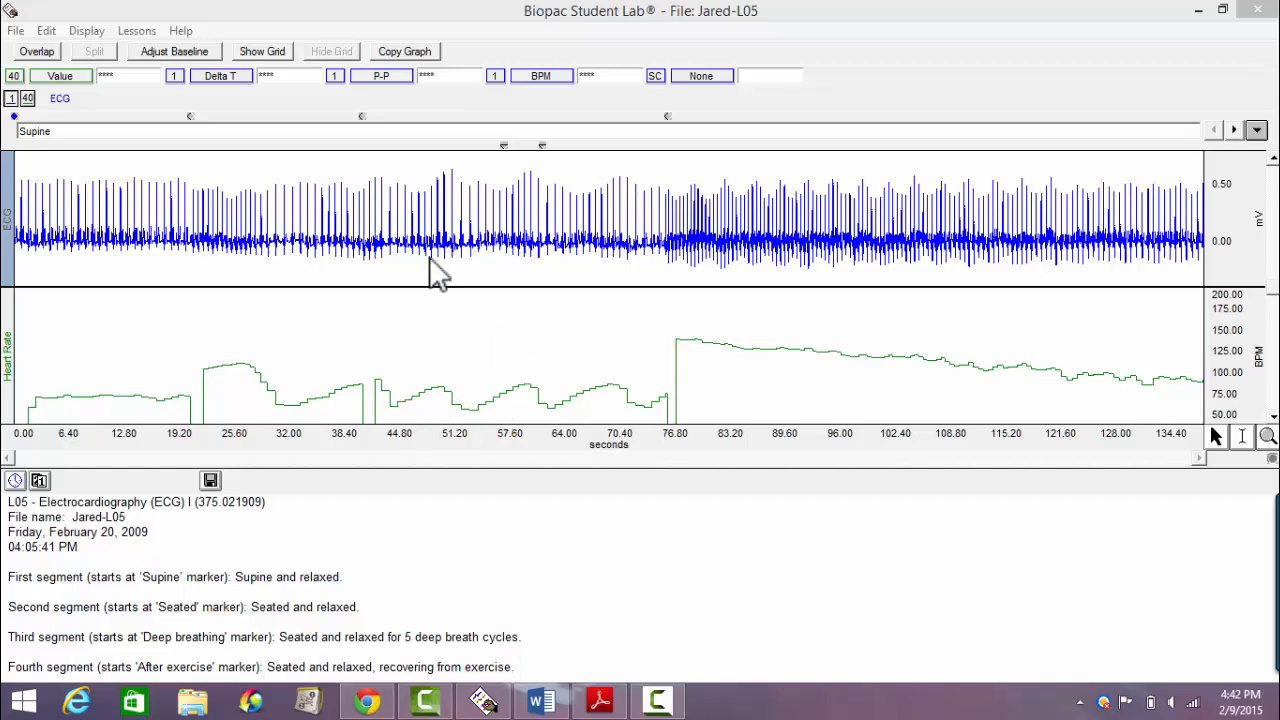
mouse_move(560, 410)
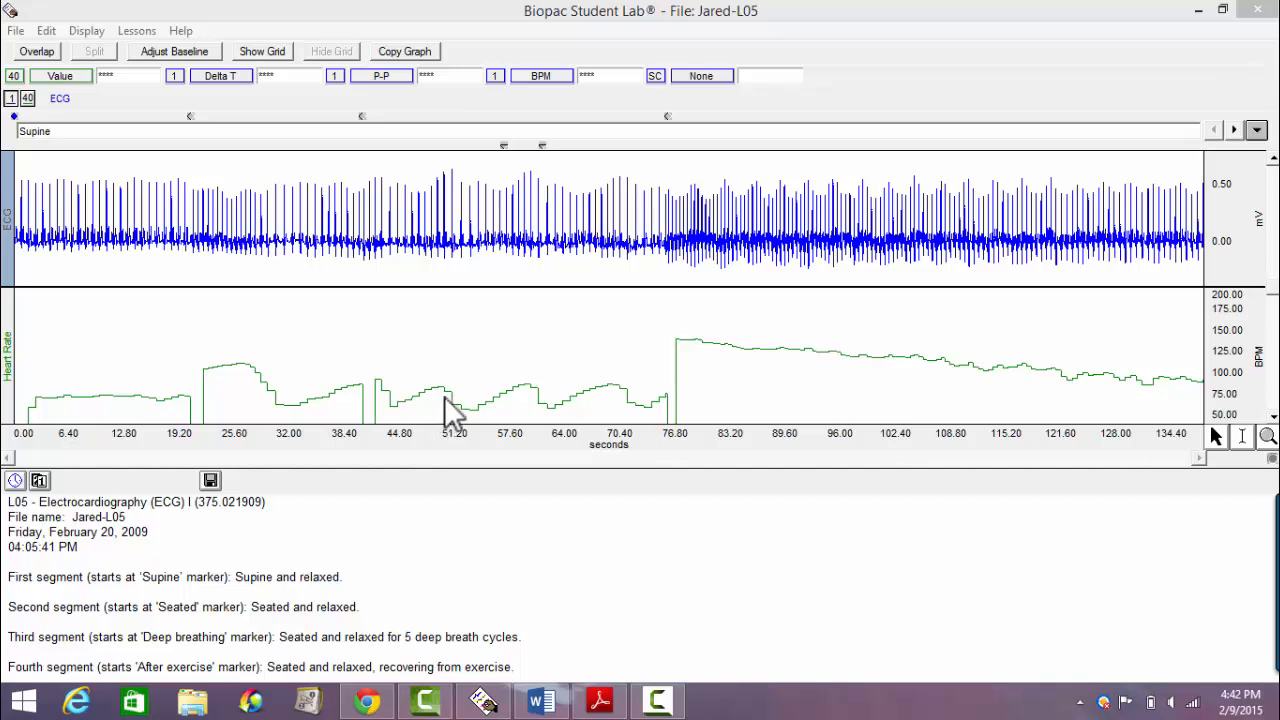
mouse_move(660, 425)
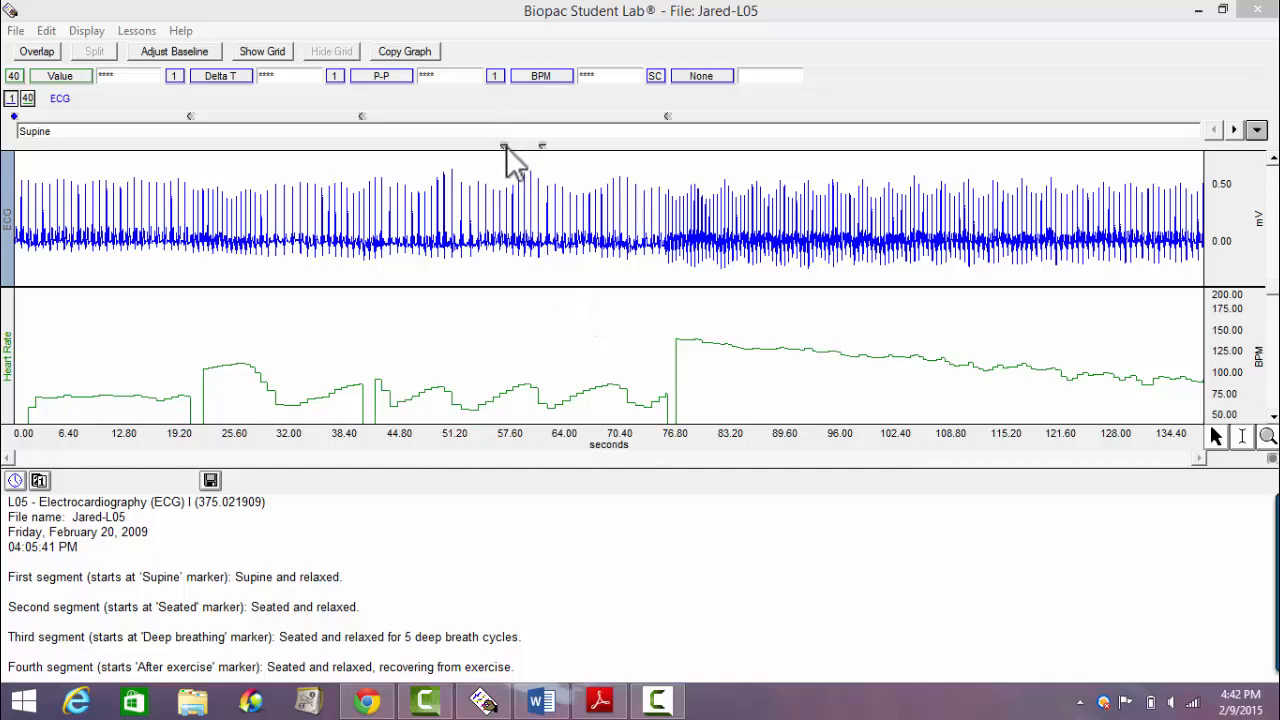
text(start of inhale)
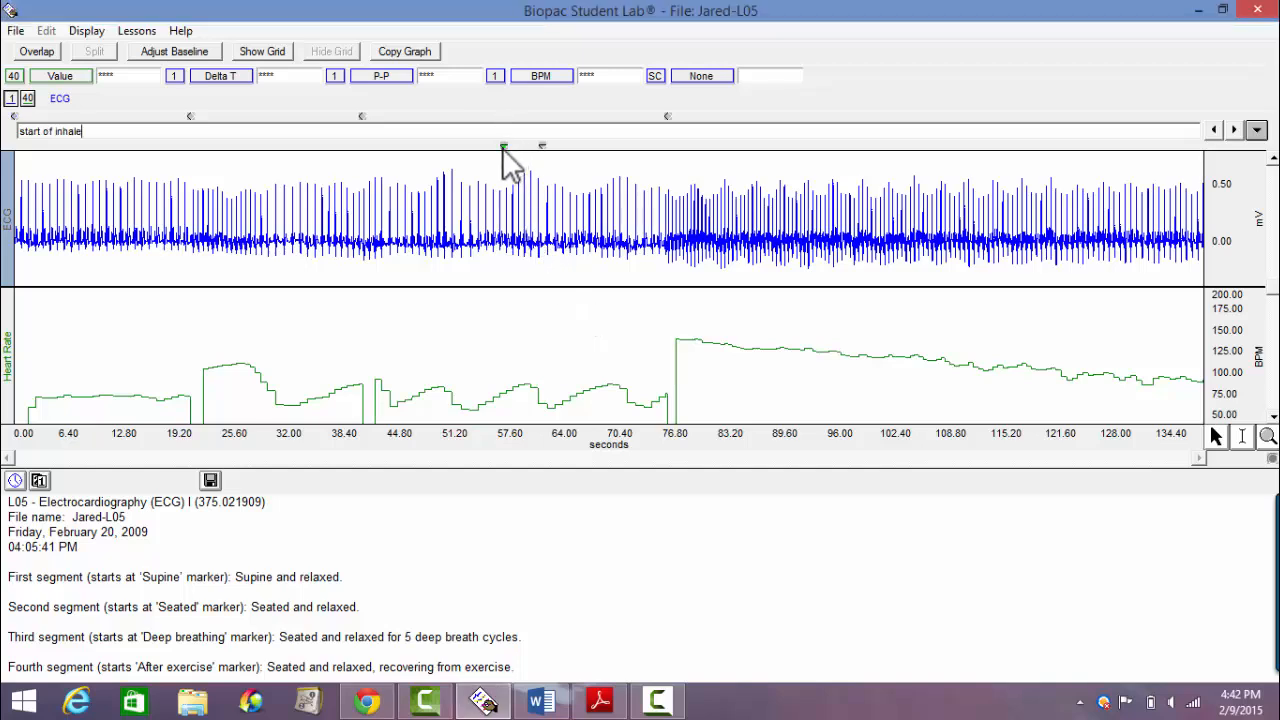
click(540, 147)
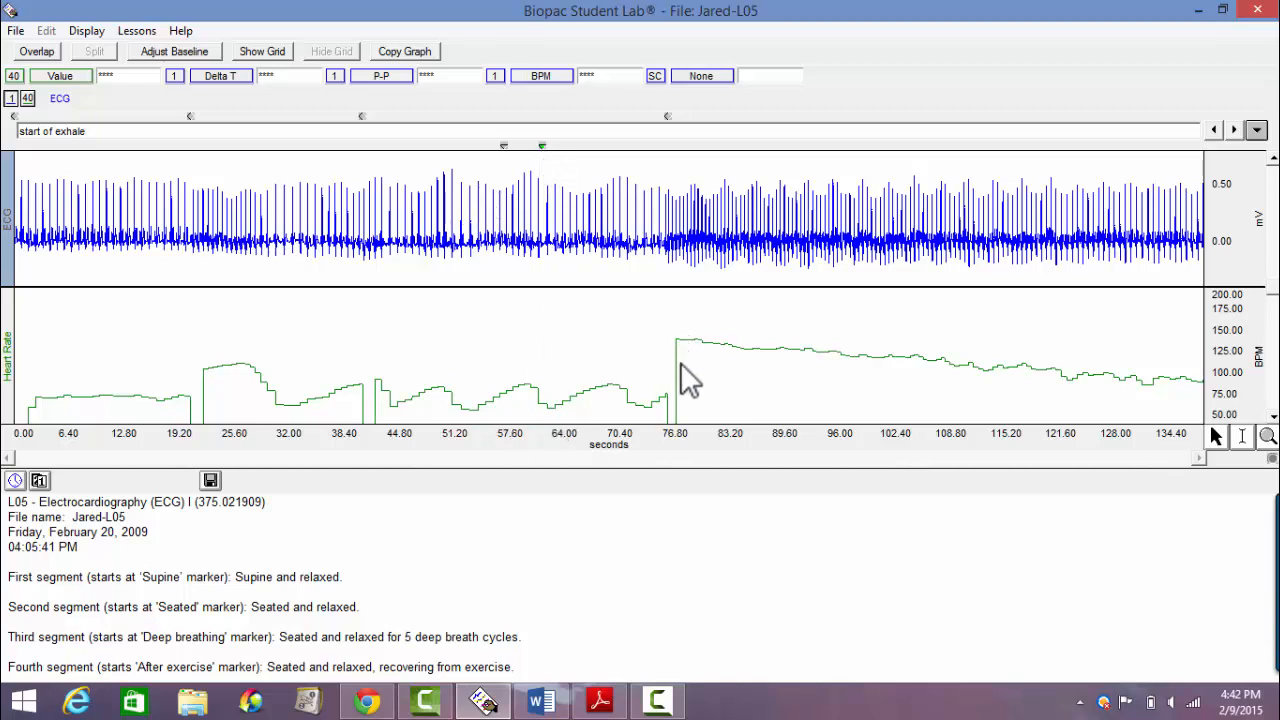
mouse_move(678, 130)
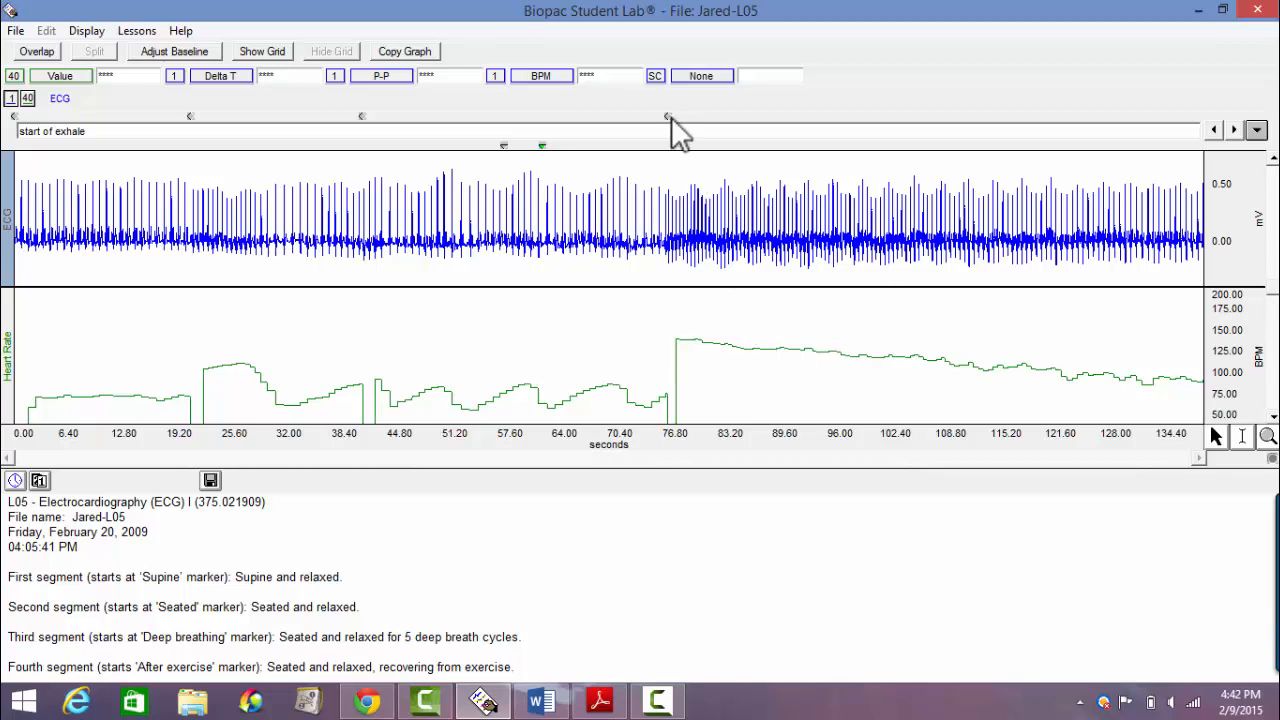
mouse_move(203, 395)
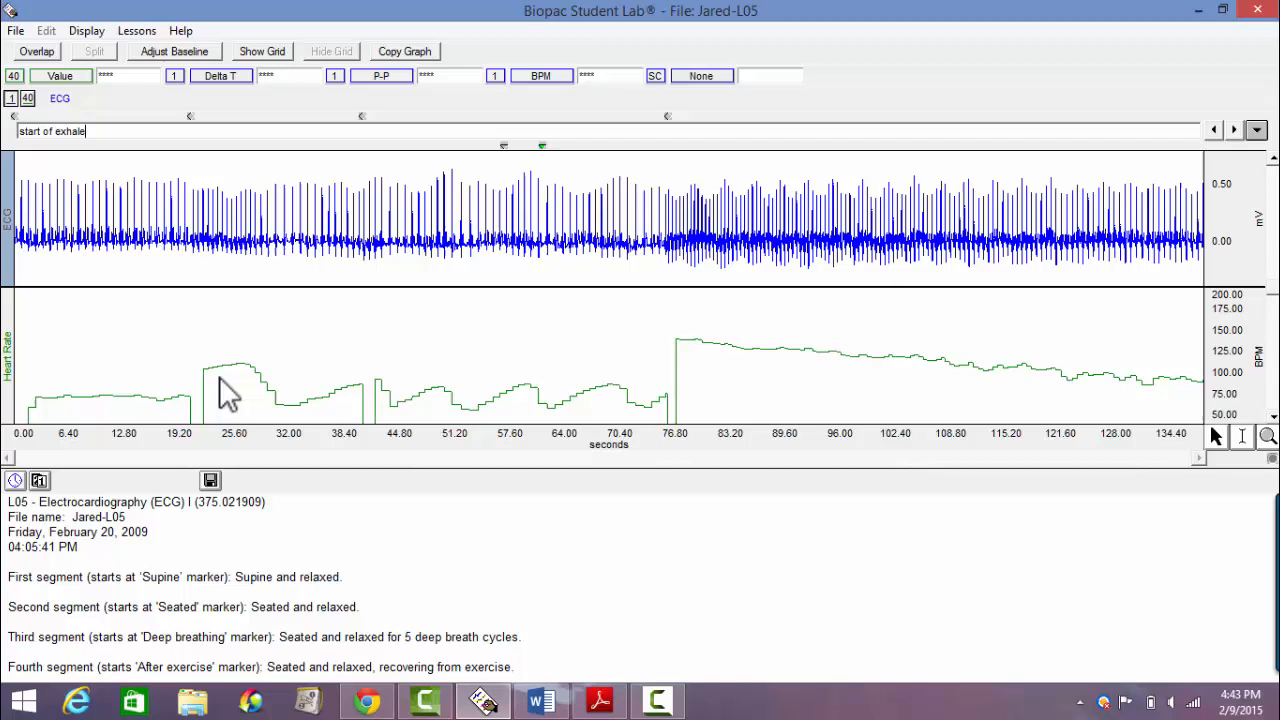
mouse_move(145, 410)
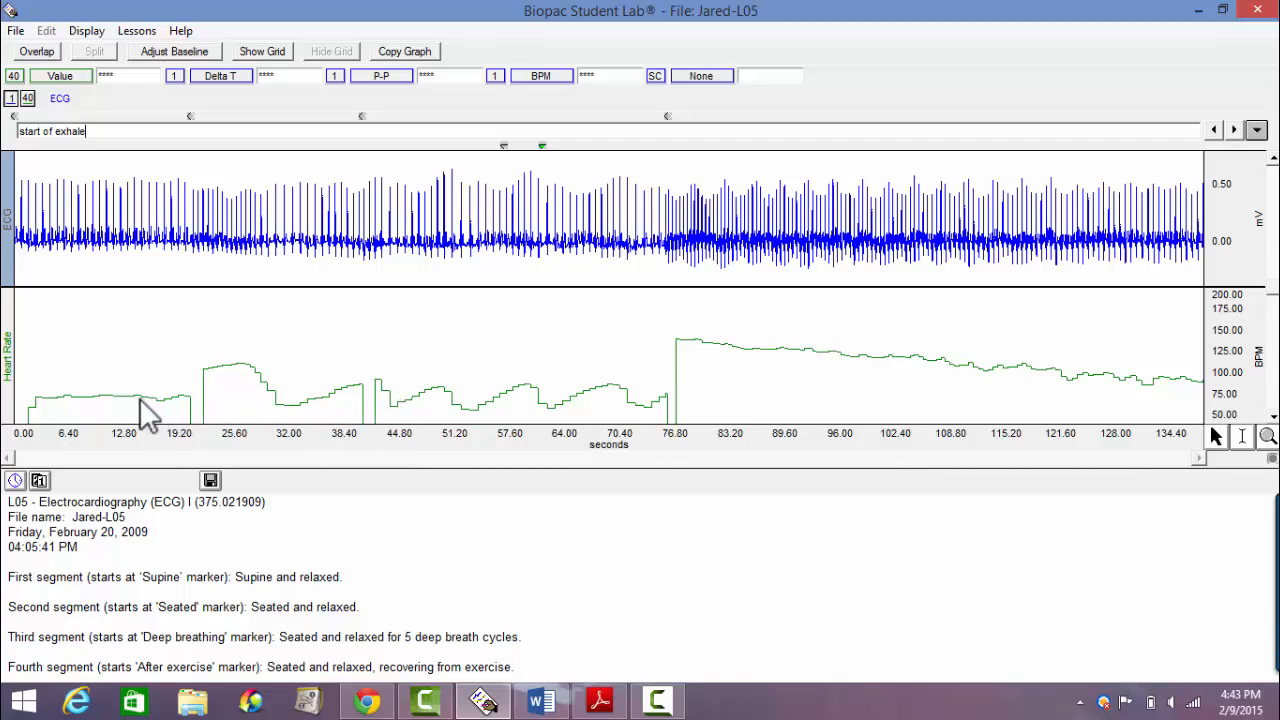
mouse_move(118, 430)
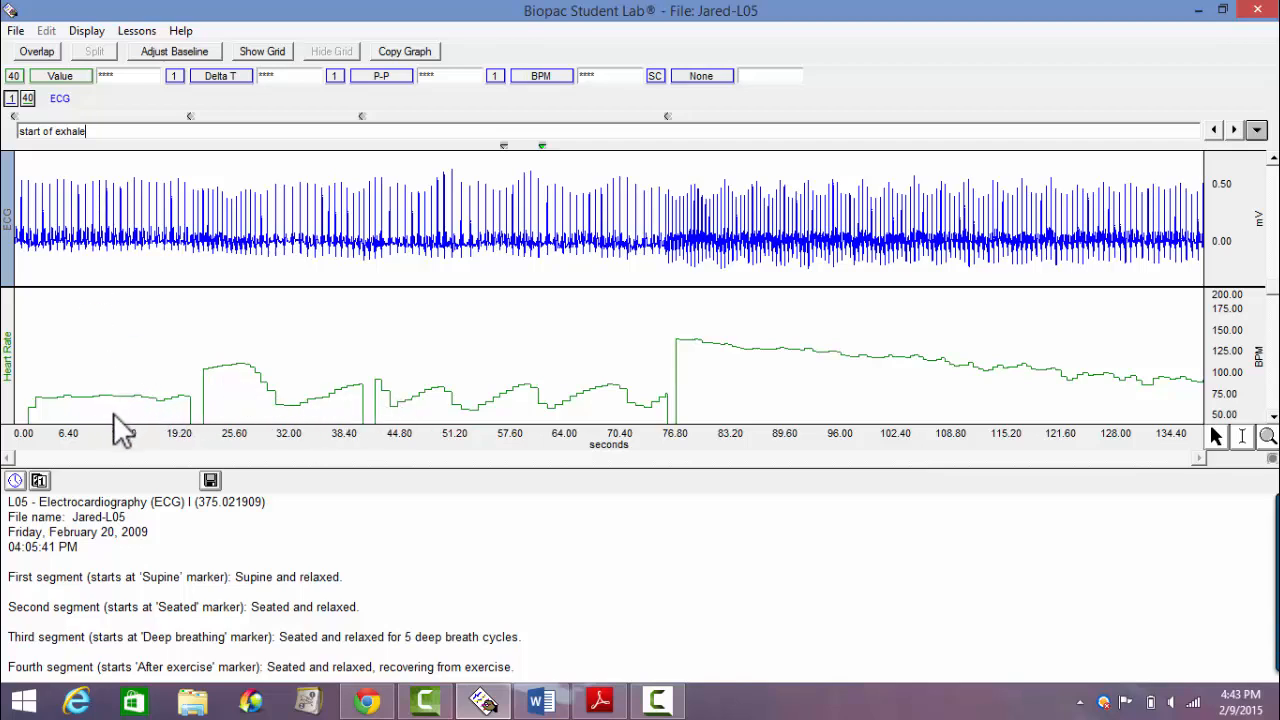
mouse_move(85, 418)
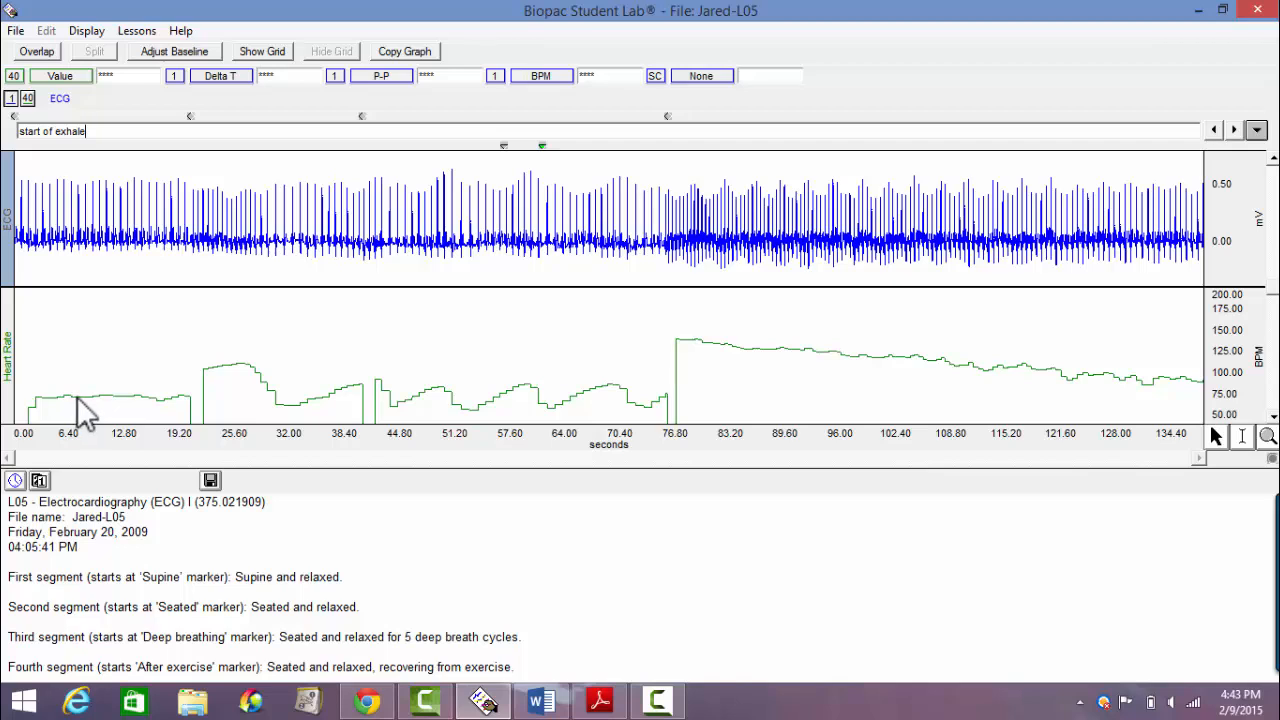
mouse_move(218, 405)
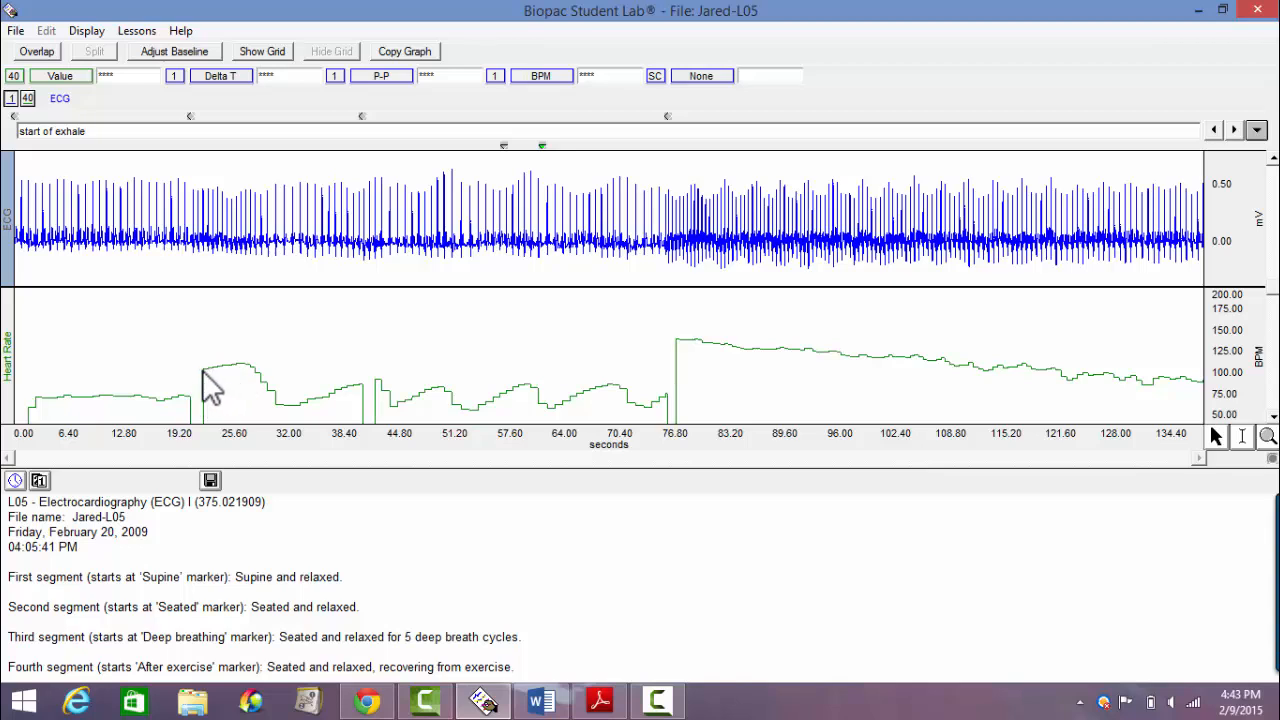
mouse_move(278, 408)
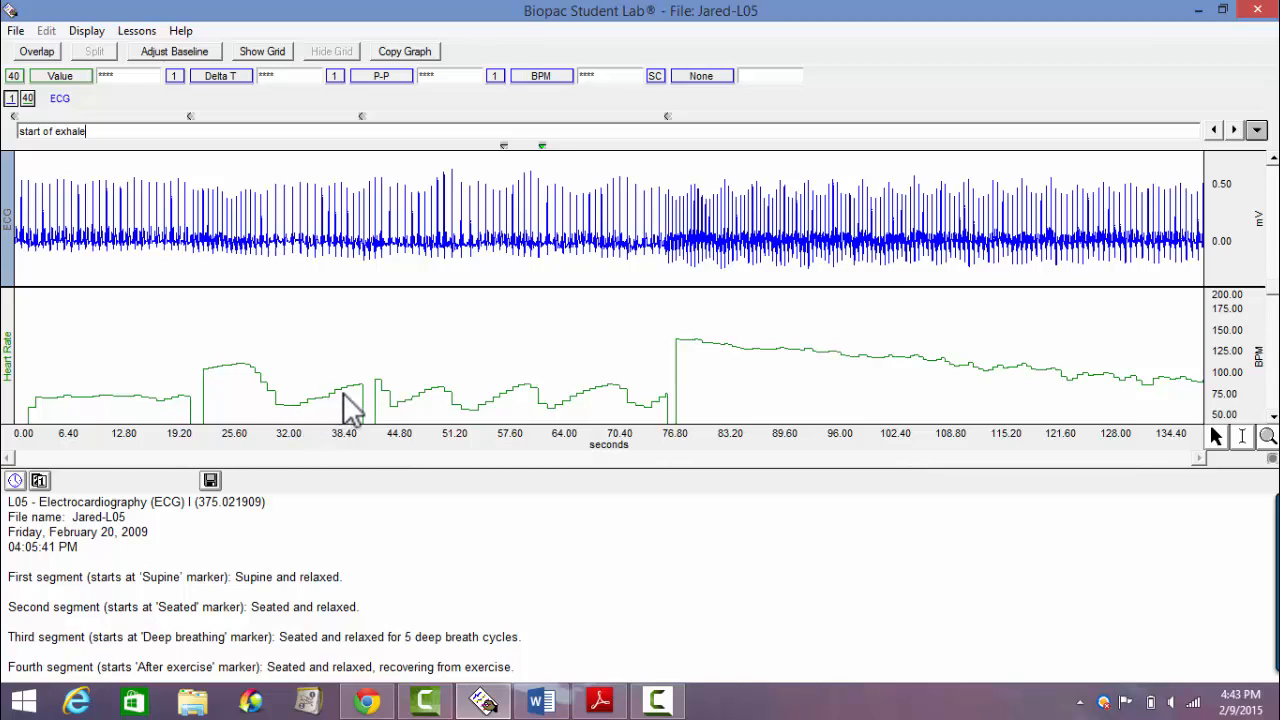
mouse_move(364, 403)
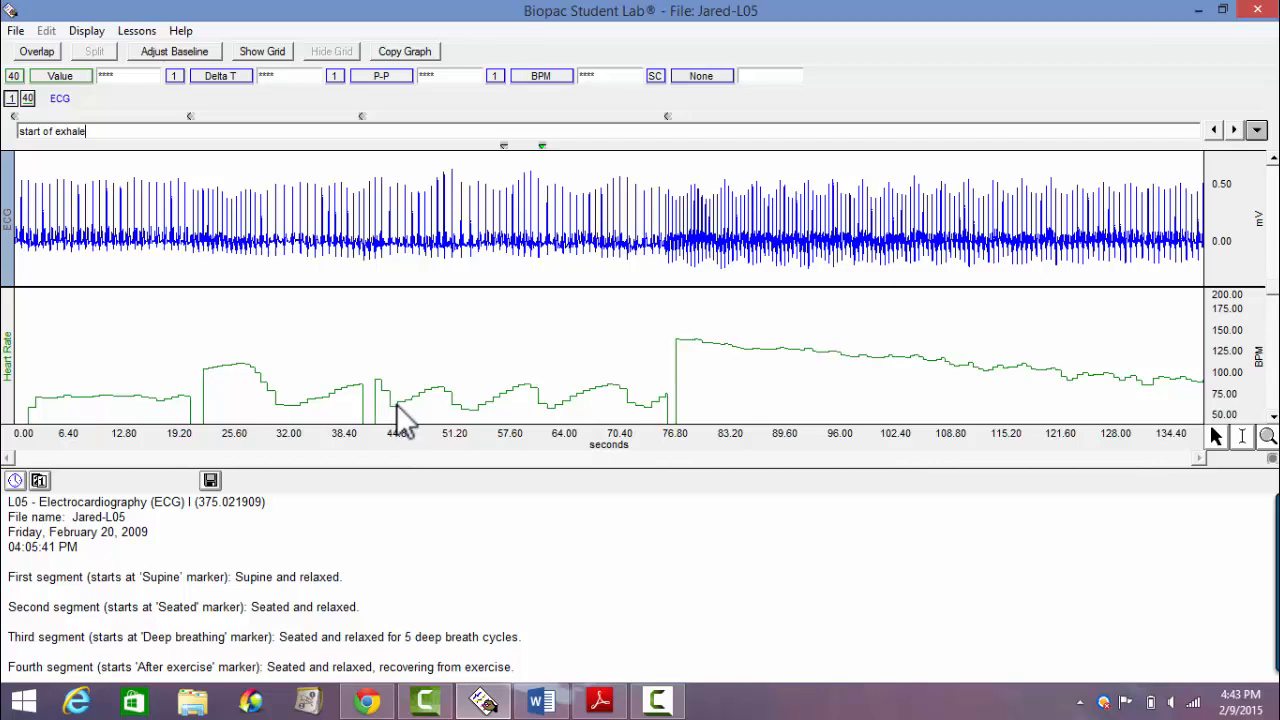
mouse_move(450, 420)
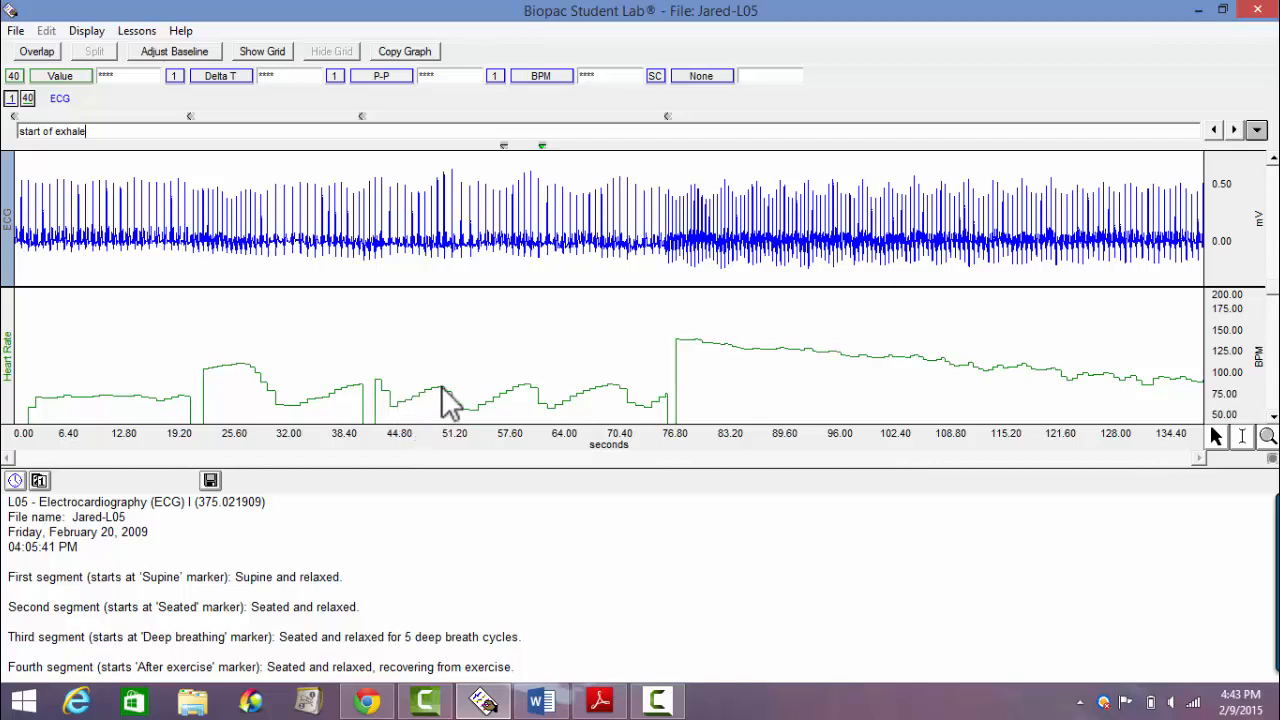
mouse_move(468, 420)
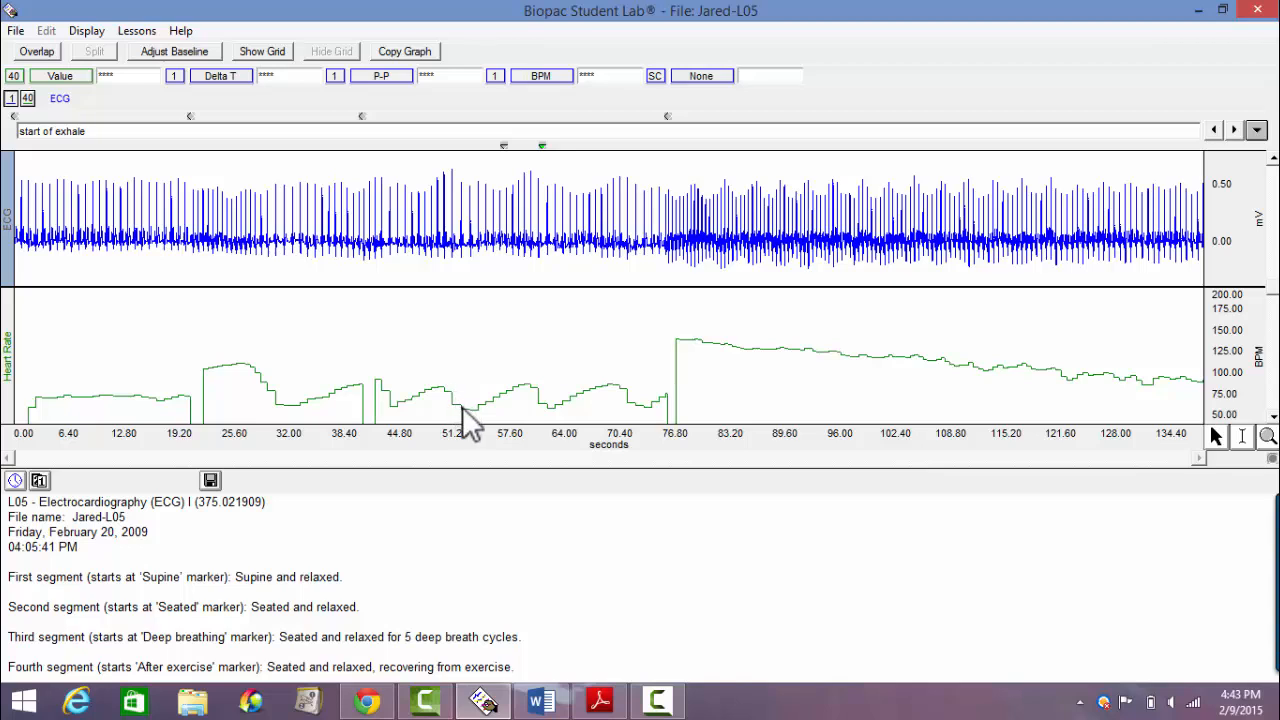
mouse_move(512, 408)
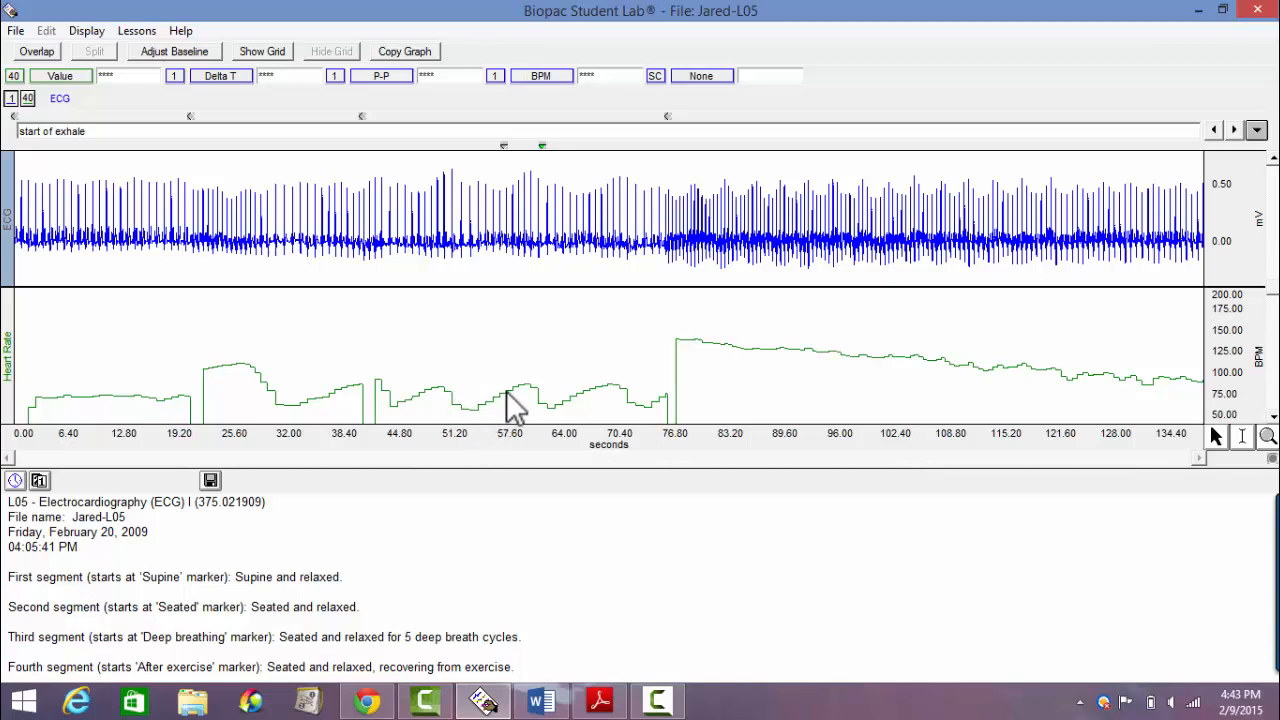
mouse_move(565, 450)
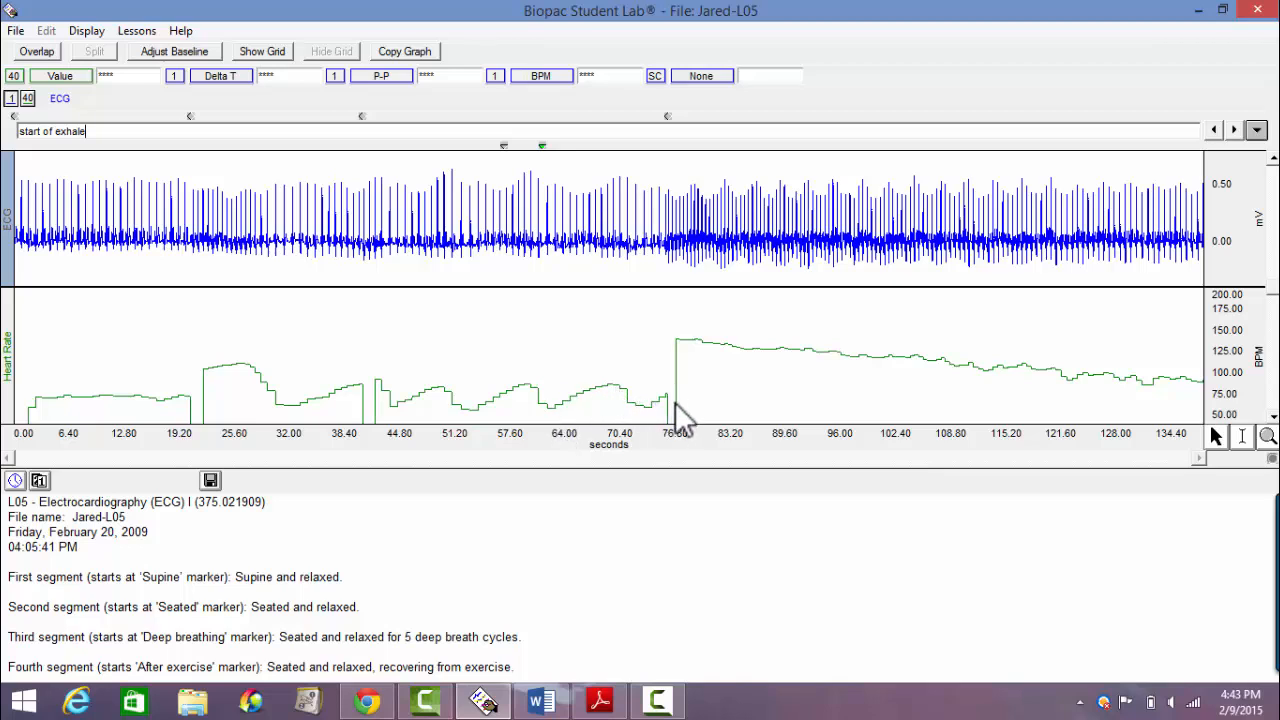
mouse_move(683, 357)
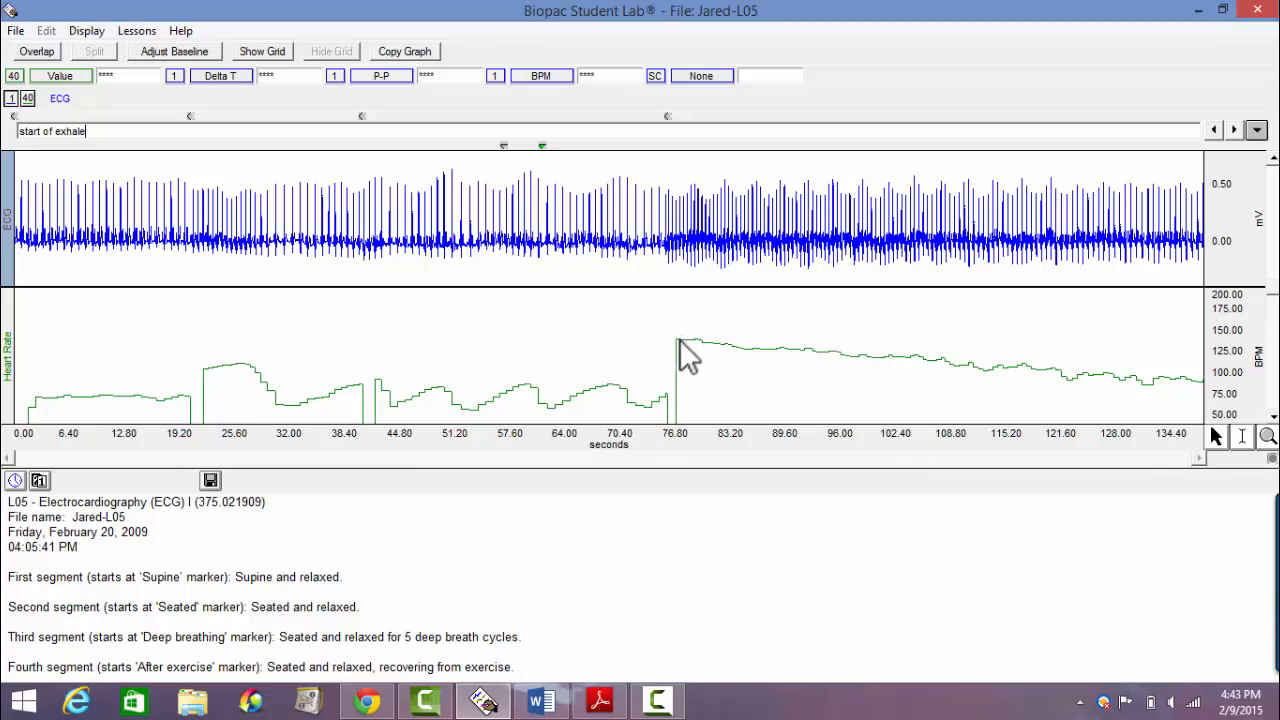
mouse_move(1235, 355)
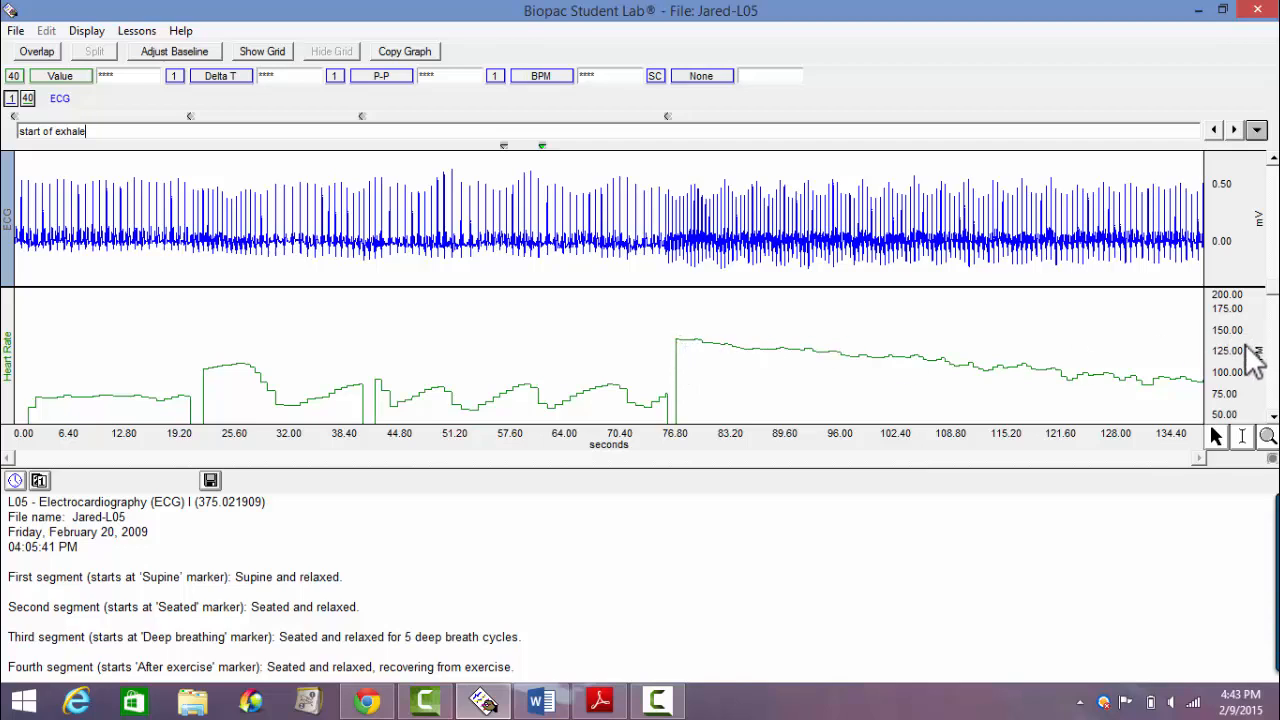
mouse_move(685, 360)
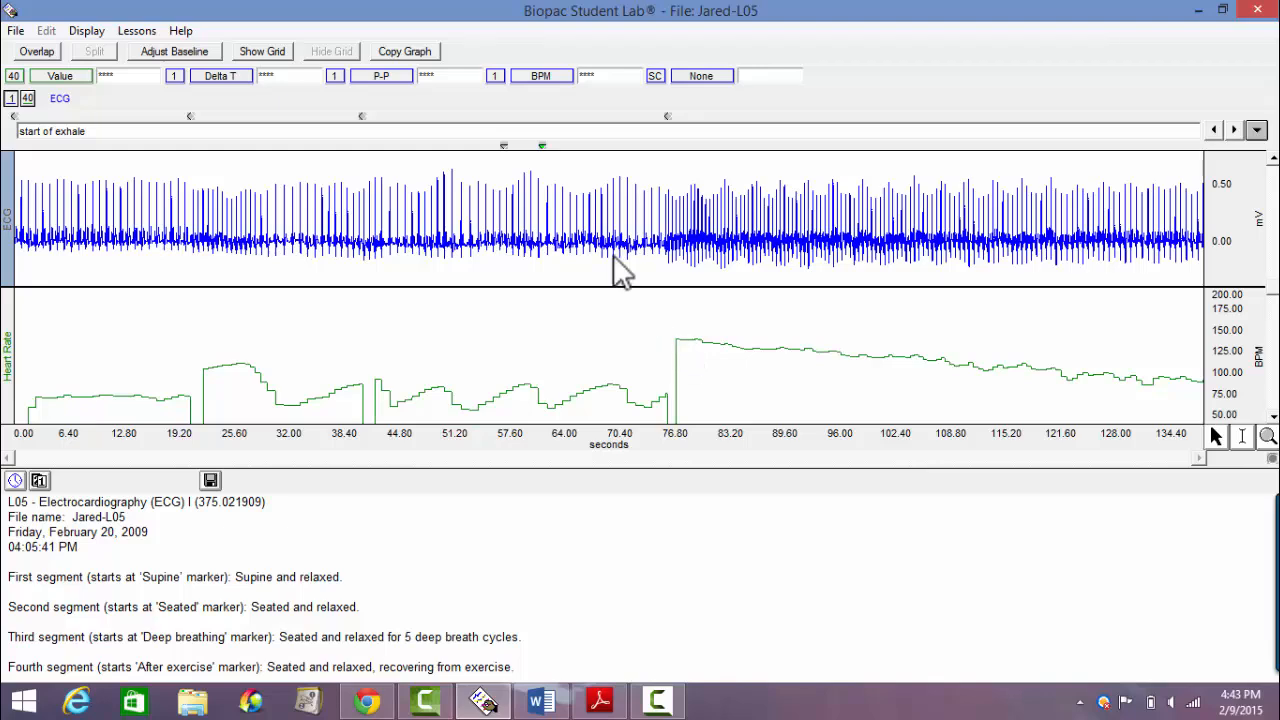
Show a grid over the ECG and heart-rate graphs, then hide it again
click(262, 51)
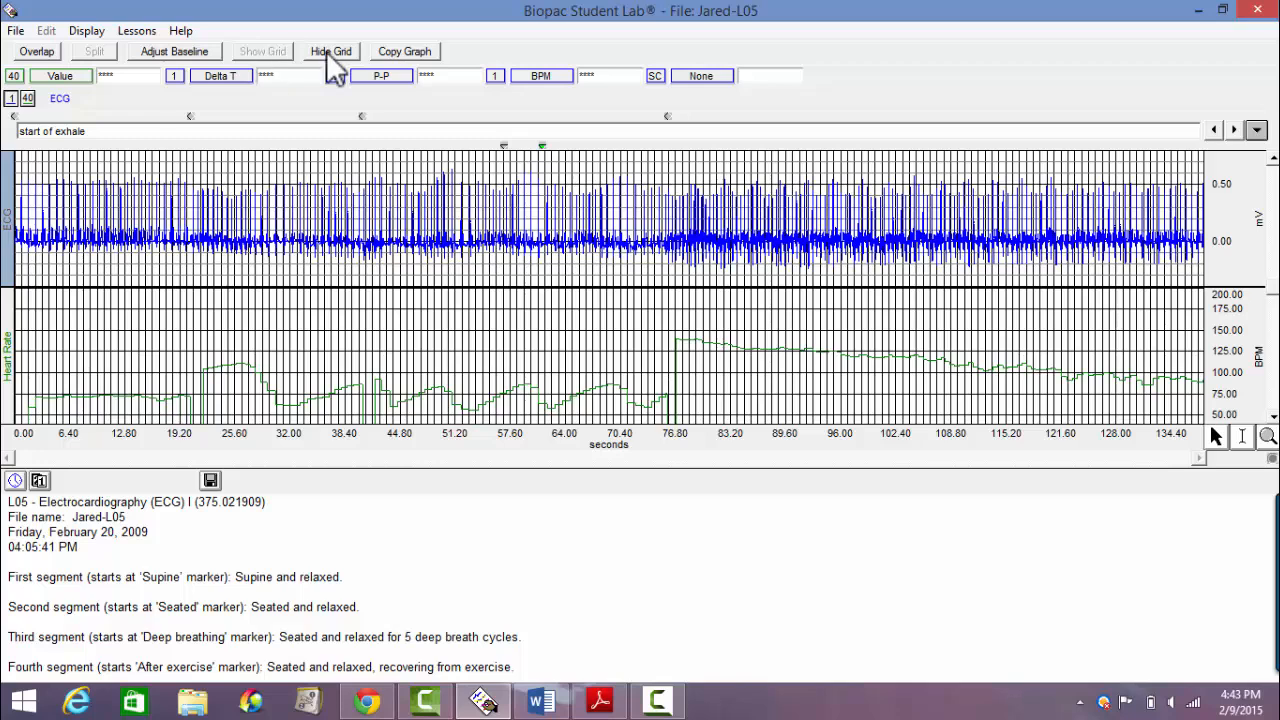
click(331, 51)
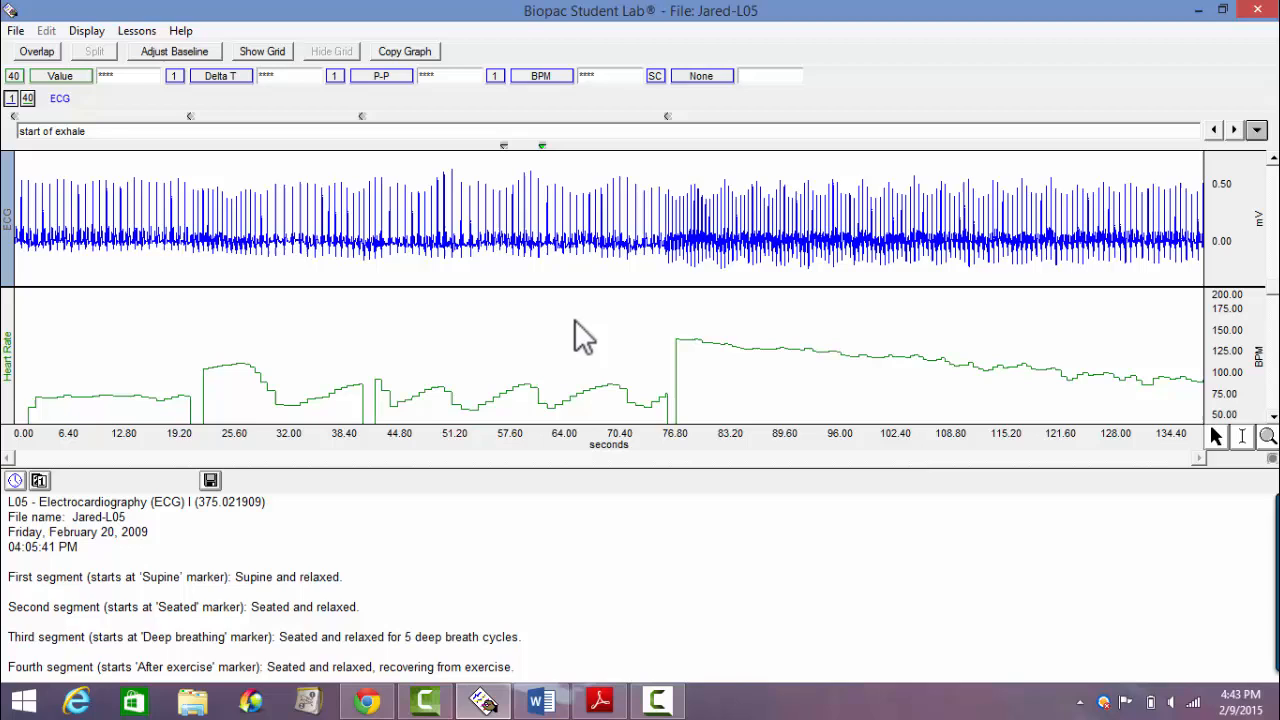
mouse_move(950, 385)
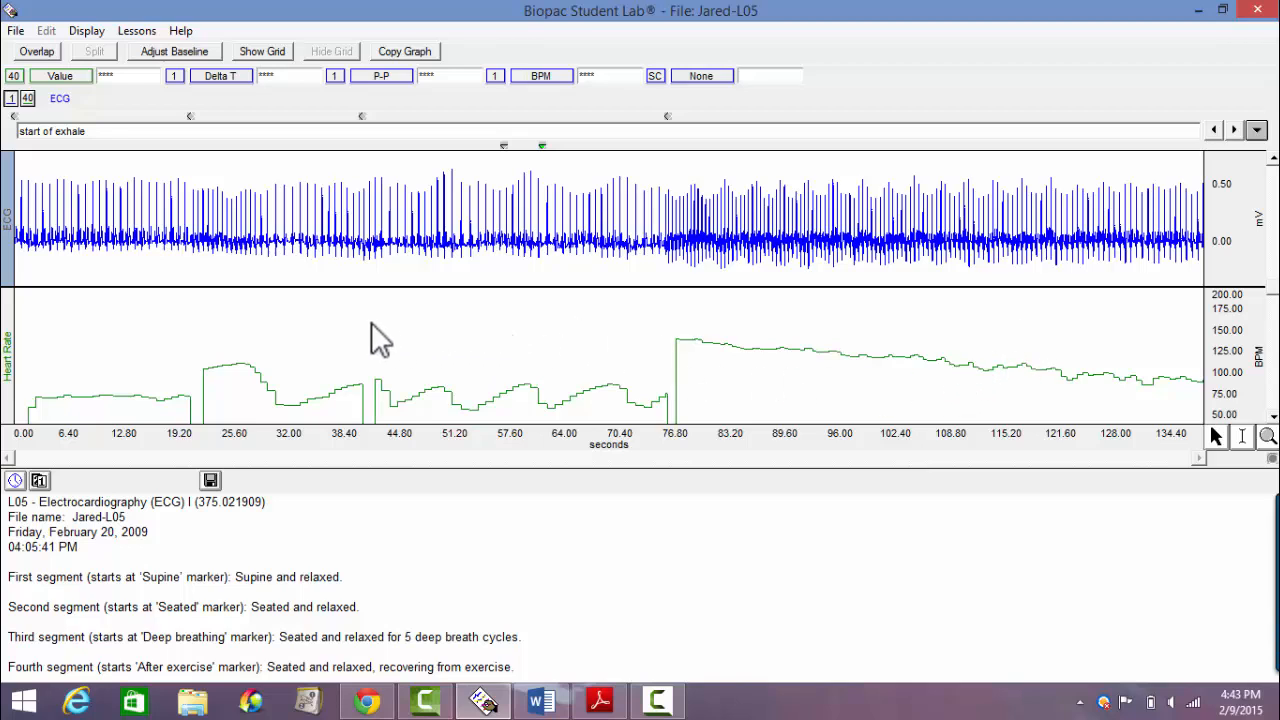
mouse_move(1198, 430)
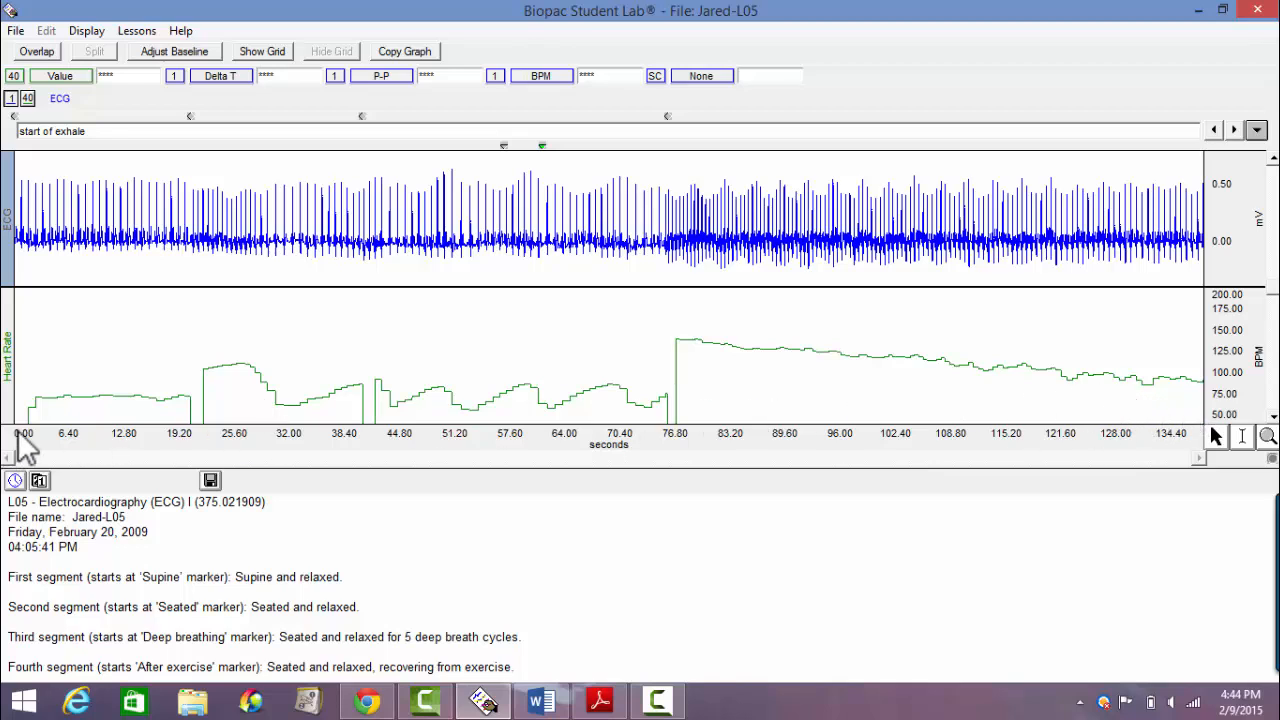
mouse_move(1182, 435)
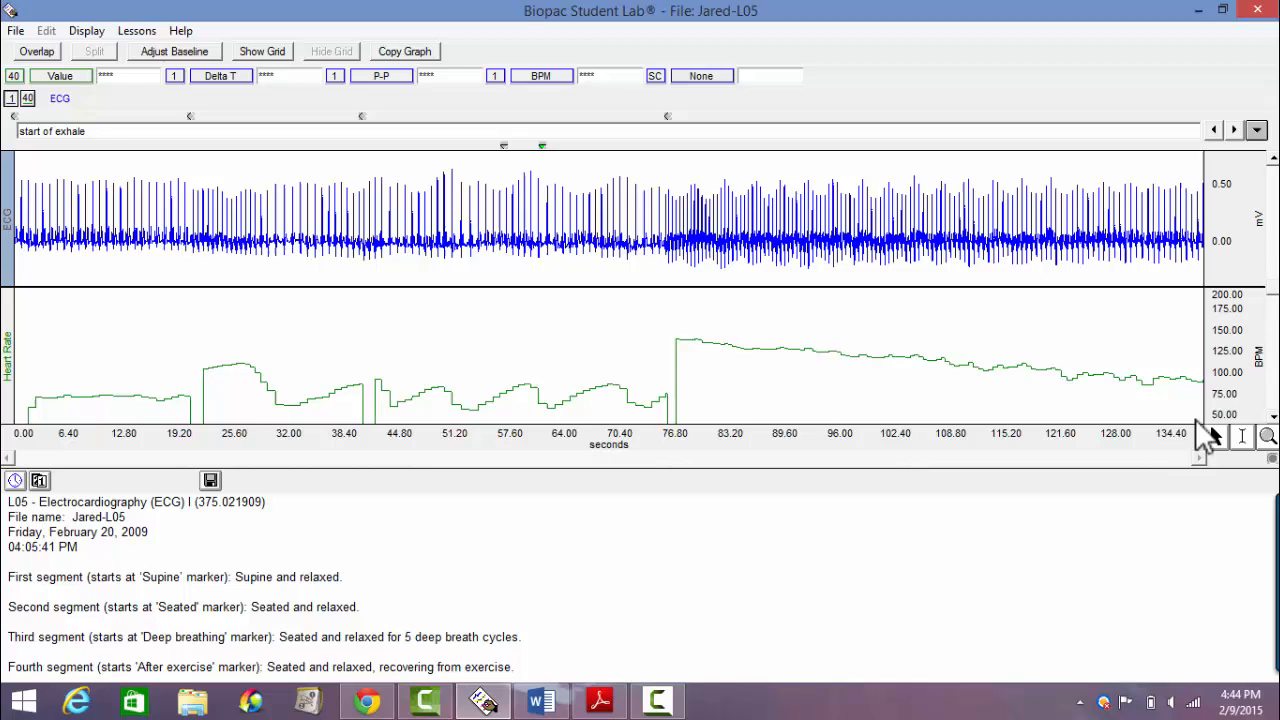
mouse_move(1202, 408)
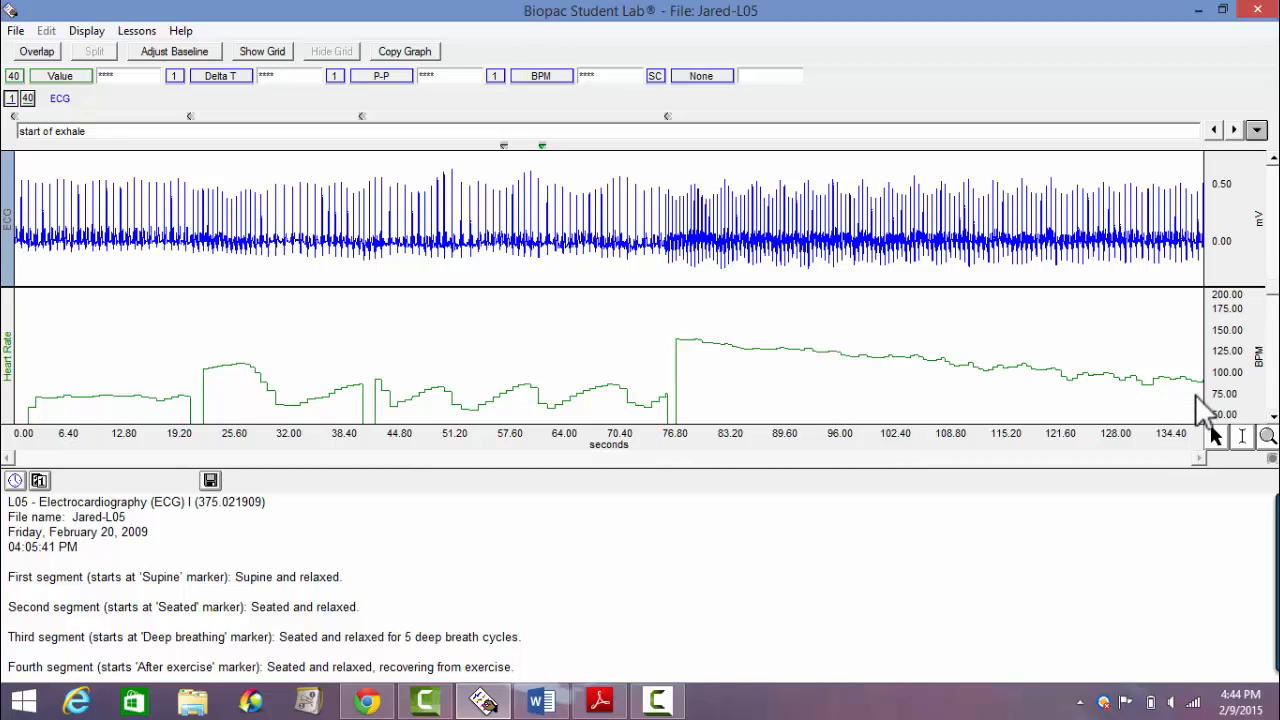
mouse_move(665, 473)
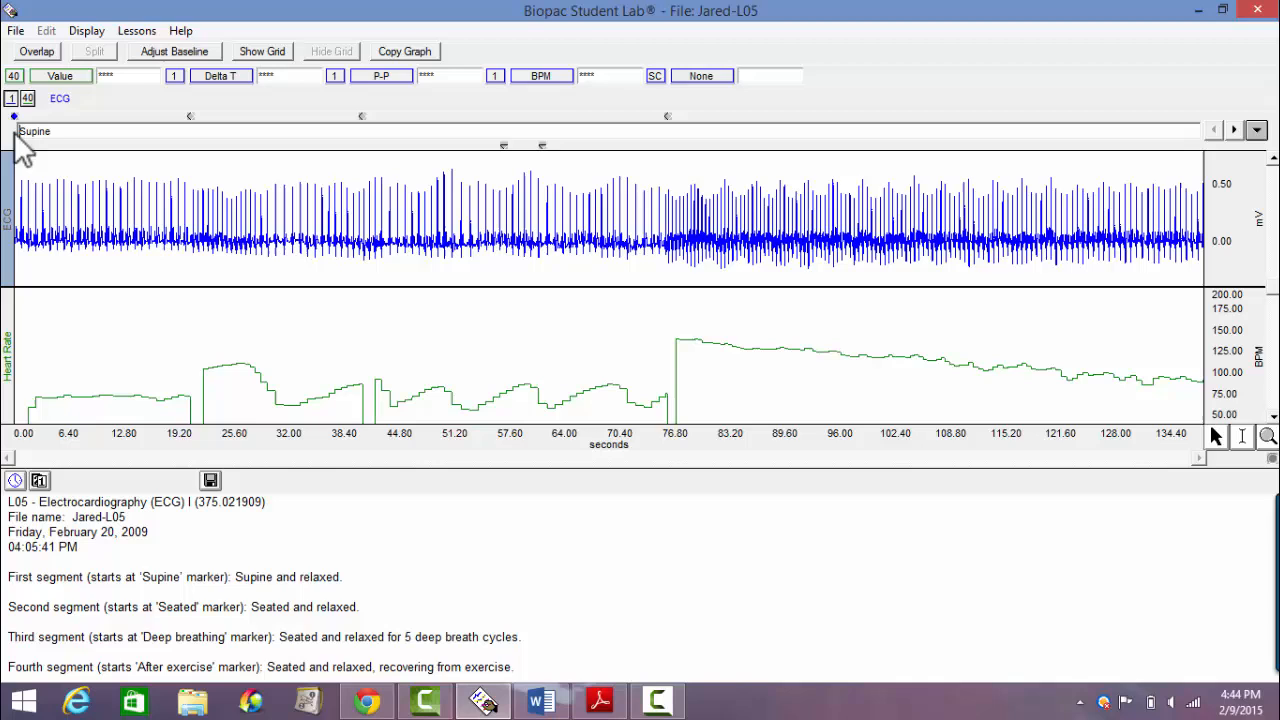
mouse_move(642, 470)
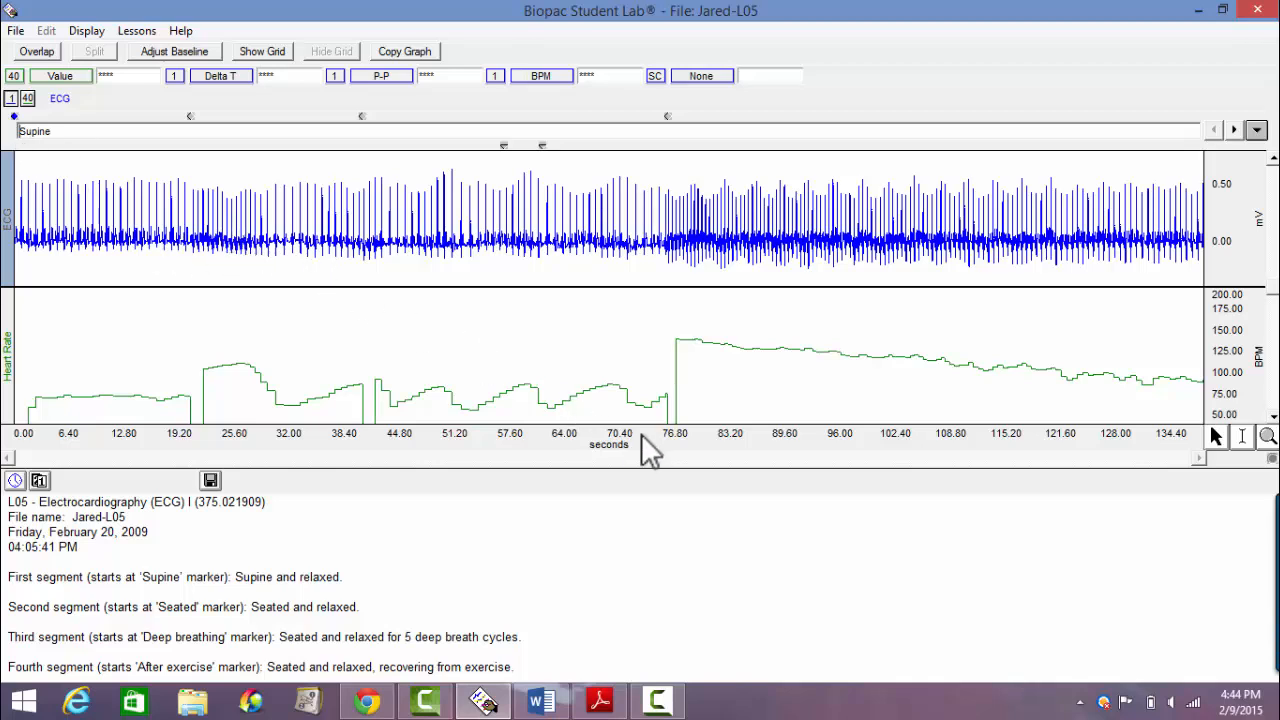
mouse_move(30, 455)
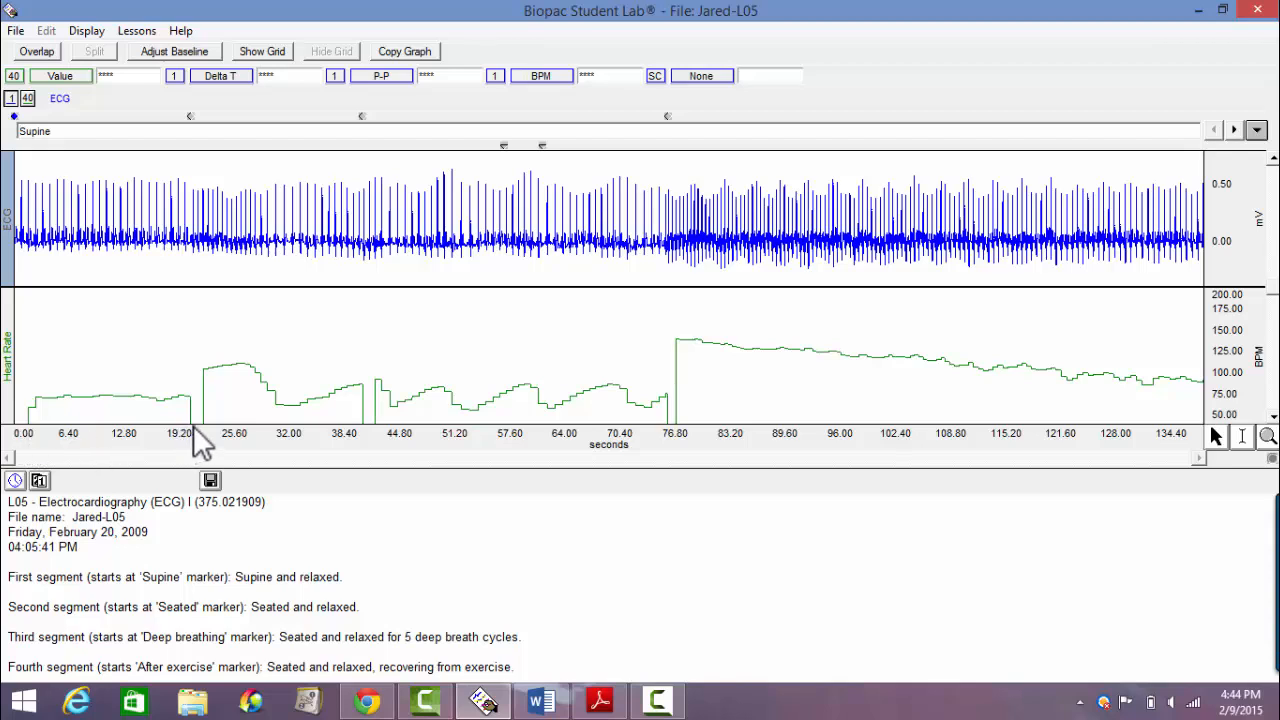
mouse_move(633, 458)
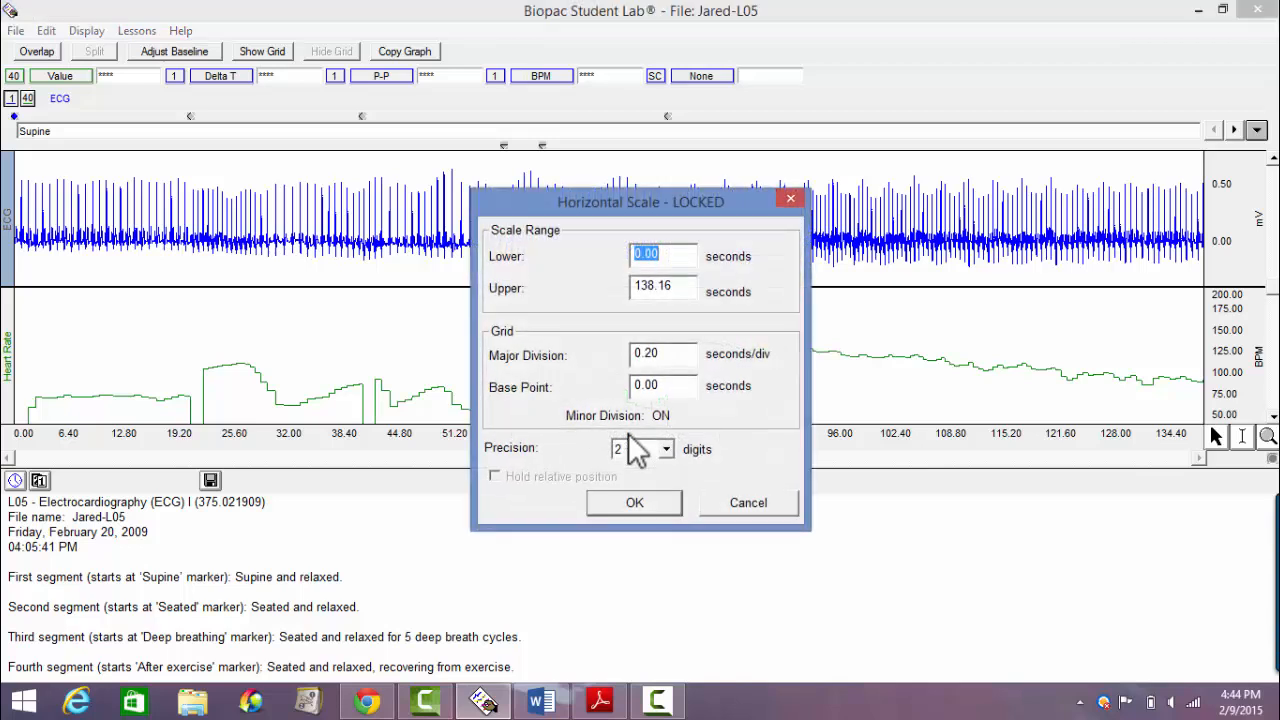
mouse_move(855, 455)
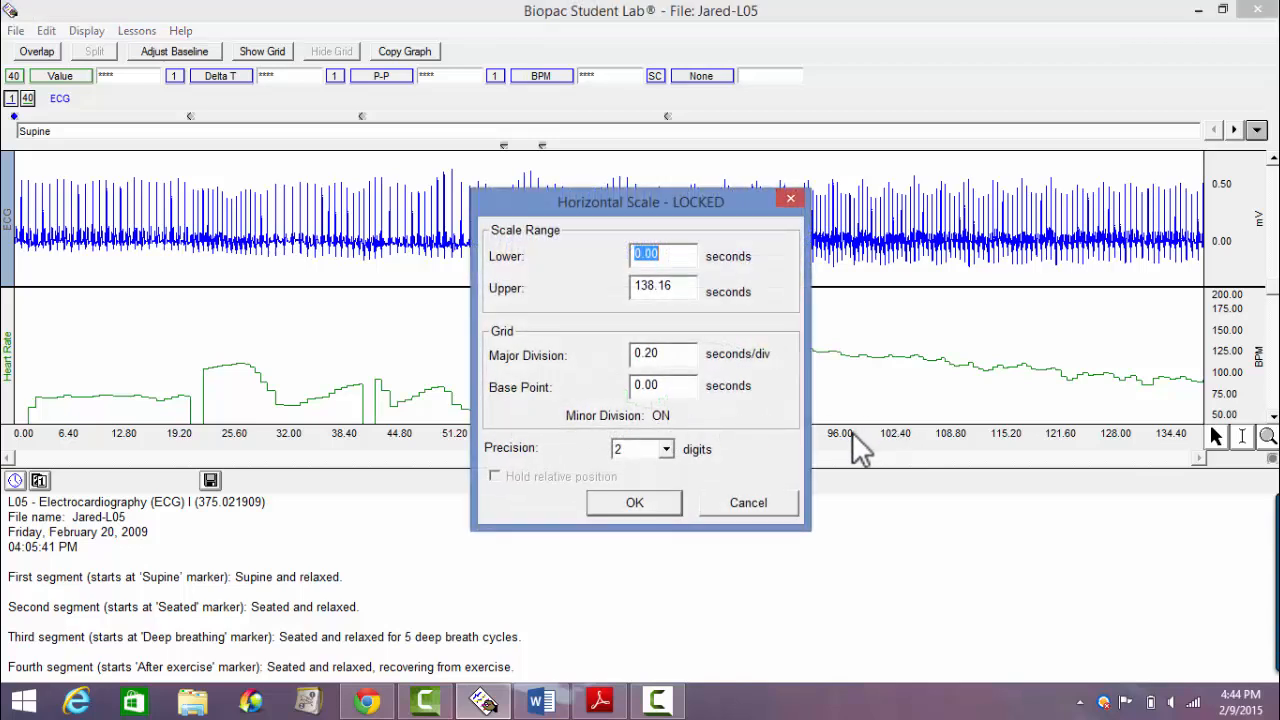
Set the horizontal scale upper limit to 20 seconds and apply it
click(663, 288)
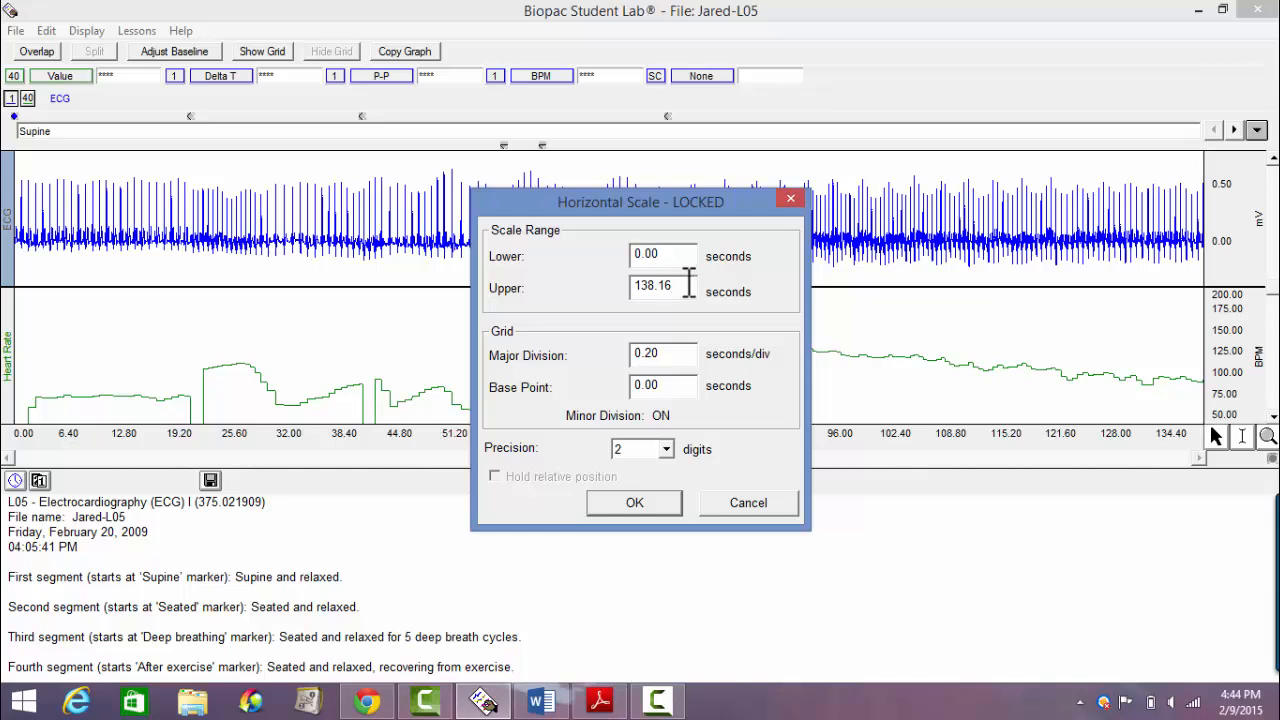
text(20)
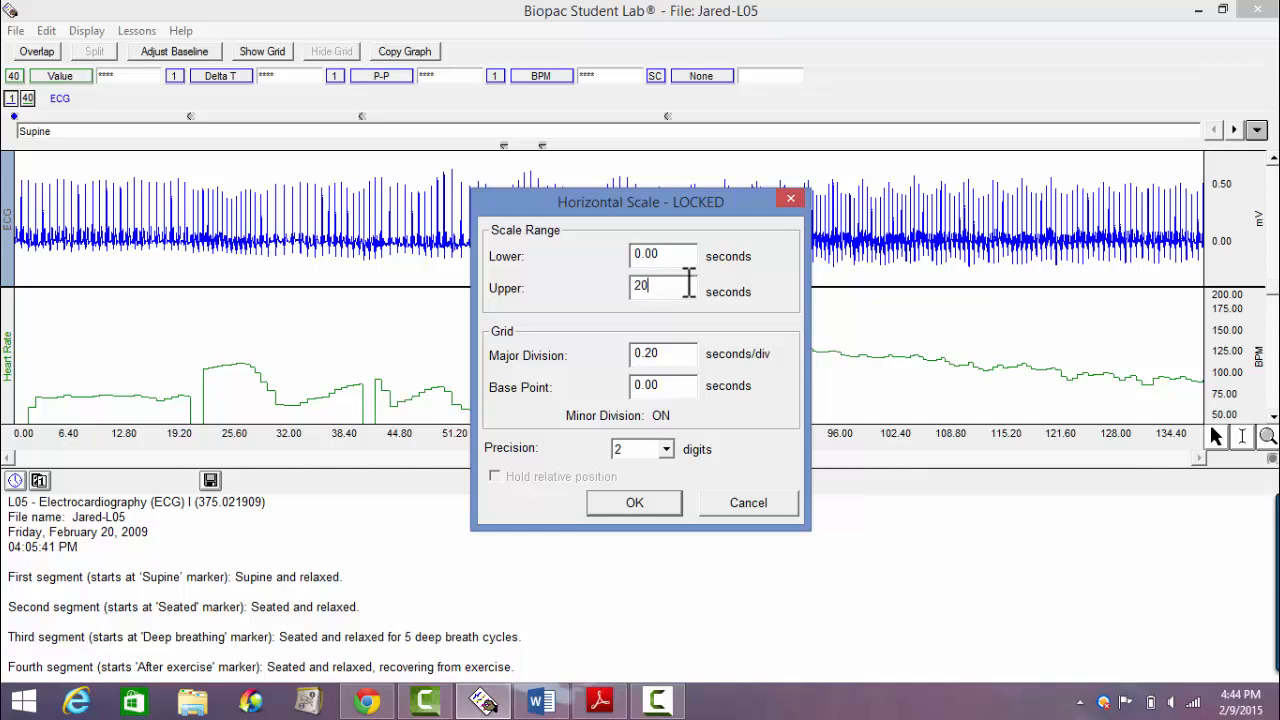
click(634, 503)
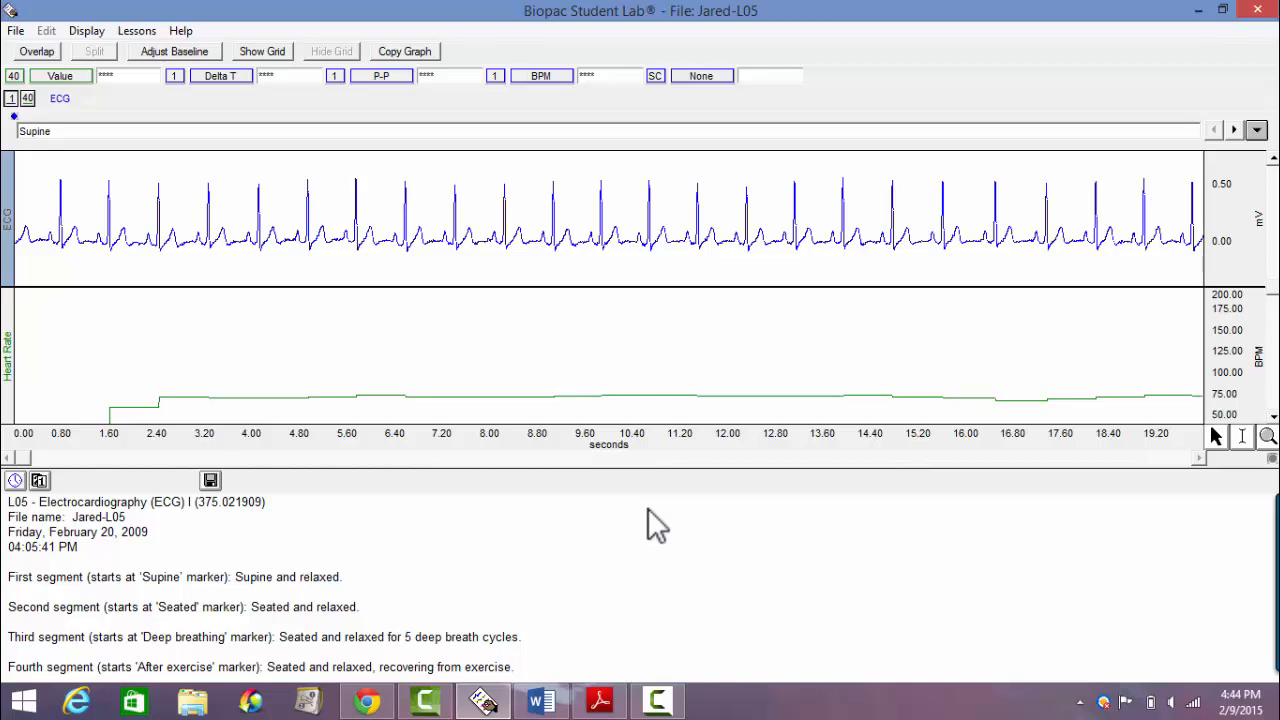
mouse_move(422, 185)
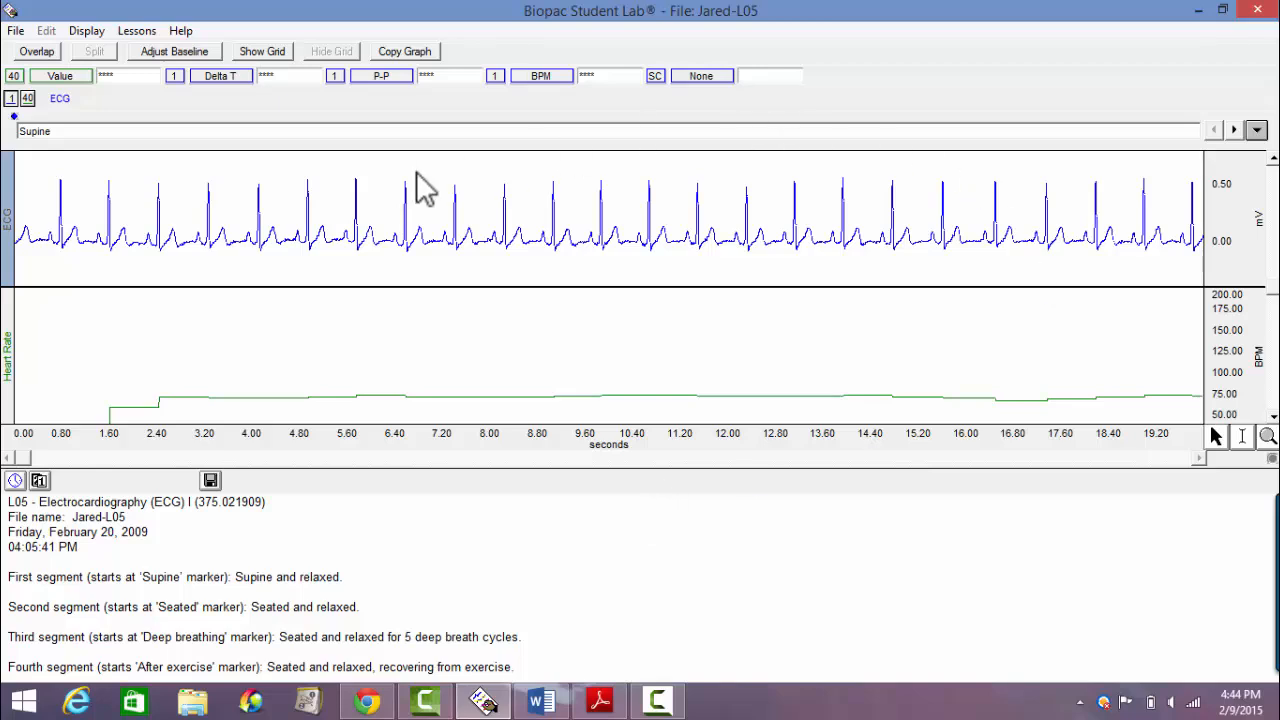
mouse_move(730, 270)
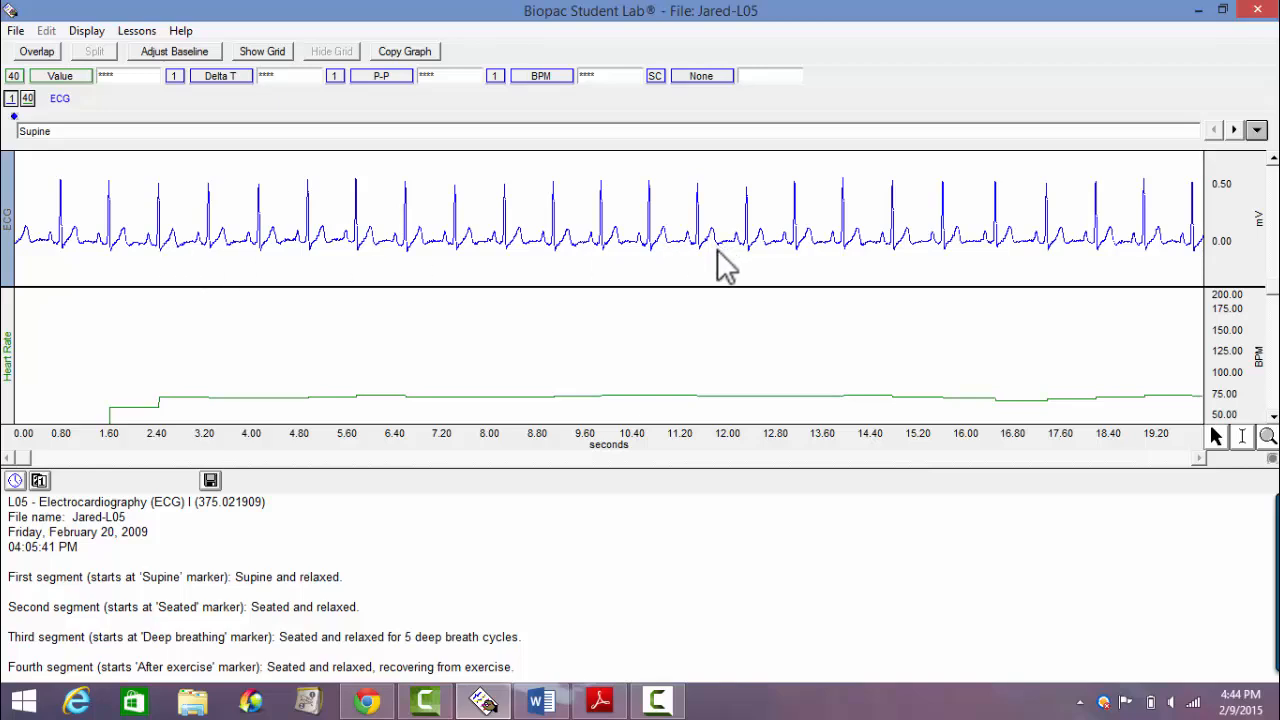
mouse_move(473, 270)
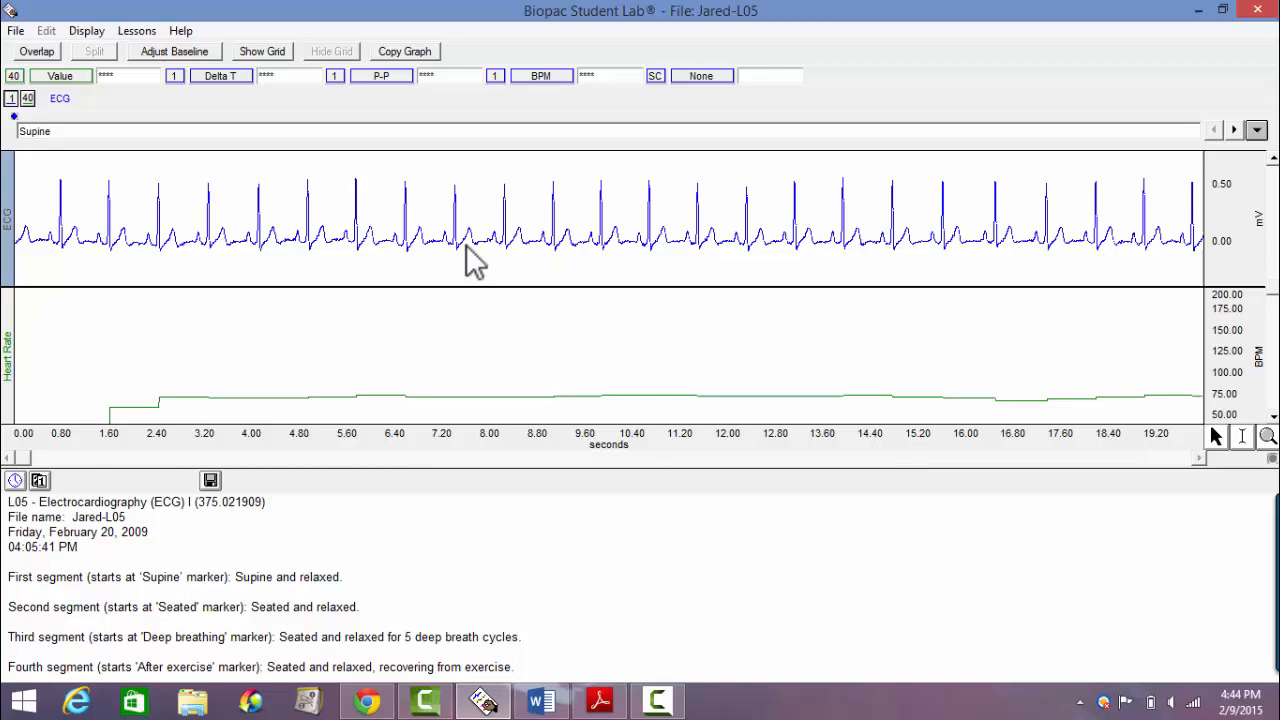
mouse_move(505, 262)
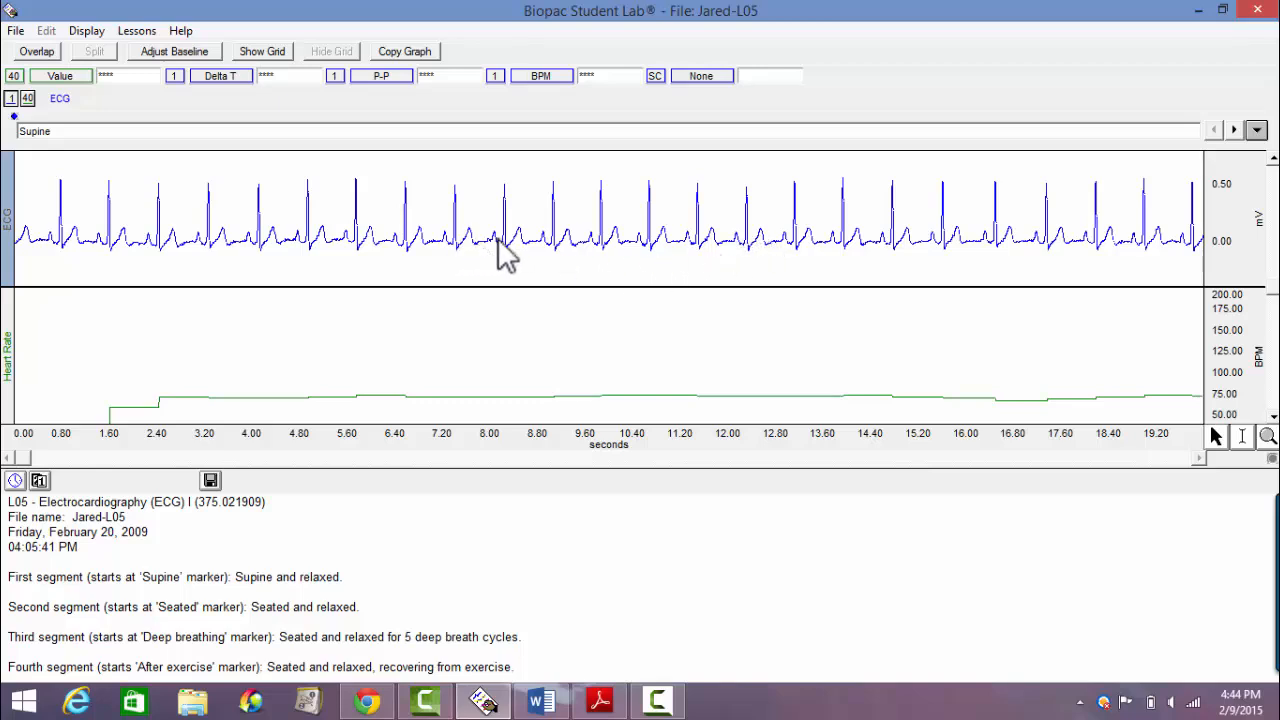
mouse_move(465, 460)
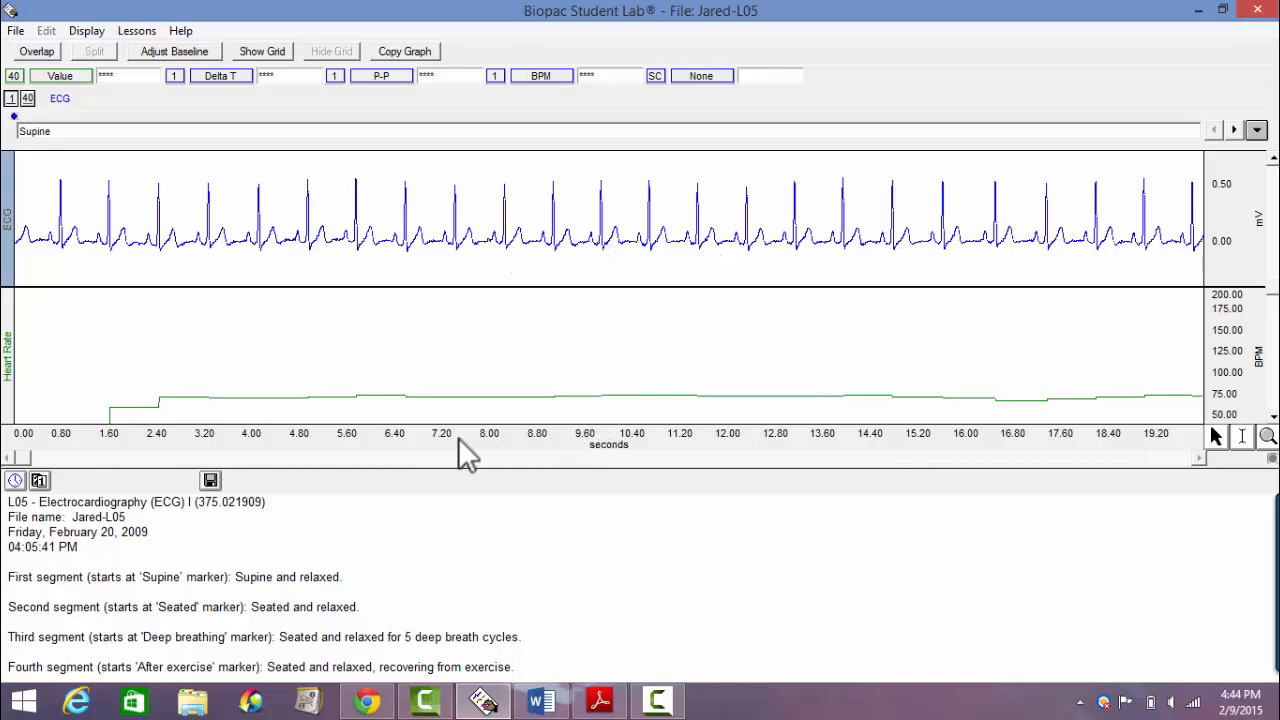
mouse_move(415, 465)
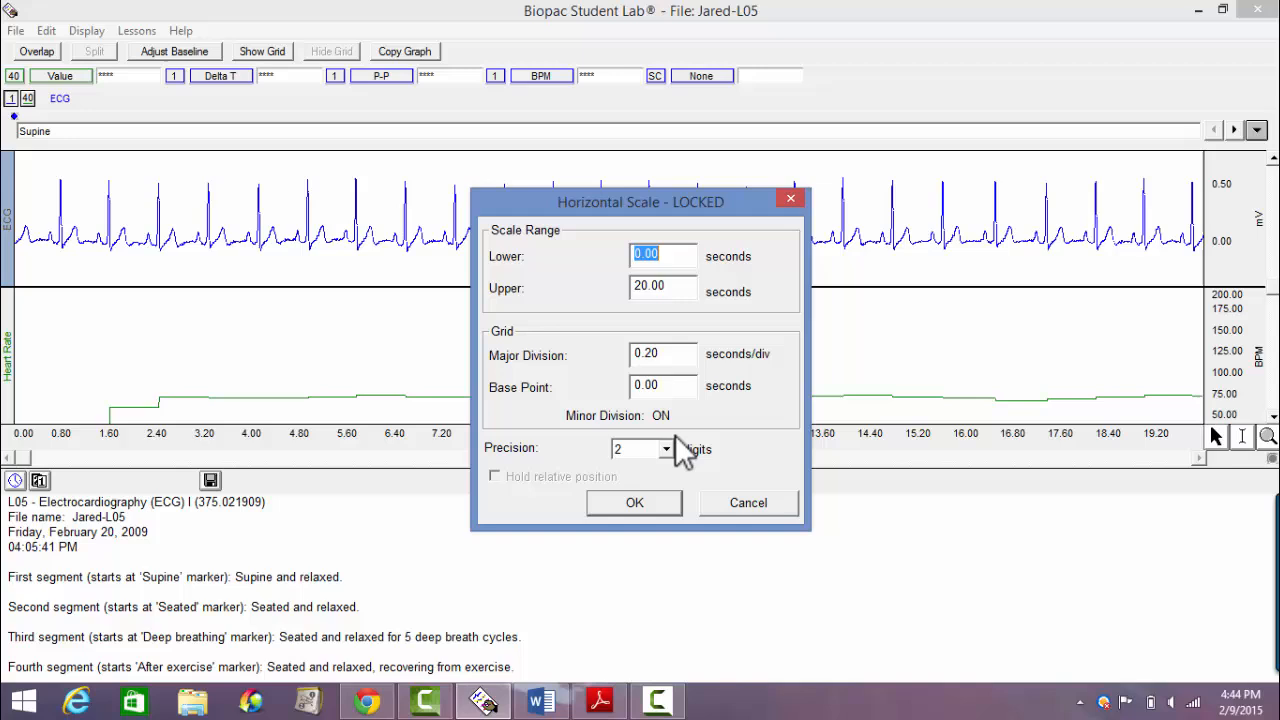
Set the horizontal scale upper limit to 4 seconds and apply it
click(661, 288)
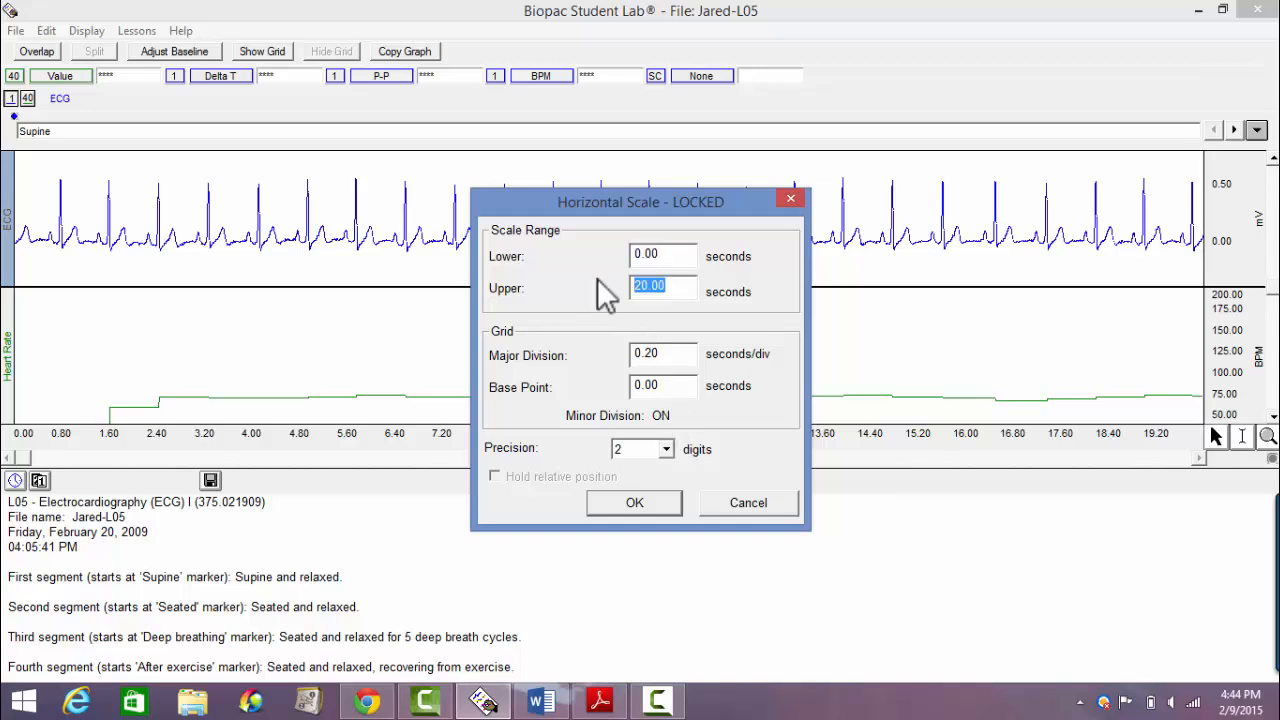
text(4)
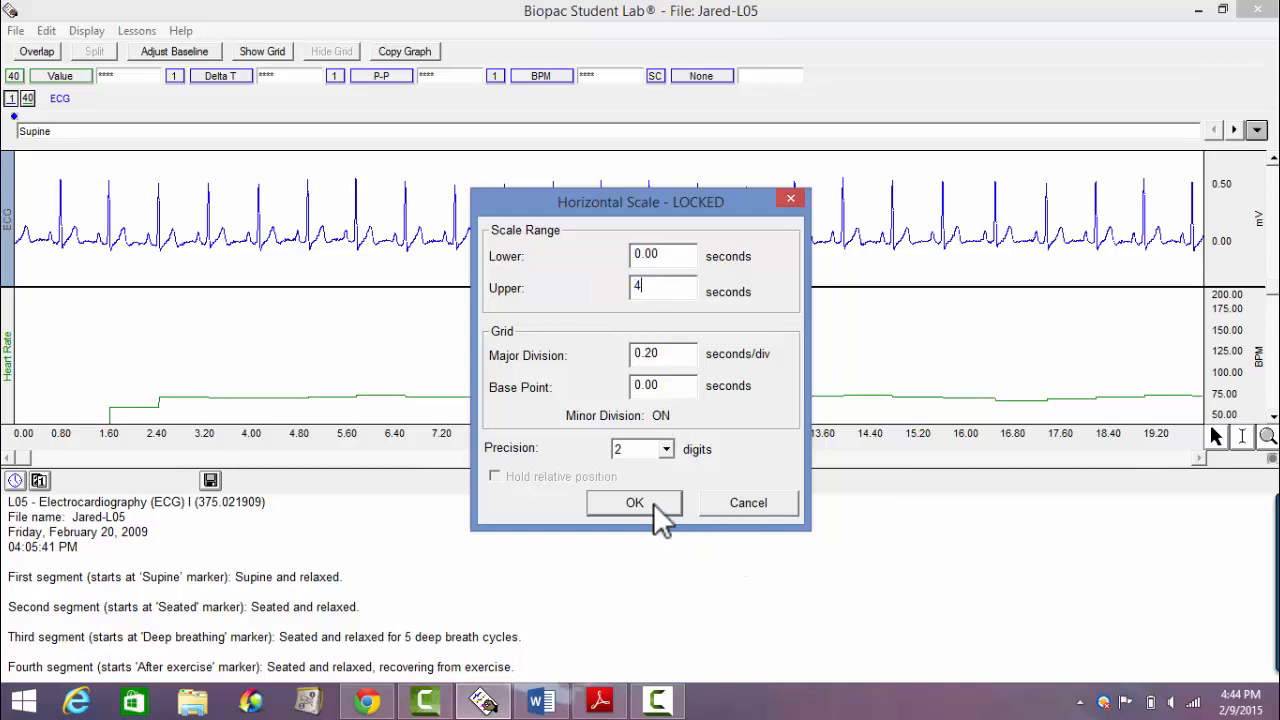
click(634, 503)
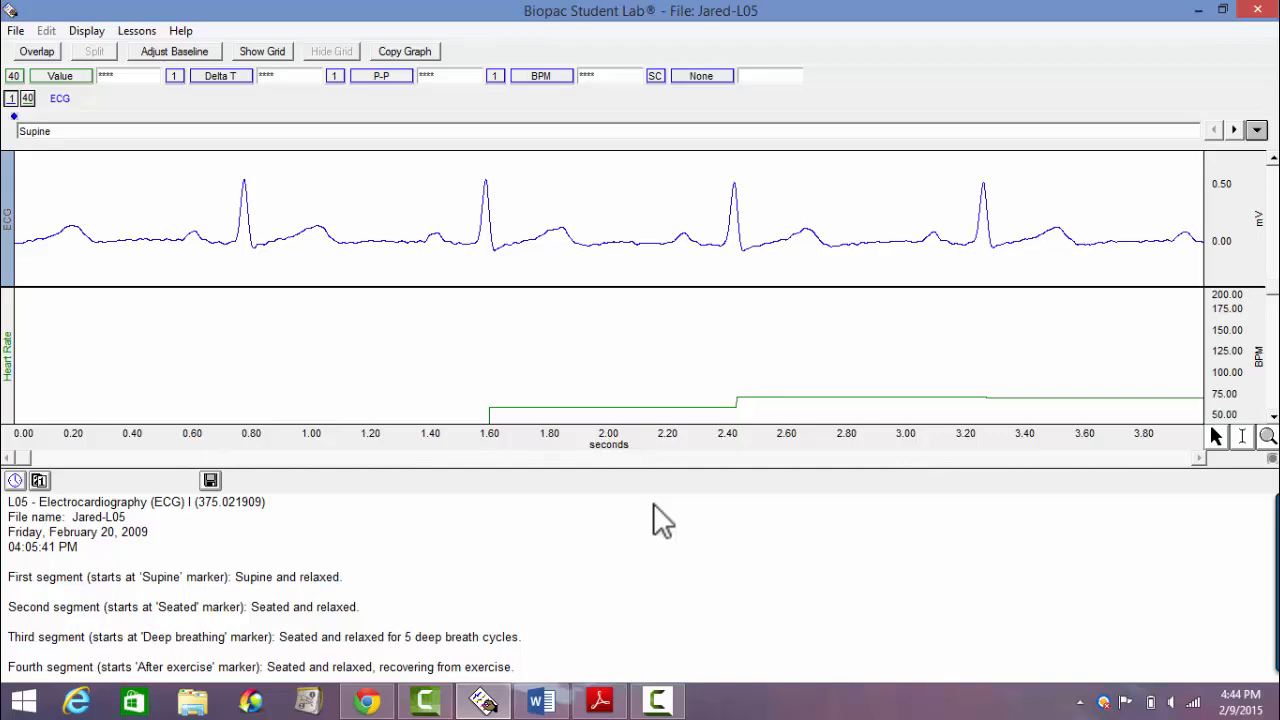
mouse_move(700, 465)
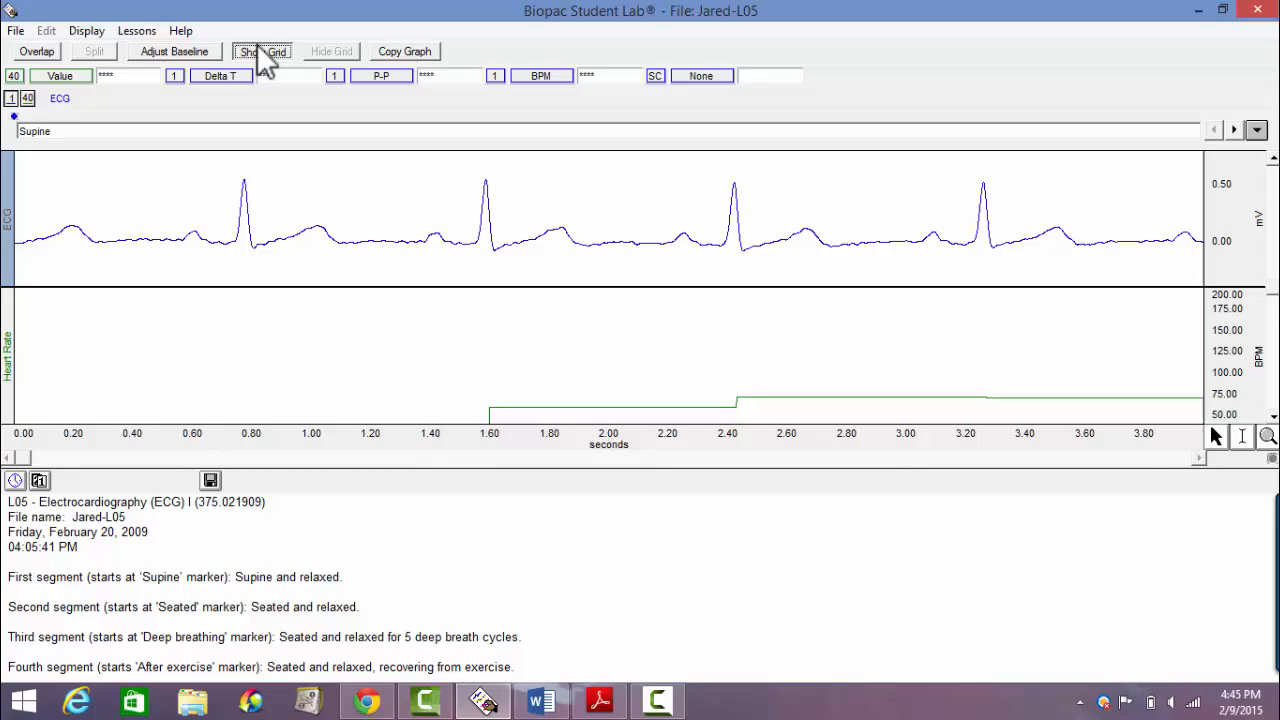
Show grid lines over the zoomed 0–4 second ECG and heart-rate graphs
click(261, 51)
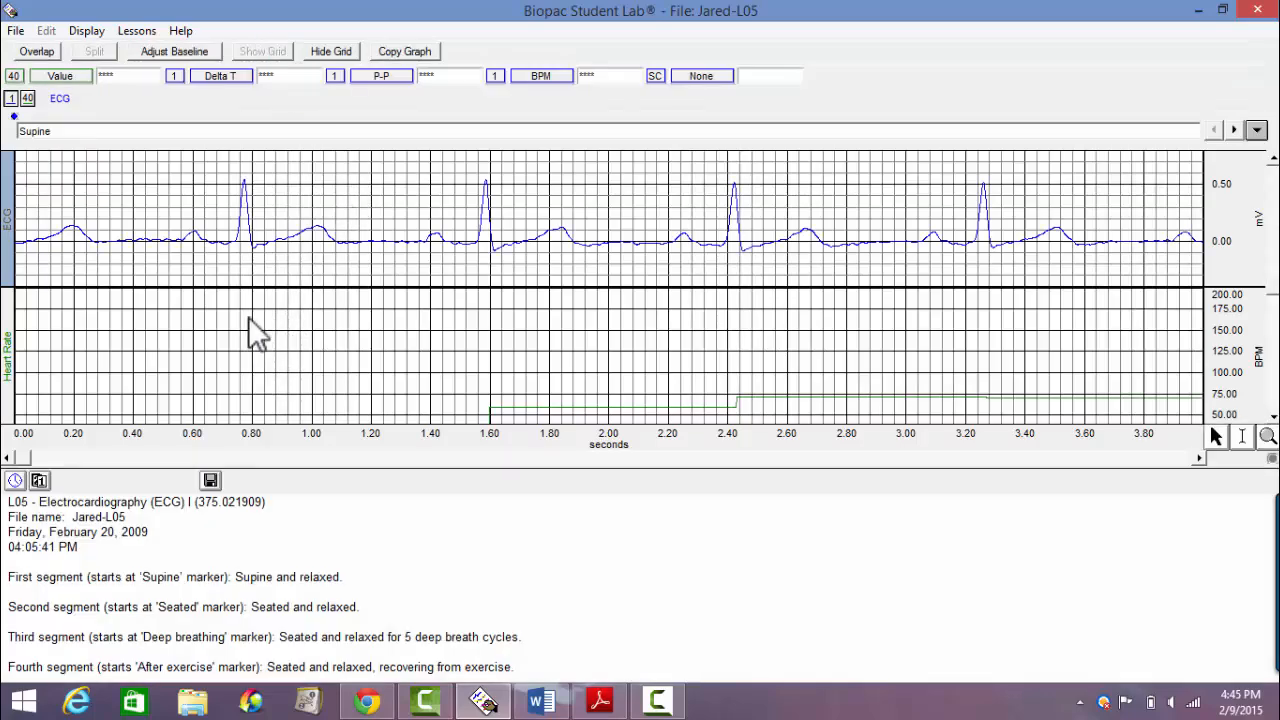
mouse_move(315, 330)
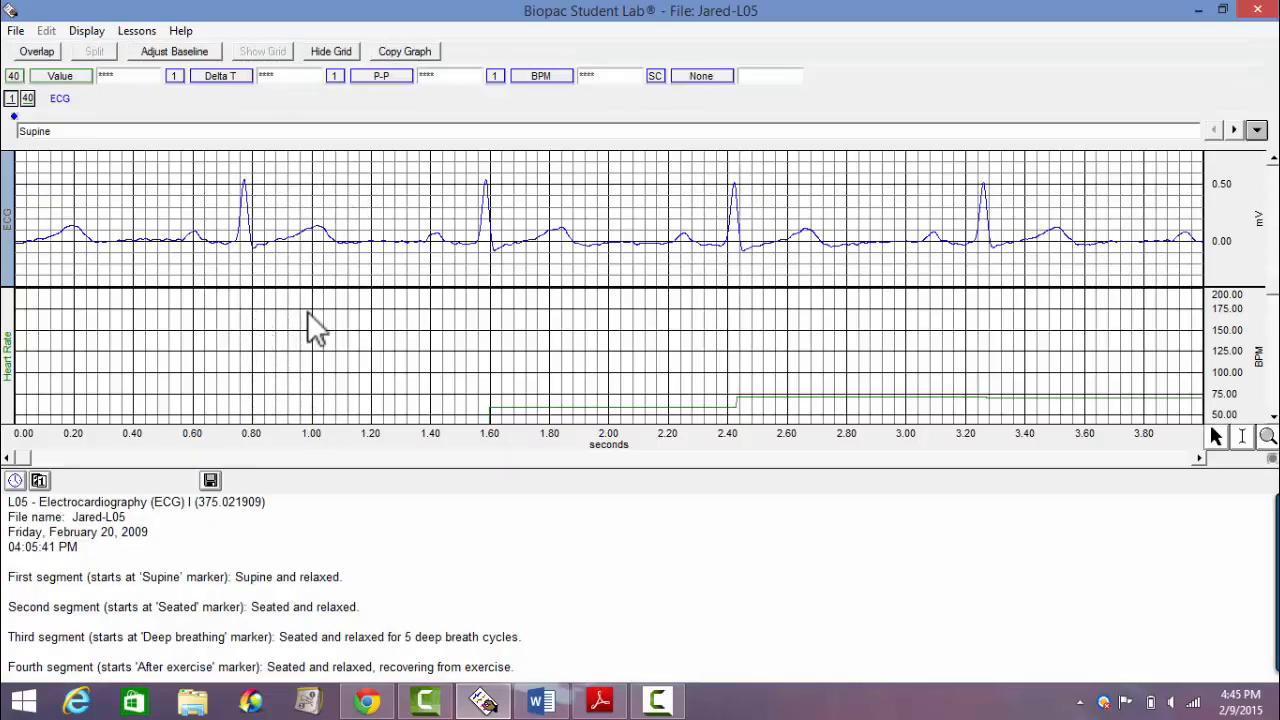
mouse_move(312, 288)
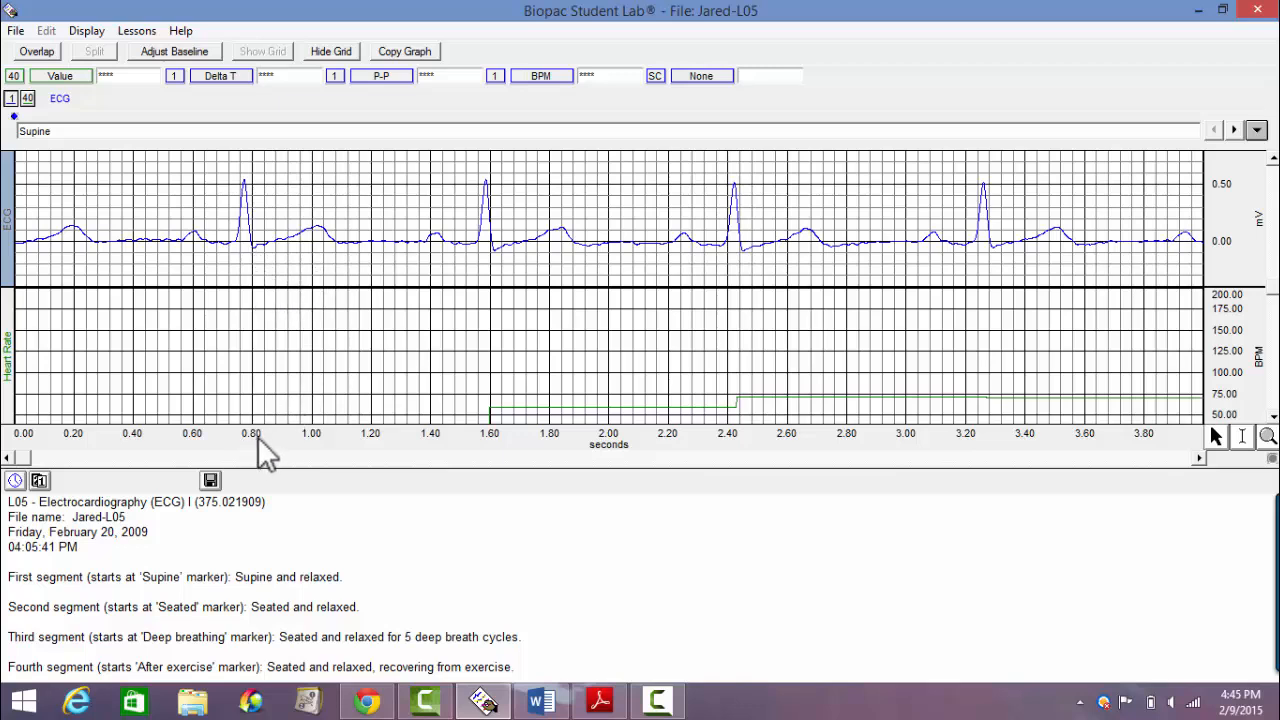
mouse_move(262, 303)
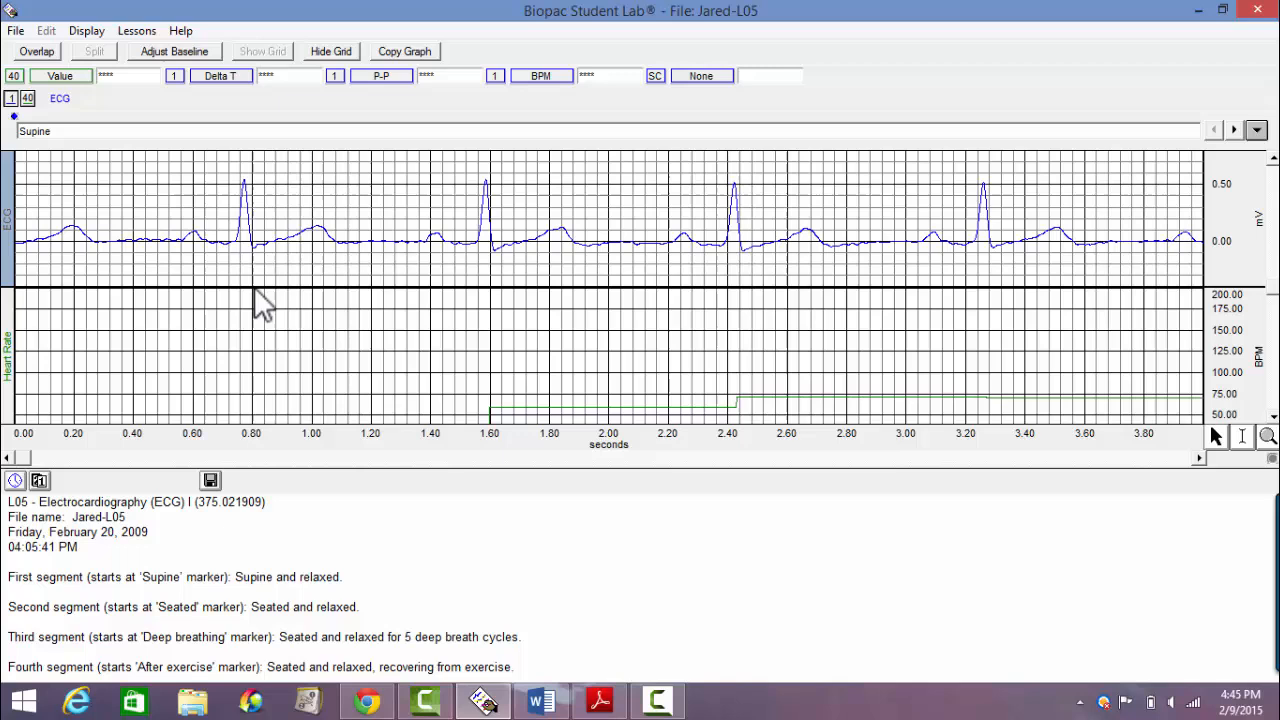
mouse_move(312, 258)
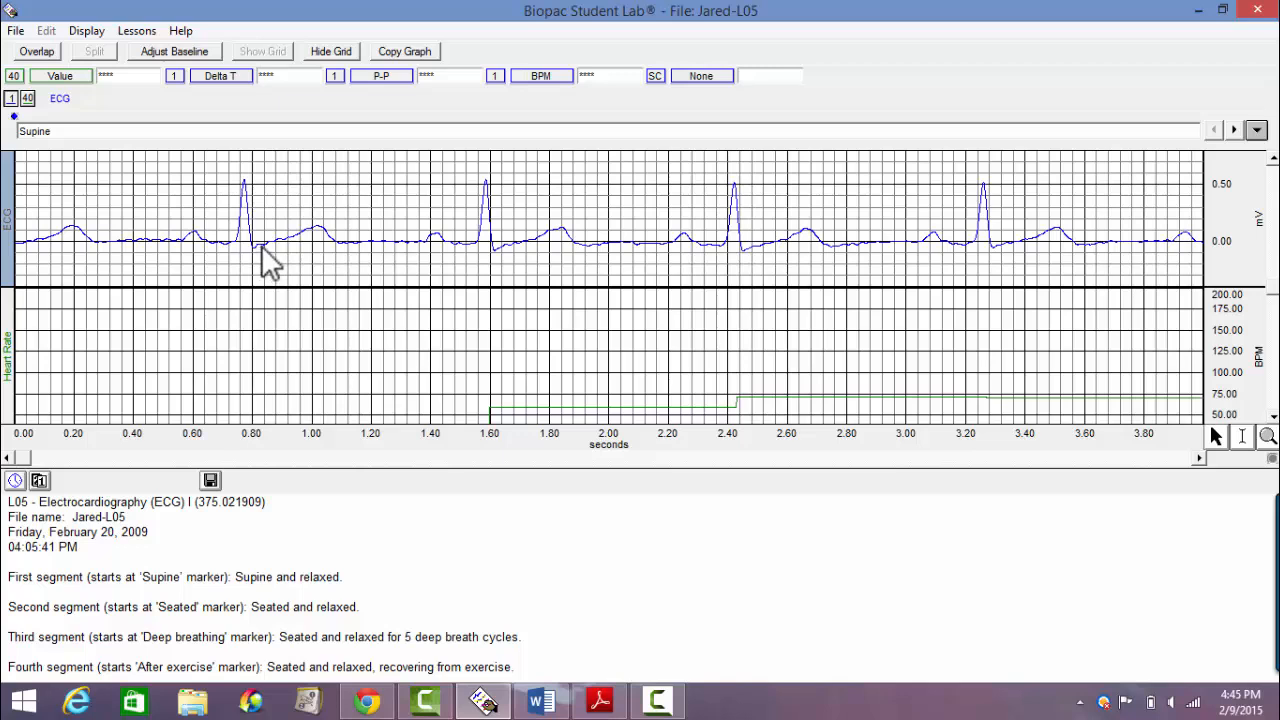
mouse_move(262, 248)
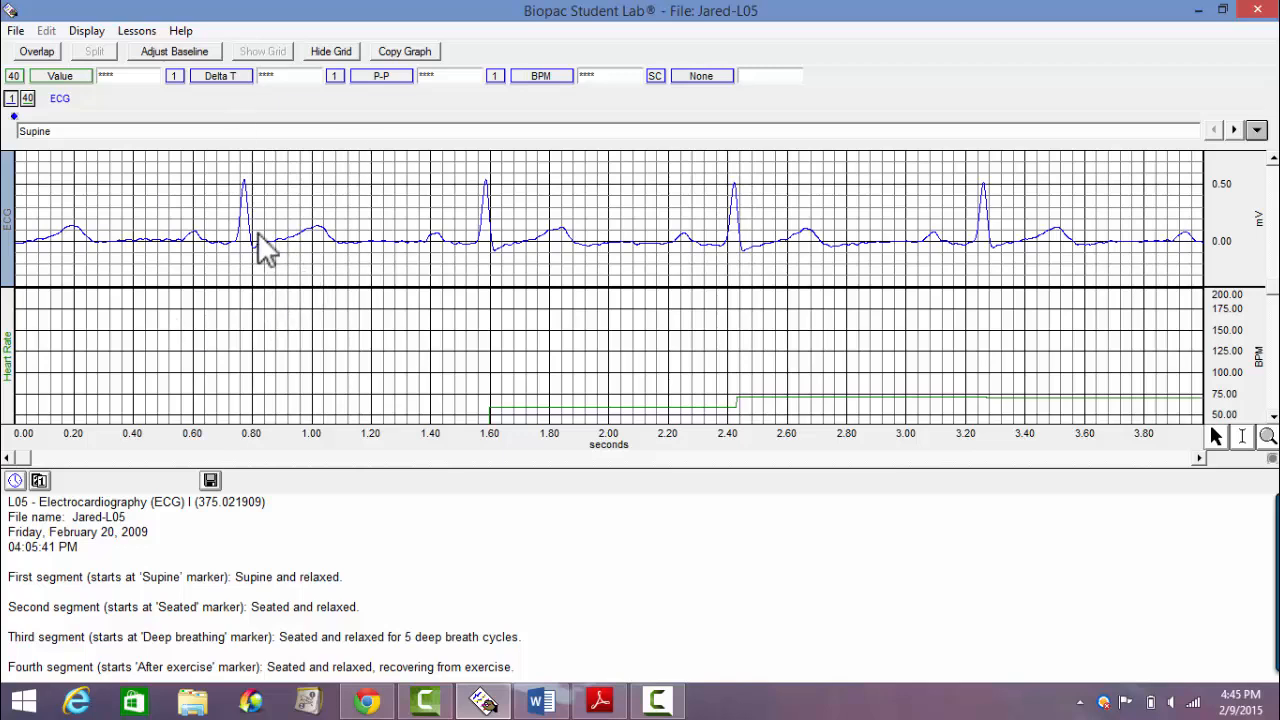
mouse_move(272, 262)
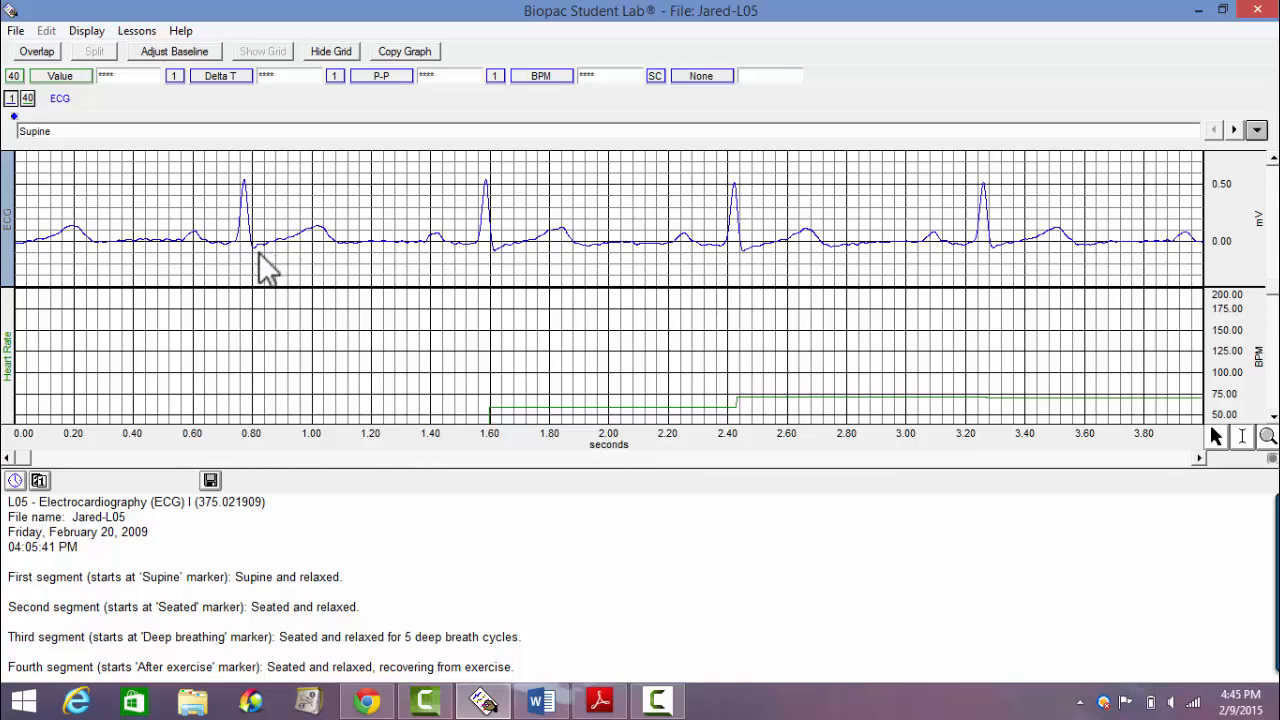
mouse_move(278, 300)
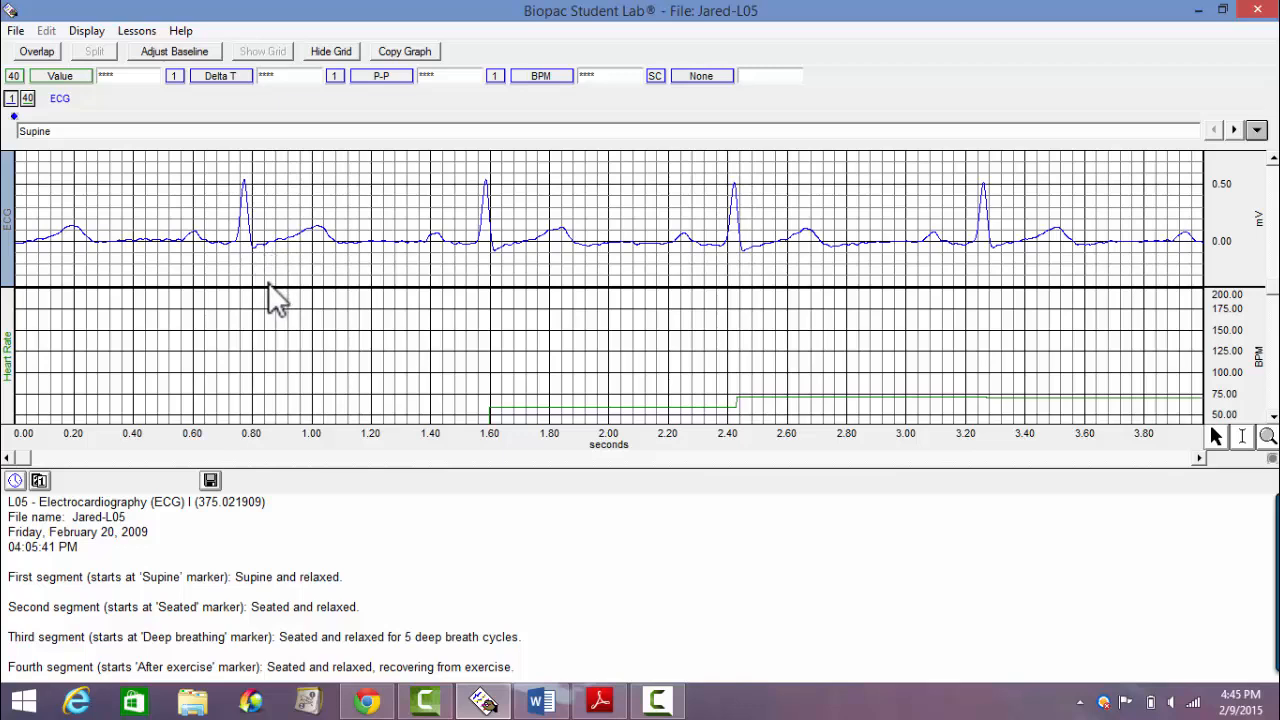
mouse_move(291, 290)
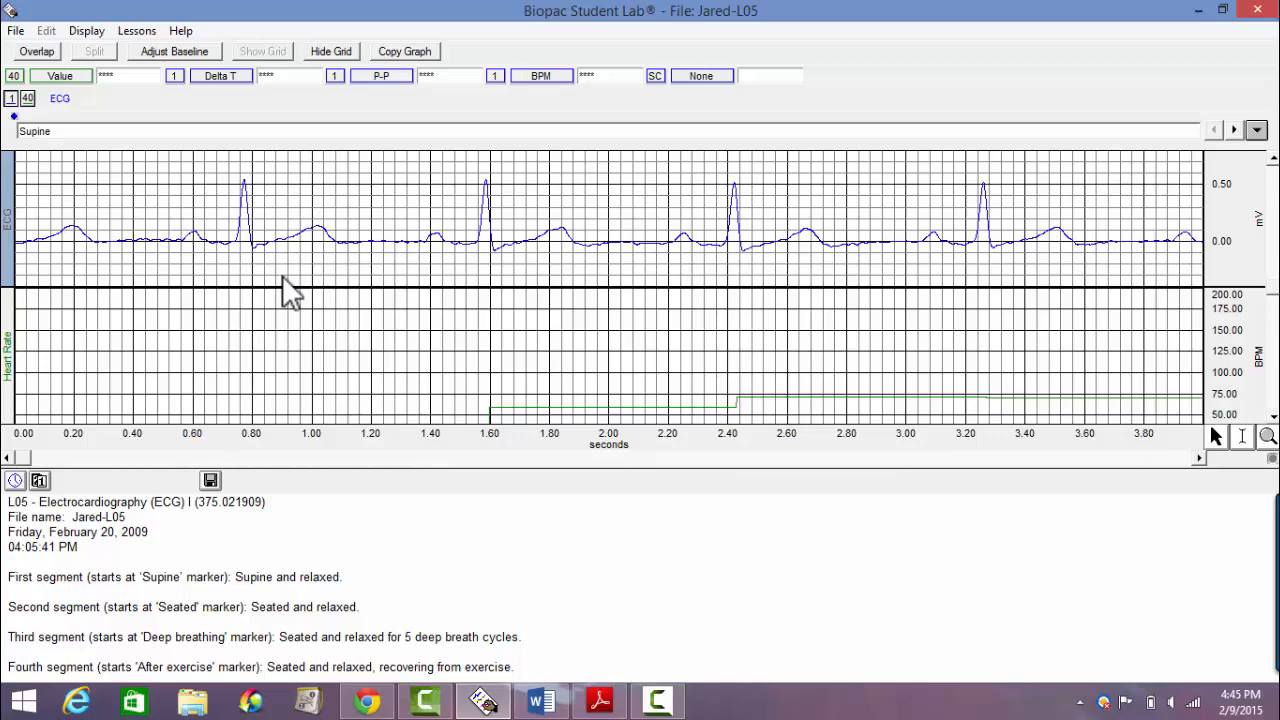
mouse_move(295, 218)
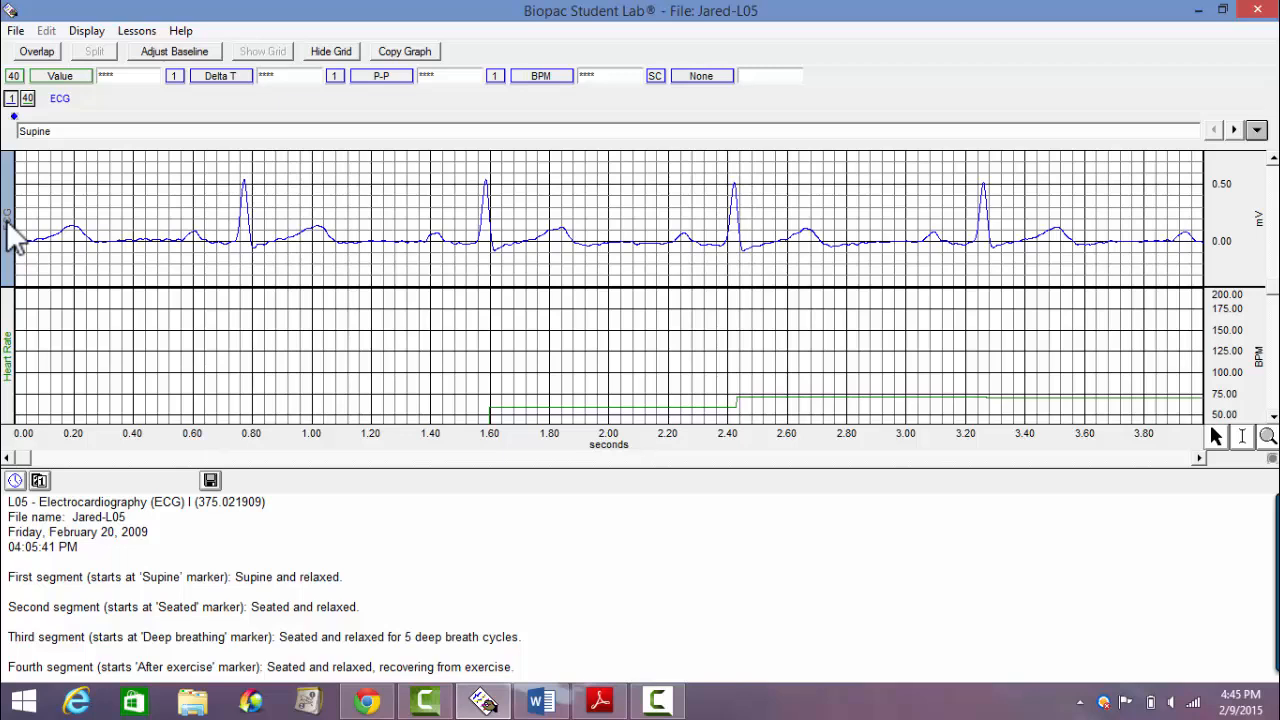
mouse_move(30, 140)
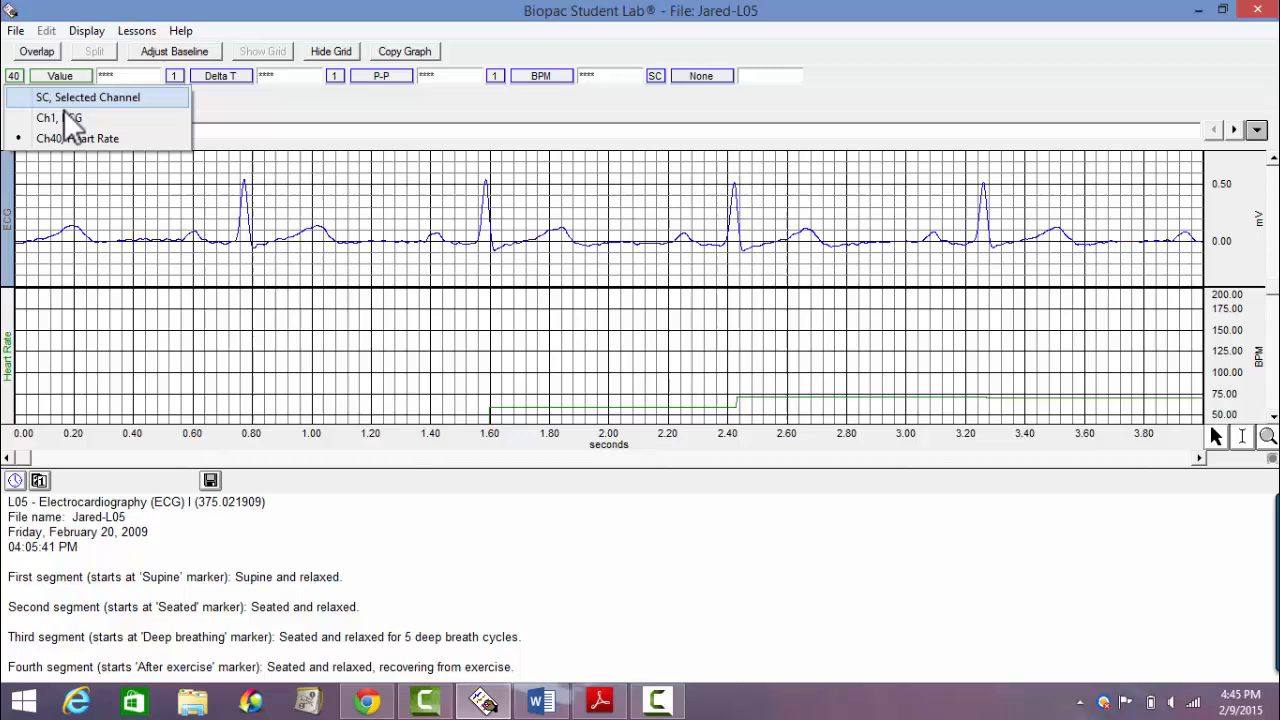
Bring up the channel choices for the first measurement to select Ch1, ECG
click(60, 118)
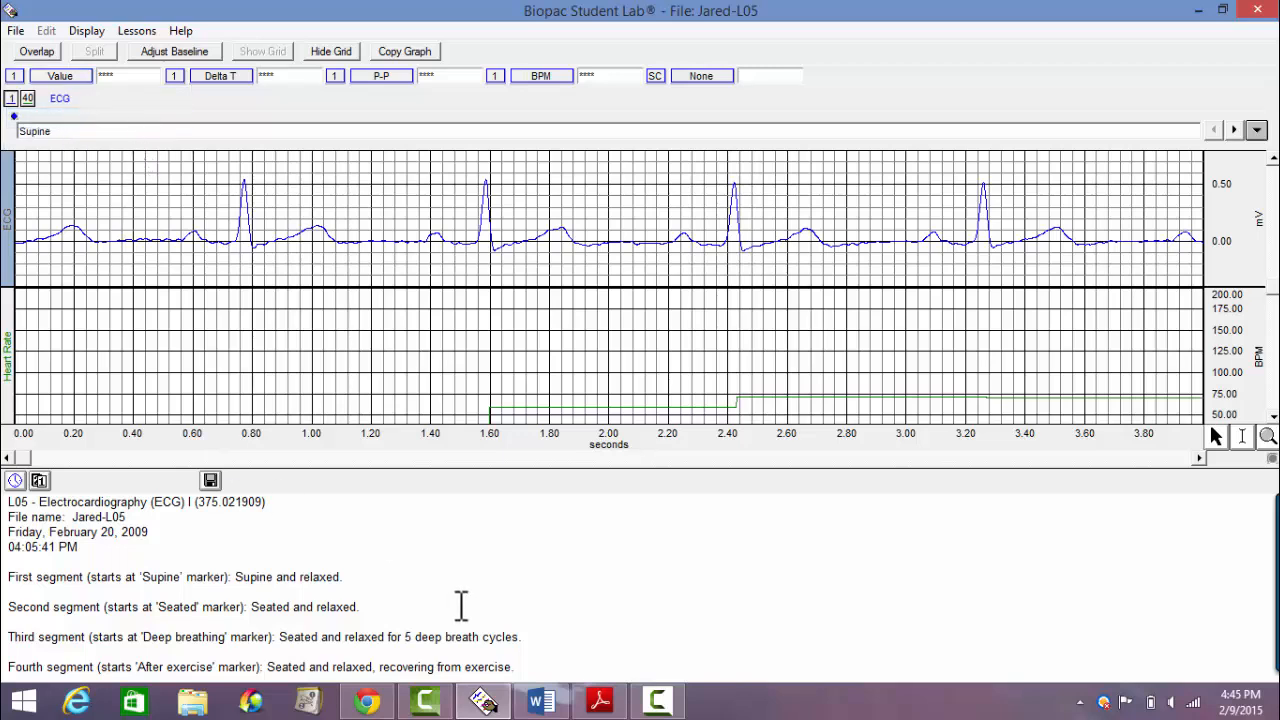
mouse_move(1245, 450)
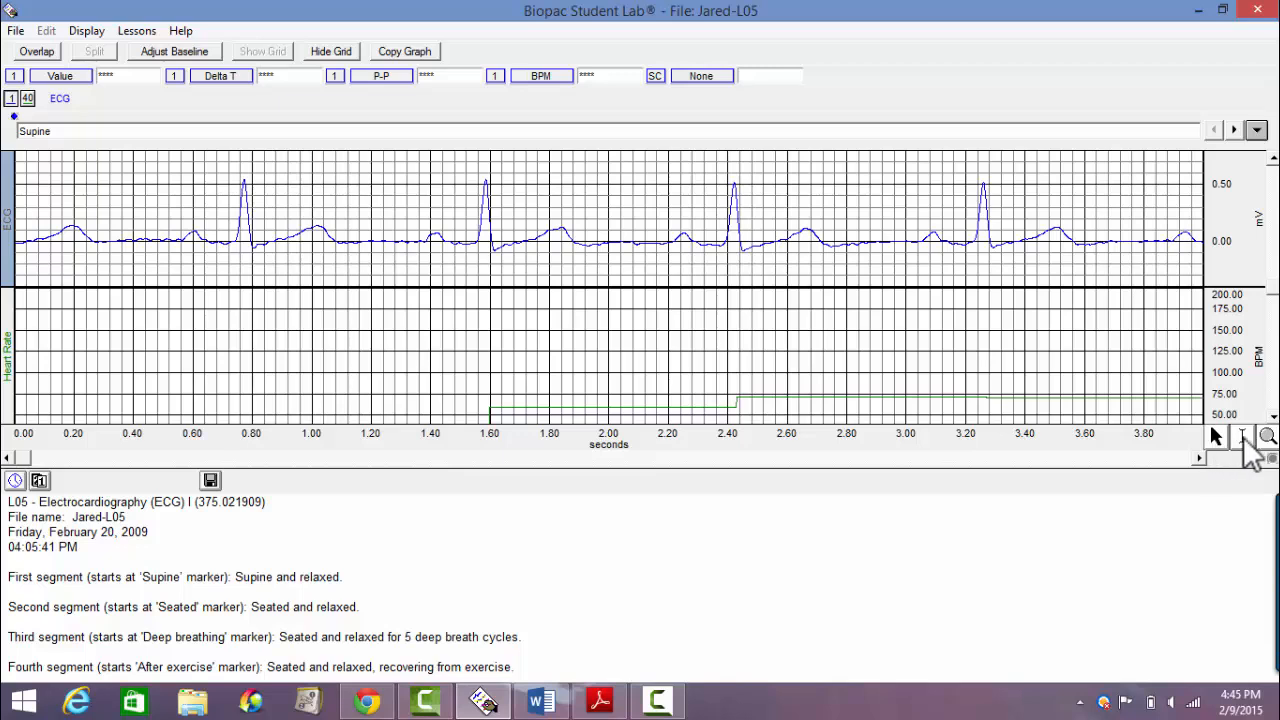
mouse_move(1238, 437)
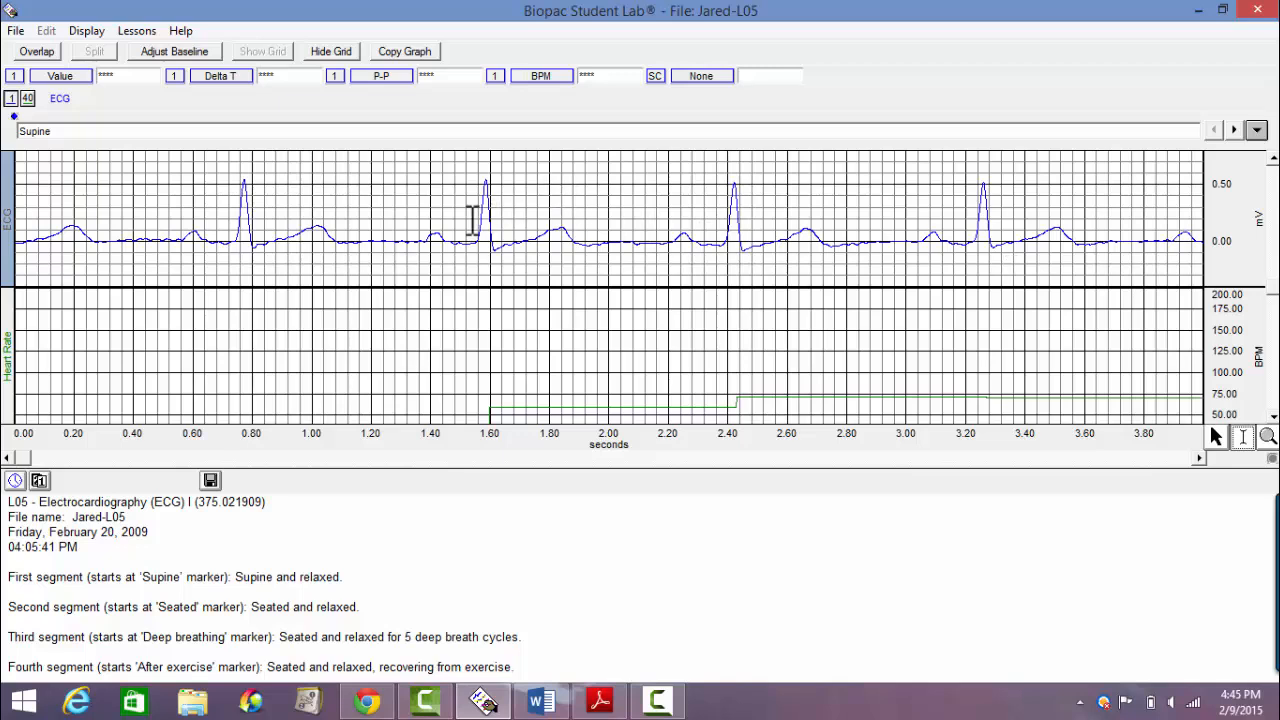
mouse_move(455, 245)
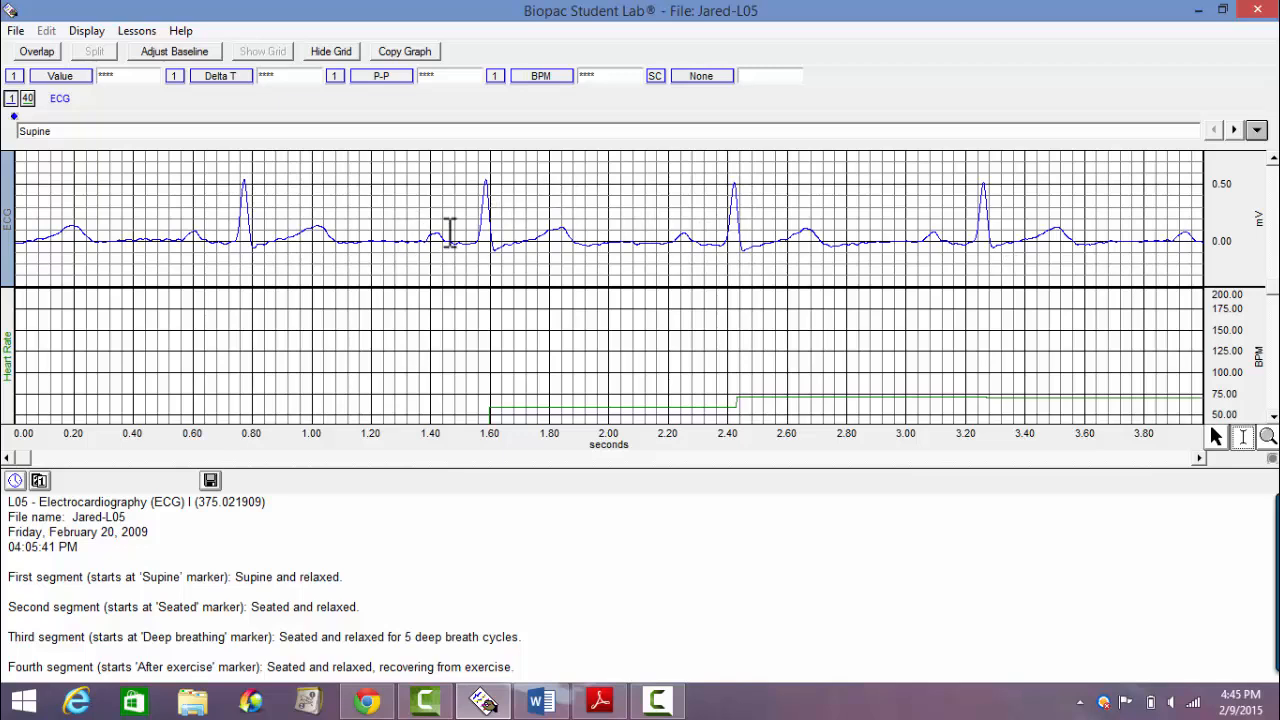
mouse_move(435, 240)
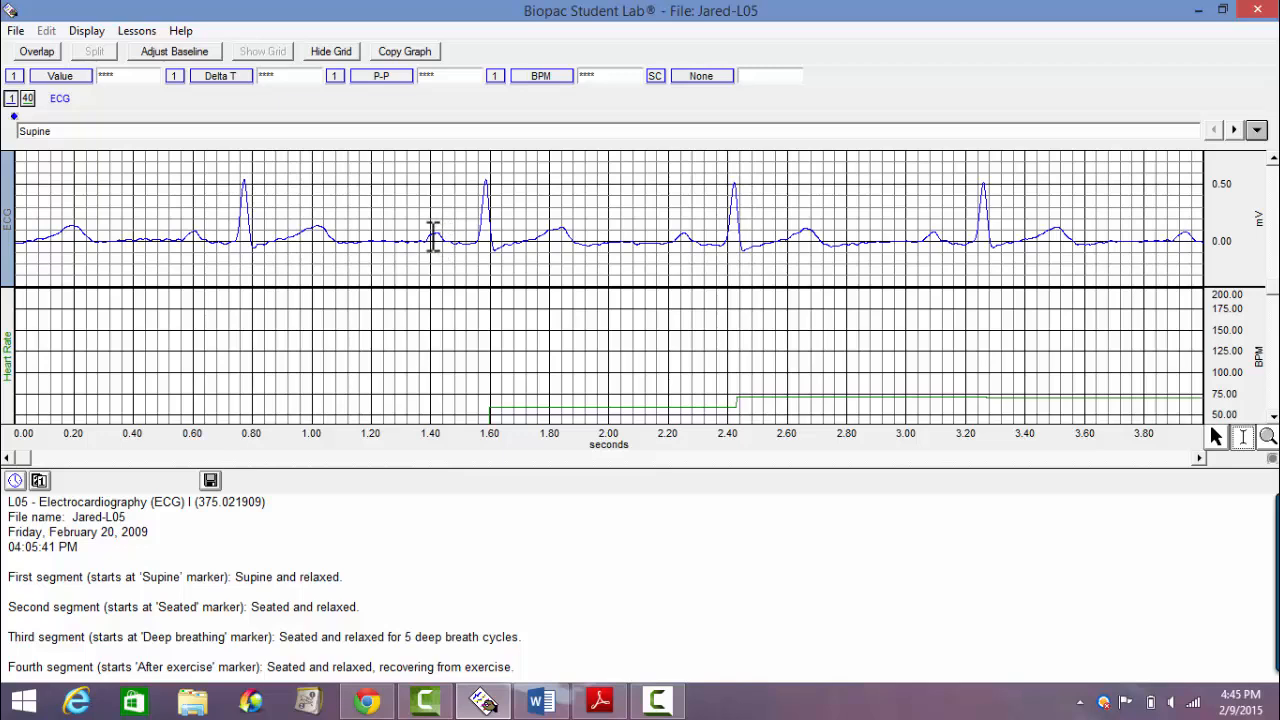
mouse_move(431, 240)
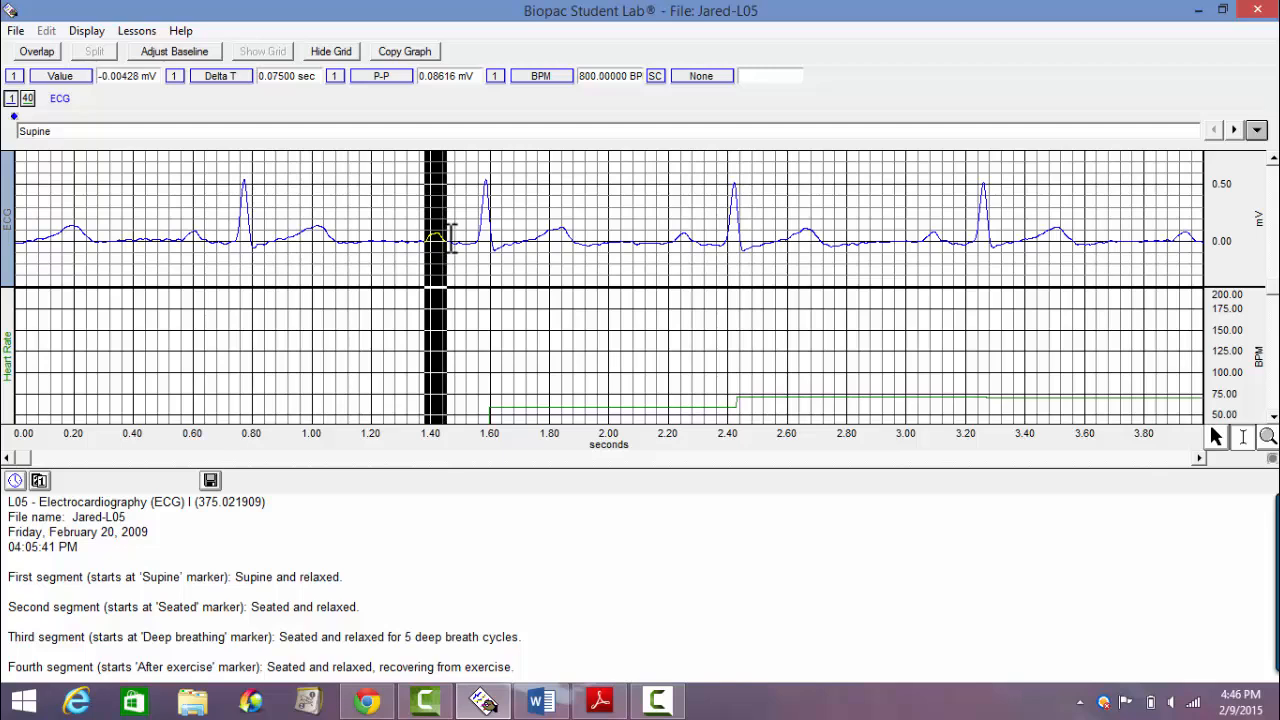
mouse_move(135, 120)
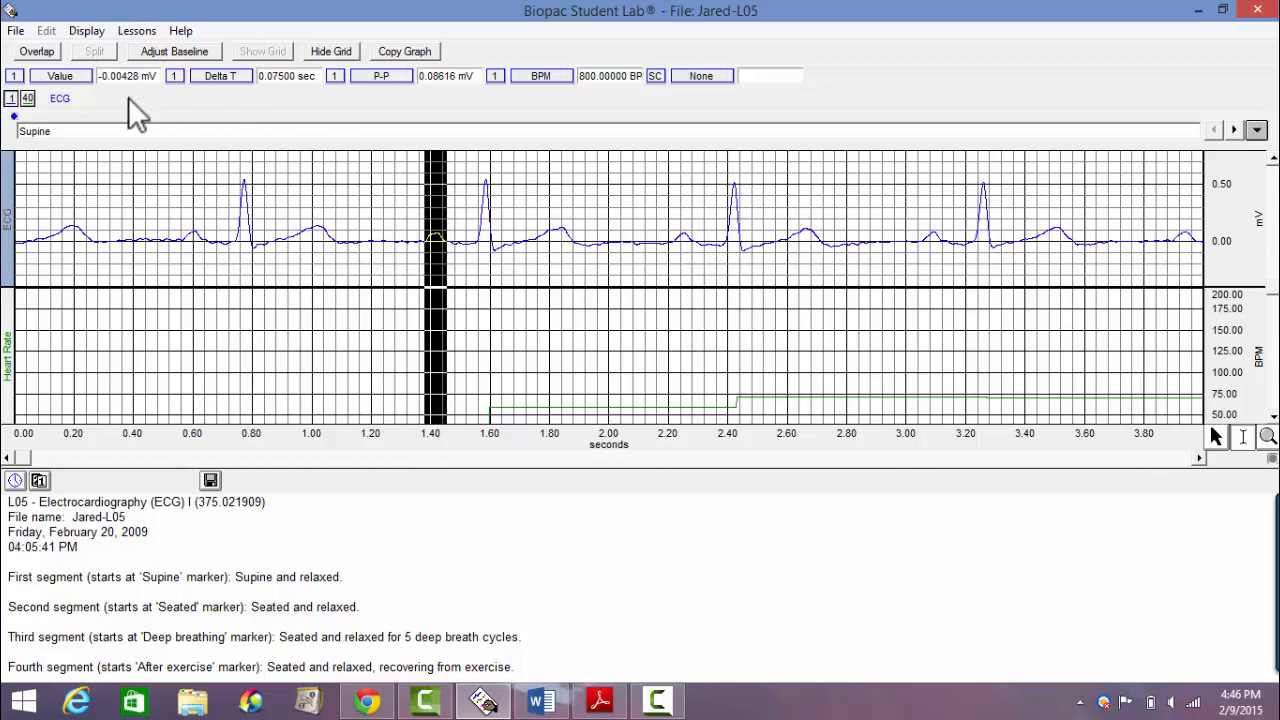
mouse_move(290, 120)
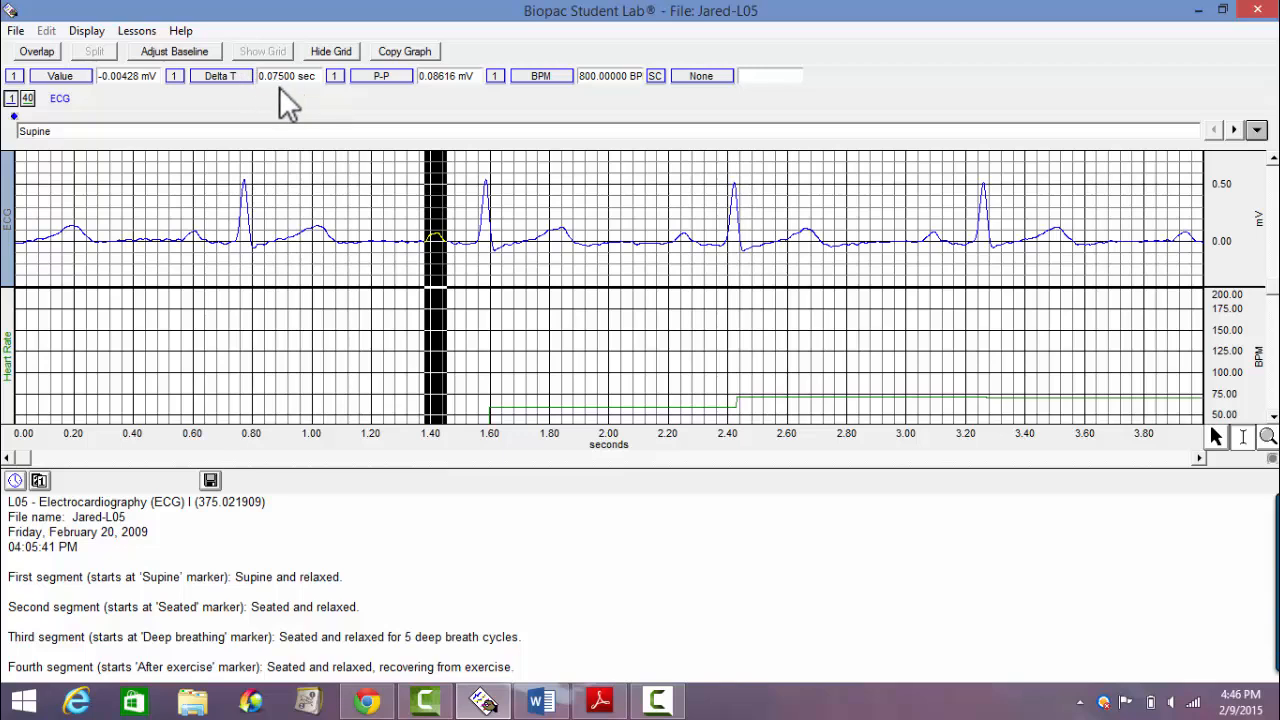
mouse_move(295, 105)
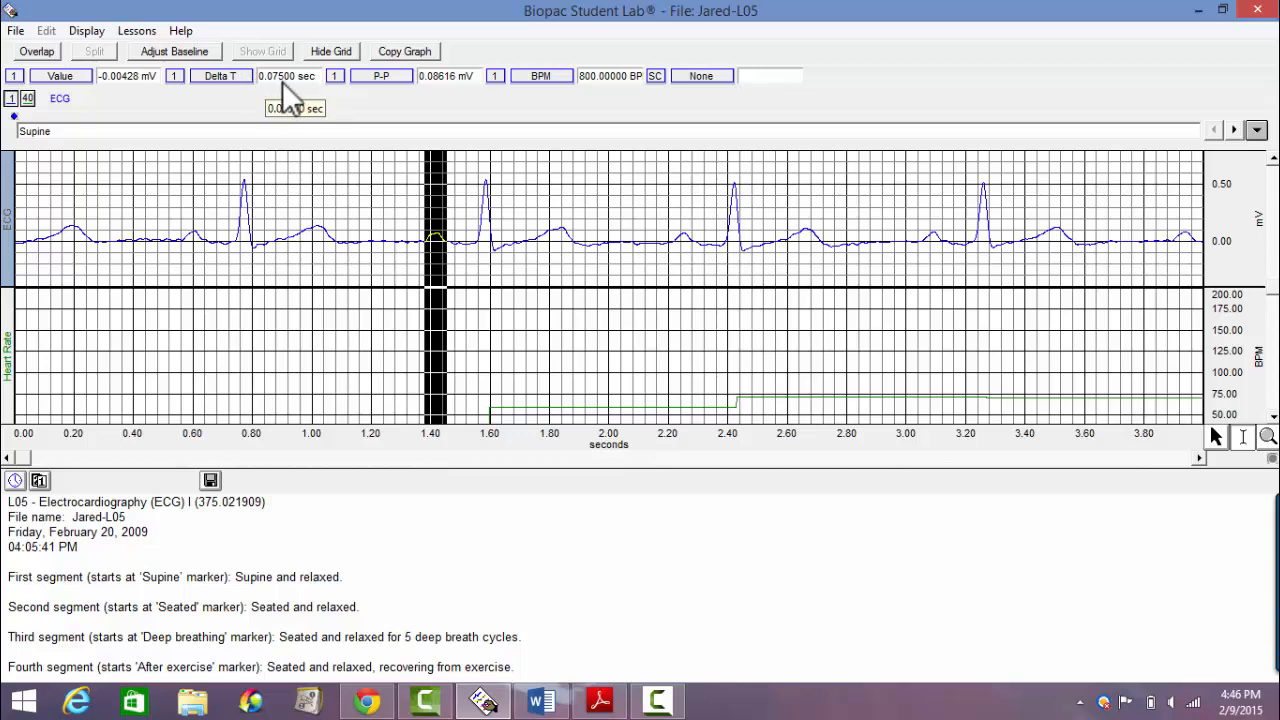
mouse_move(293, 109)
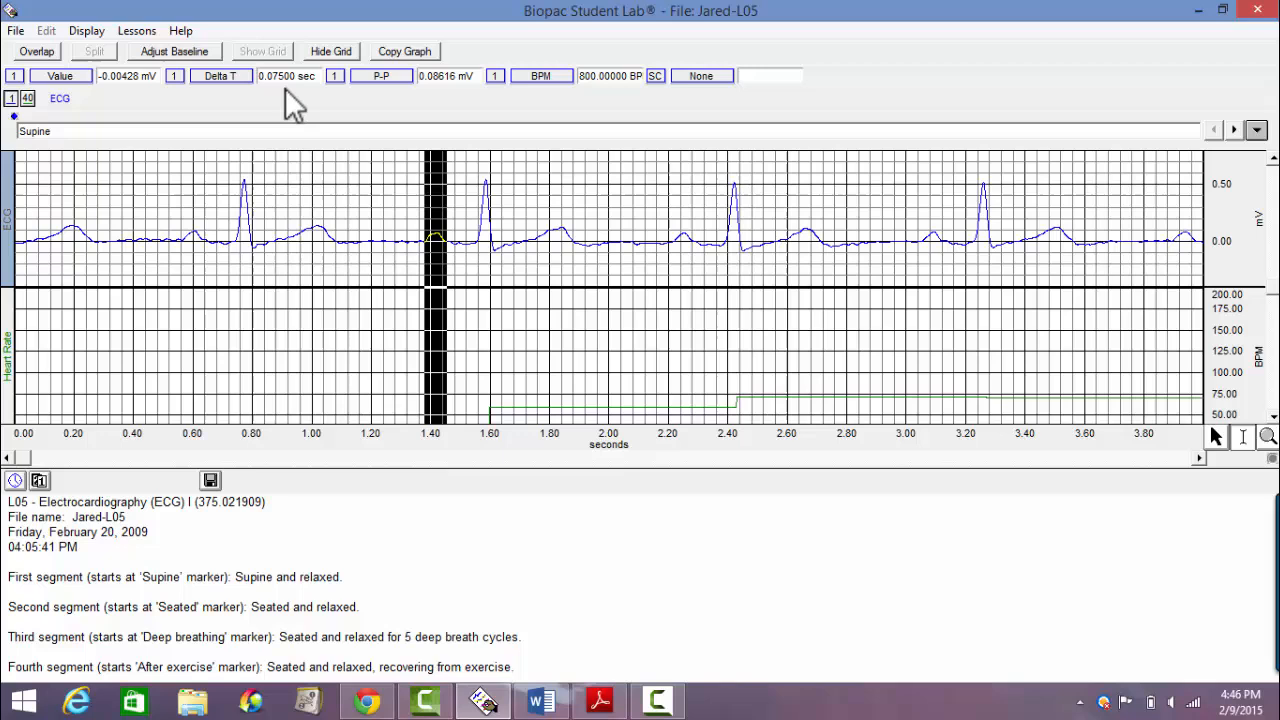
mouse_move(383, 92)
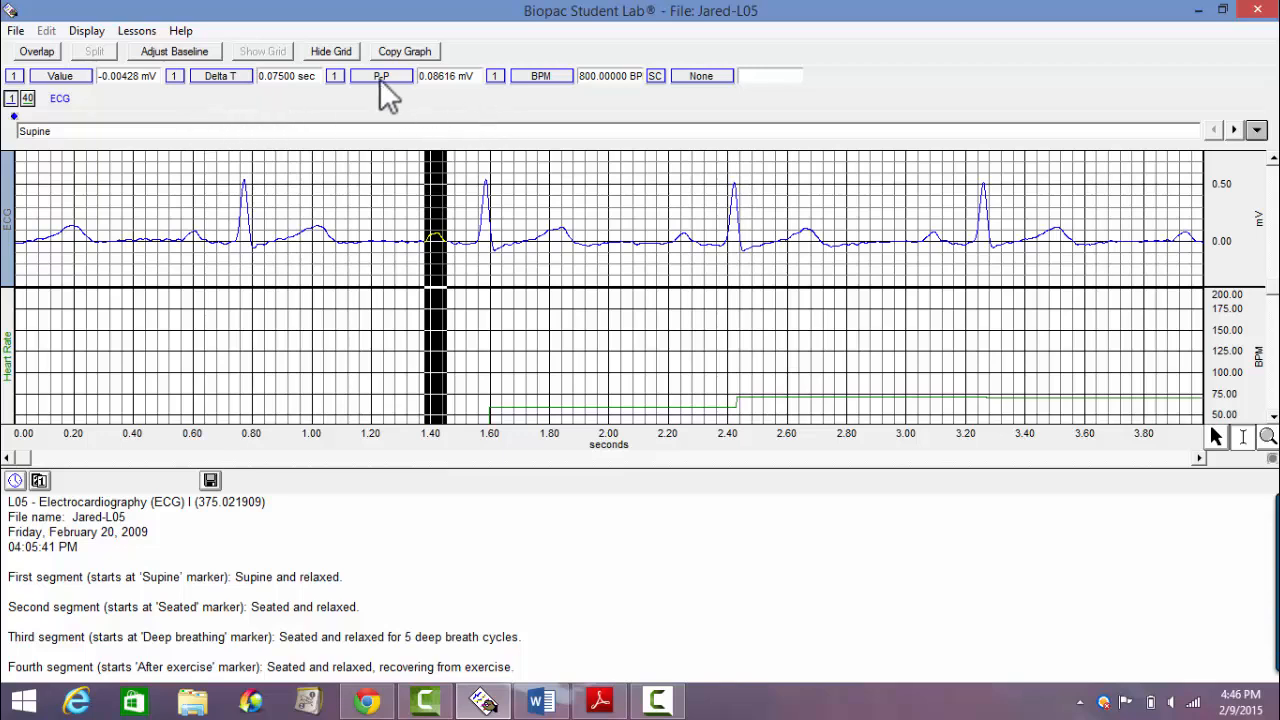
mouse_move(383, 103)
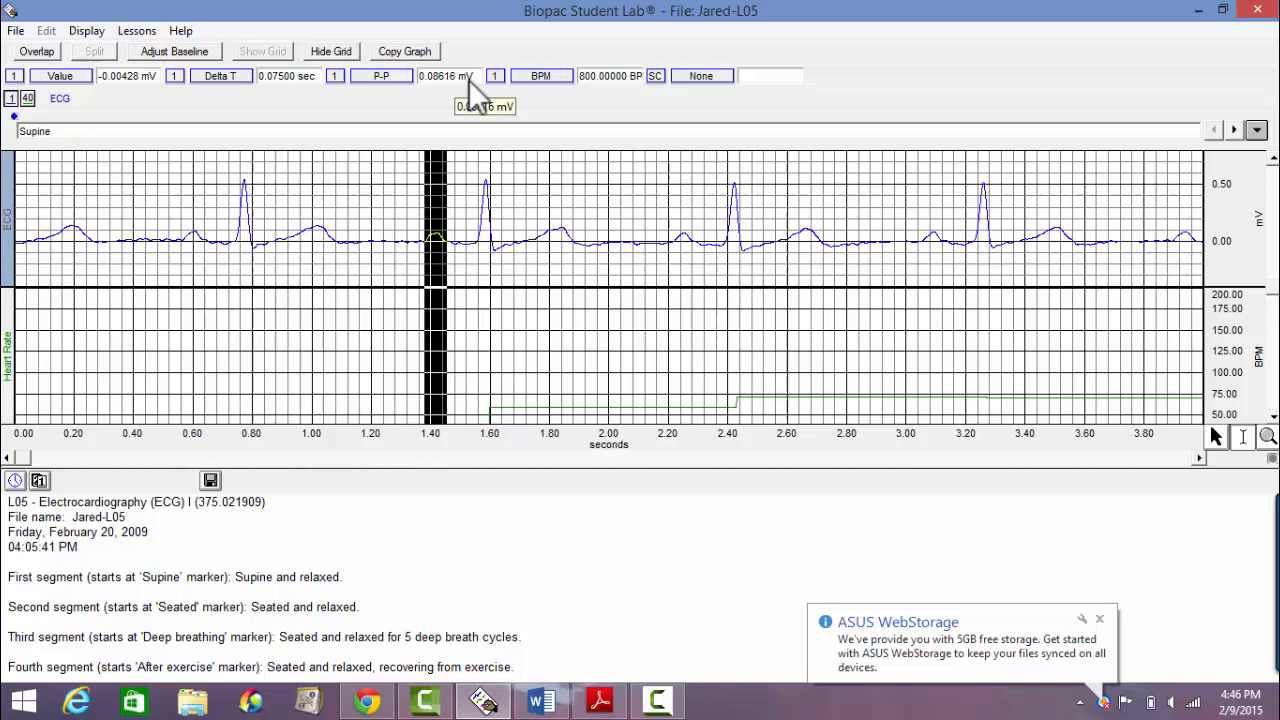
mouse_move(585, 135)
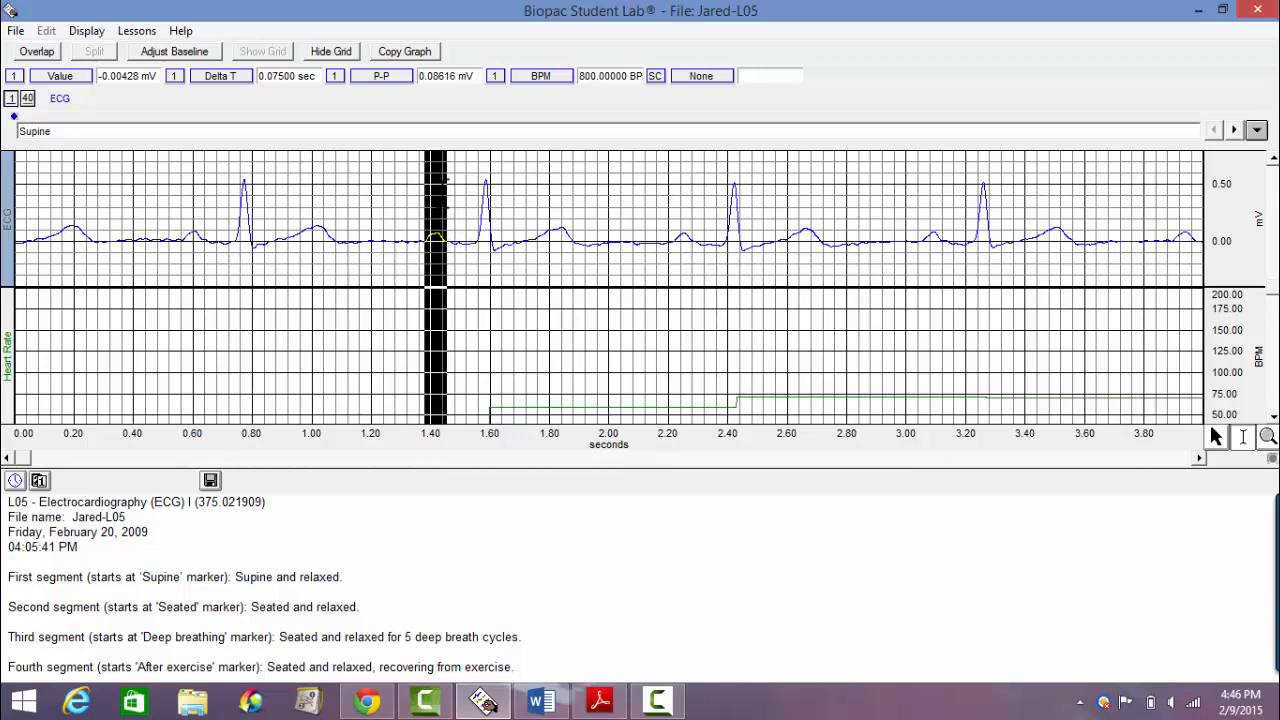
mouse_move(625, 95)
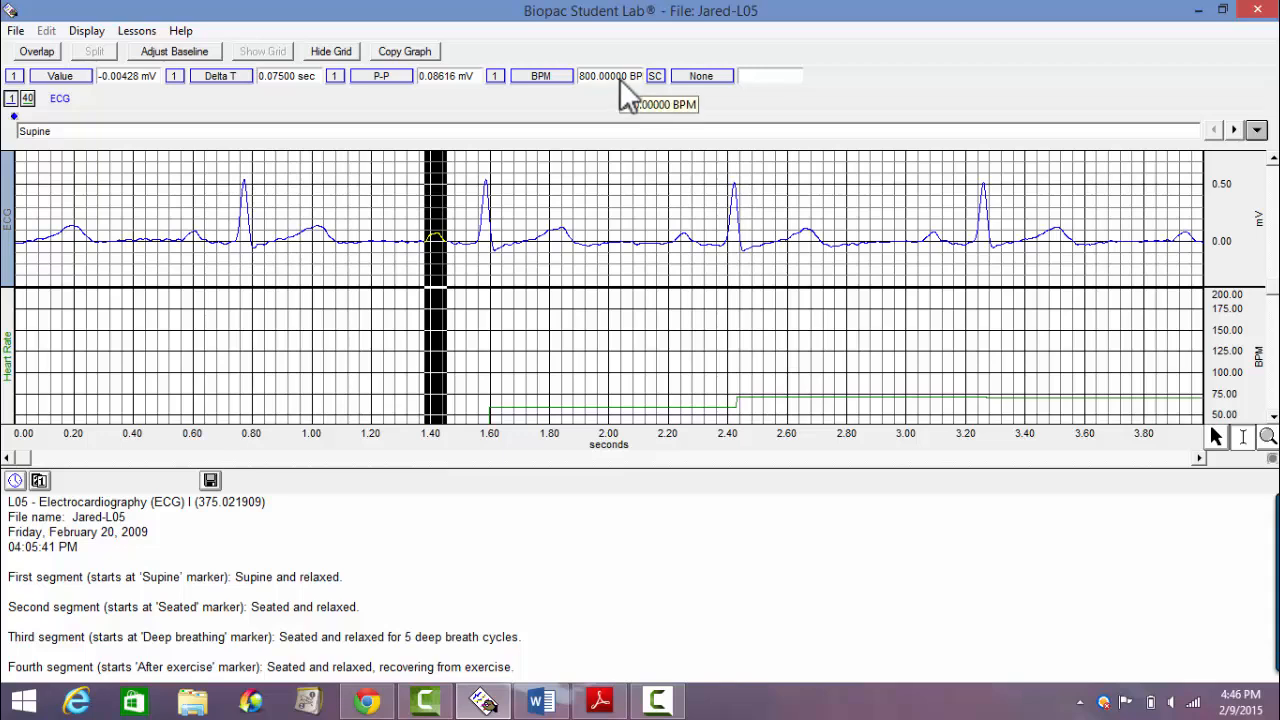
mouse_move(610, 105)
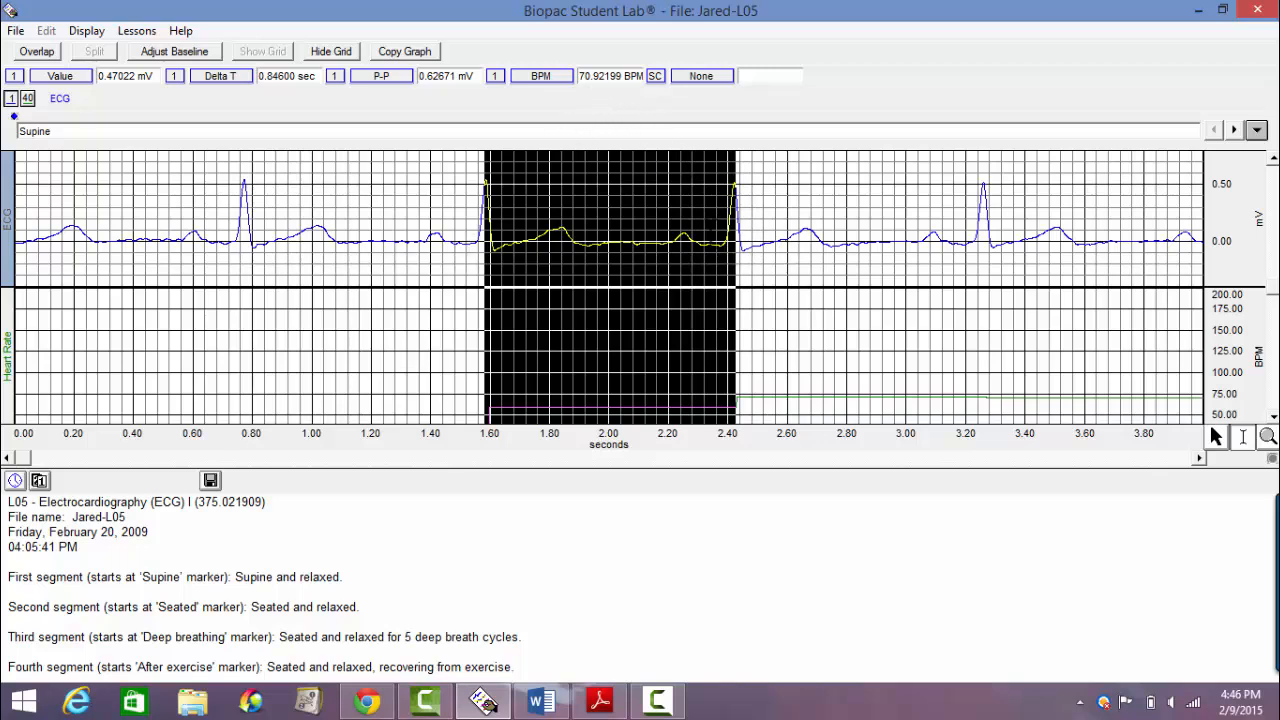
mouse_move(624, 128)
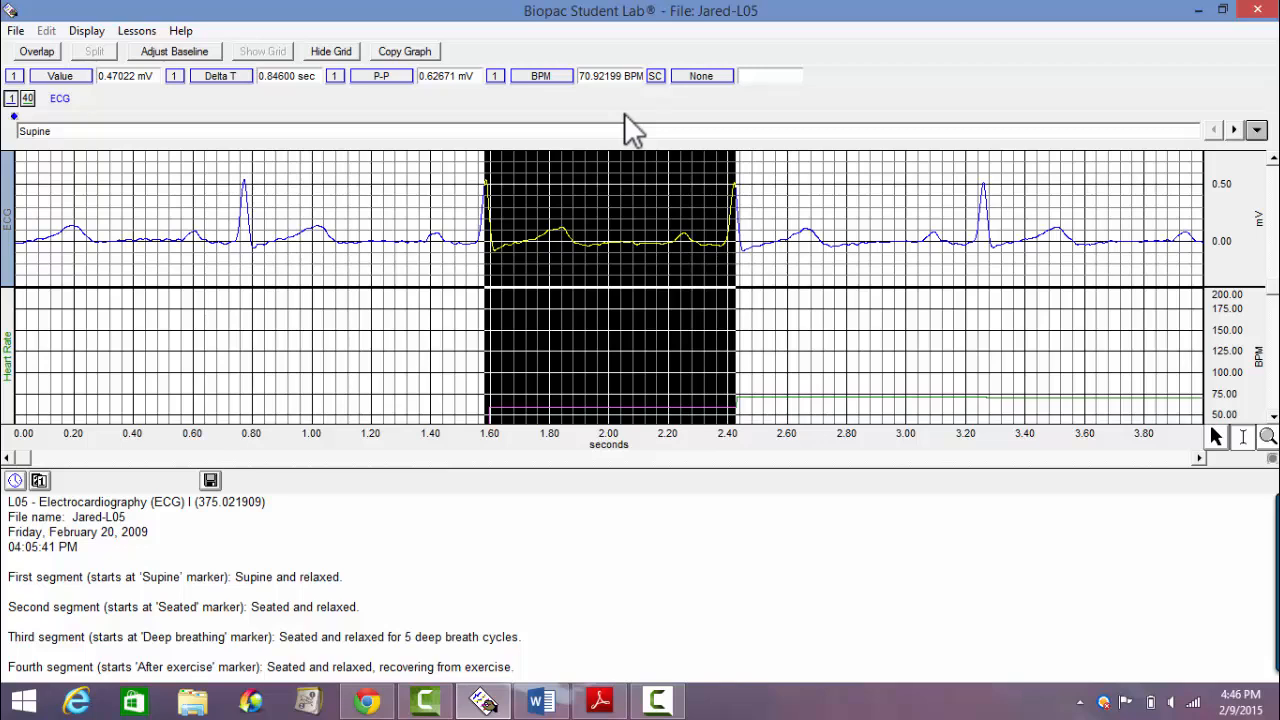
mouse_move(670, 507)
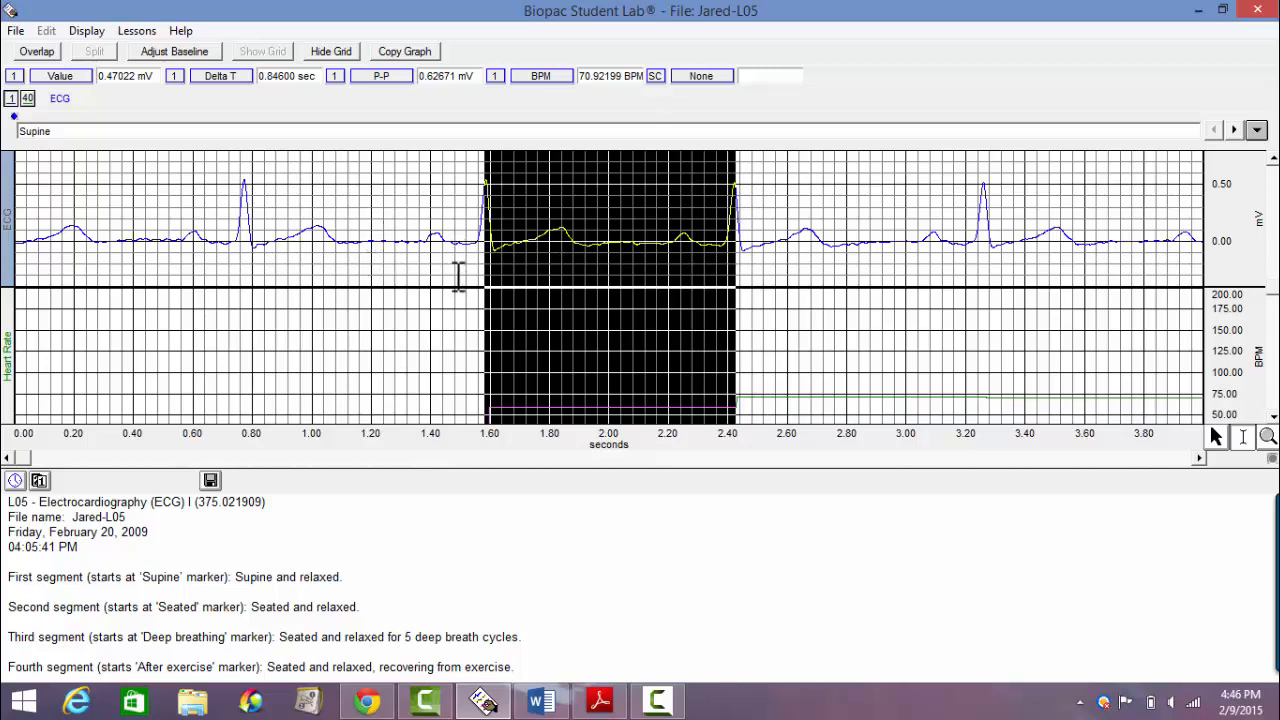
mouse_move(836, 251)
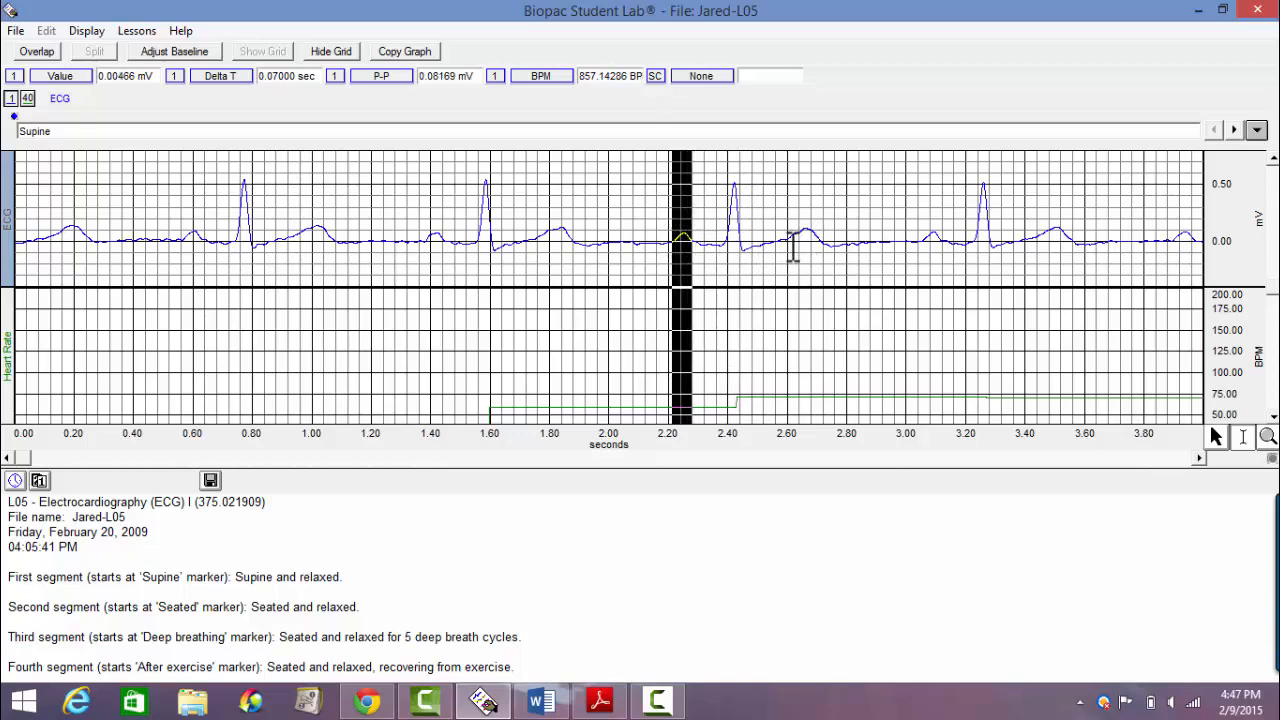
Measure the third beat's T wave and the short span leading into its R wave
click(797, 240)
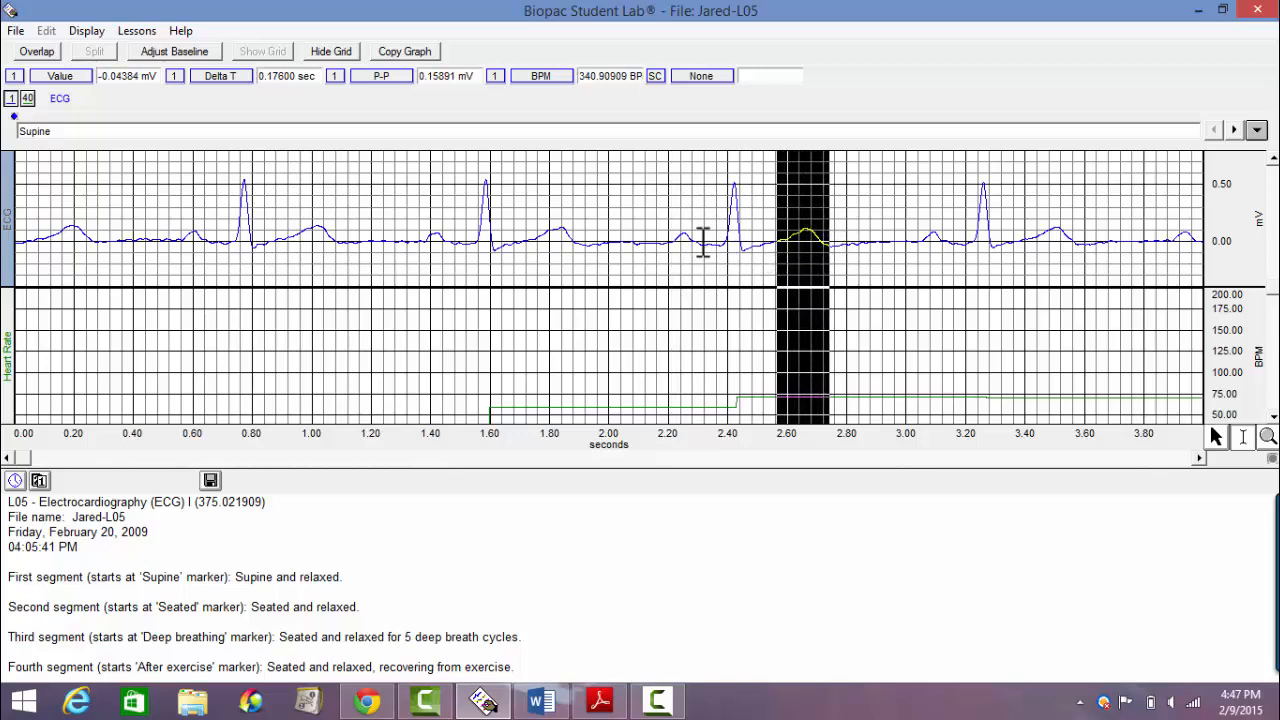
click(700, 250)
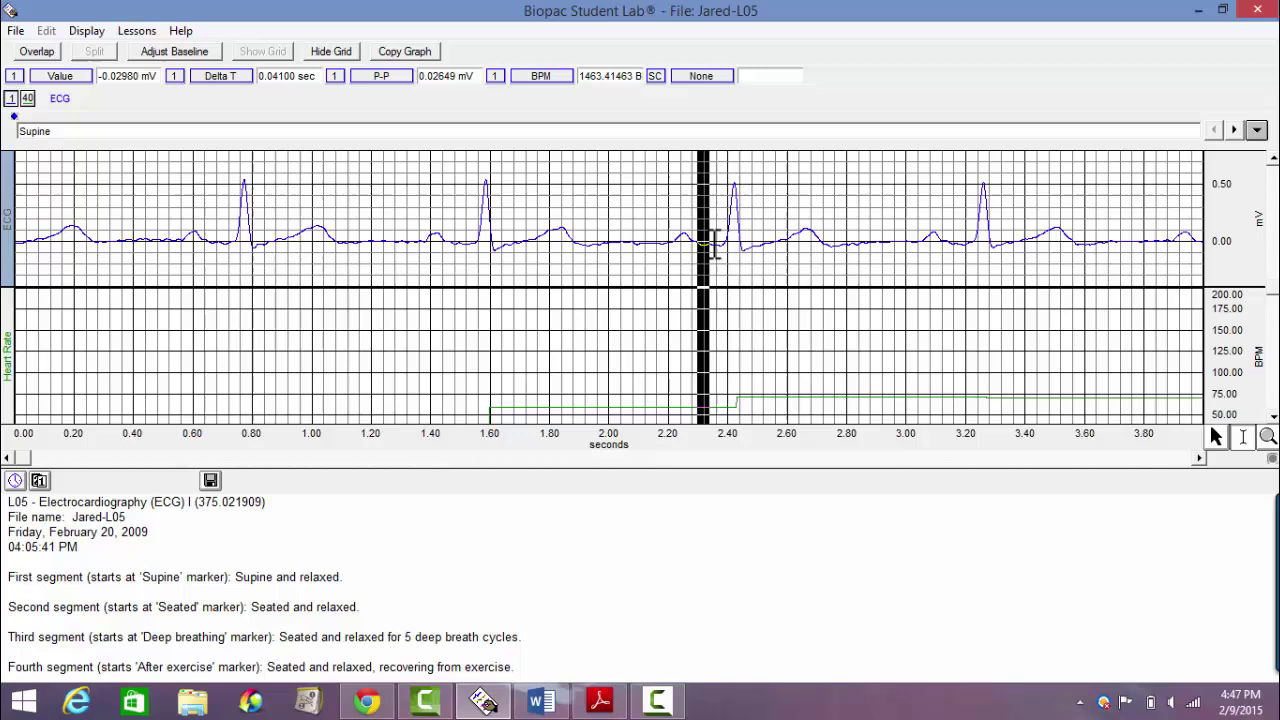
drag(705, 245, 720, 245)
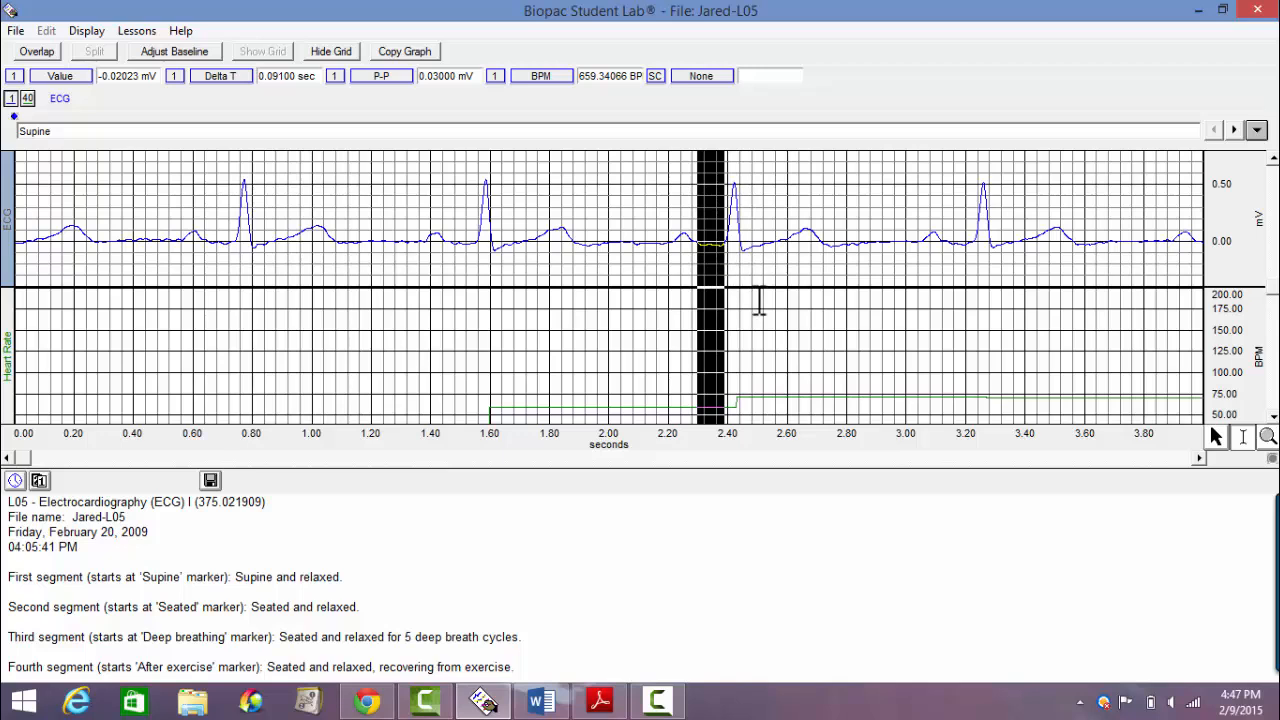
mouse_move(814, 296)
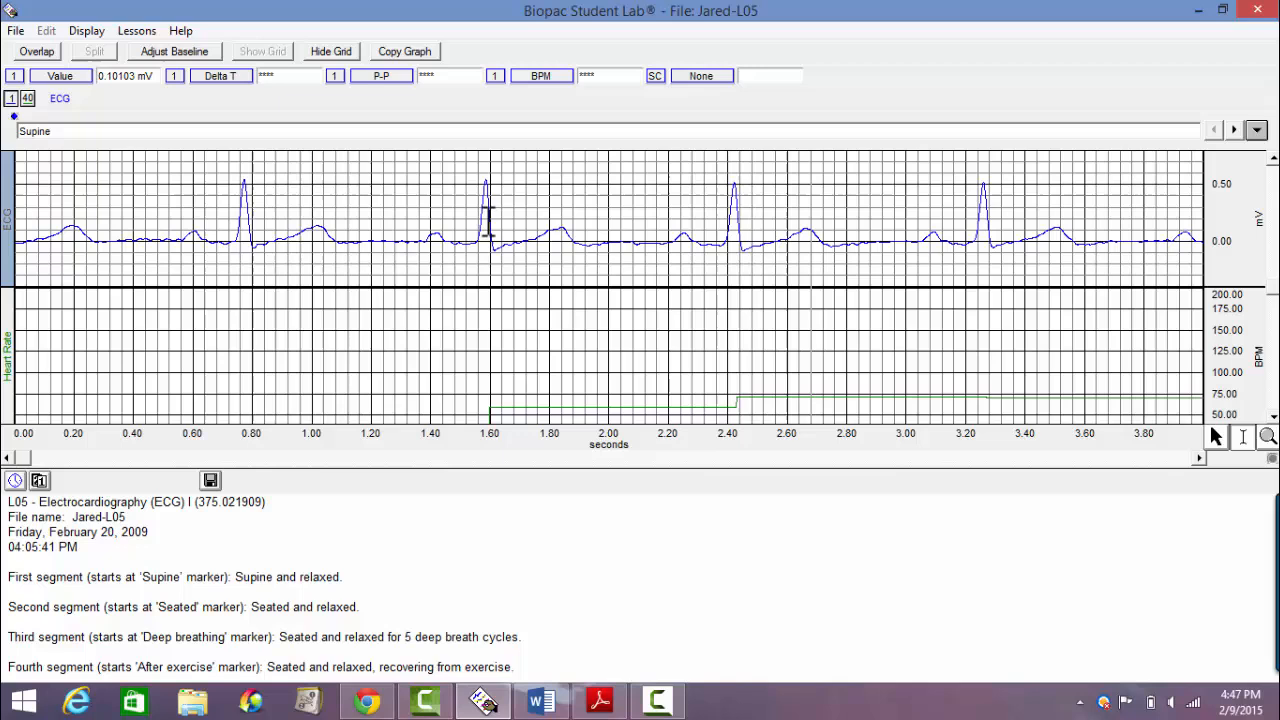
Measure the second beat's QRS complex and the span from its T wave to the next R wave
drag(487, 240, 518, 240)
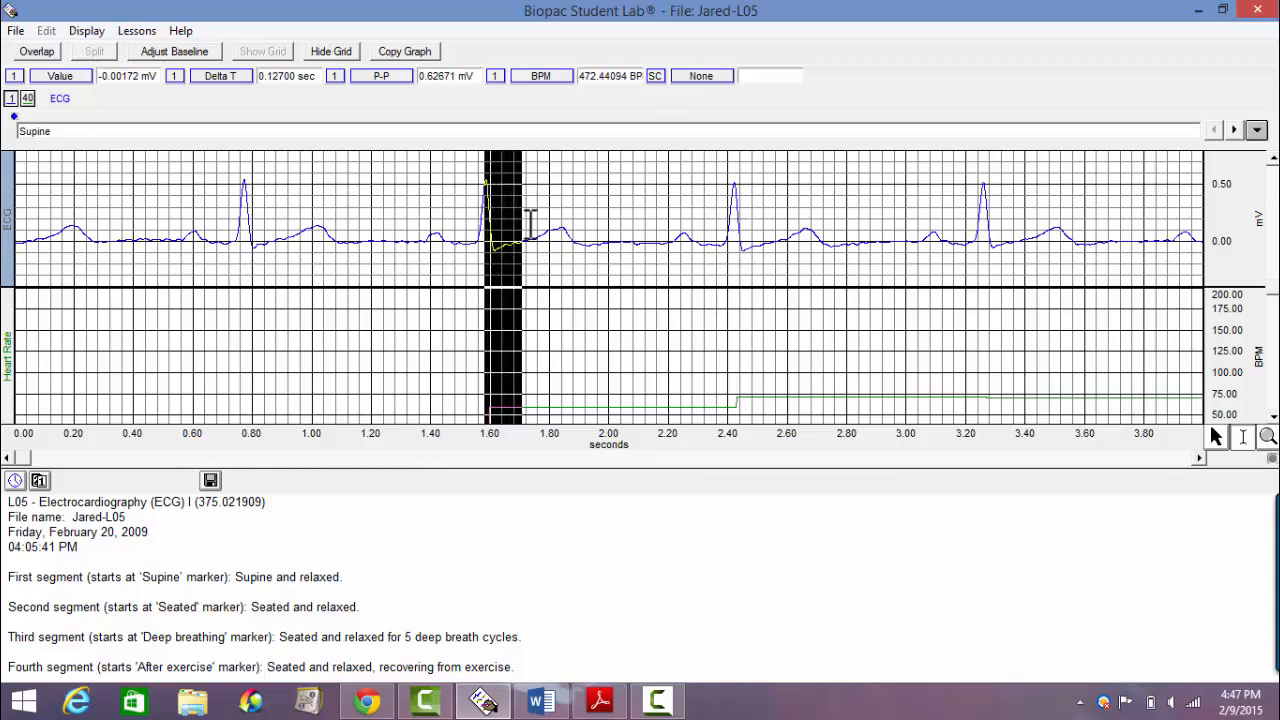
drag(490, 240, 570, 240)
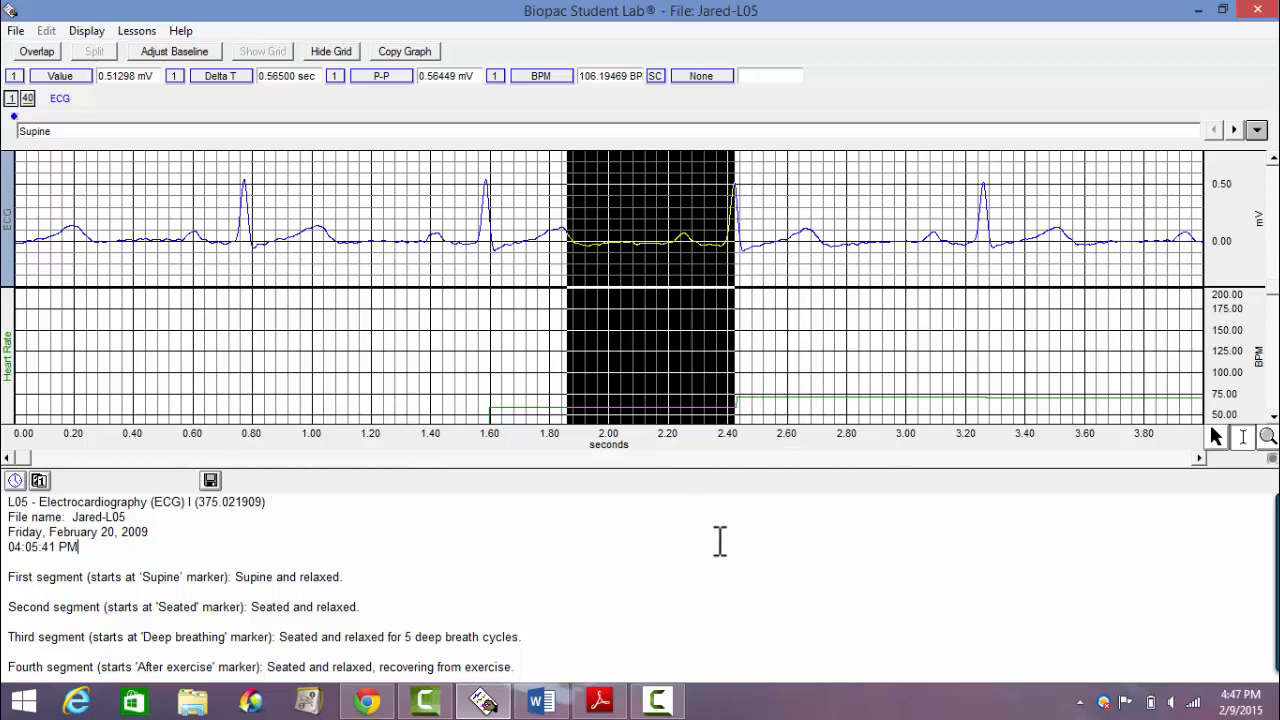
mouse_move(848, 131)
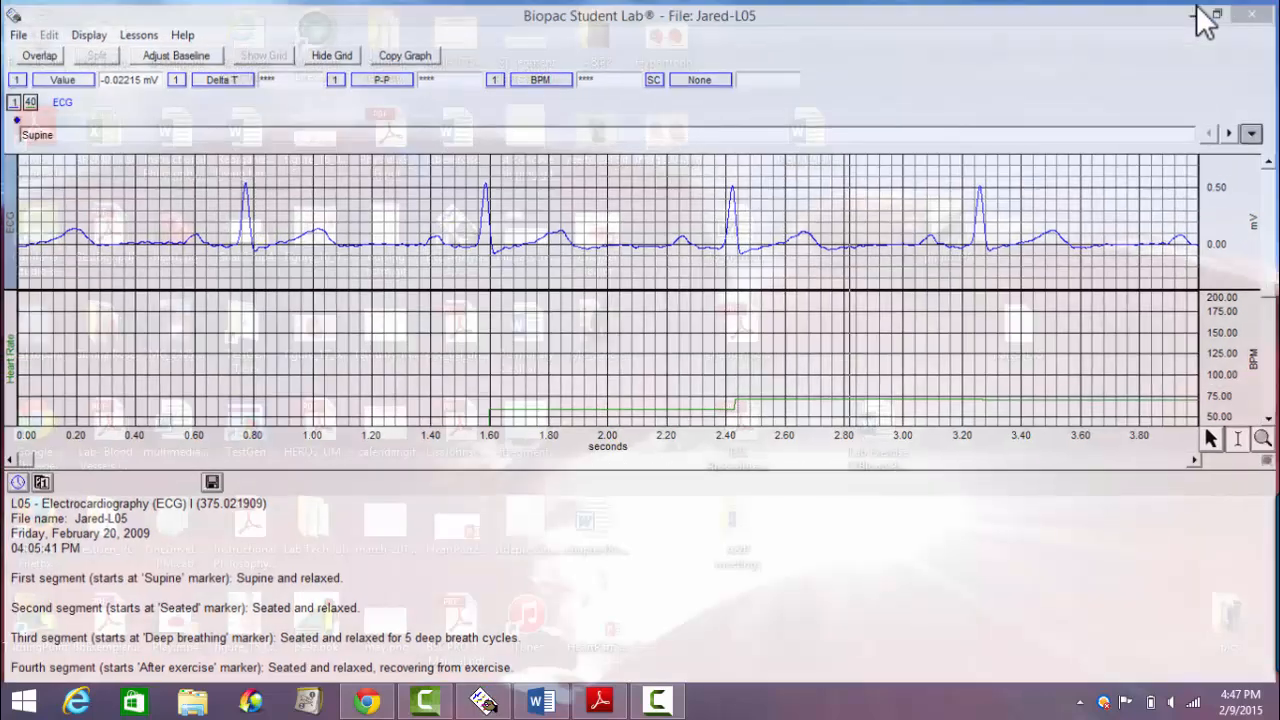
Paste the ECG graph into the blank Word document, wrap it In Front of Text and reposition it
click(539, 700)
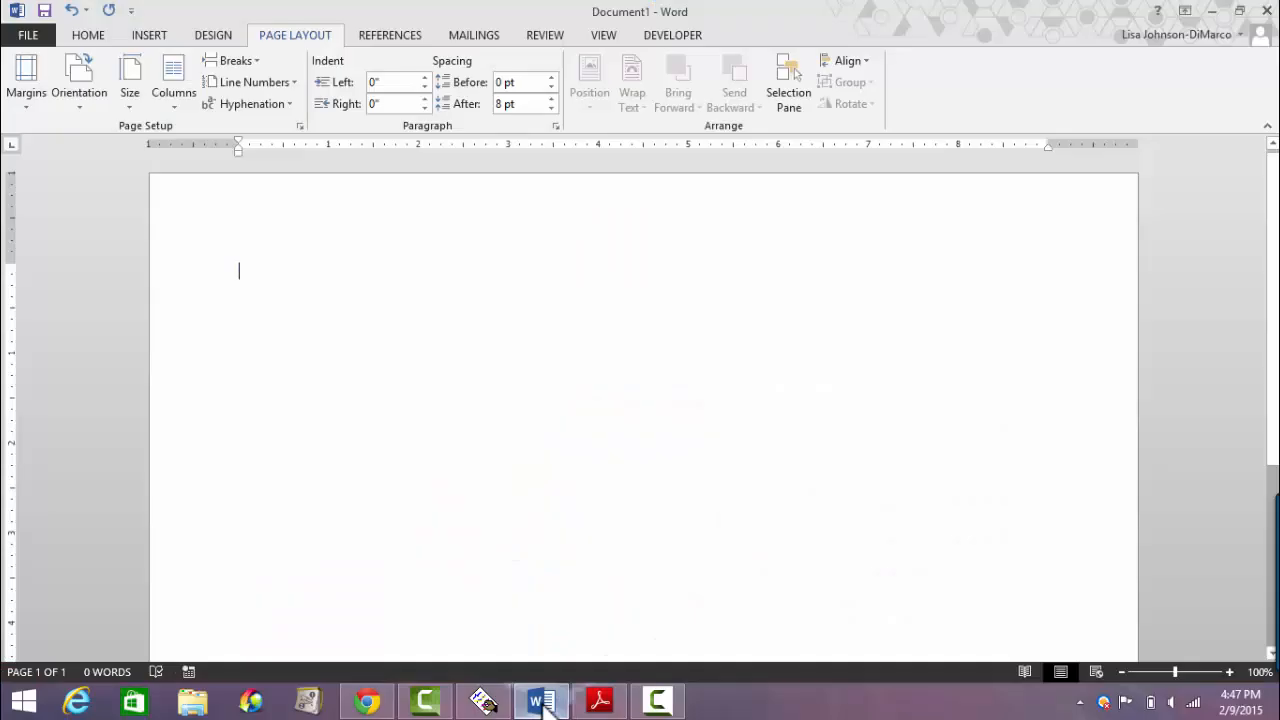
mouse_move(418, 454)
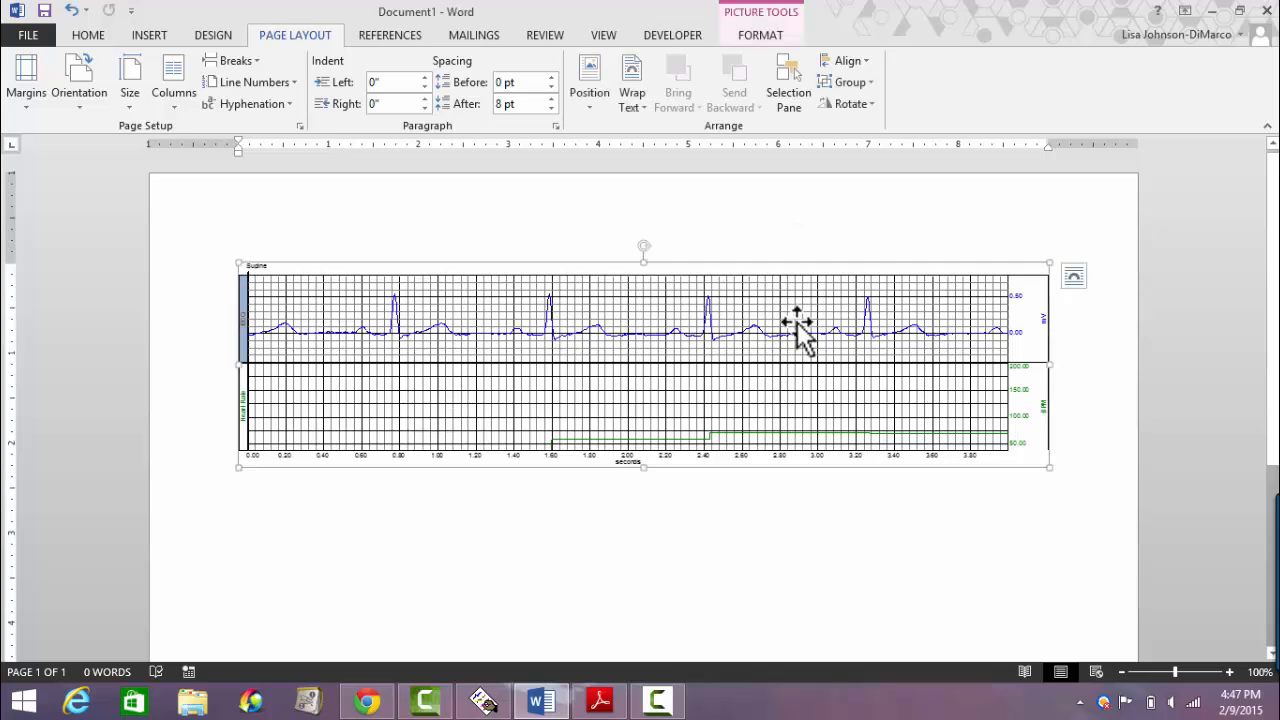
click(759, 34)
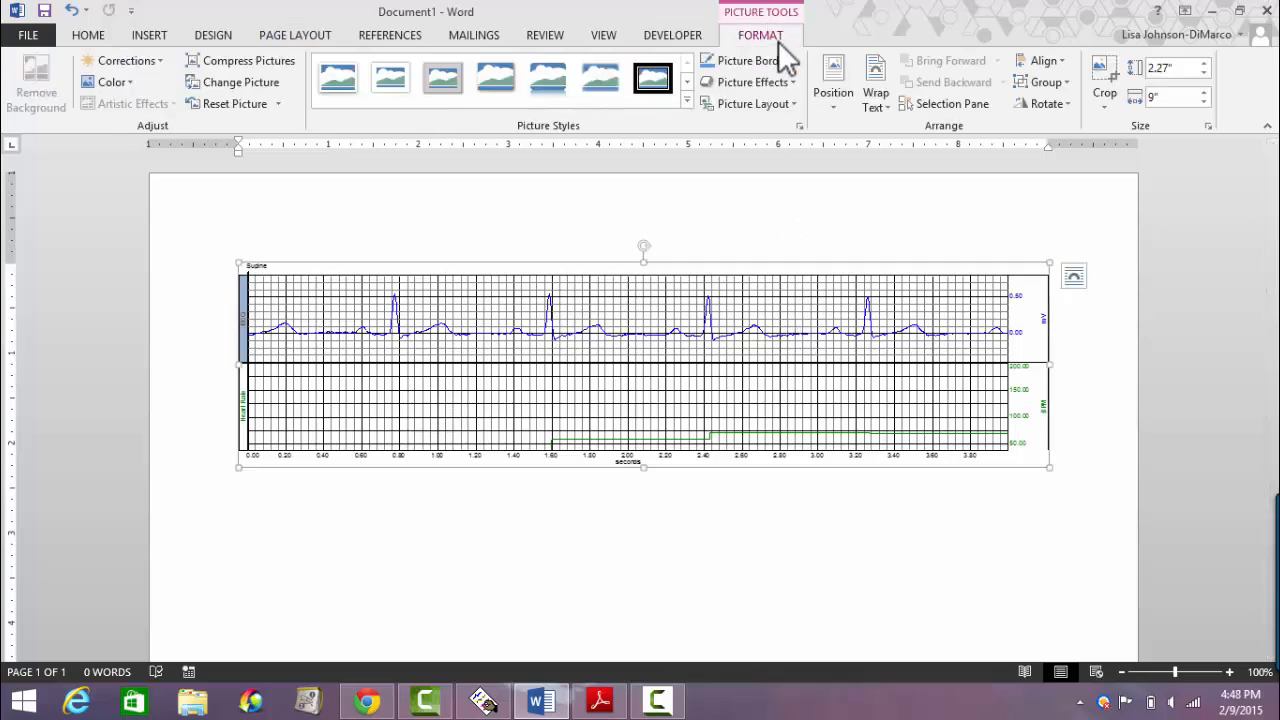
click(875, 82)
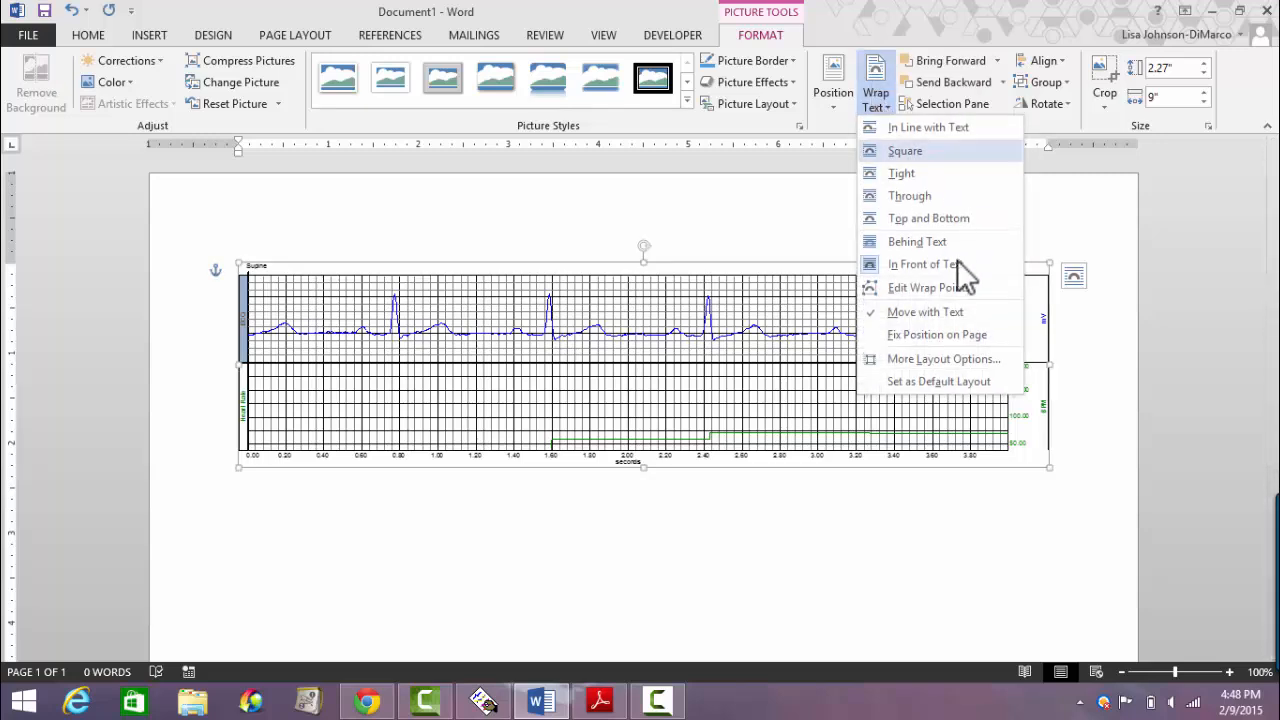
click(922, 264)
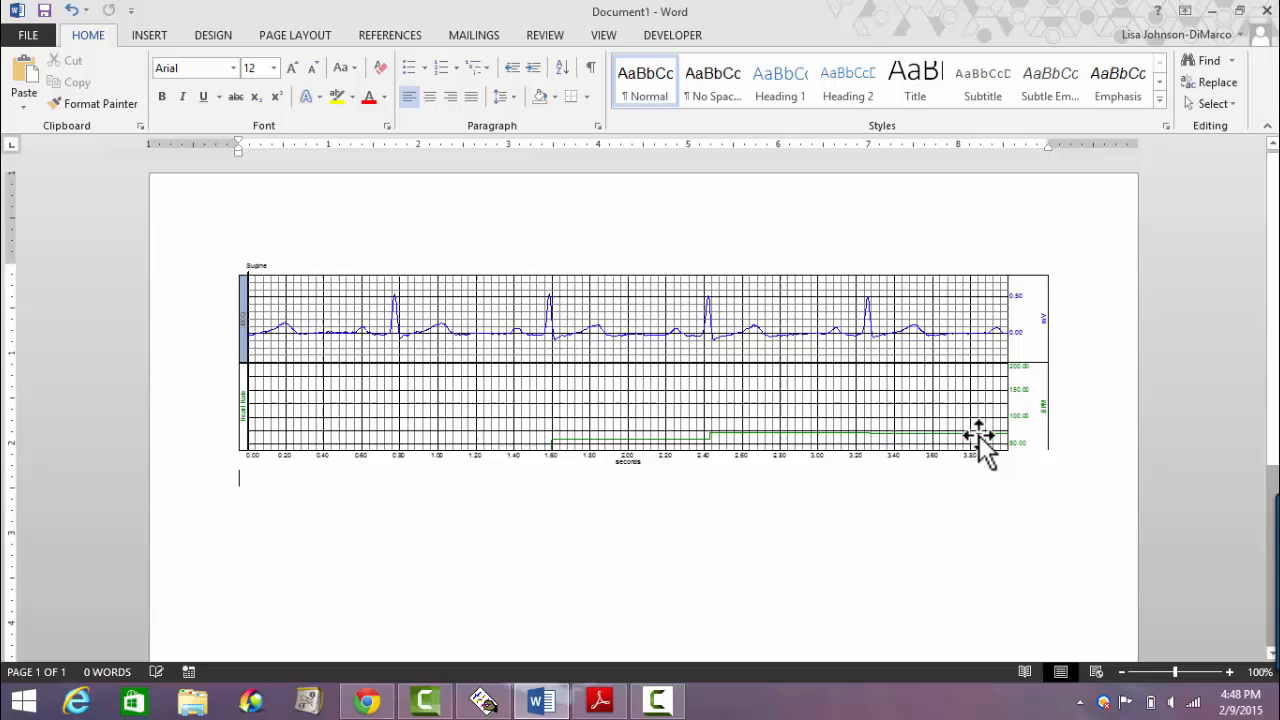
click(970, 435)
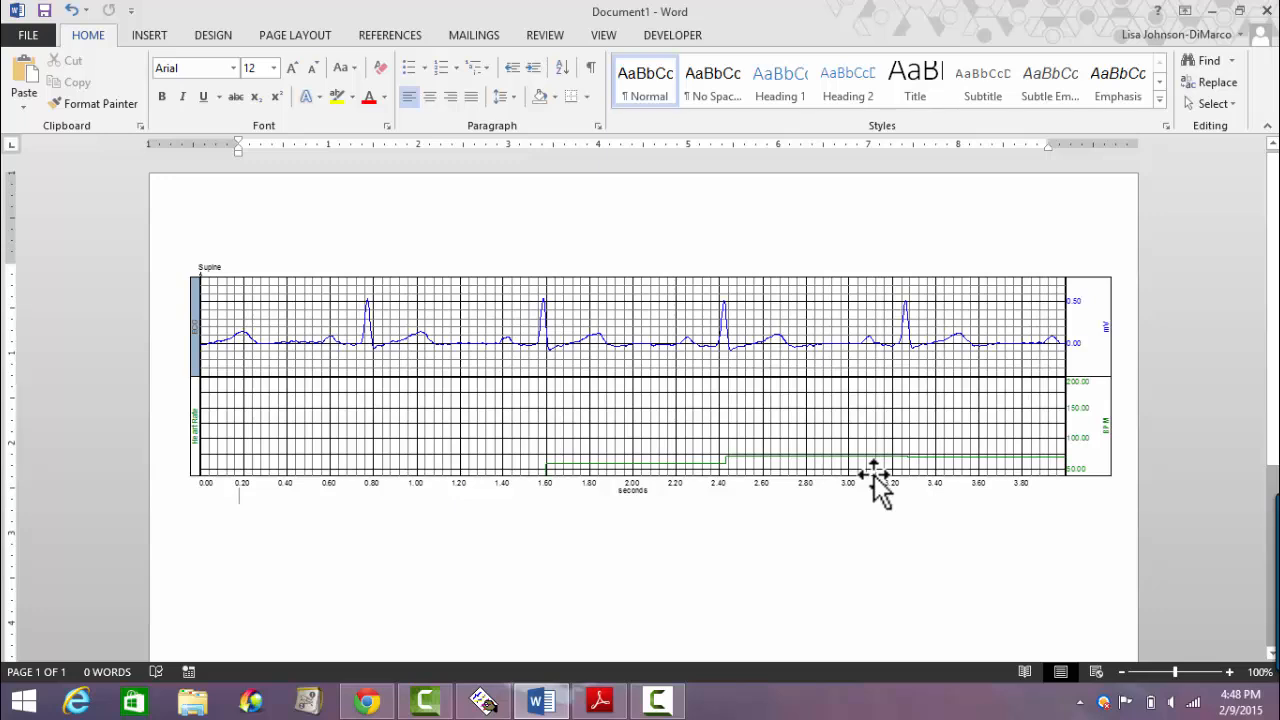
mouse_move(763, 335)
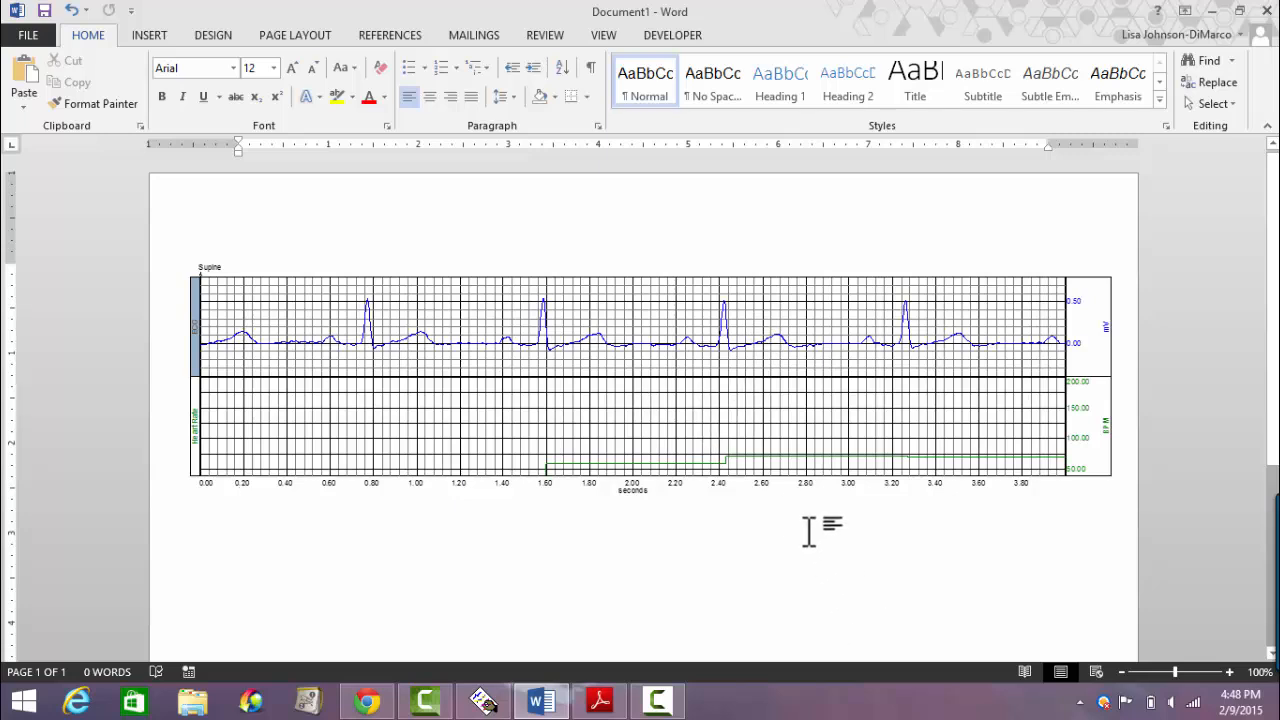
mouse_move(695, 562)
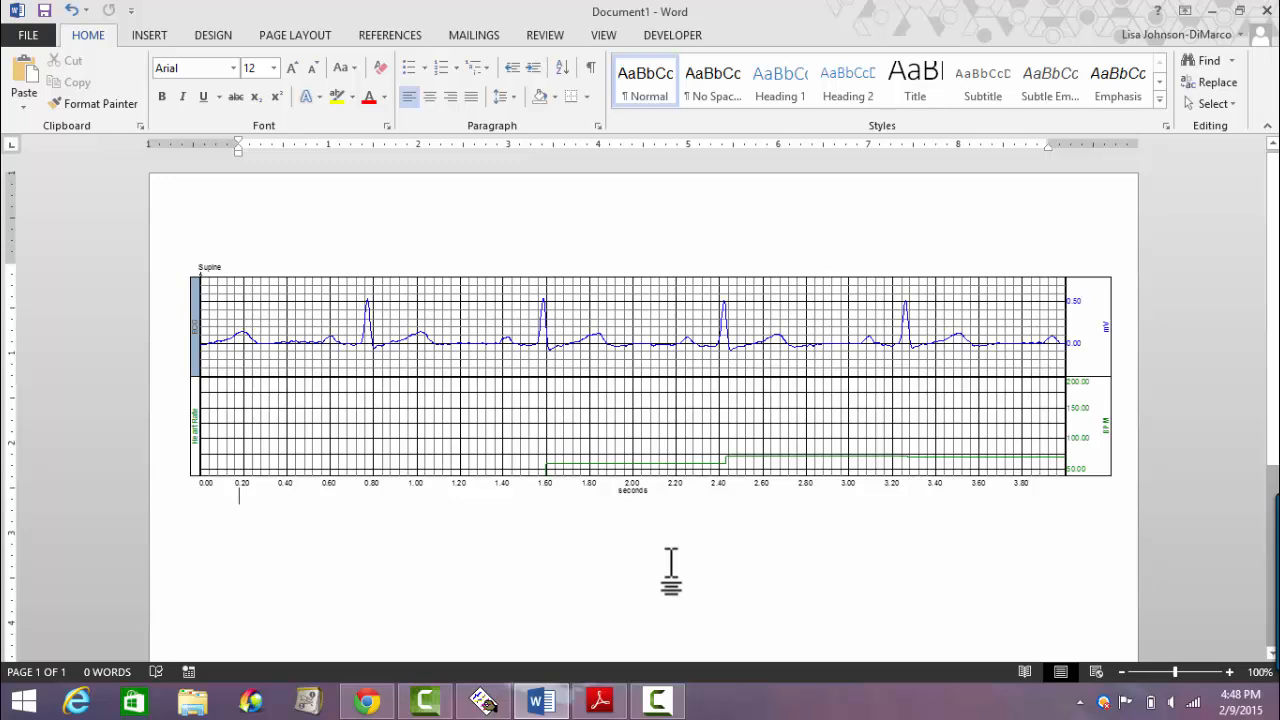
mouse_move(1175, 20)
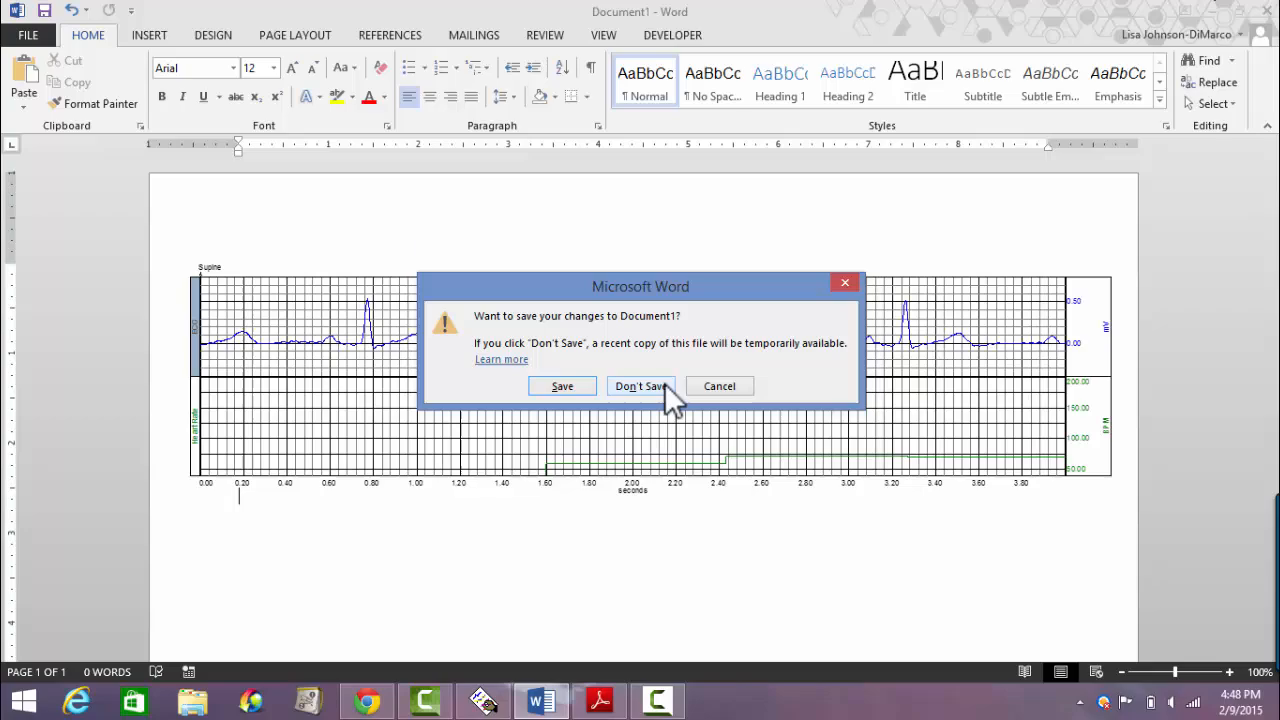
Close the Word document choosing Don't Save
click(641, 386)
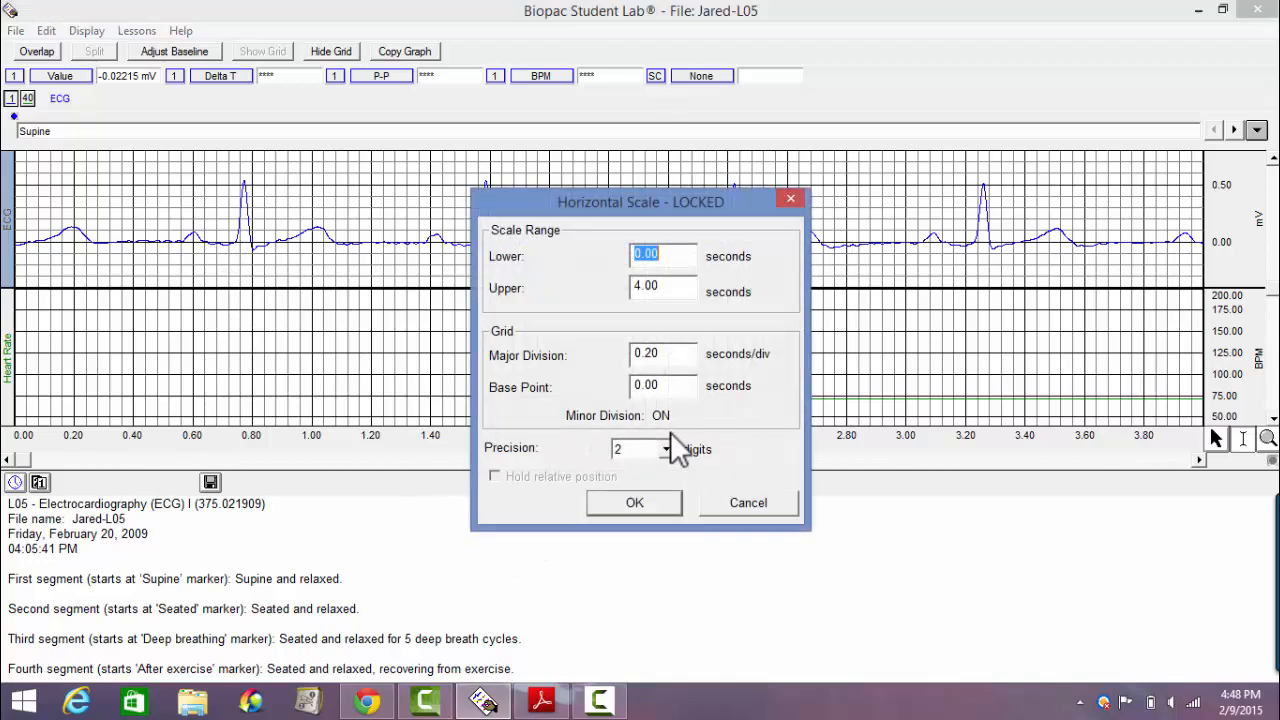
Set the horizontal scale upper limit to 137 seconds, then switch to the L05 data report PDF
click(661, 288)
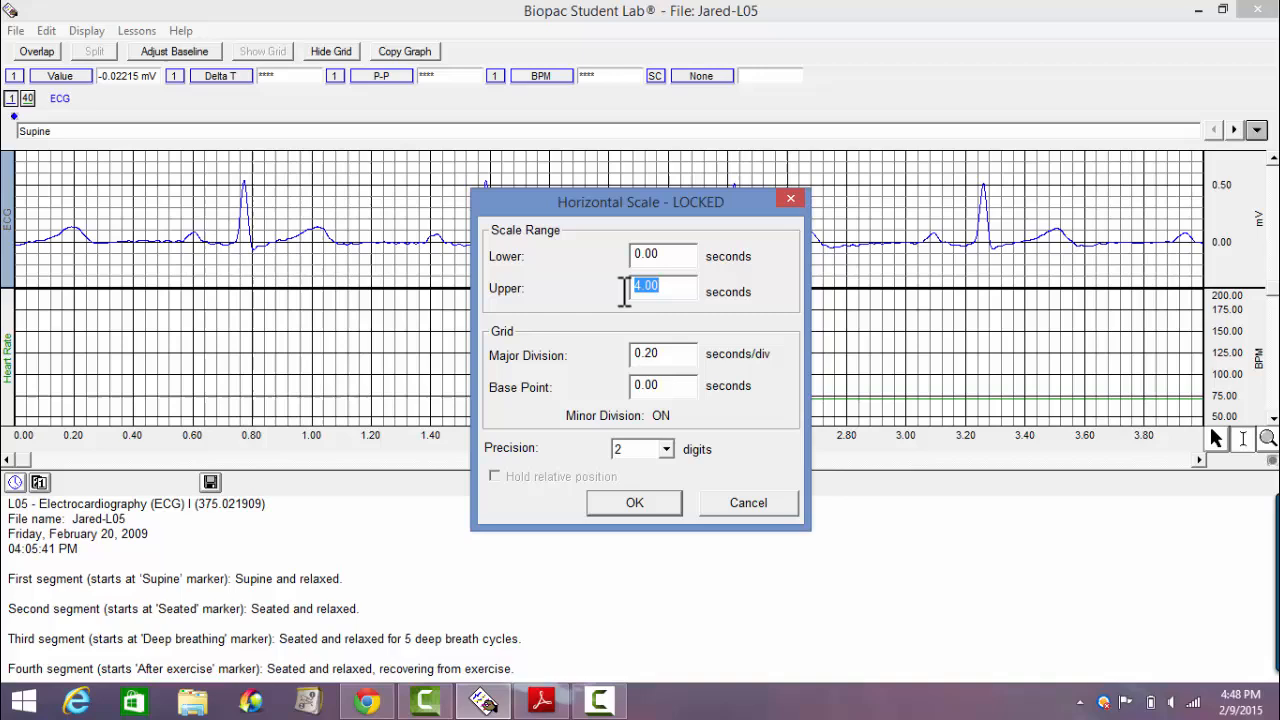
text(1)
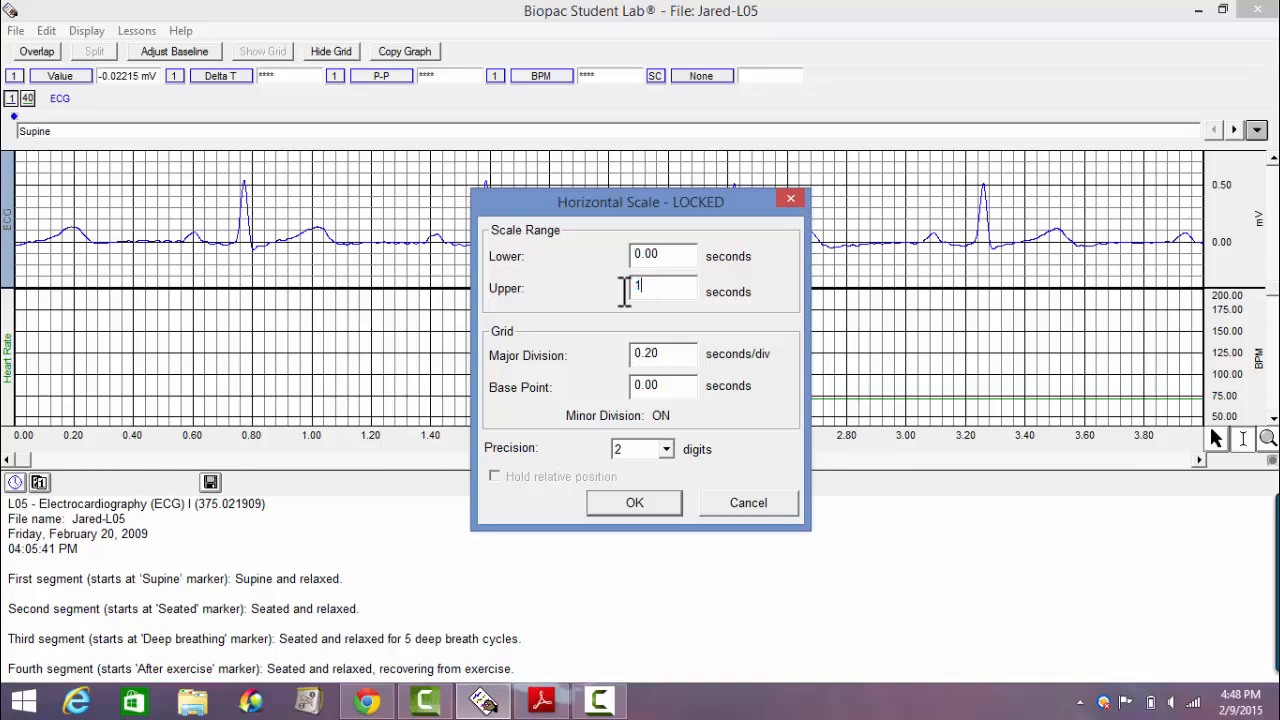
text(37)
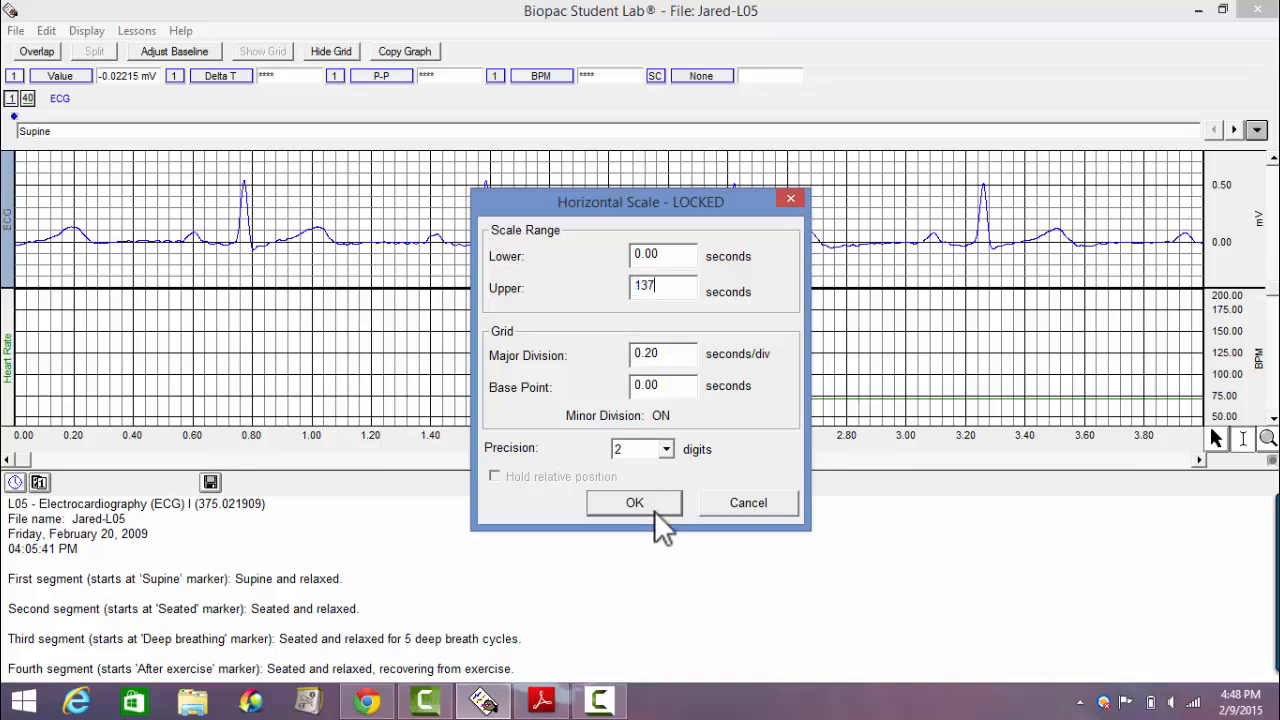
click(634, 503)
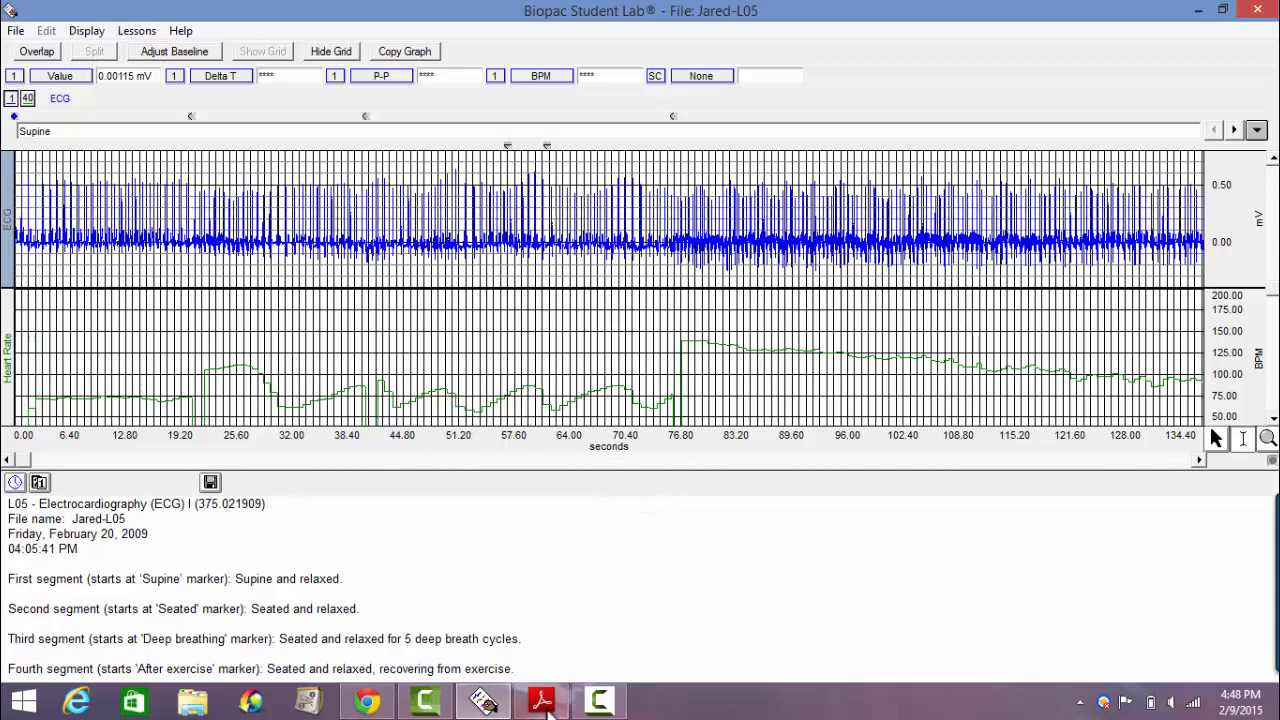
click(544, 701)
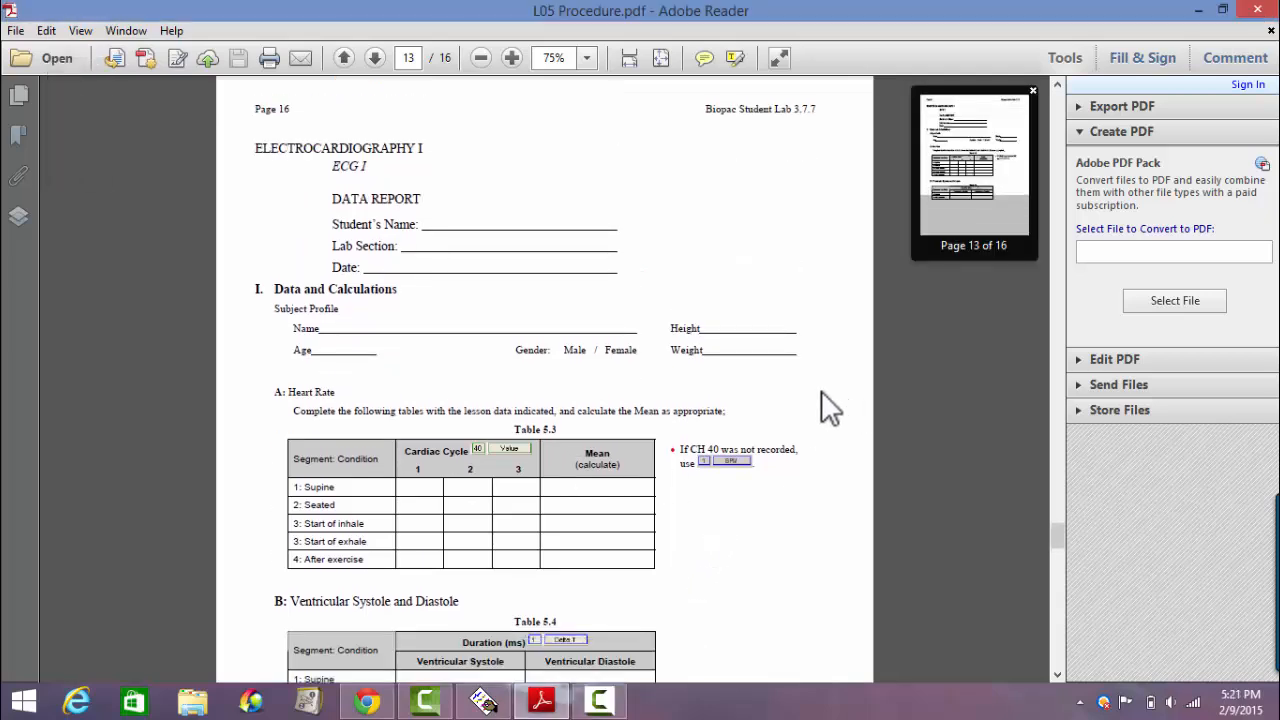
Scroll the L05 Procedure PDF past Heart Rate table 5.3 and Systole/Diastole table 5.4 to page 17
scroll(down, 3)
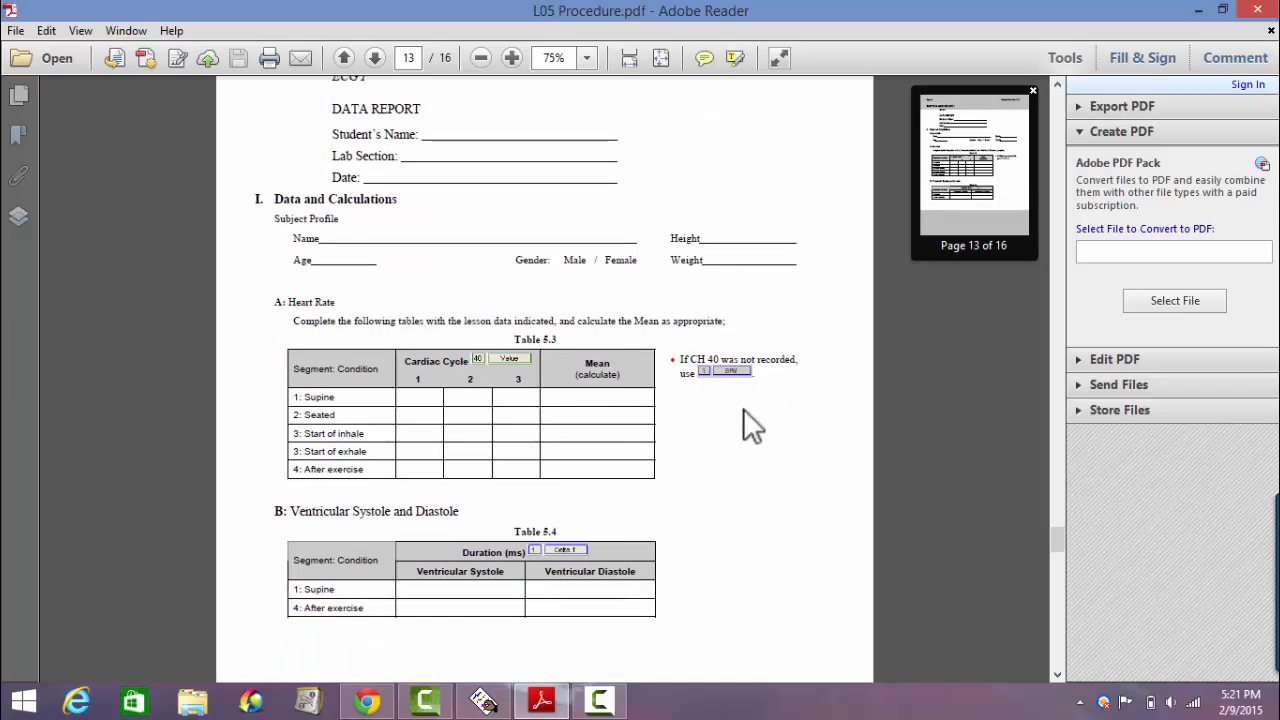
scroll(down, 3)
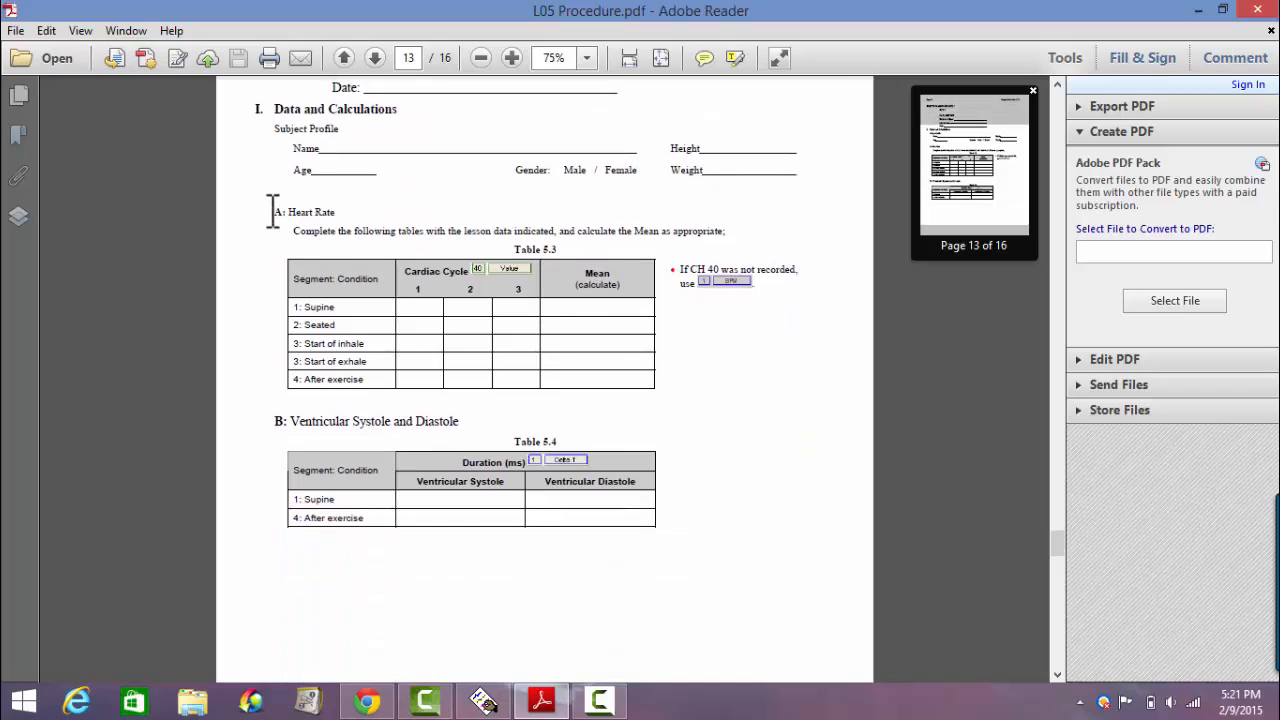
mouse_move(303, 211)
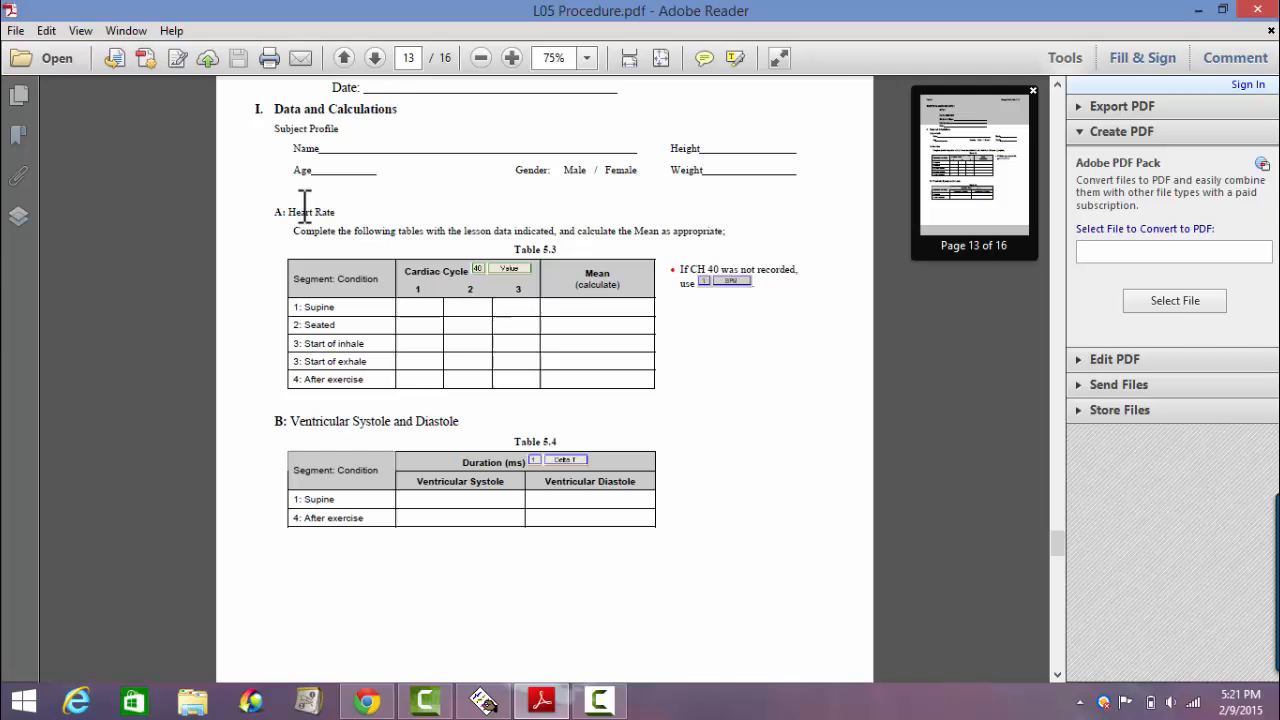
mouse_move(333, 223)
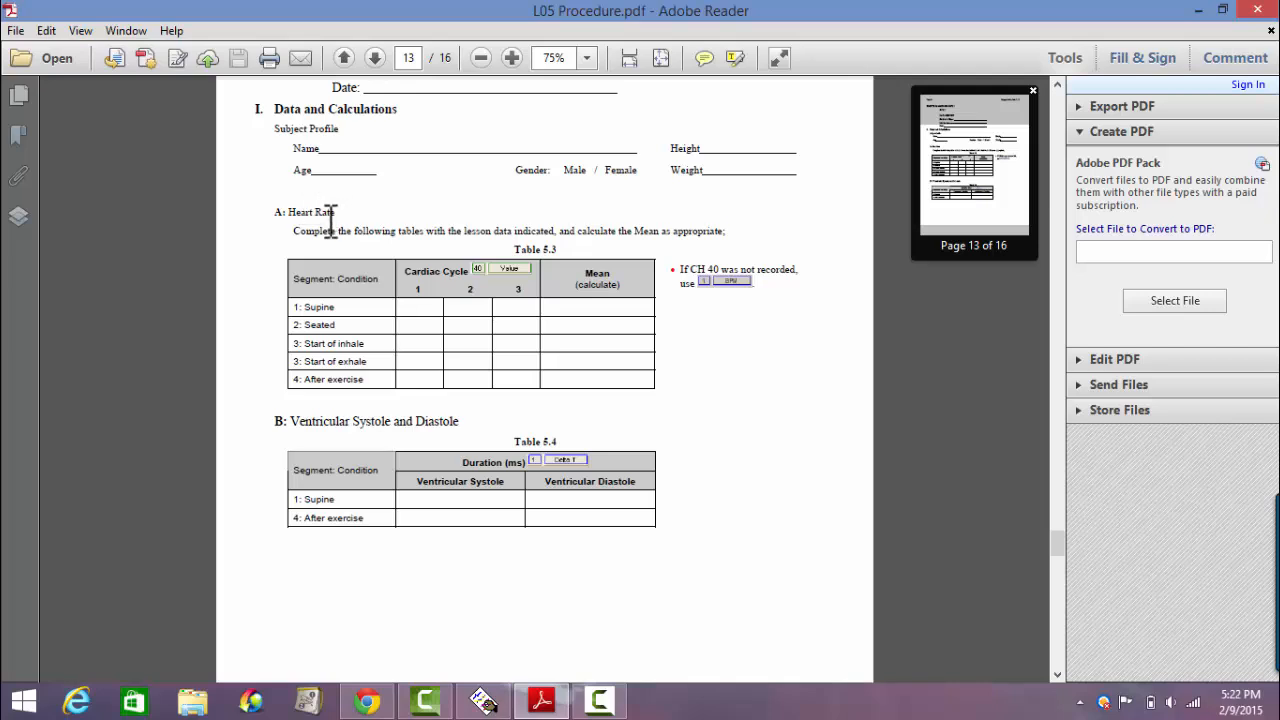
mouse_move(332, 313)
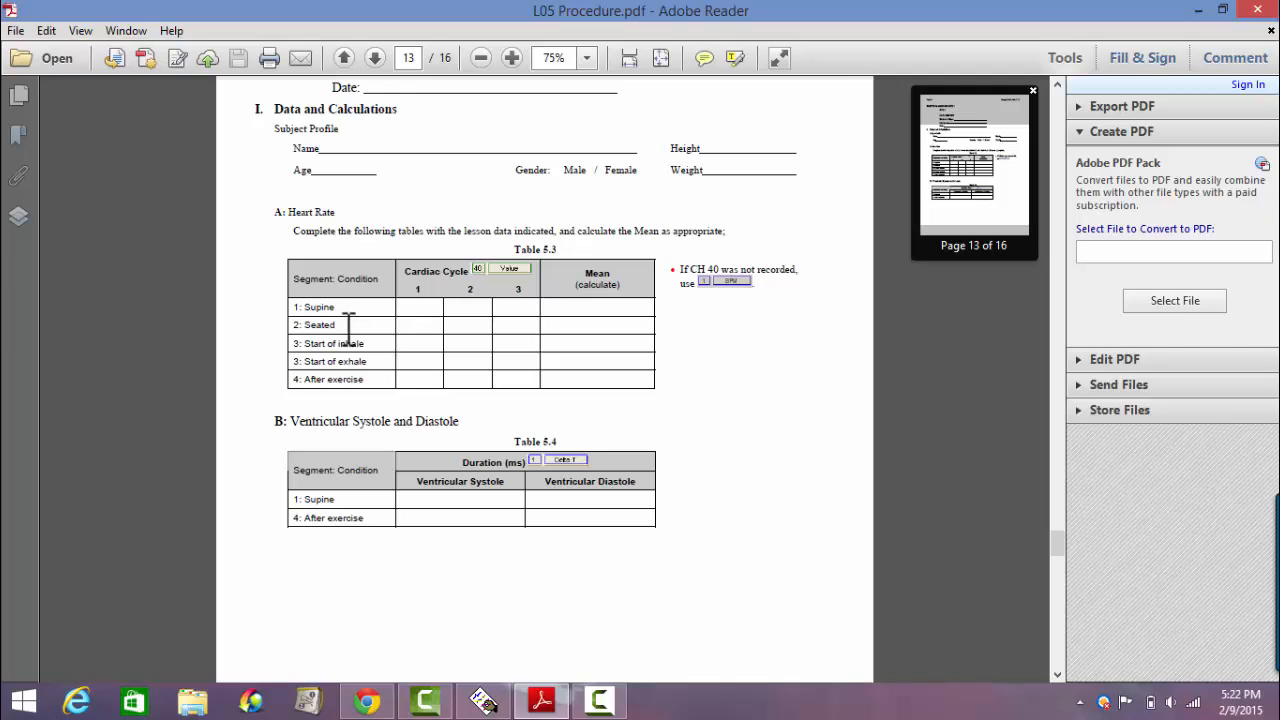
mouse_move(345, 375)
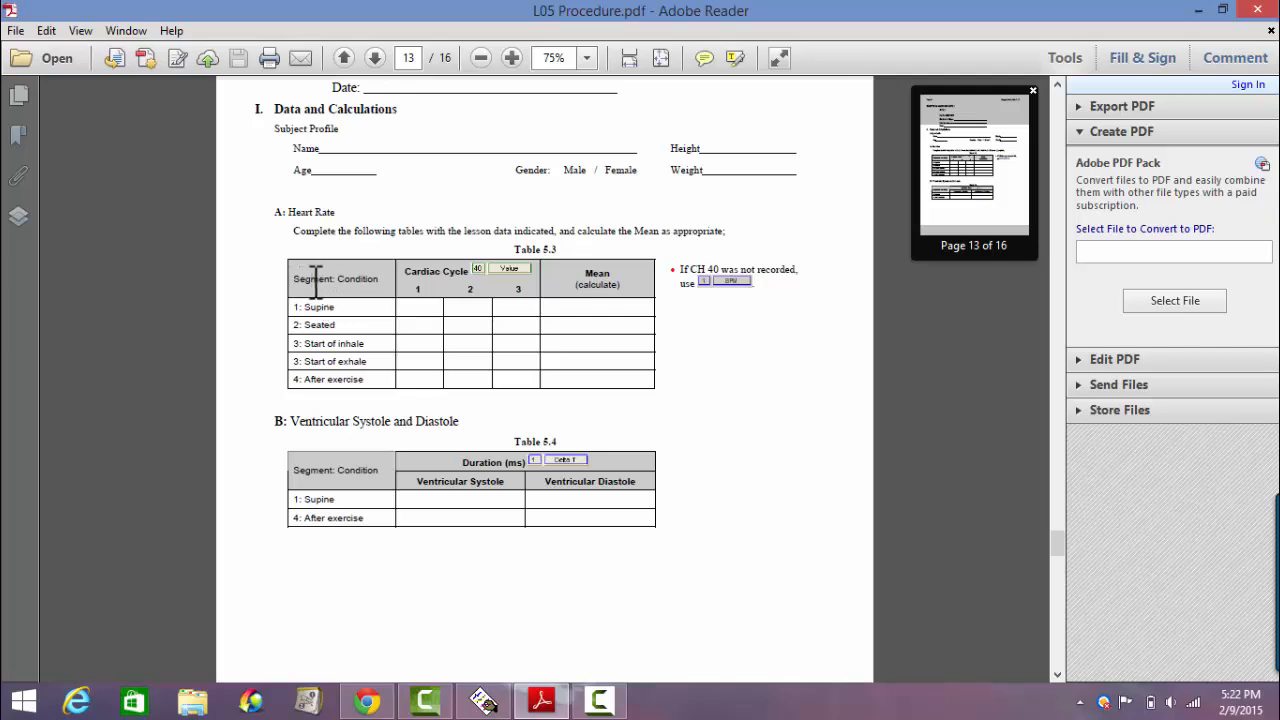
mouse_move(340, 310)
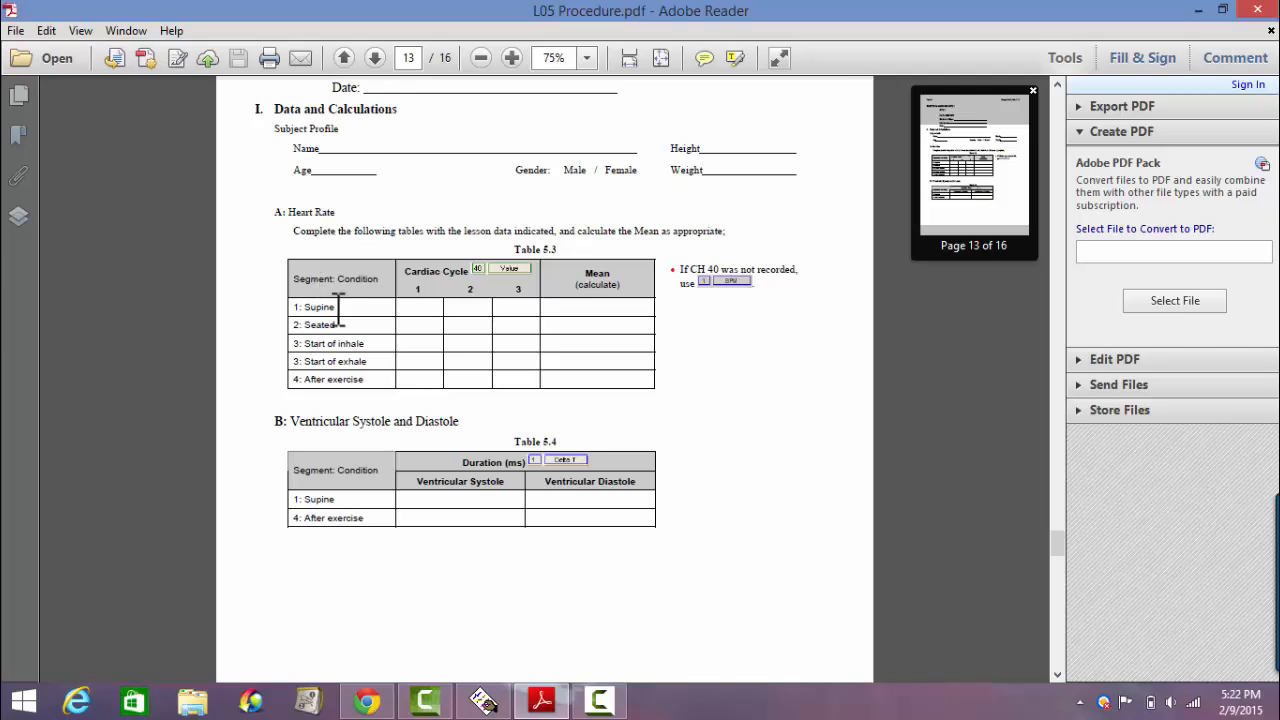
mouse_move(324, 307)
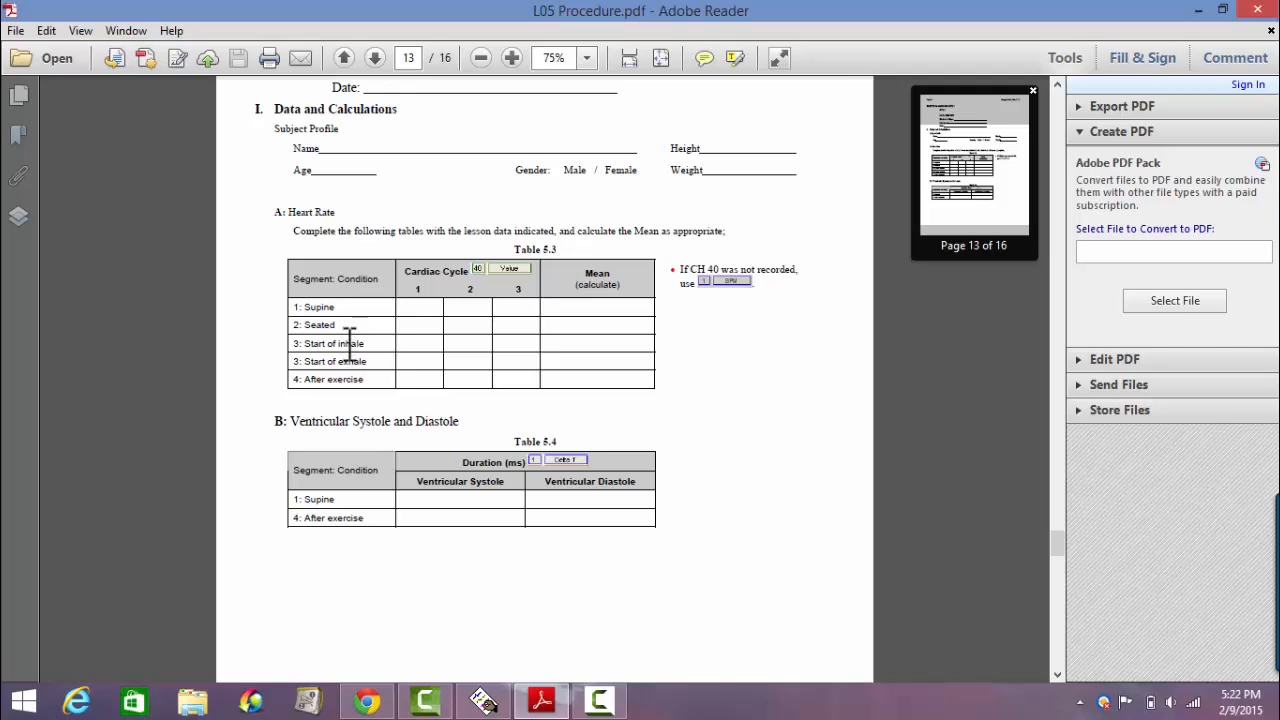
mouse_move(349, 340)
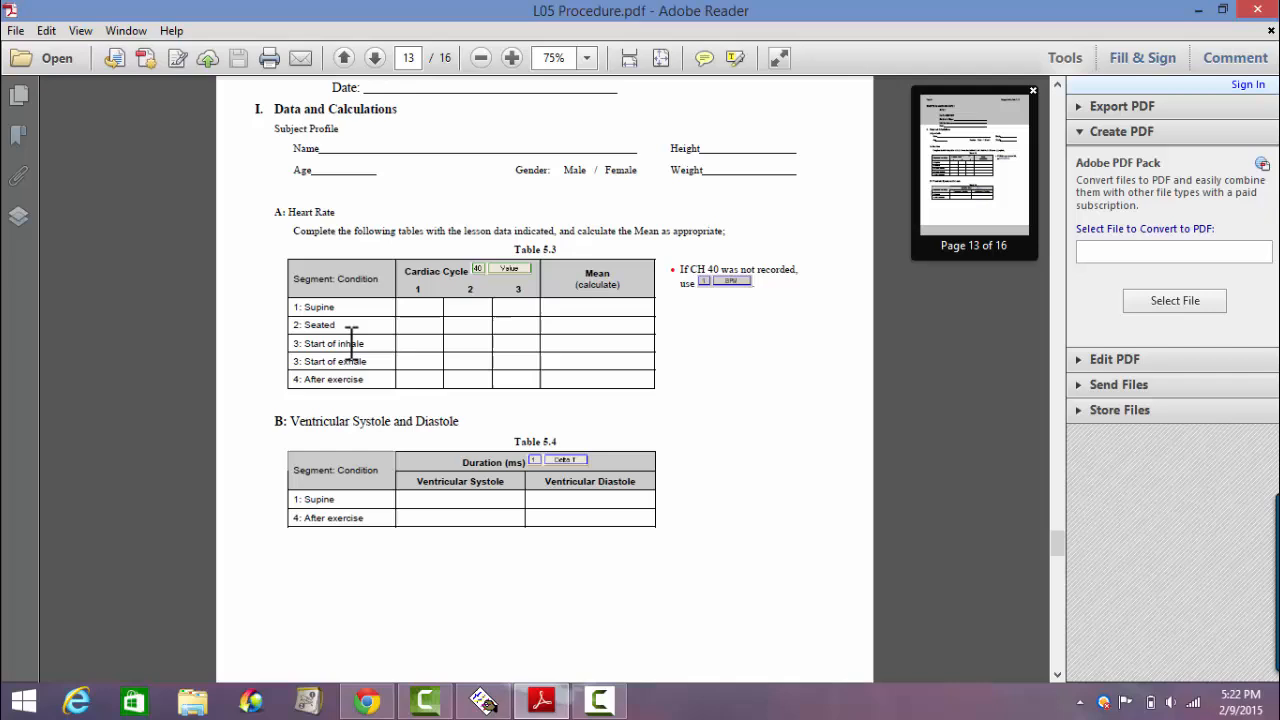
mouse_move(437, 305)
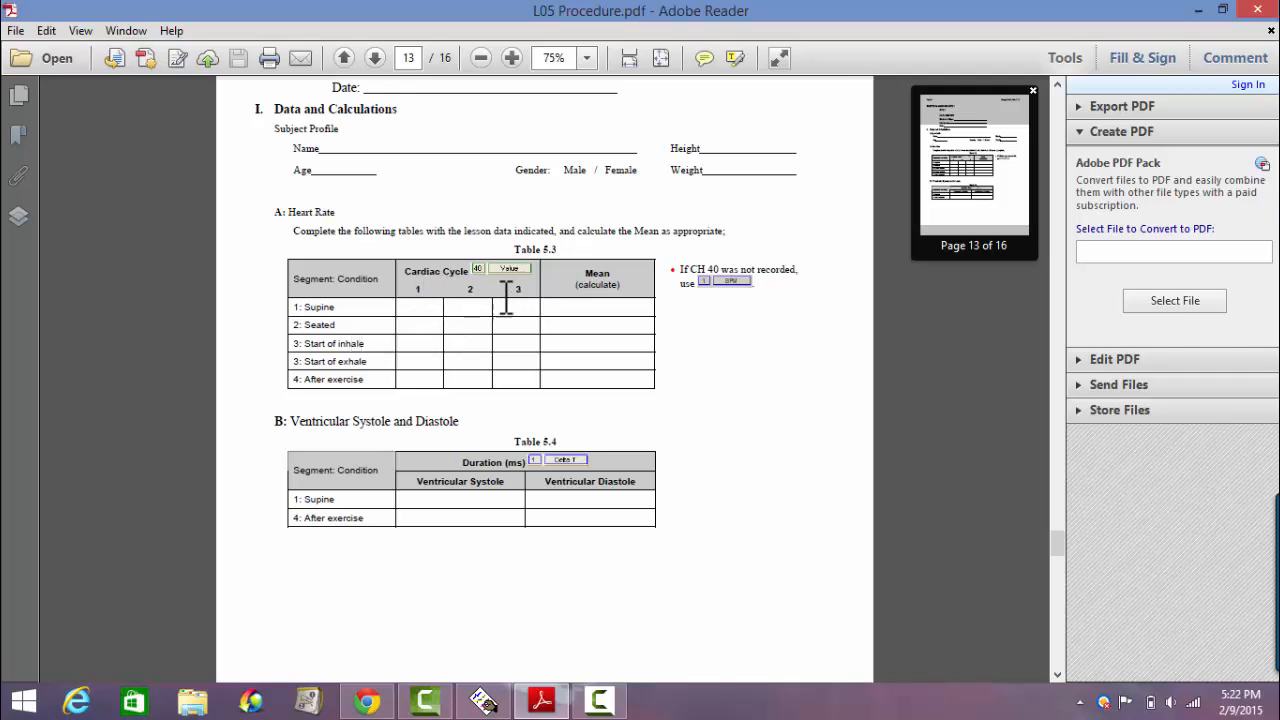
mouse_move(372, 362)
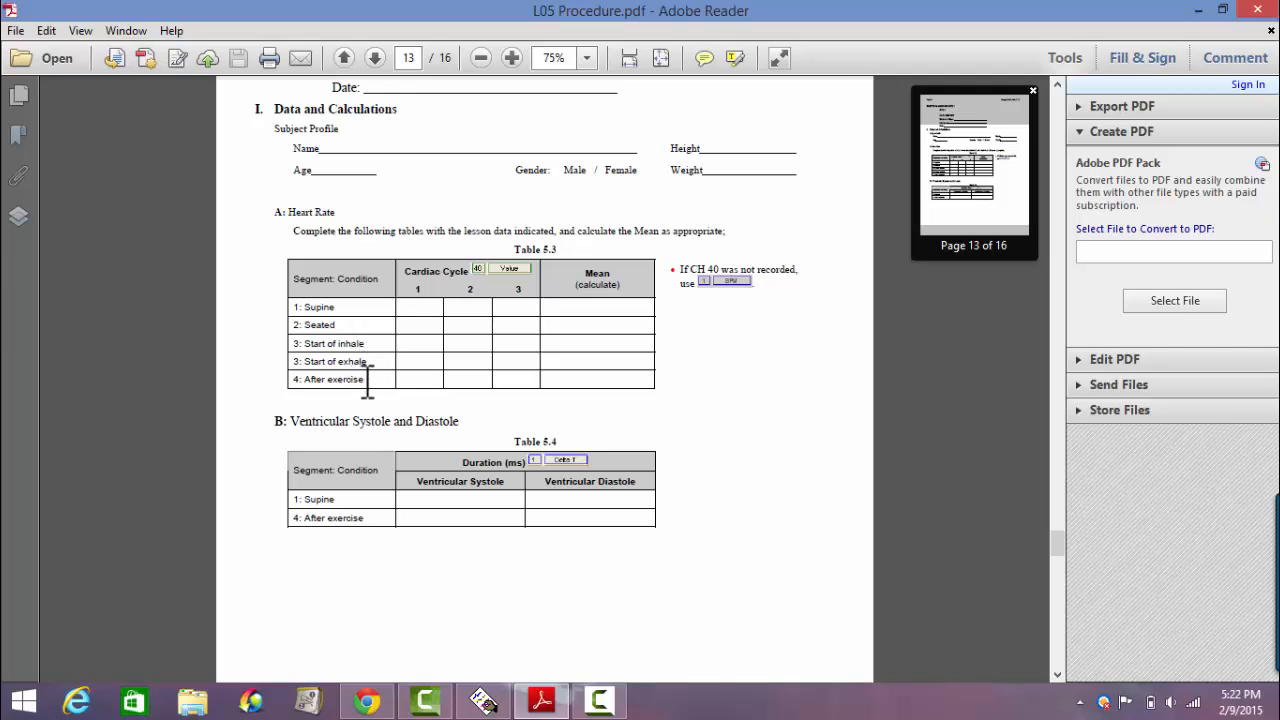
scroll(down, 3)
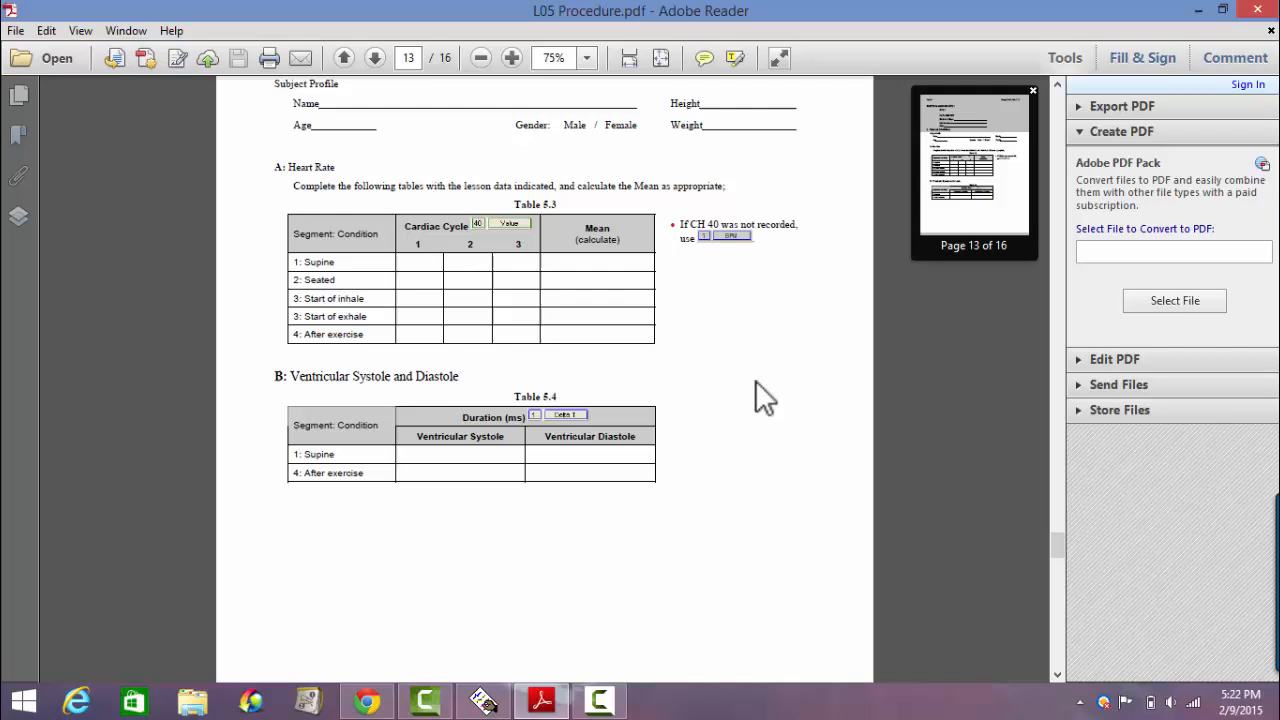
scroll(down, 3)
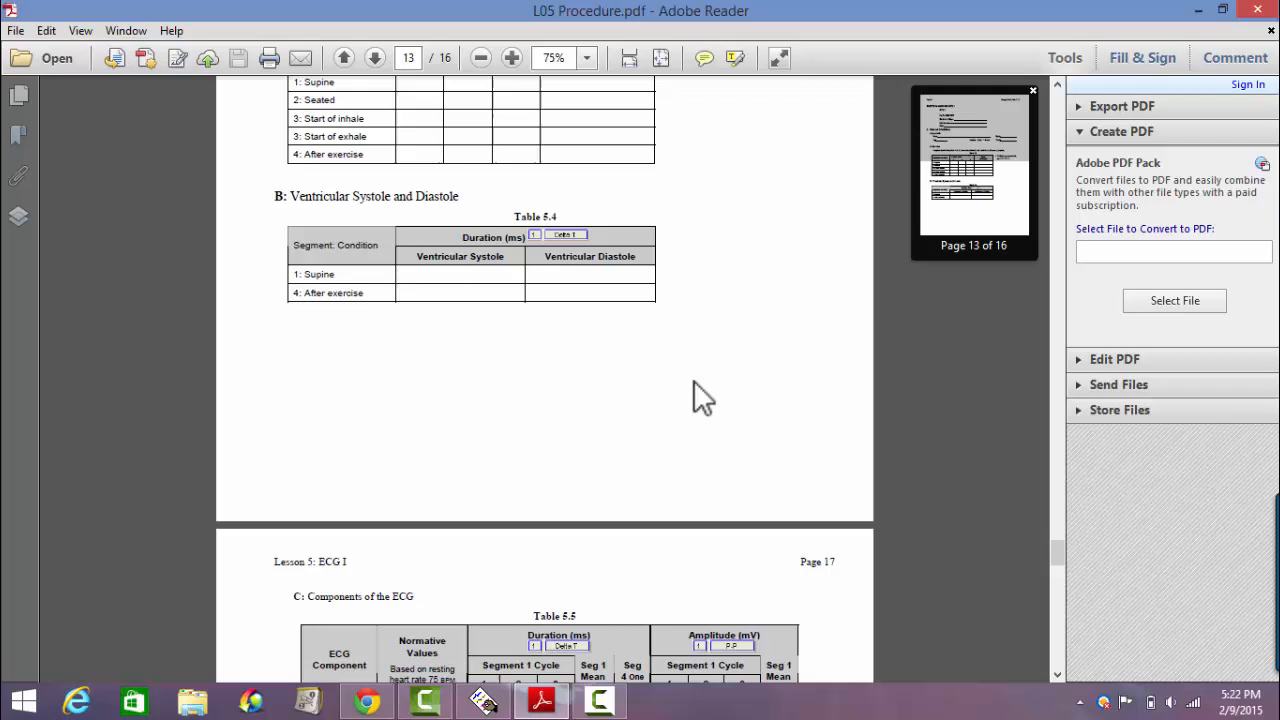
scroll(down, 3)
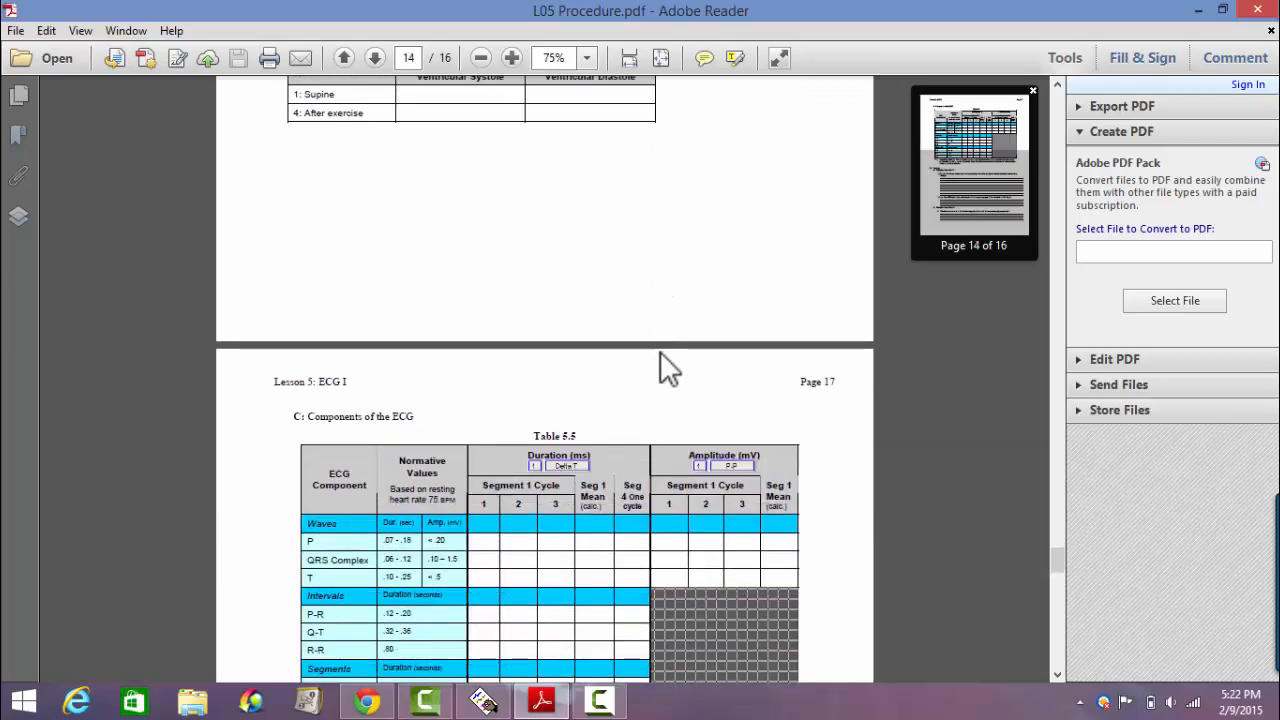
Scroll through Table 5.5 Components of the ECG and on to the Questions page
scroll(down, 3)
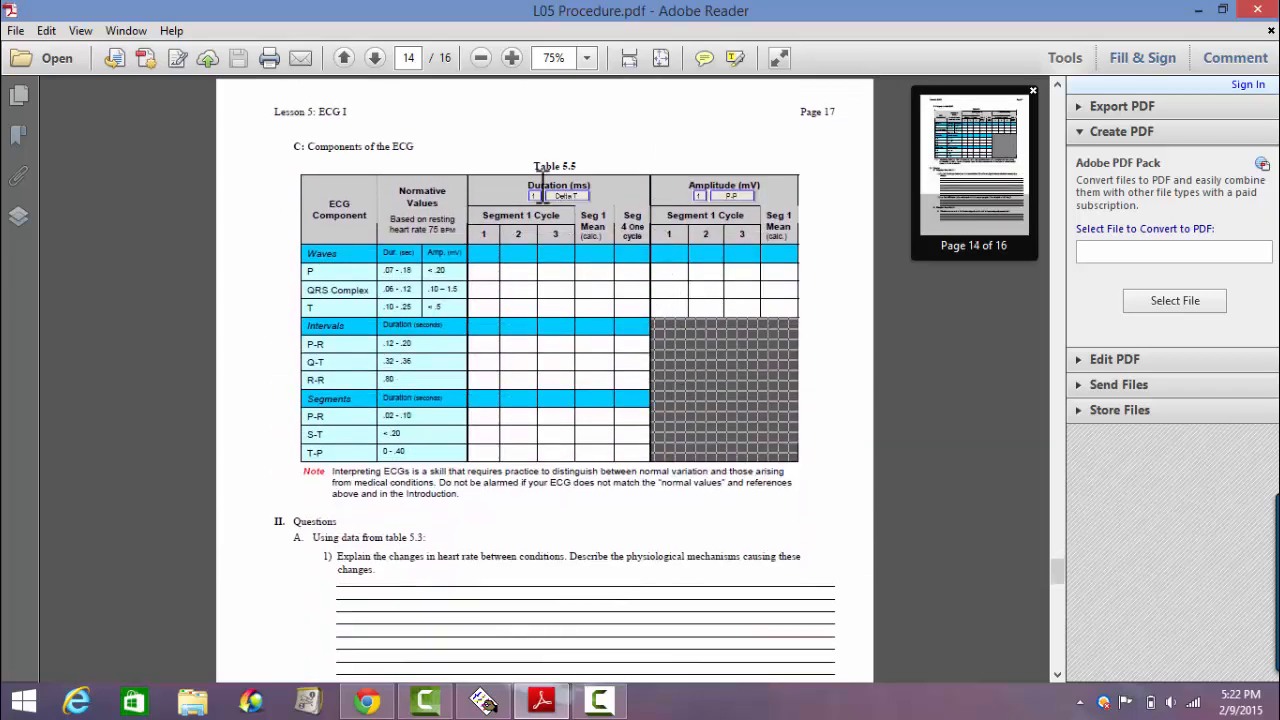
mouse_move(495, 290)
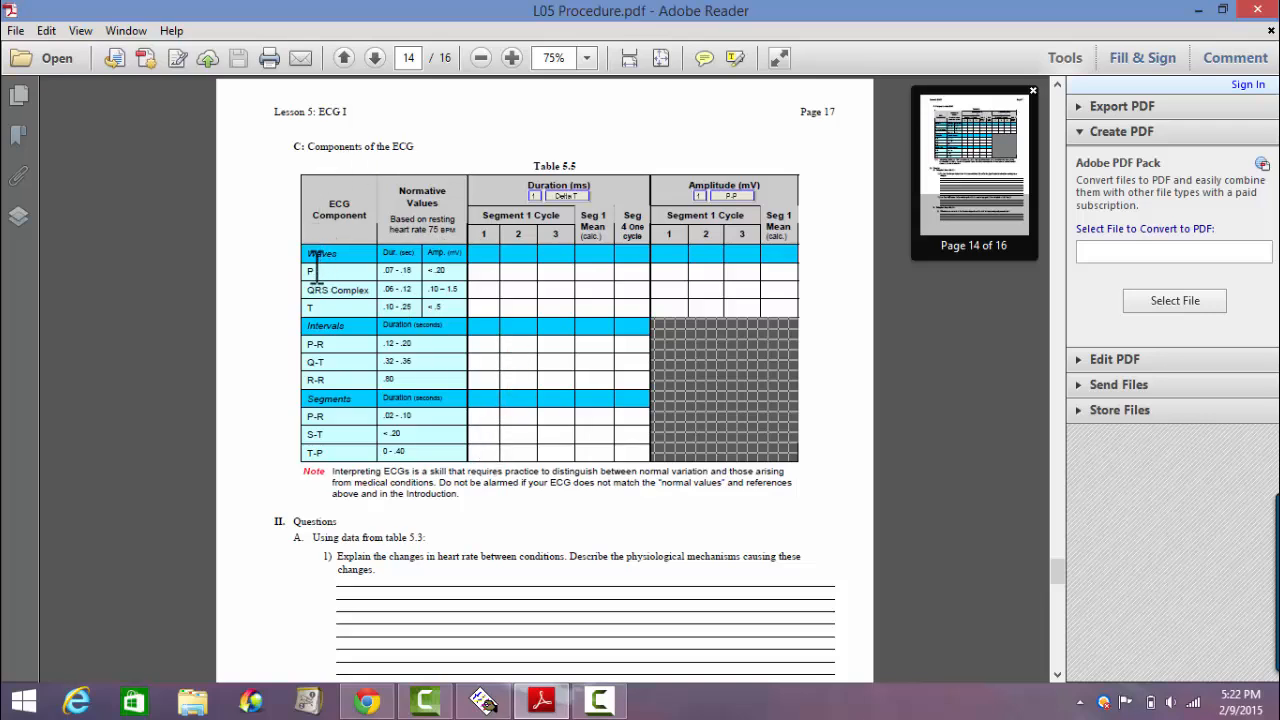
mouse_move(532, 190)
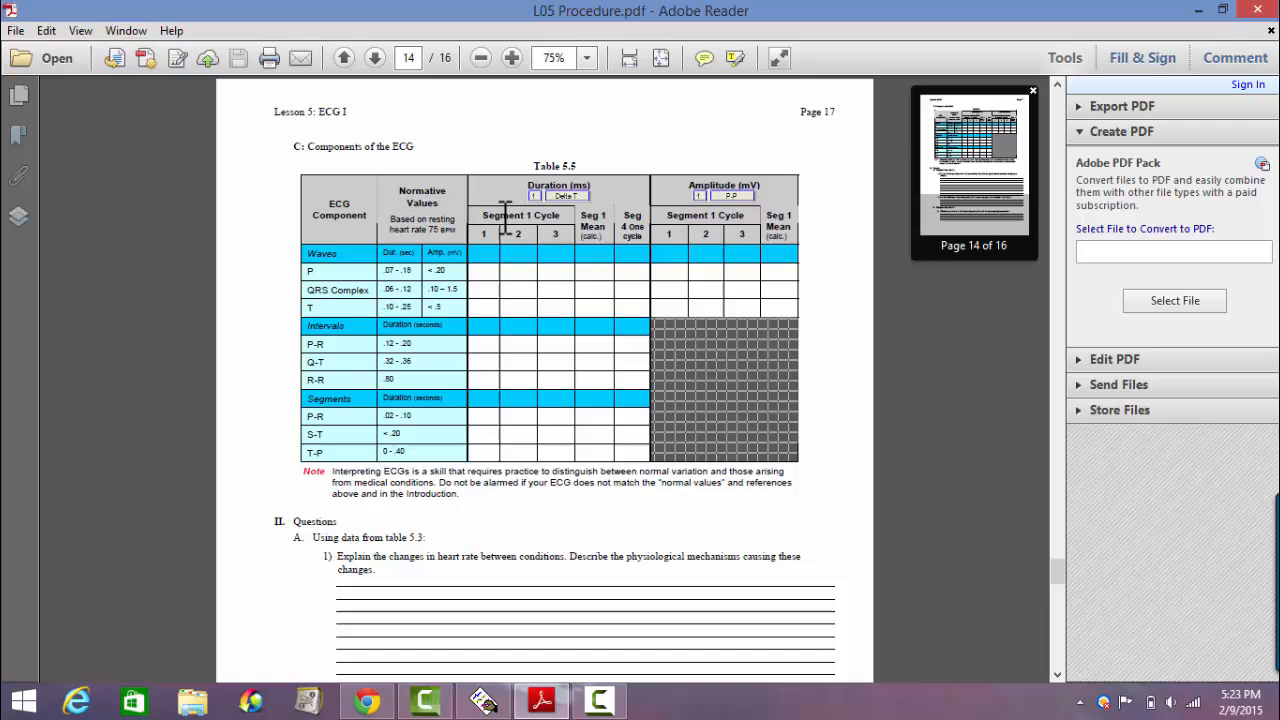
mouse_move(514, 232)
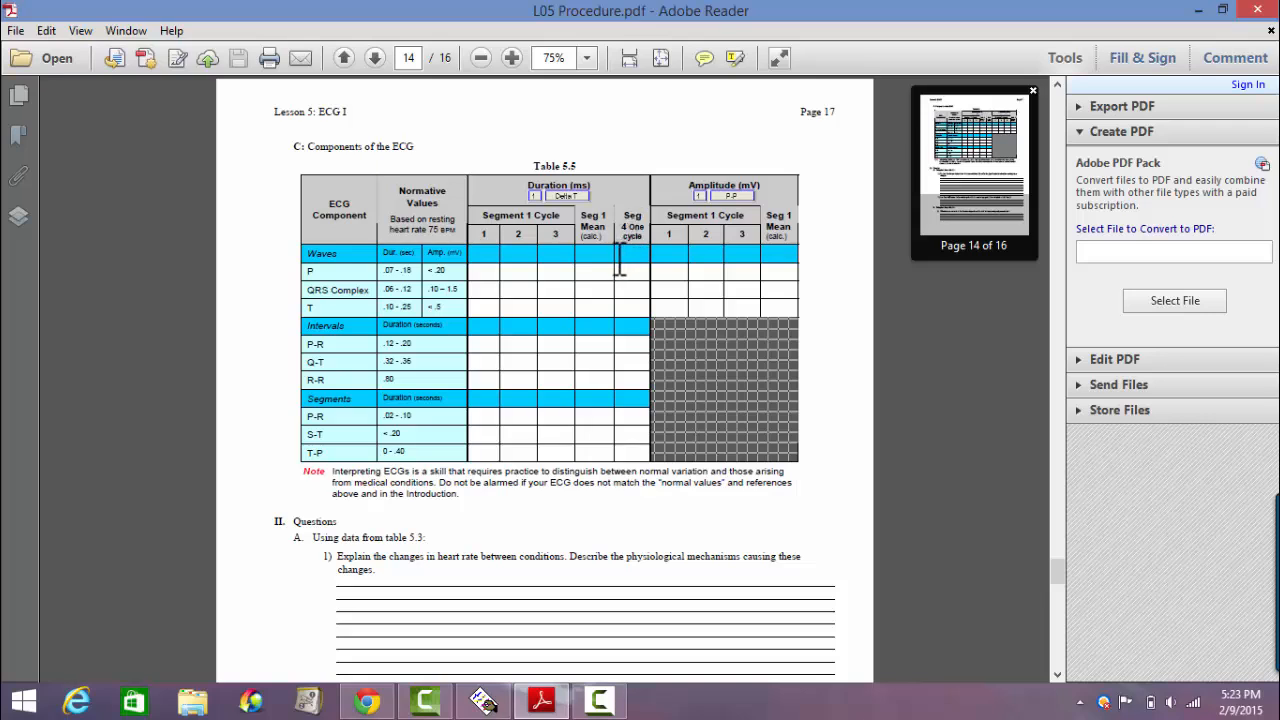
scroll(down, 3)
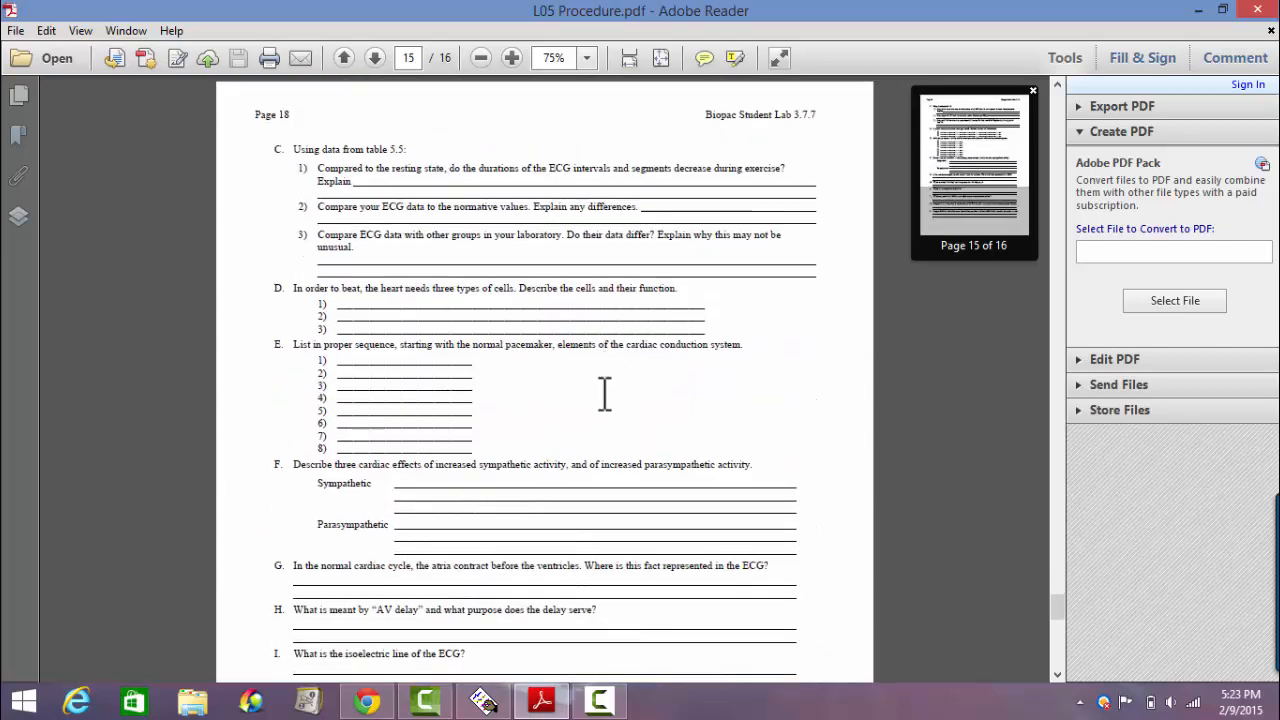
Scroll down the questions page to the final Questions J–L on cardiac cells and conduction
scroll(down, 3)
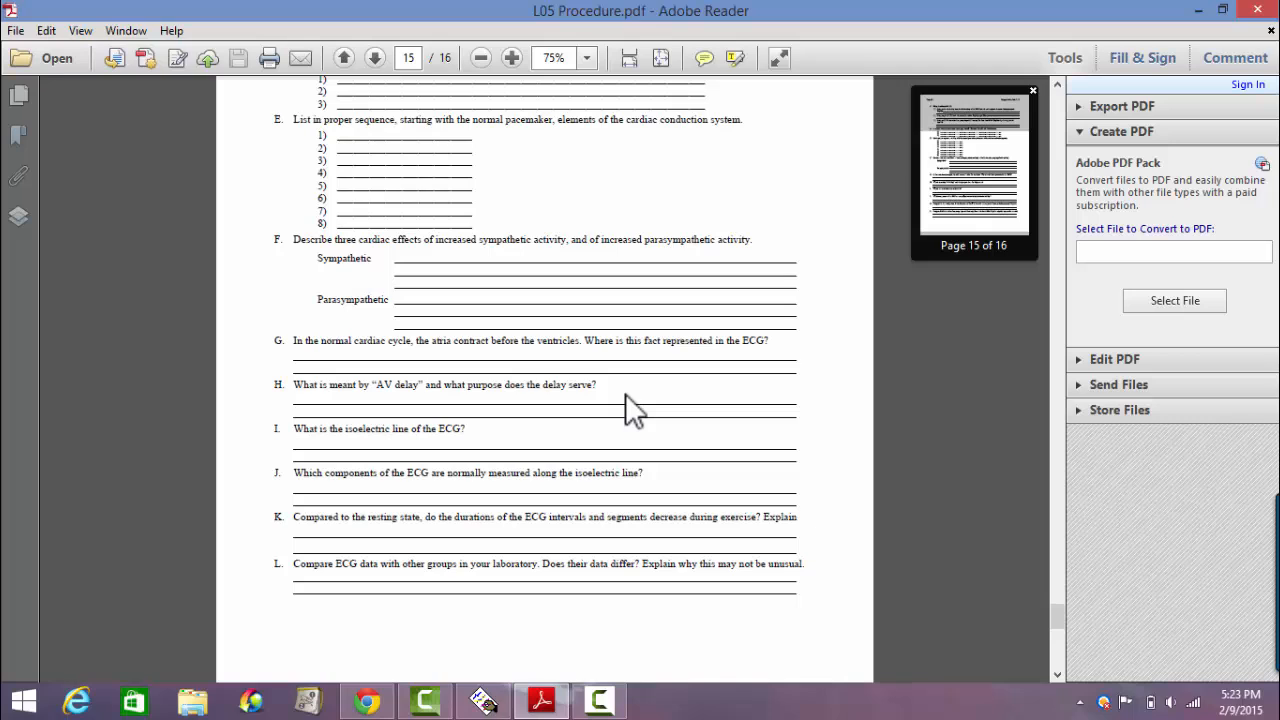
mouse_move(838, 163)
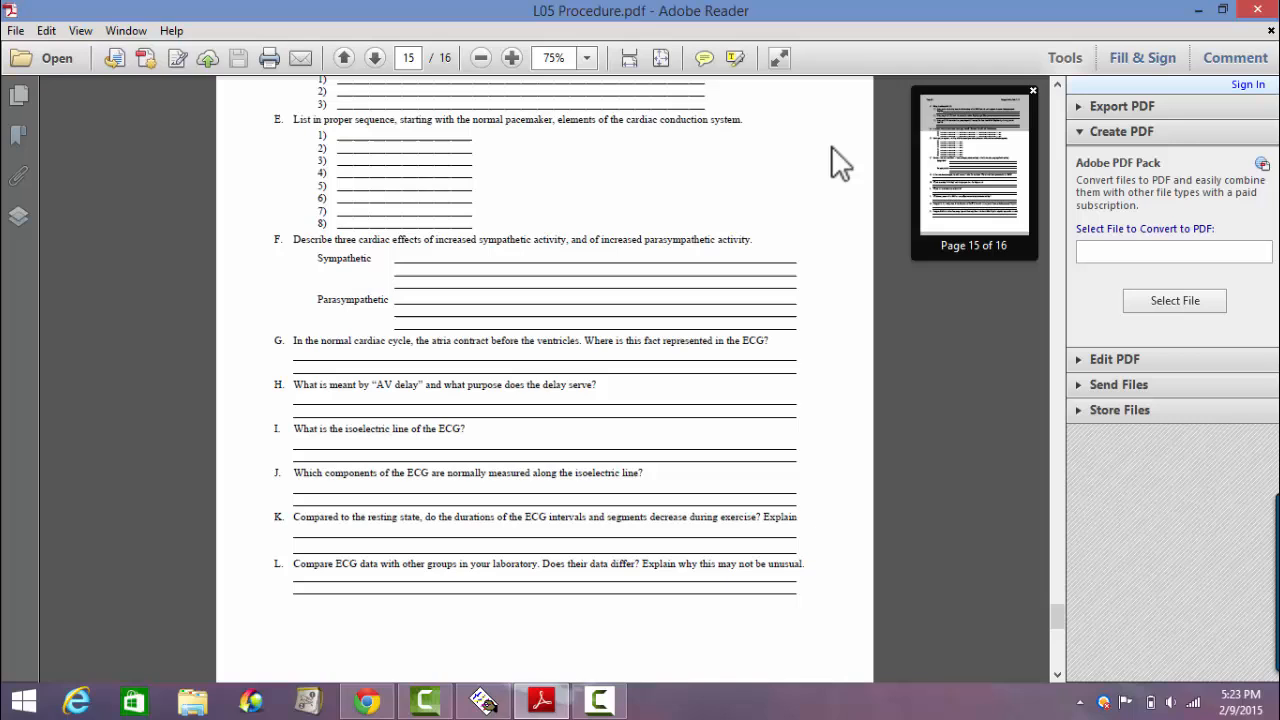
mouse_move(722, 195)
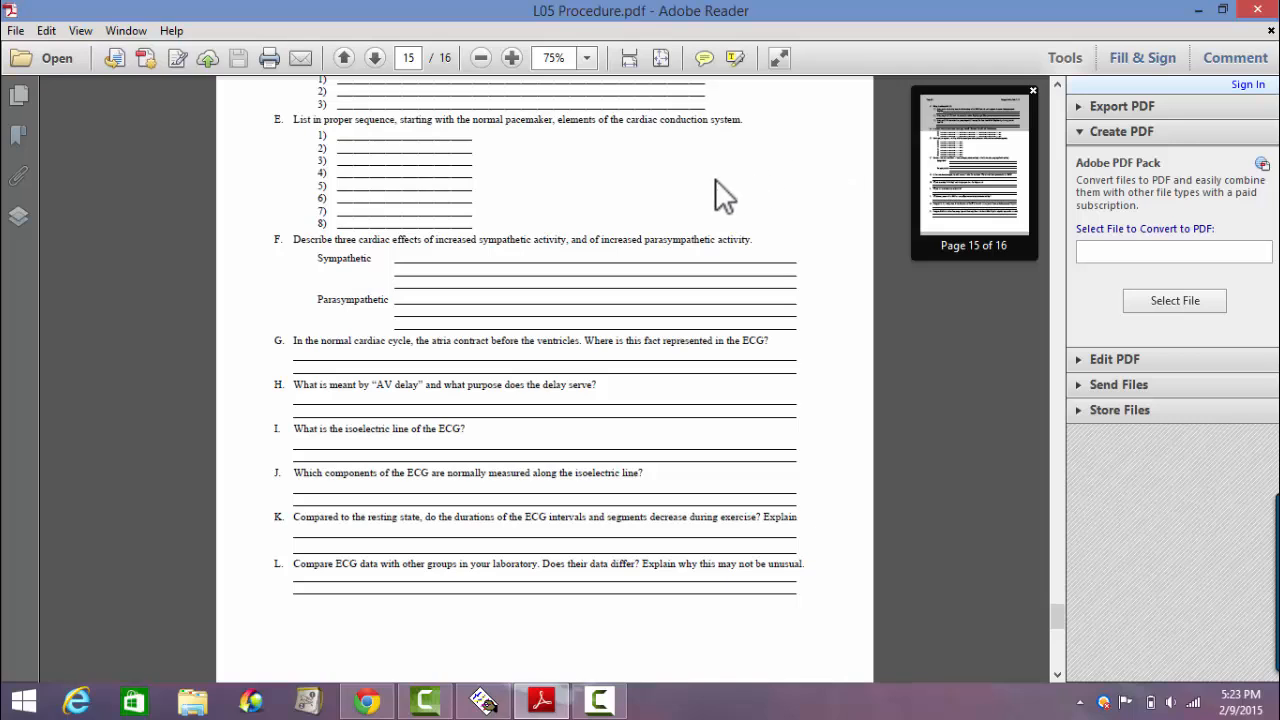
scroll(down, 3)
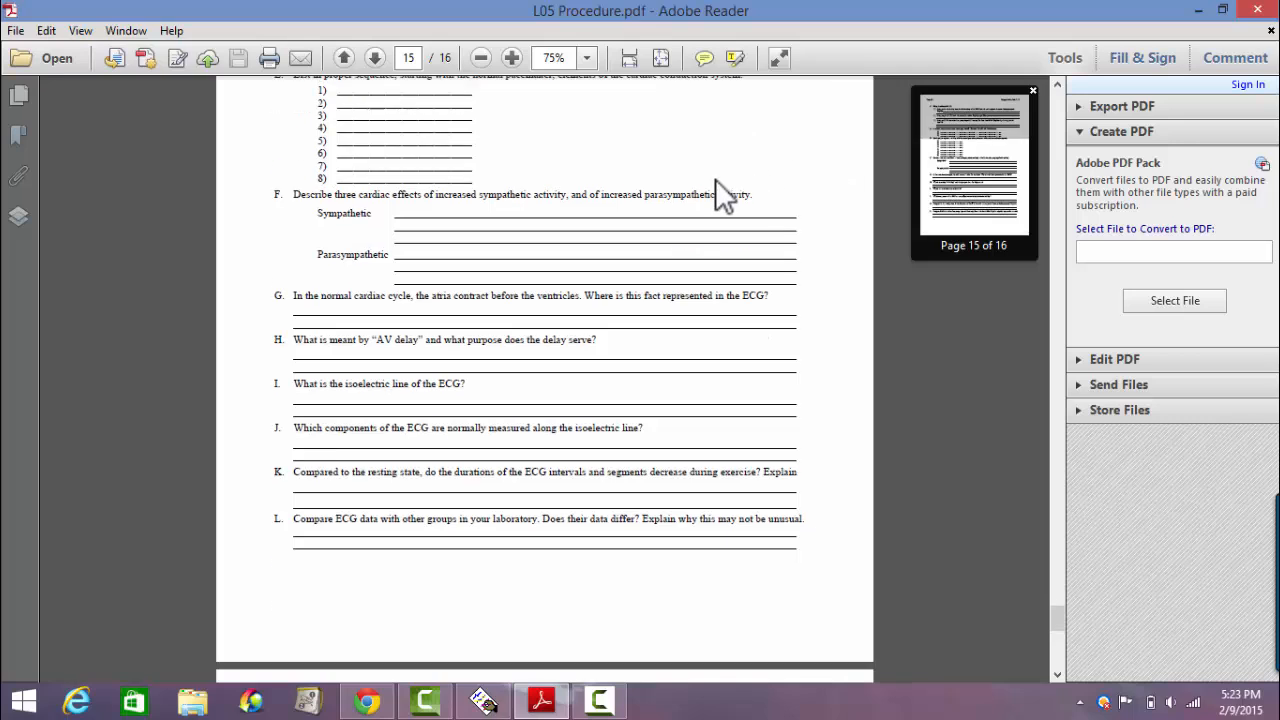